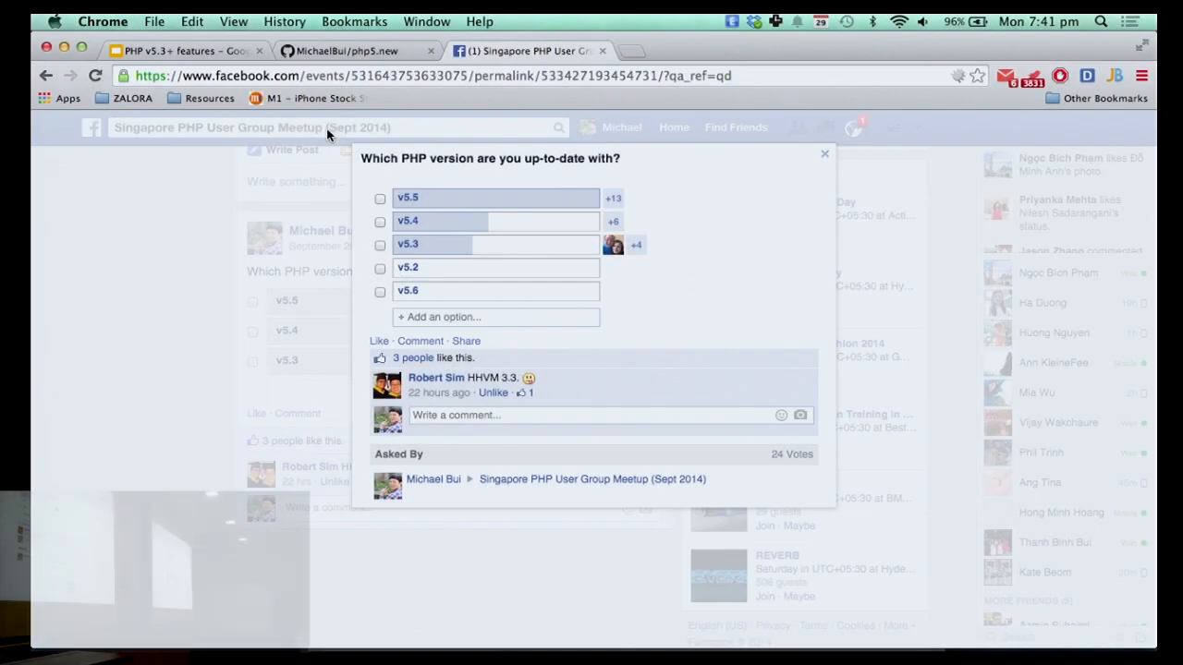
pyautogui.moveTo(799, 310)
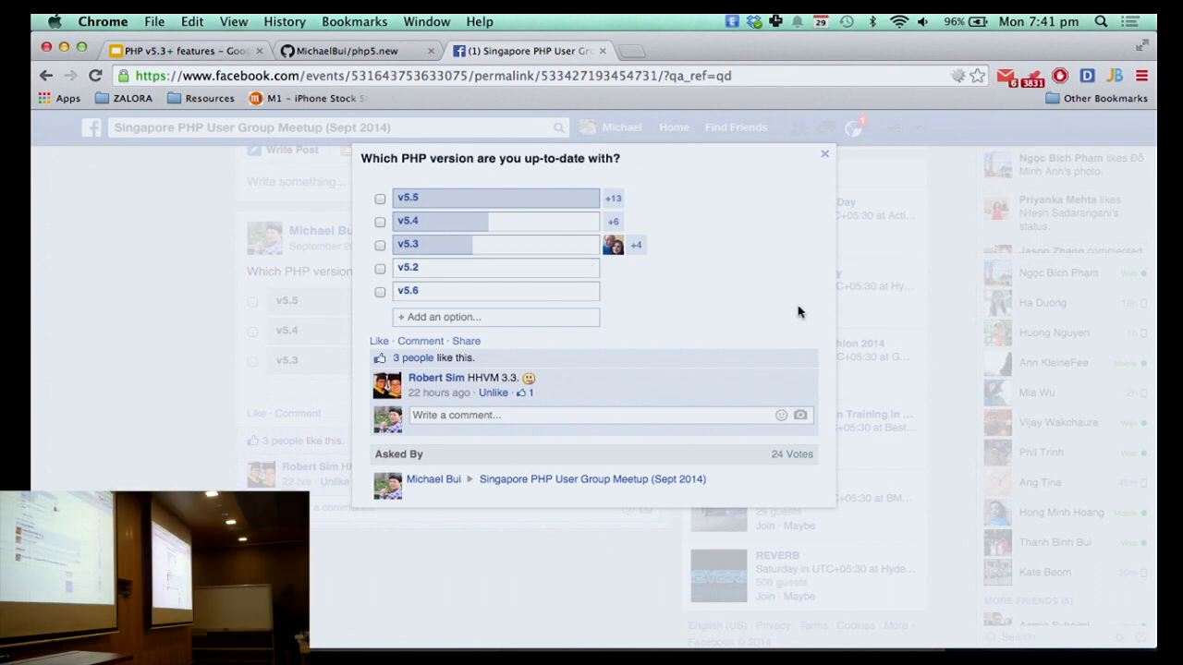
pyautogui.moveTo(913, 379)
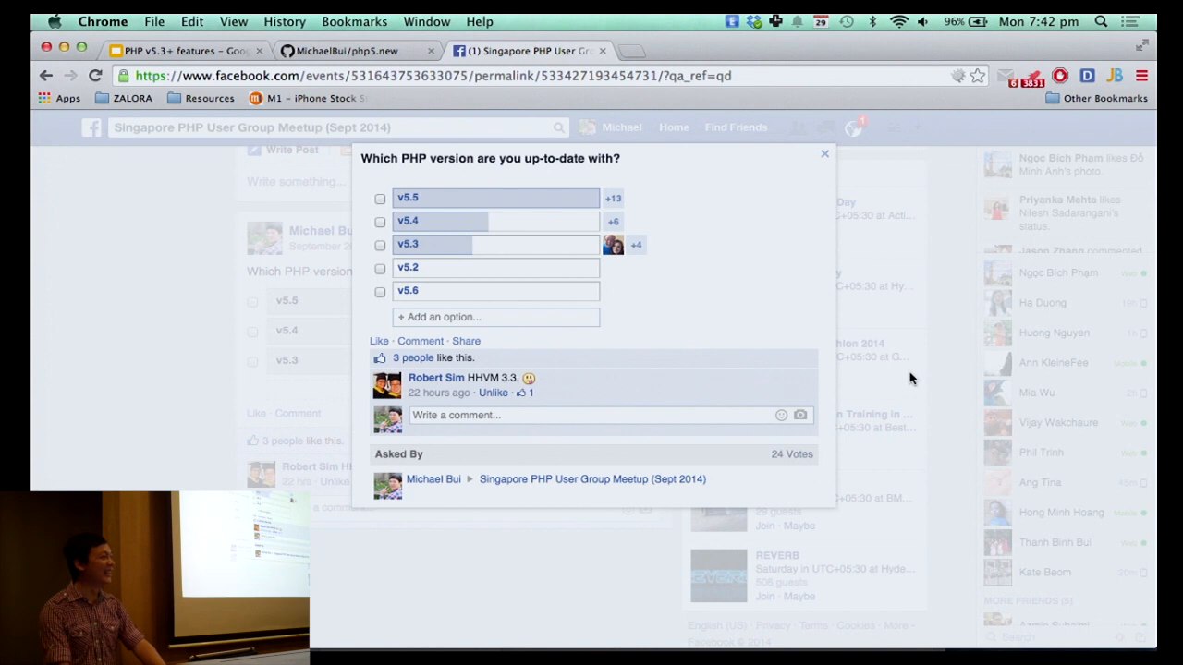
pyautogui.moveTo(869, 311)
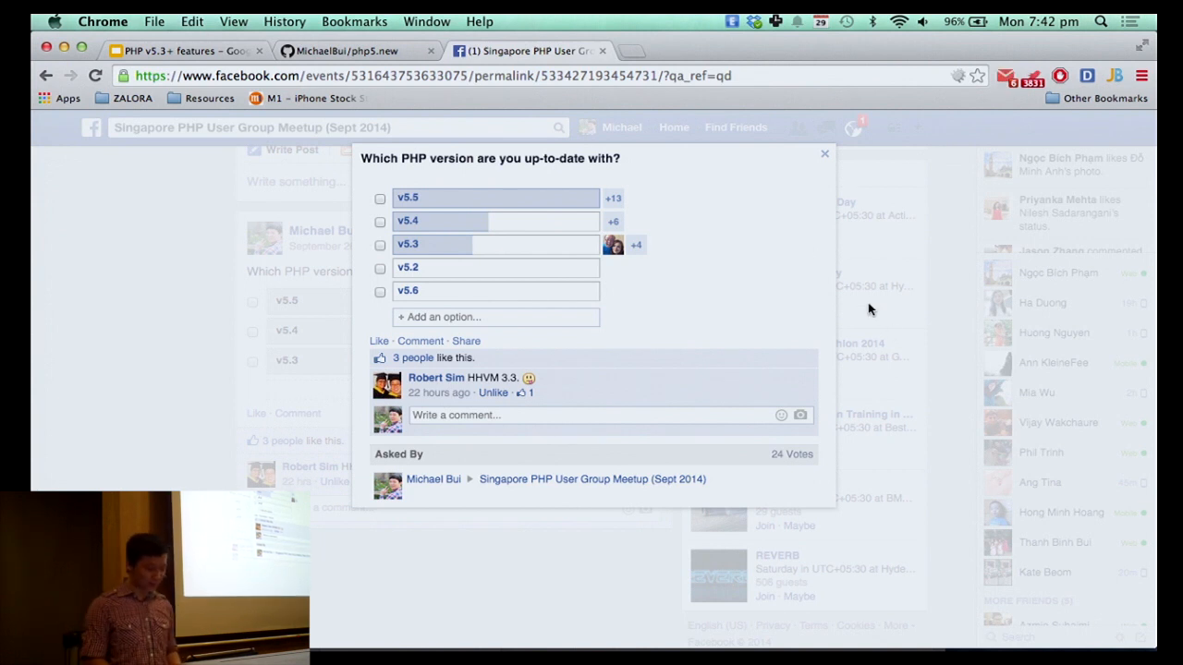
pyautogui.moveTo(747, 214)
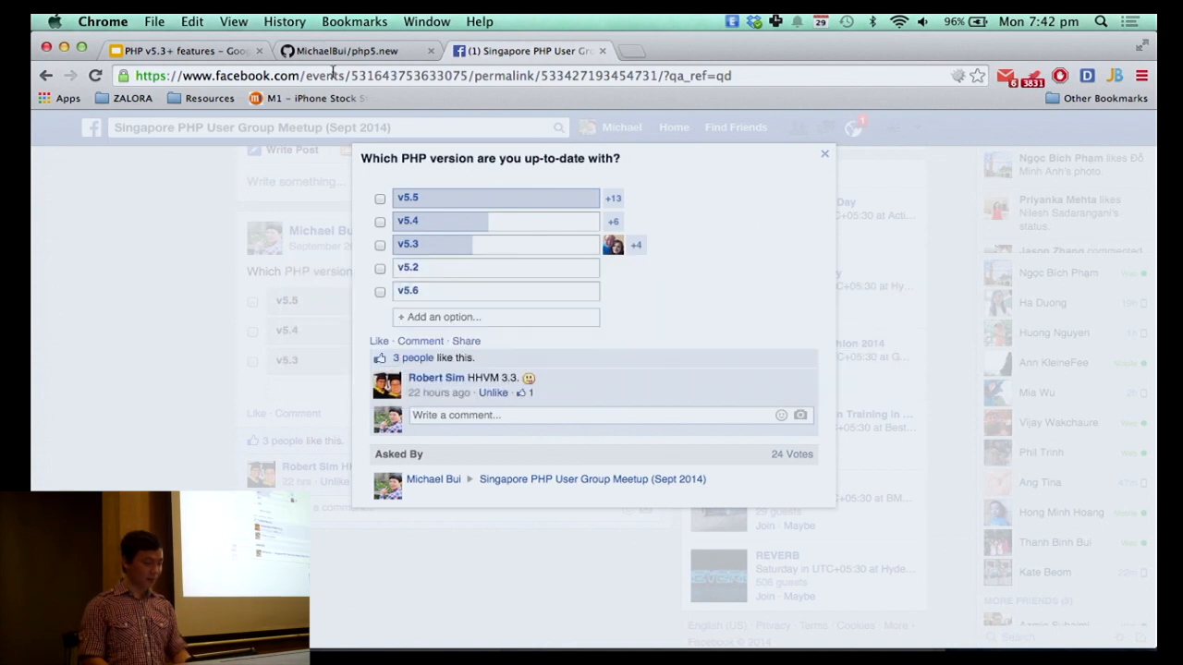
# Step: Switch to the PHP v5.3+ features deck and present it full screen from the title slide
pyautogui.click(185, 52)
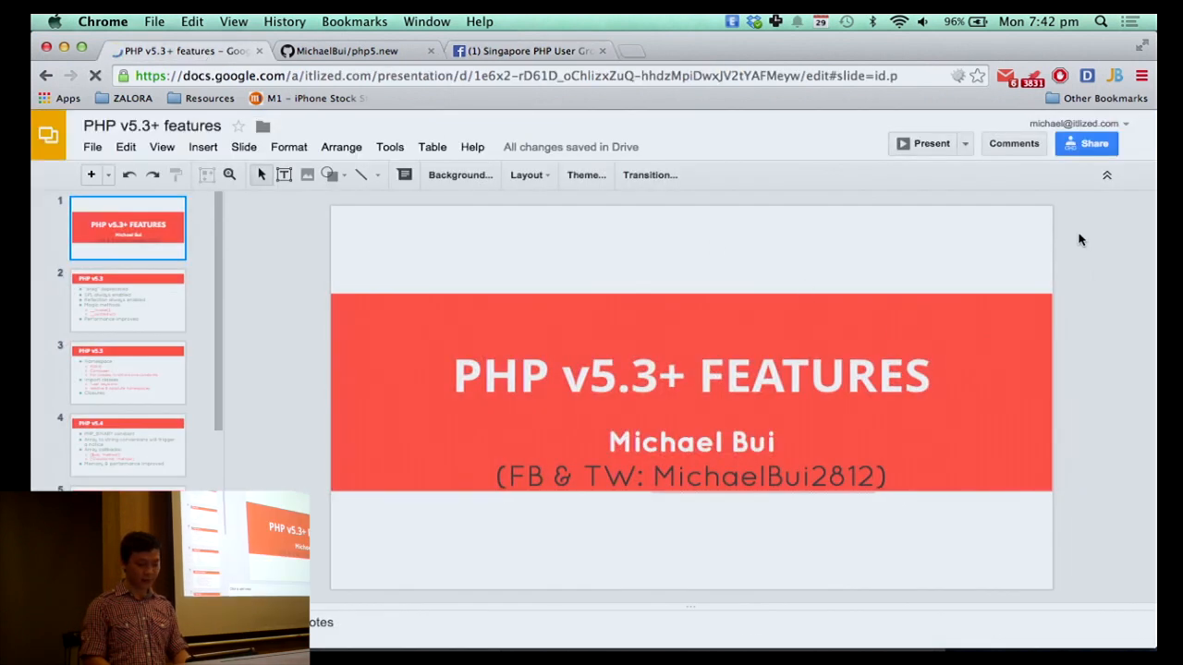
pyautogui.click(924, 144)
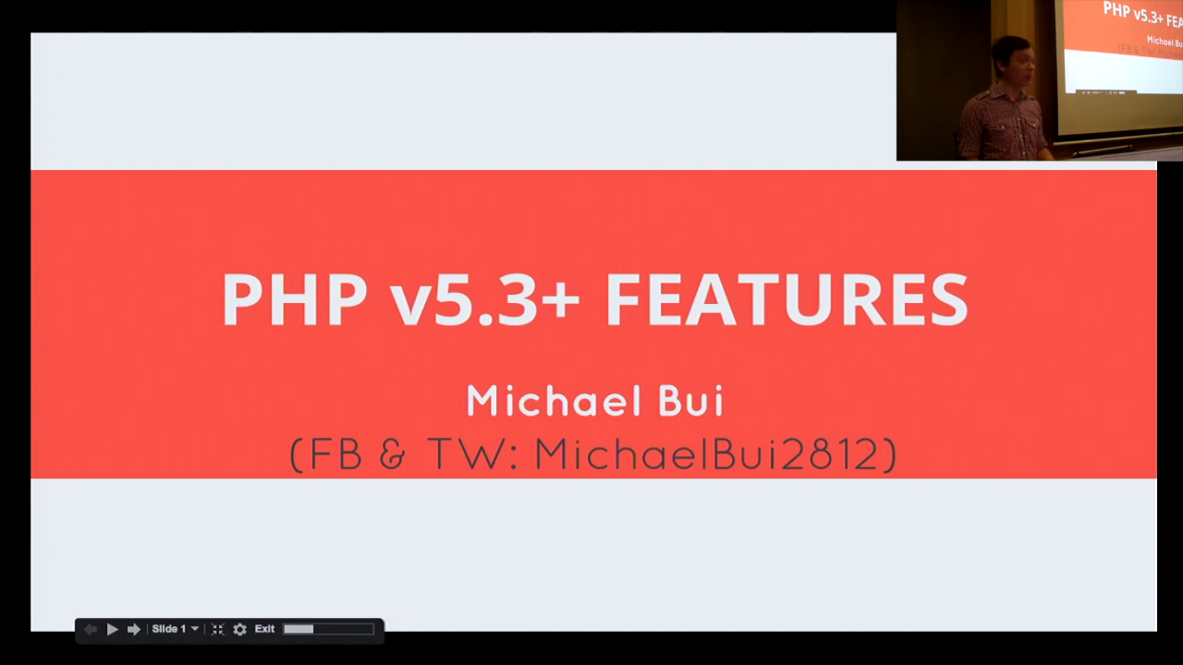
# Step: Advance the slideshow to slide 2 listing PHP v5.3 changes
pyautogui.click(133, 629)
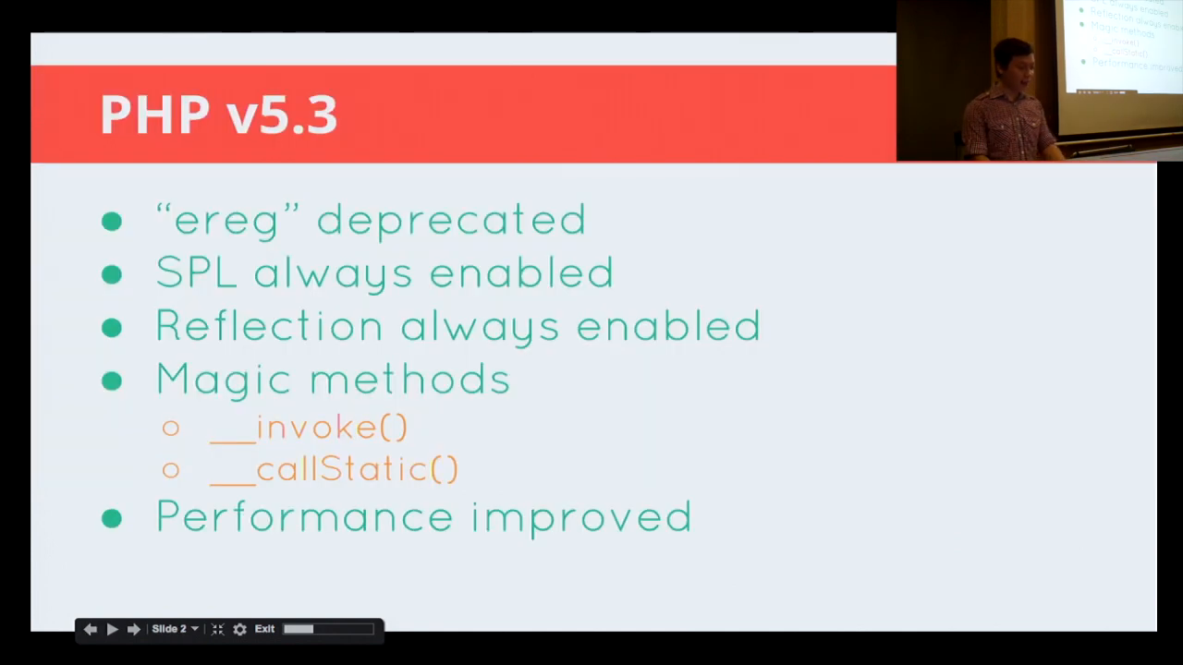
pyautogui.click(89, 629)
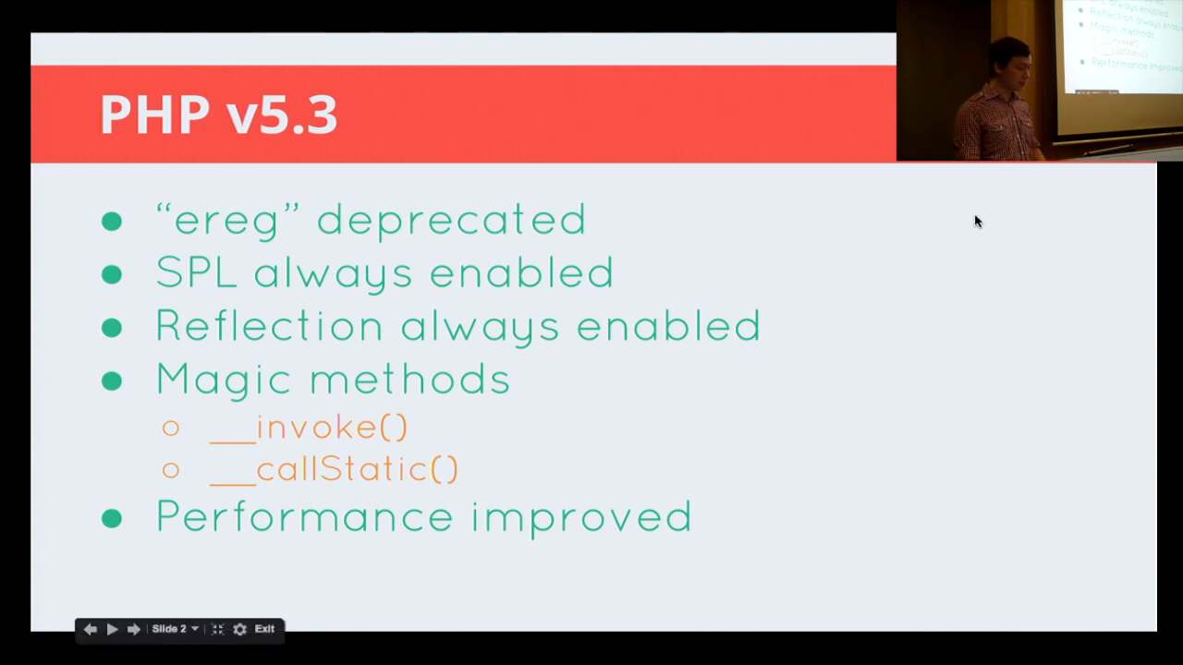
pyautogui.moveTo(961, 225)
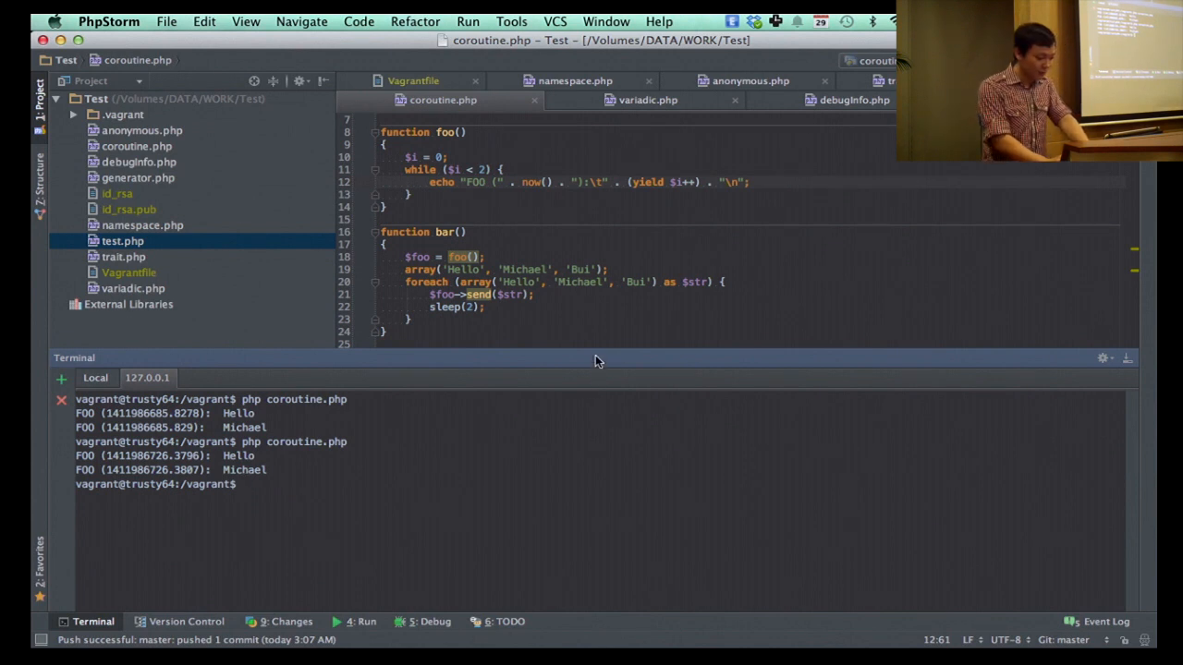
pyautogui.moveTo(592, 348)
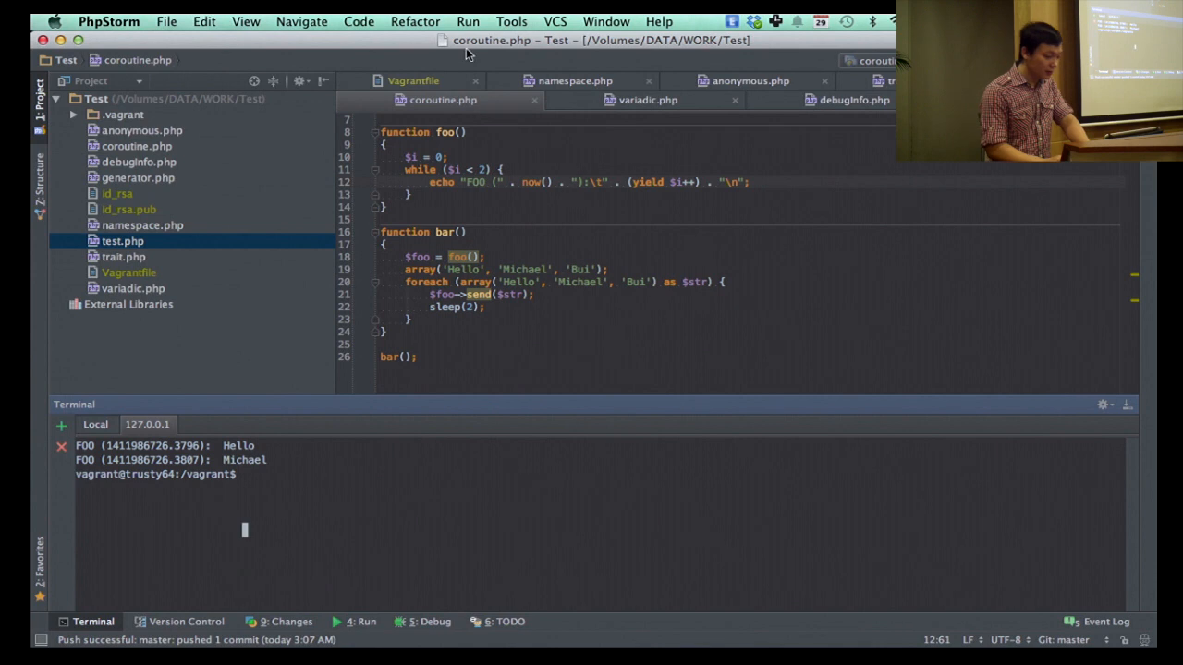
# Step: Enter Presentation Mode to enlarge coroutine.php for the audience, then exit it again
pyautogui.click(246, 22)
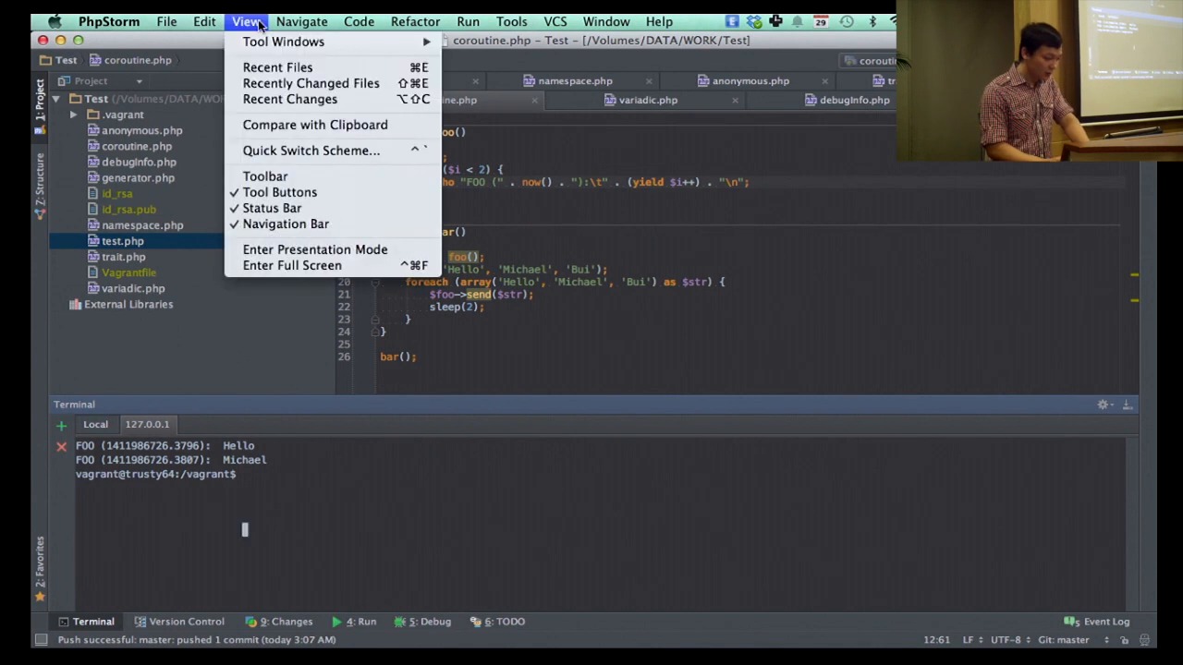
pyautogui.moveTo(292, 266)
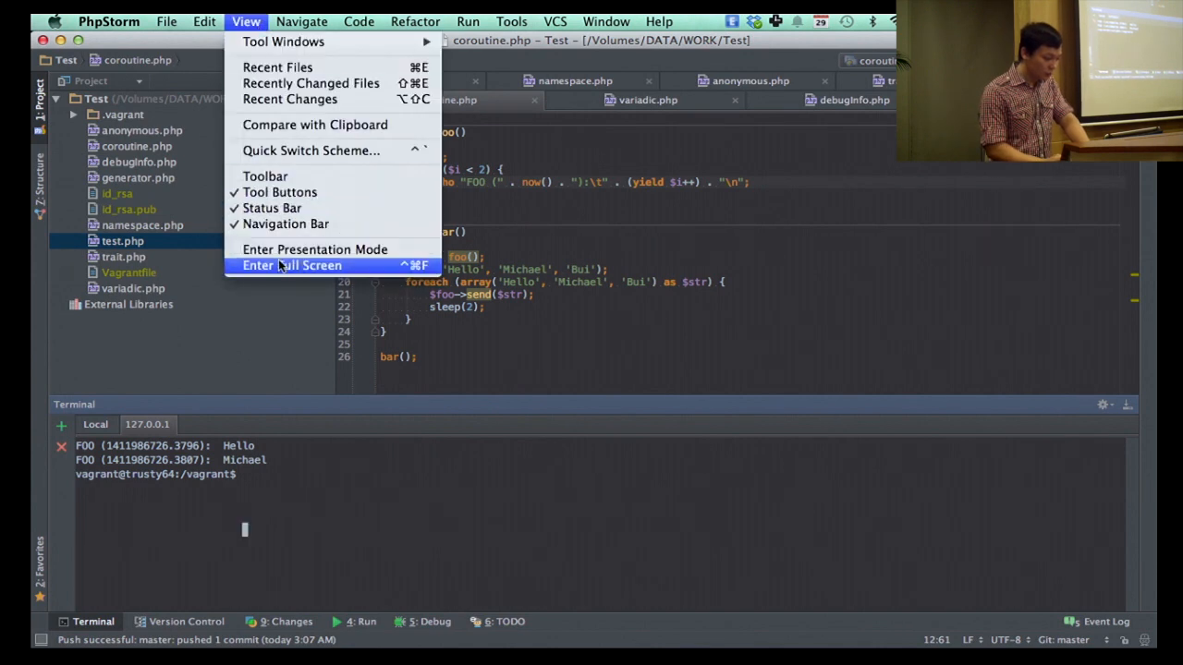
pyautogui.click(292, 266)
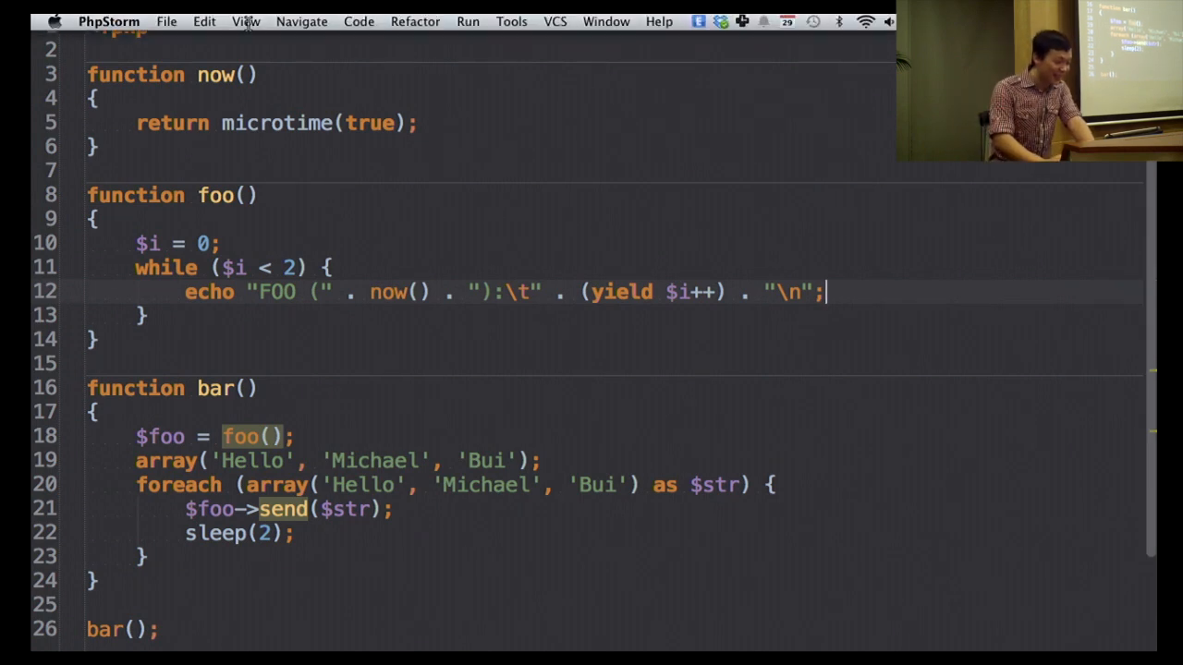
pyautogui.click(246, 22)
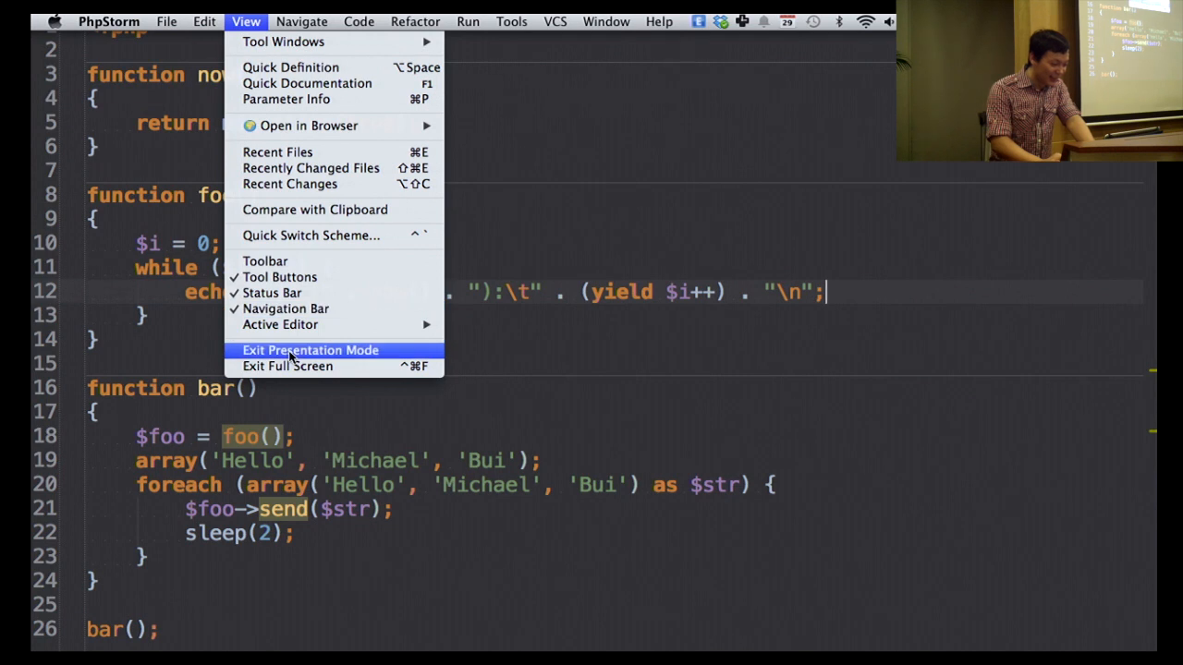
pyautogui.click(310, 349)
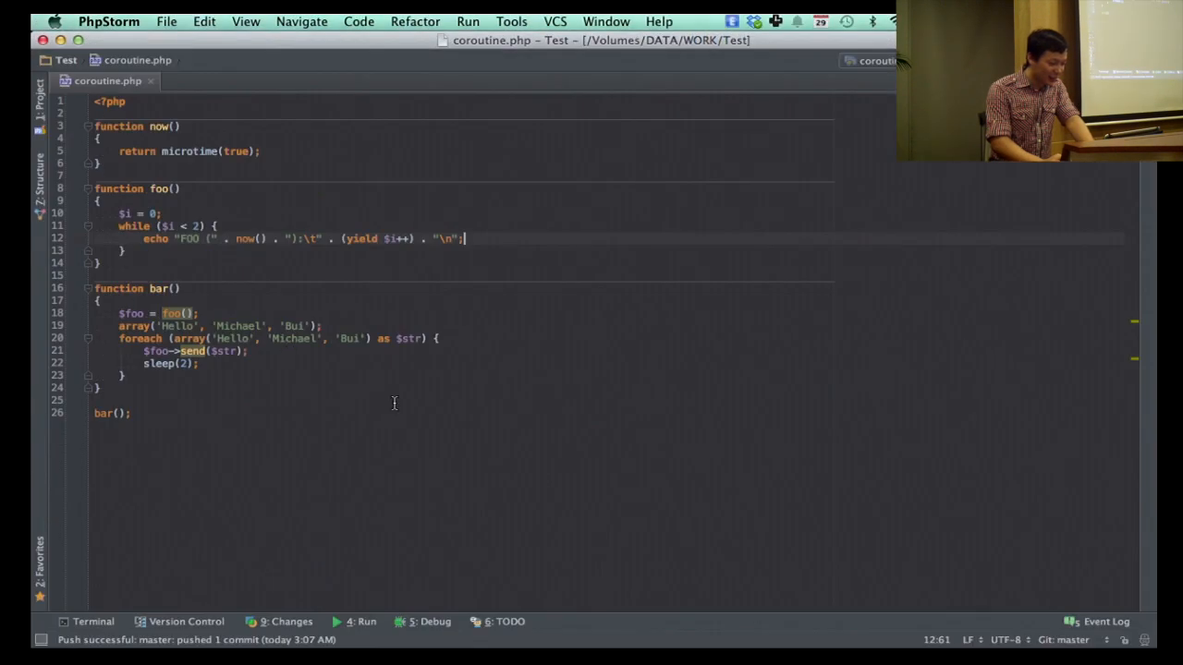
# Step: Toggle the Project tool window and leave the project files list showing beside the editor
pyautogui.click(39, 93)
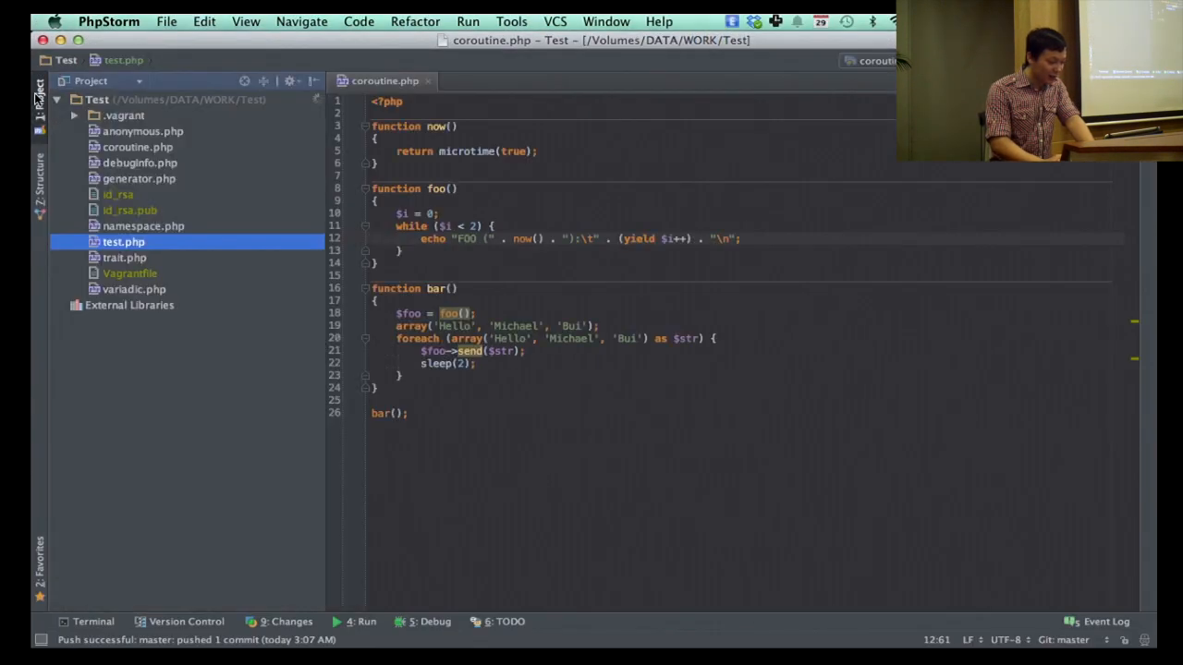
pyautogui.click(39, 102)
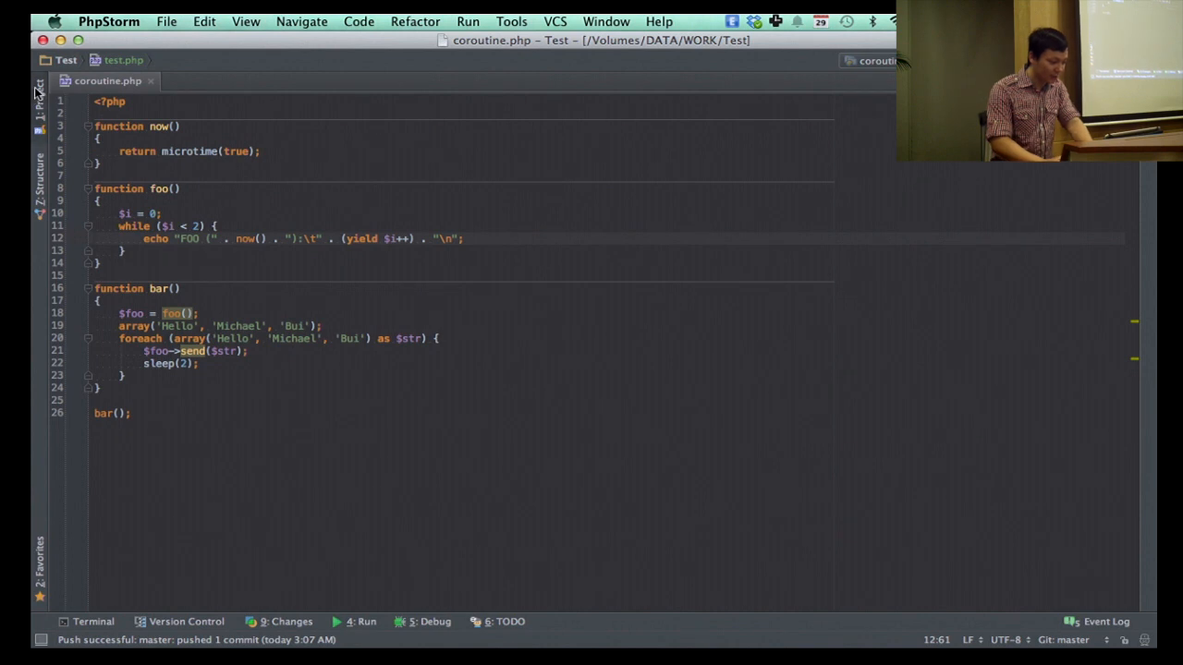
pyautogui.click(39, 92)
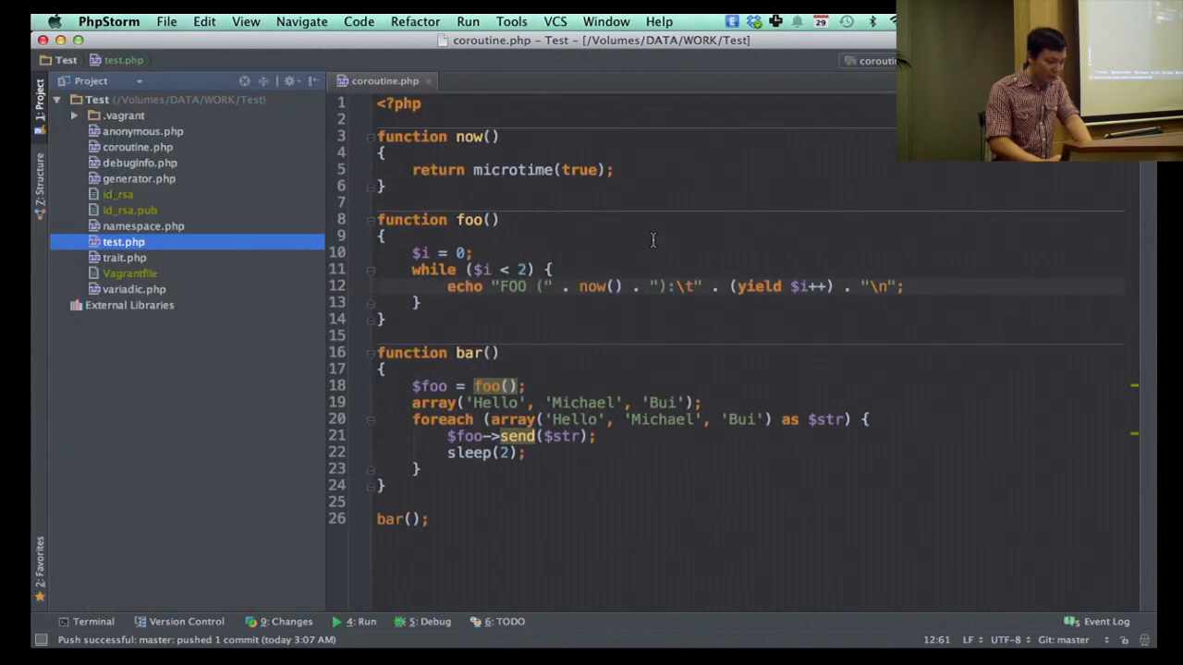
pyautogui.moveTo(203, 608)
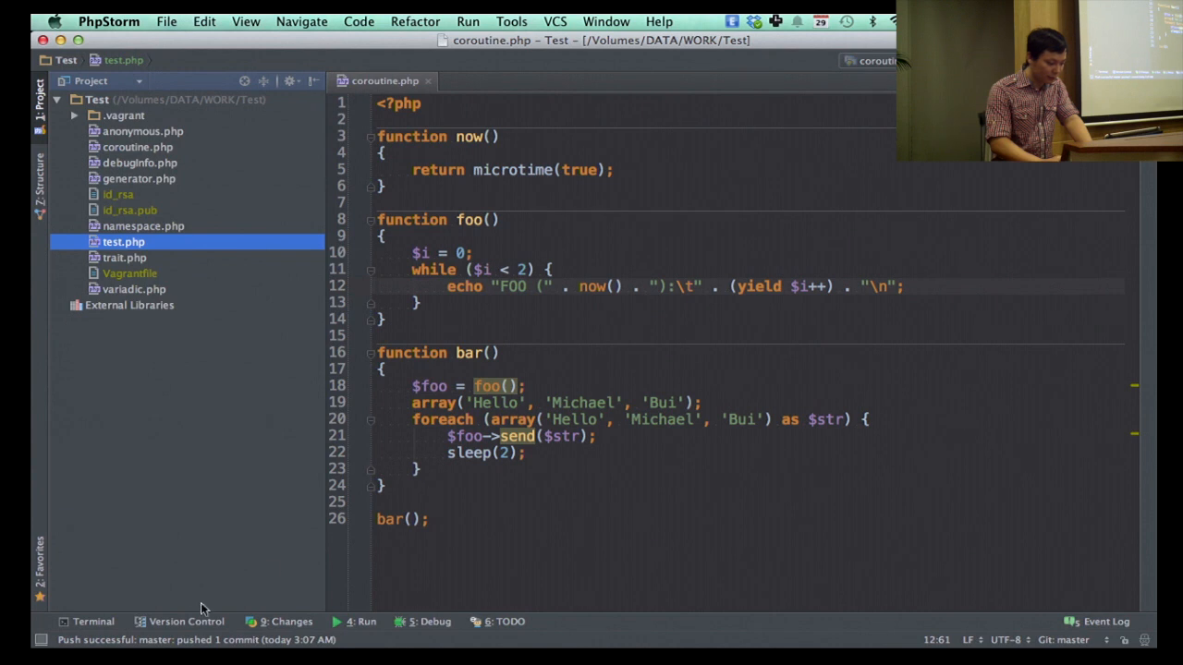
# Step: Run switch-phpfarm in the terminal to list available PHP versions 5.3.29 through 5.6.0
pyautogui.click(87, 621)
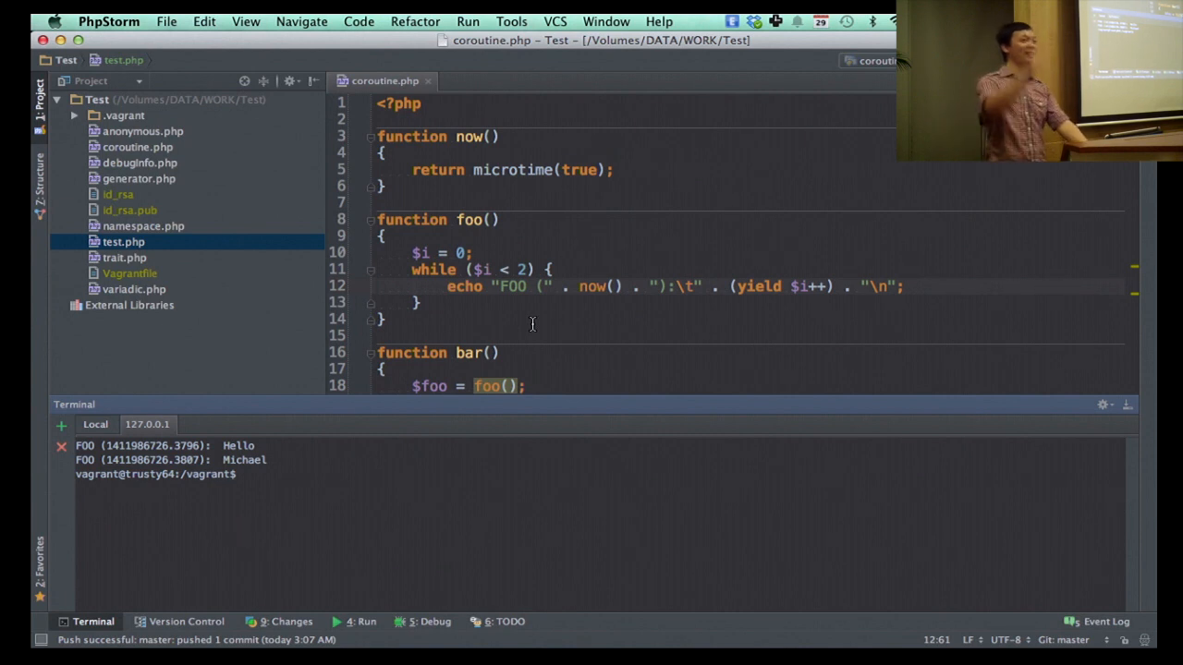
pyautogui.moveTo(414, 433)
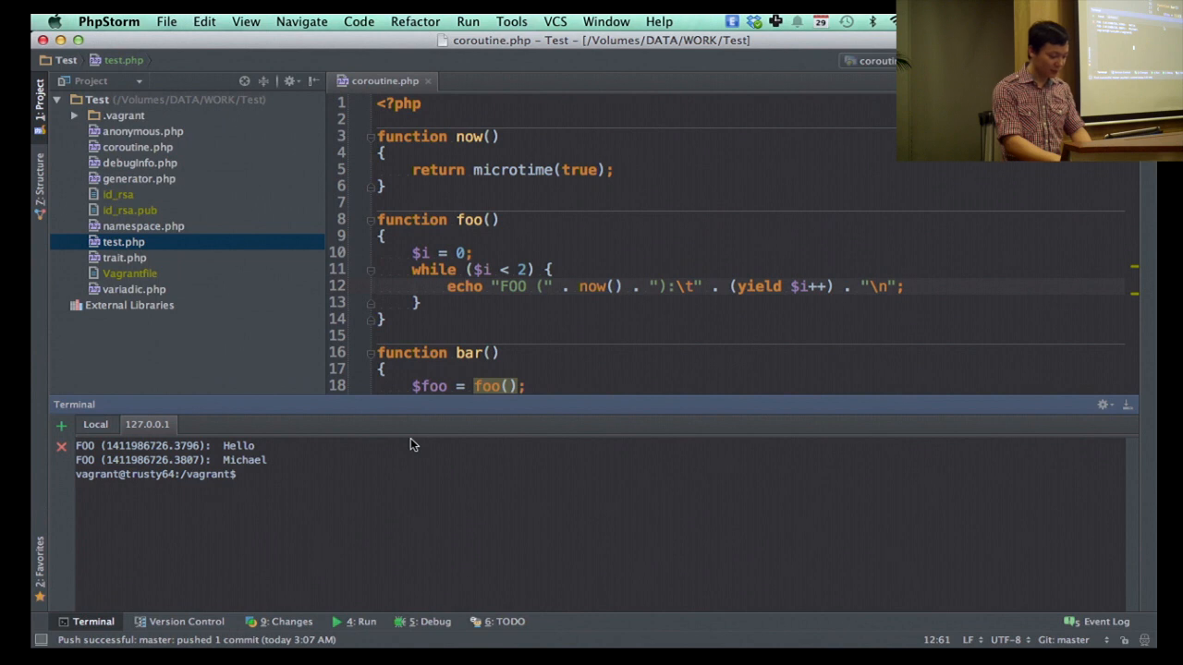
pyautogui.write('switch')
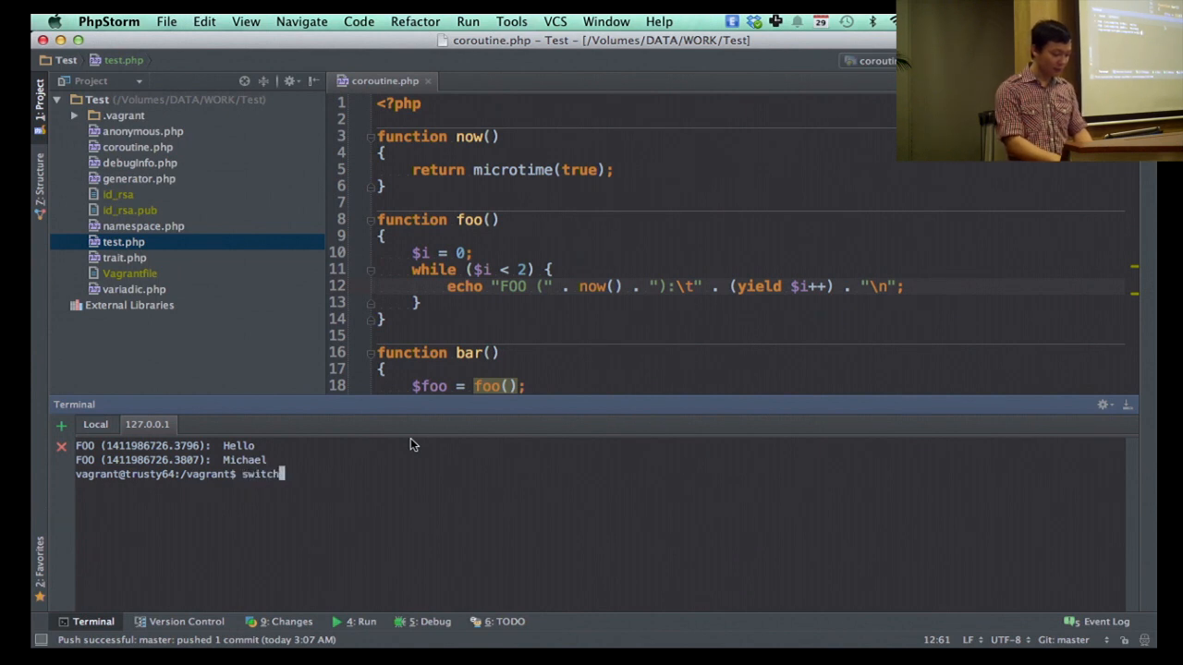
pyautogui.press('Return')
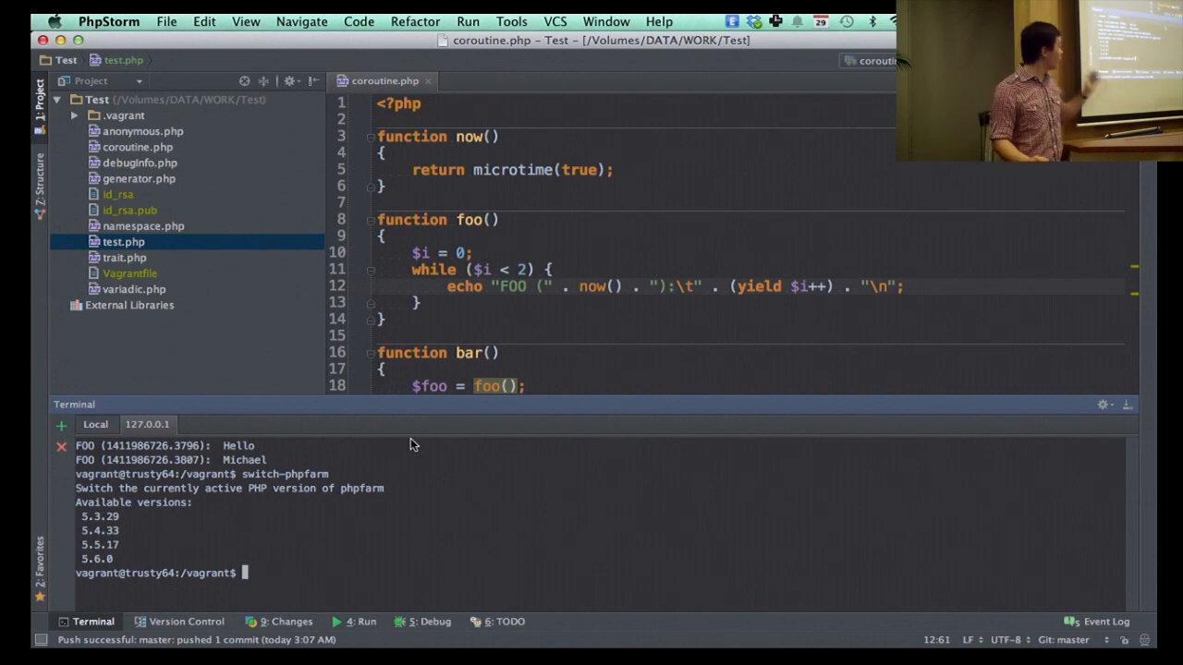
pyautogui.moveTo(359, 560)
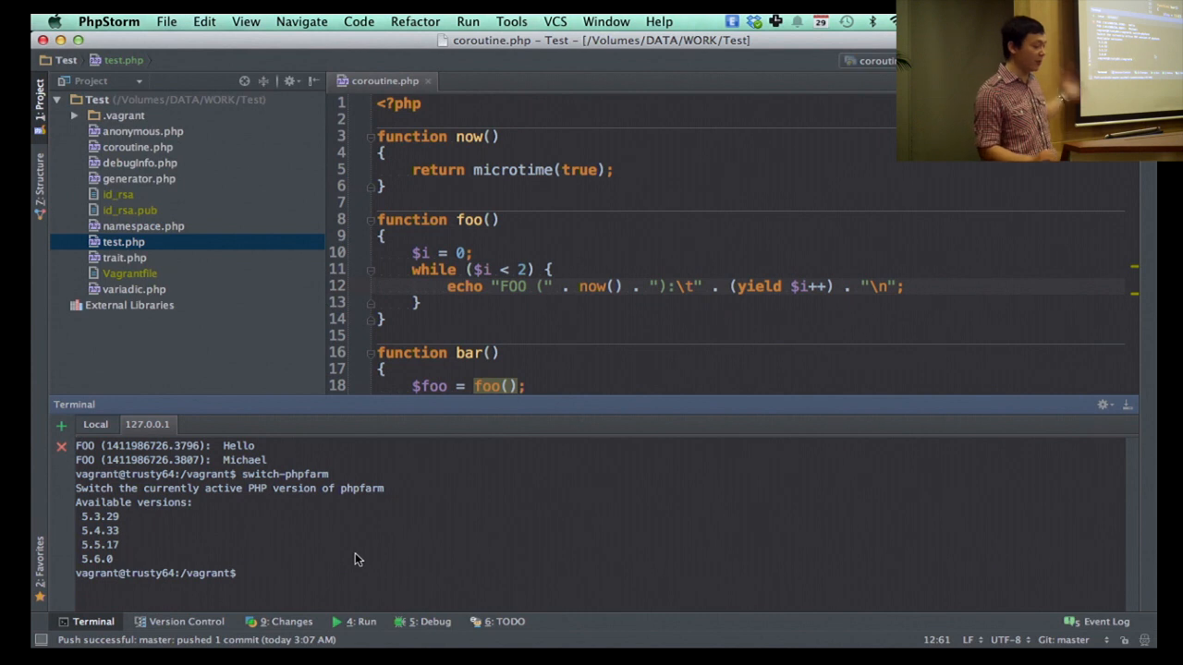
pyautogui.moveTo(152, 182)
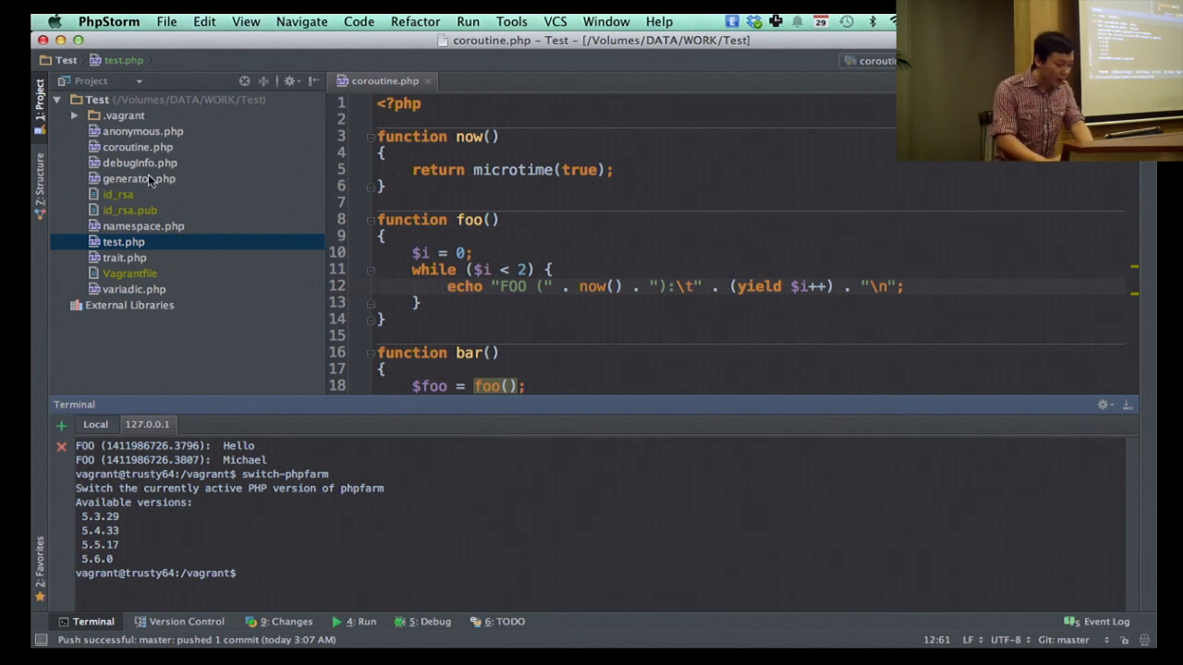
# Step: Check the current PHP version in the terminal with php -v
pyautogui.click(144, 226)
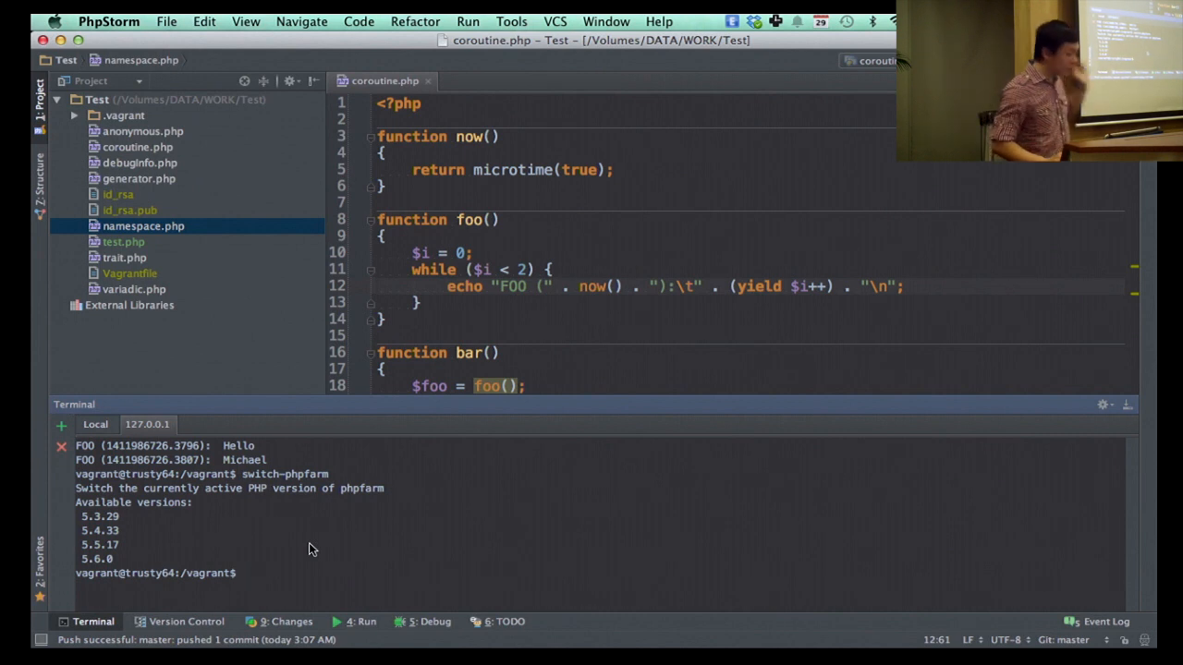
pyautogui.write('php')
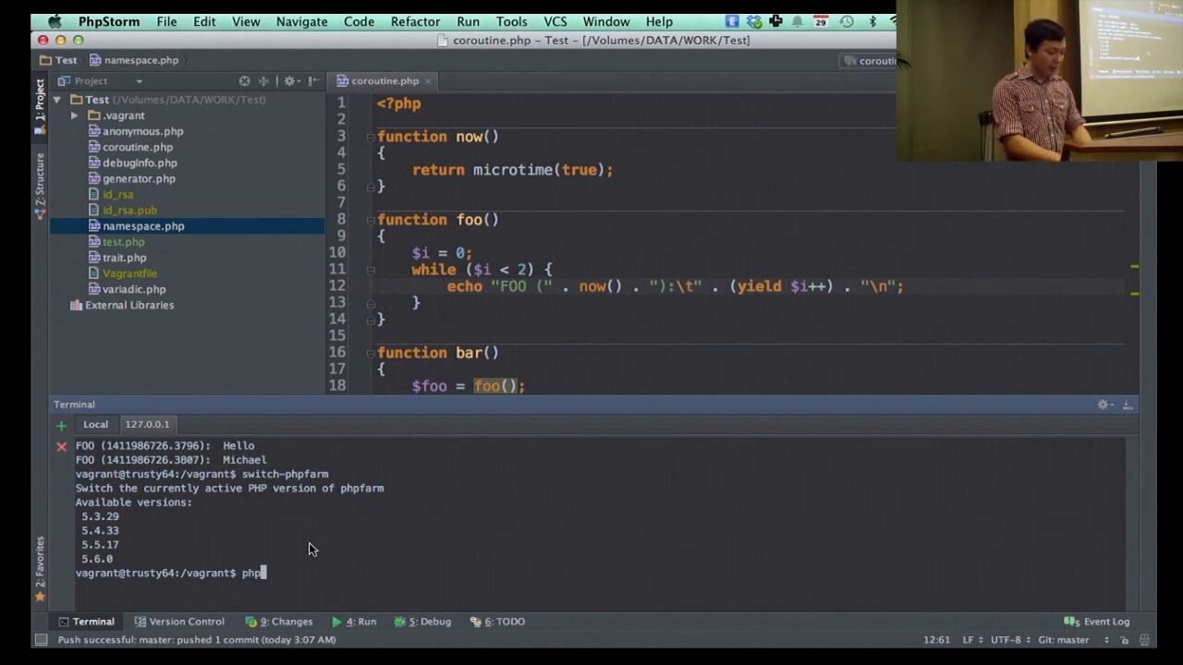
pyautogui.write('-')
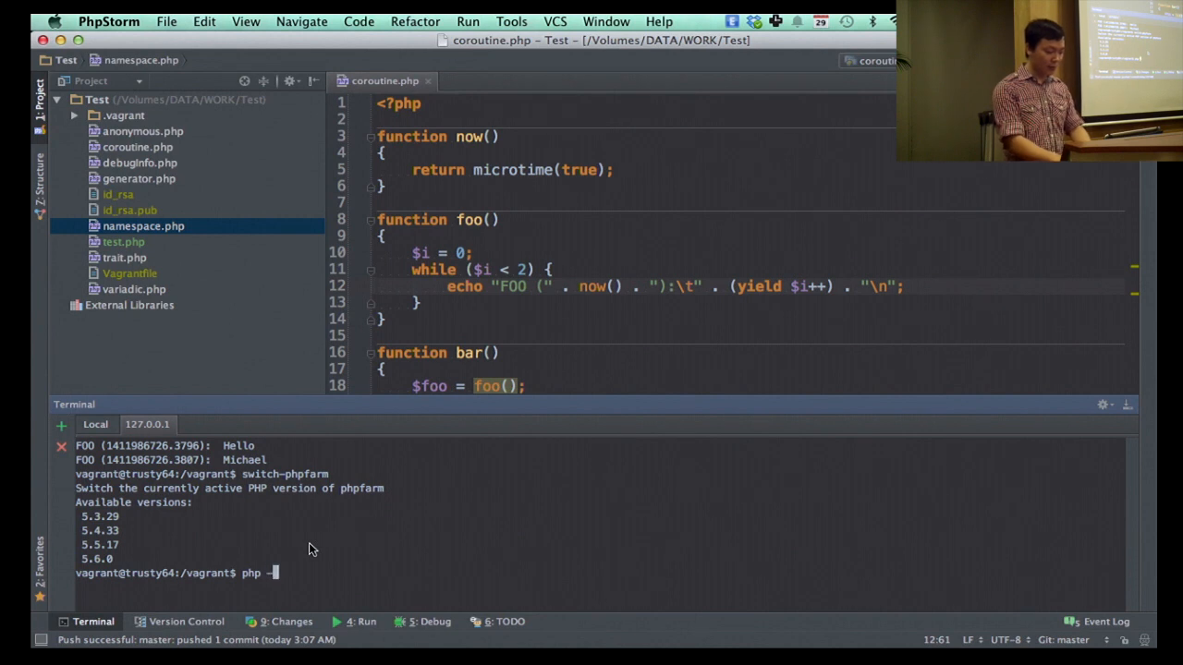
pyautogui.press('Return')
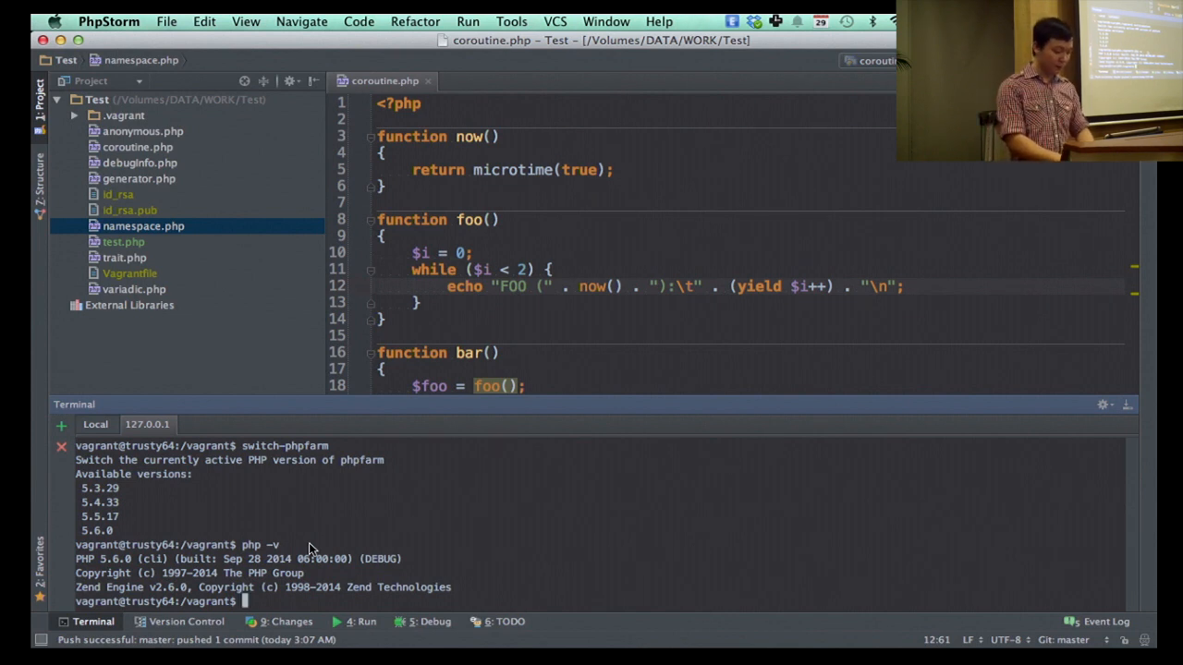
# Step: Switch the active PHP to 5.3.29 with switch-phpfarm and start running namespace.php
pyautogui.write('switch-phpfarm')
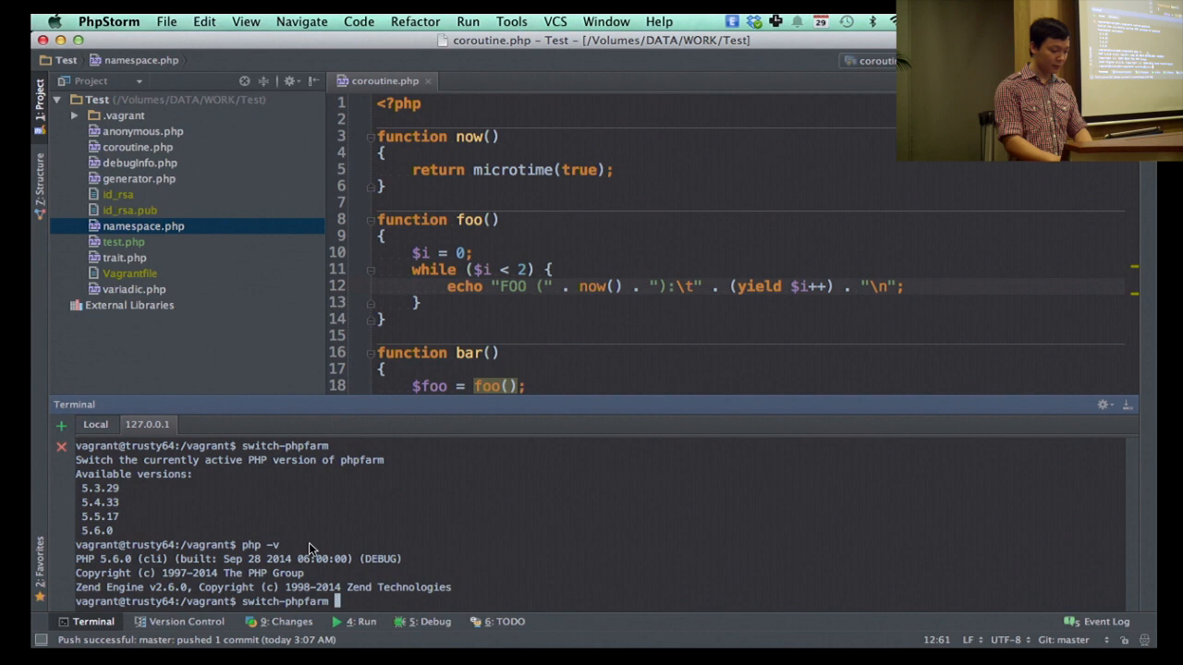
pyautogui.write('5.3.')
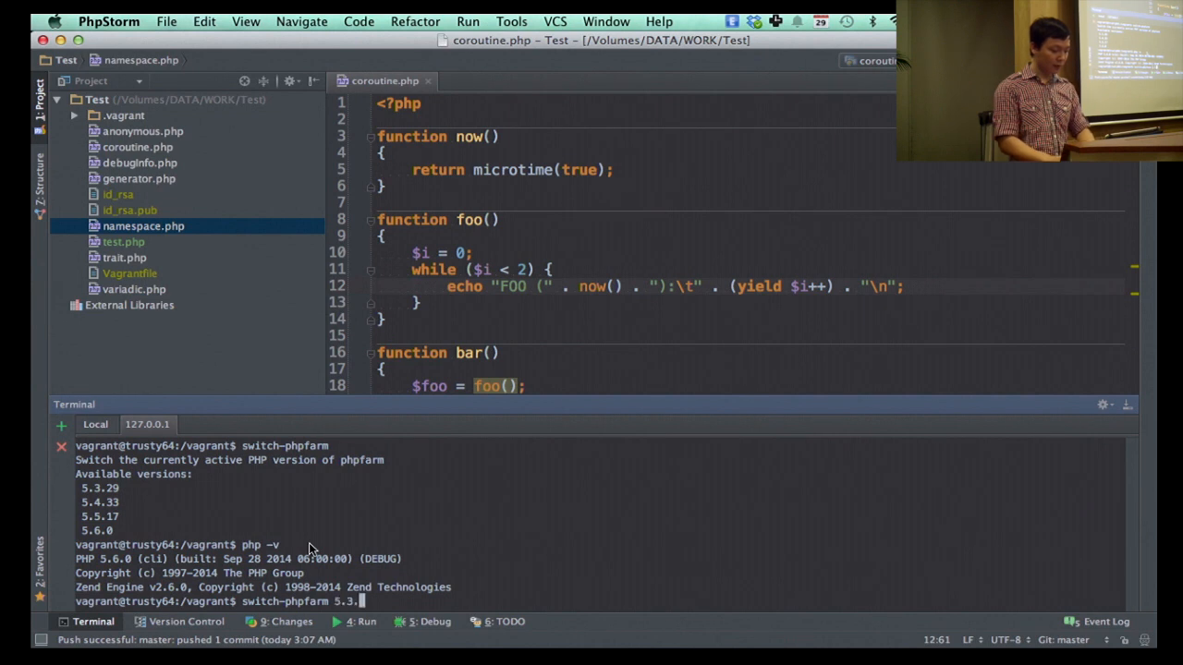
pyautogui.press('Return')
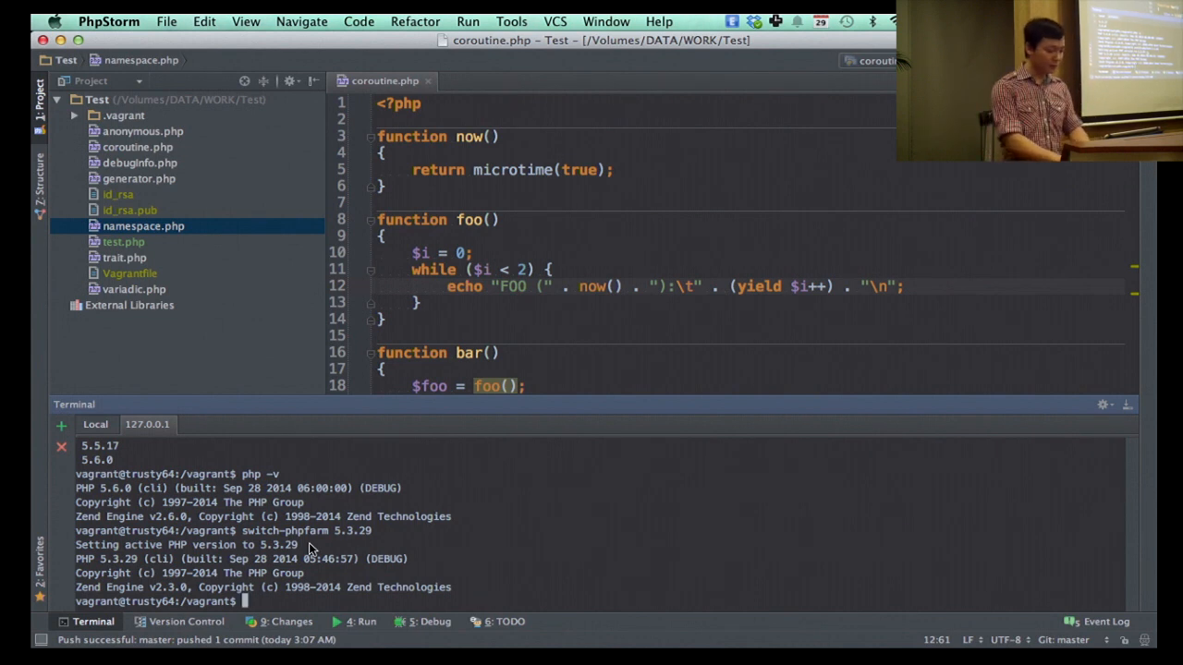
pyautogui.write('php namespace.php')
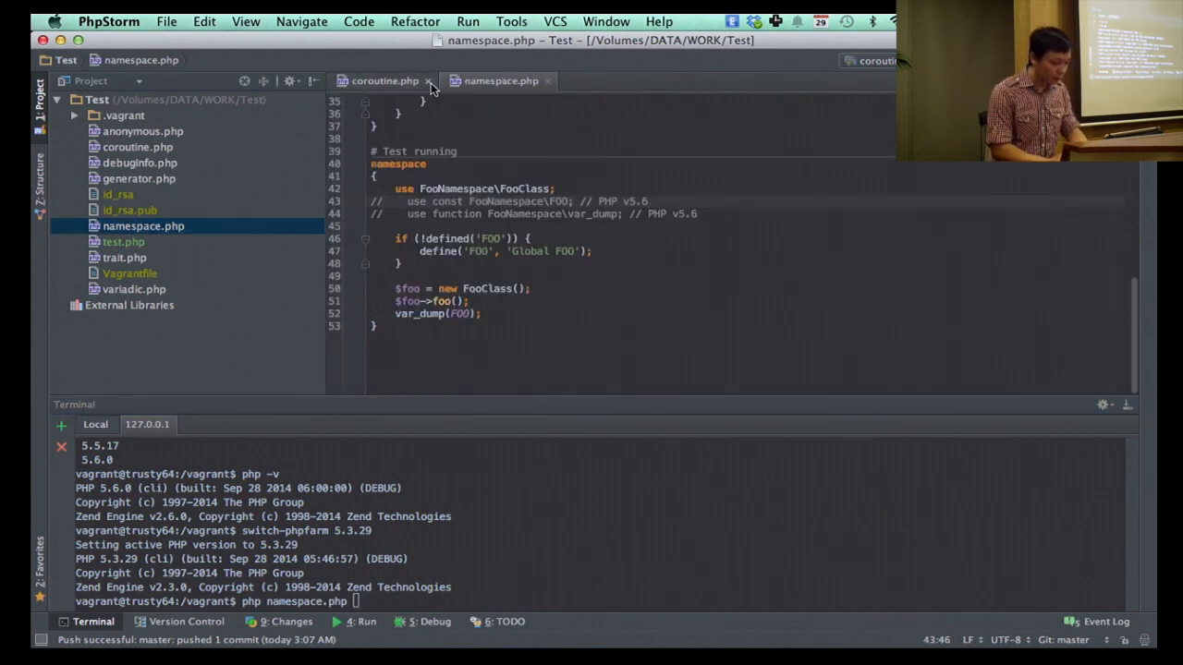
# Step: Hide the terminal and review namespace.php, marking the Interfaces namespace declaration
pyautogui.click(427, 82)
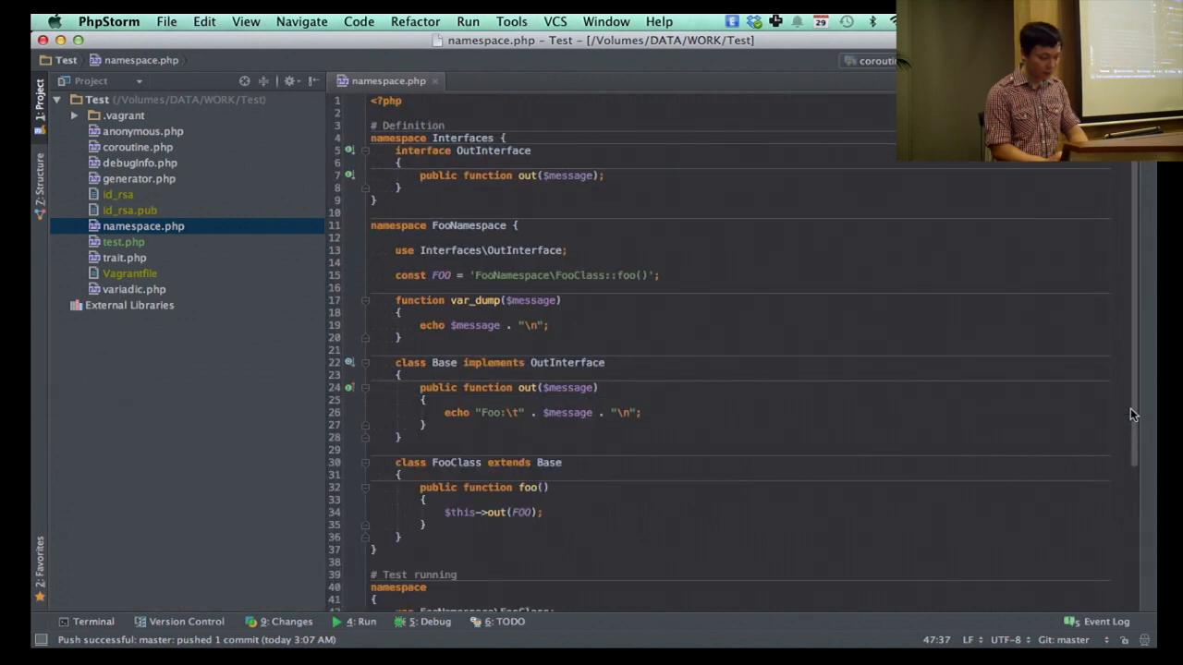
pyautogui.moveTo(848, 300)
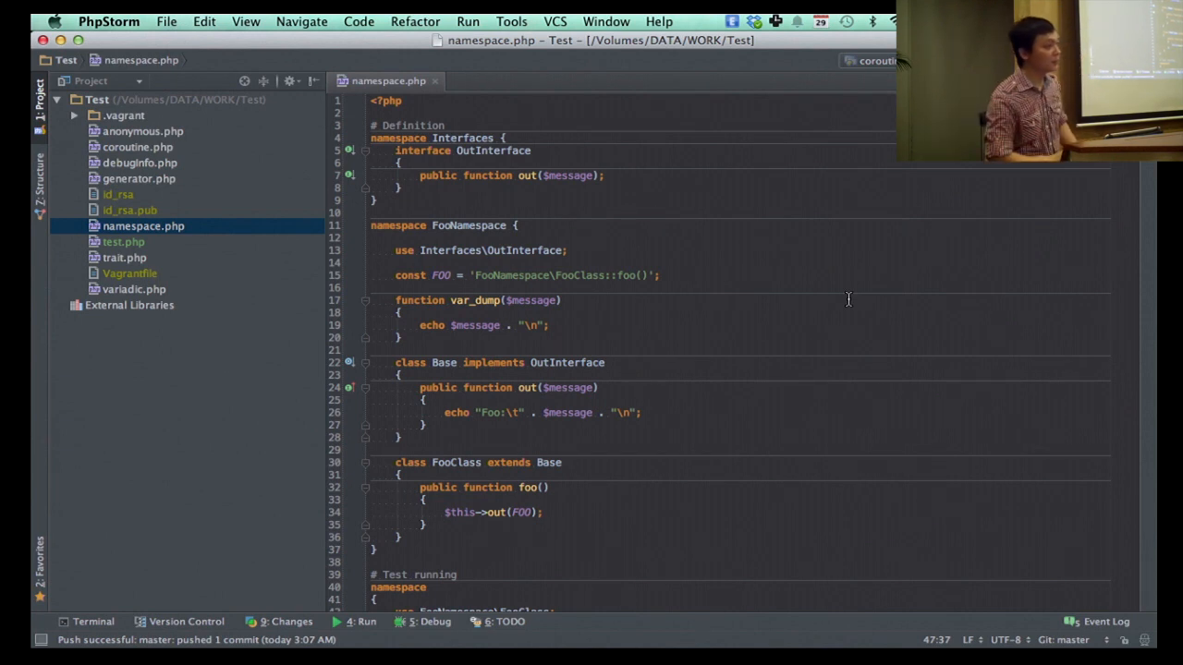
pyautogui.moveTo(672, 294)
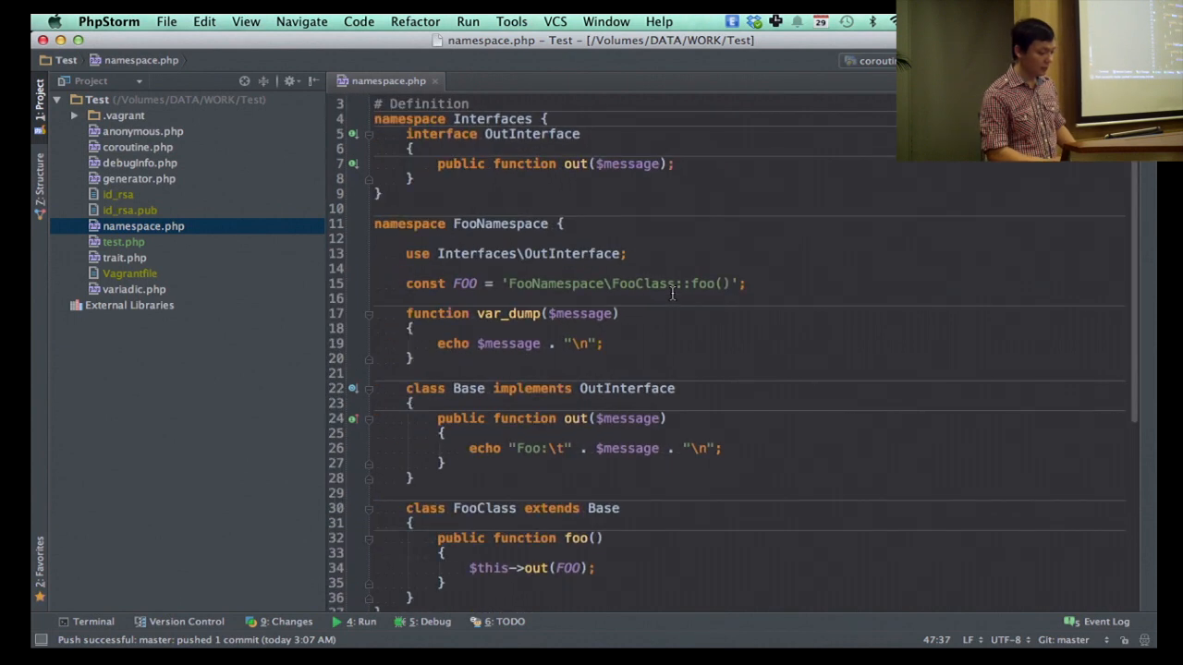
pyautogui.scroll(3)
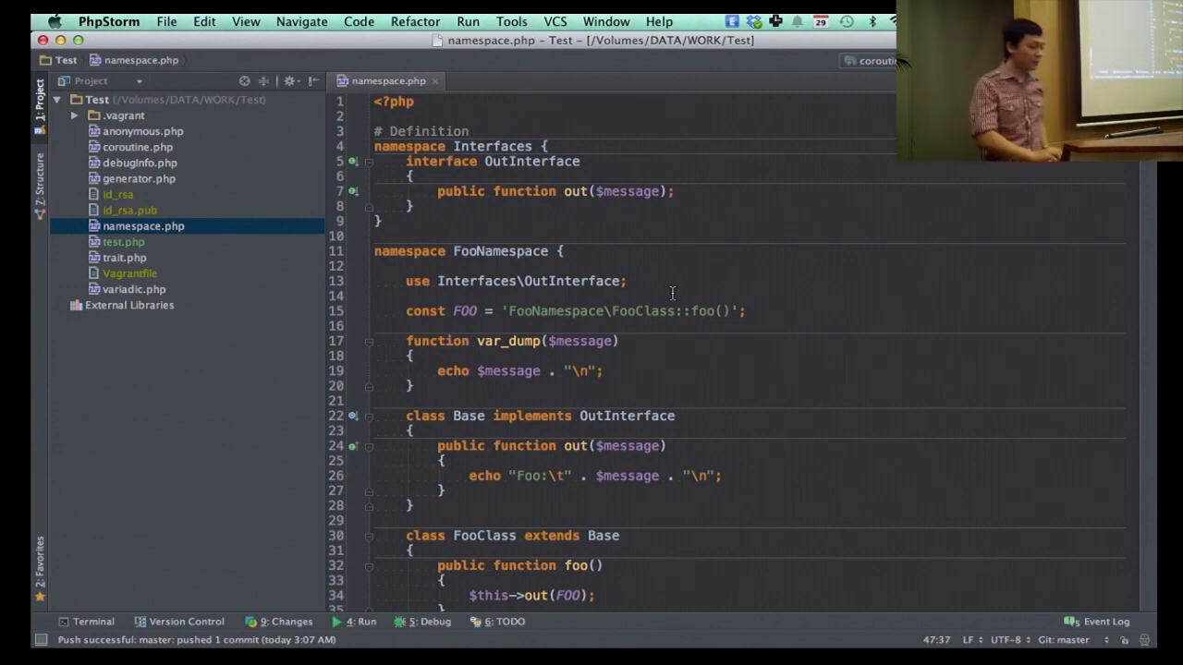
pyautogui.moveTo(570, 281)
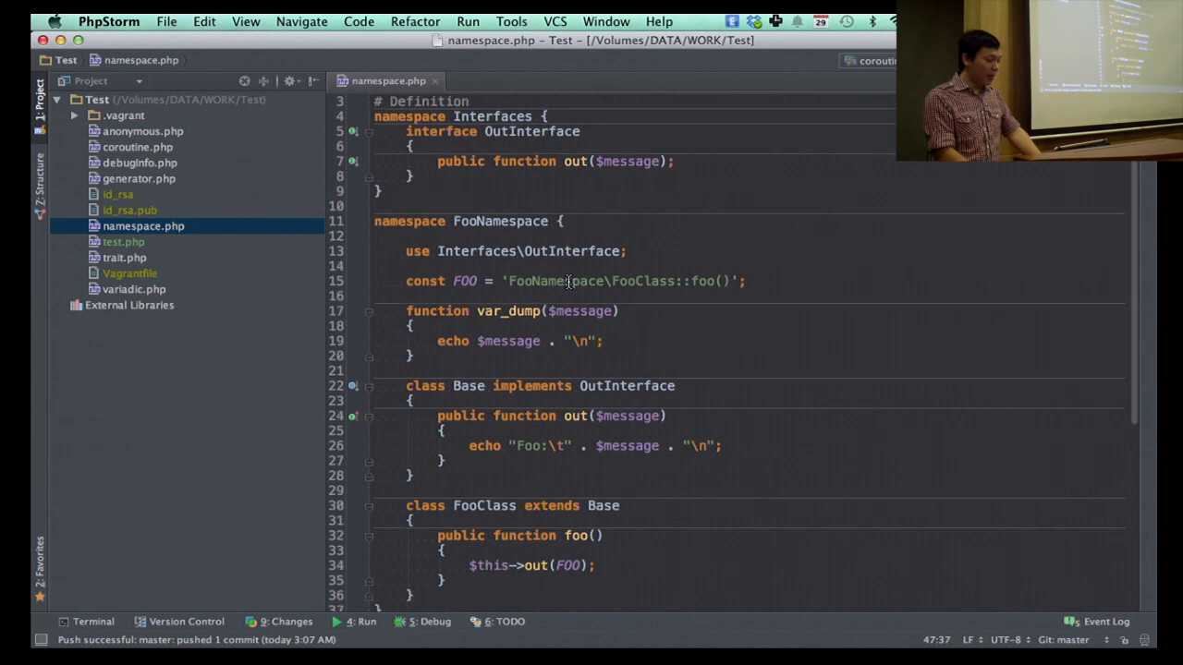
pyautogui.scroll(3)
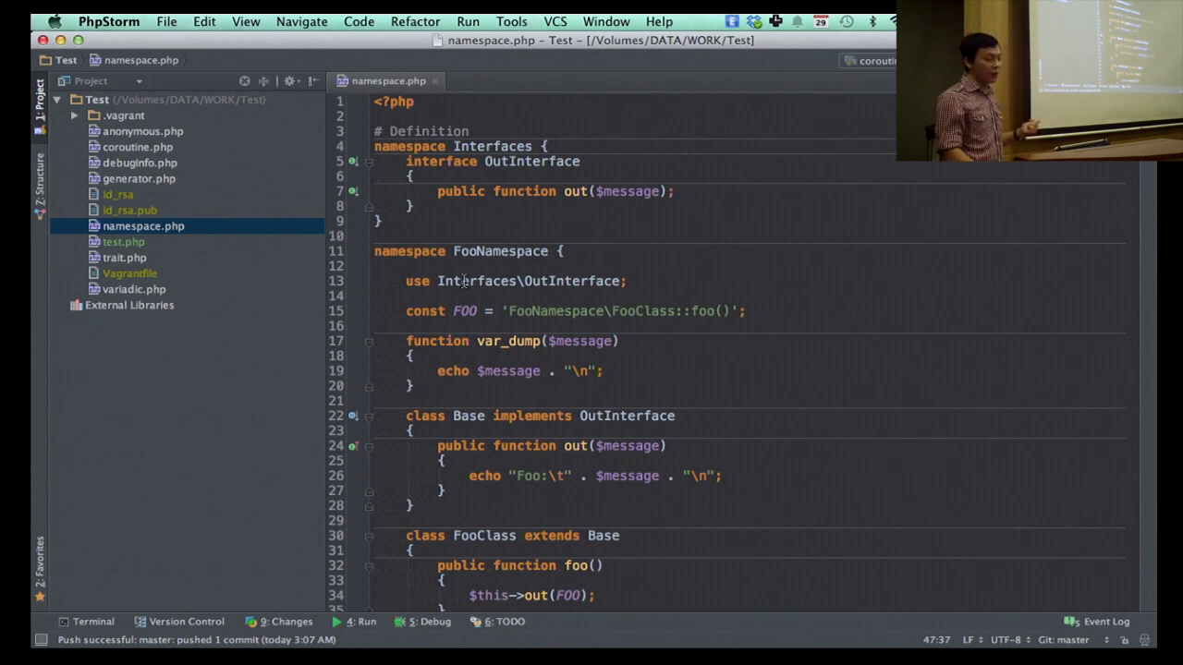
pyautogui.click(416, 281)
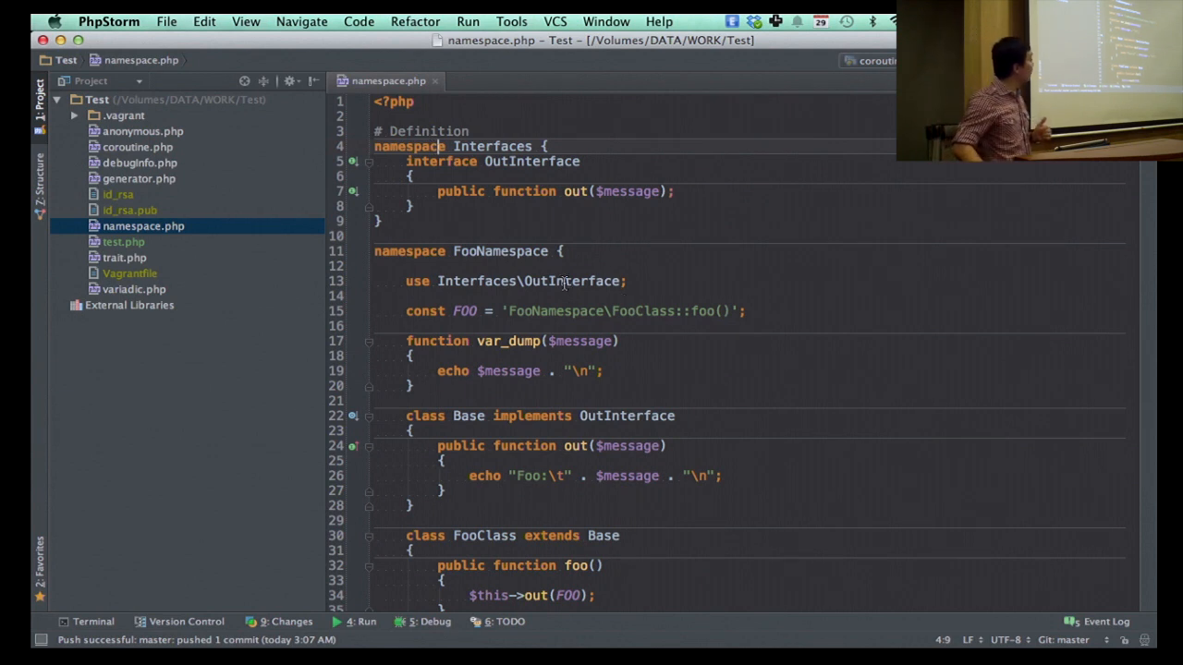
pyautogui.scroll(3)
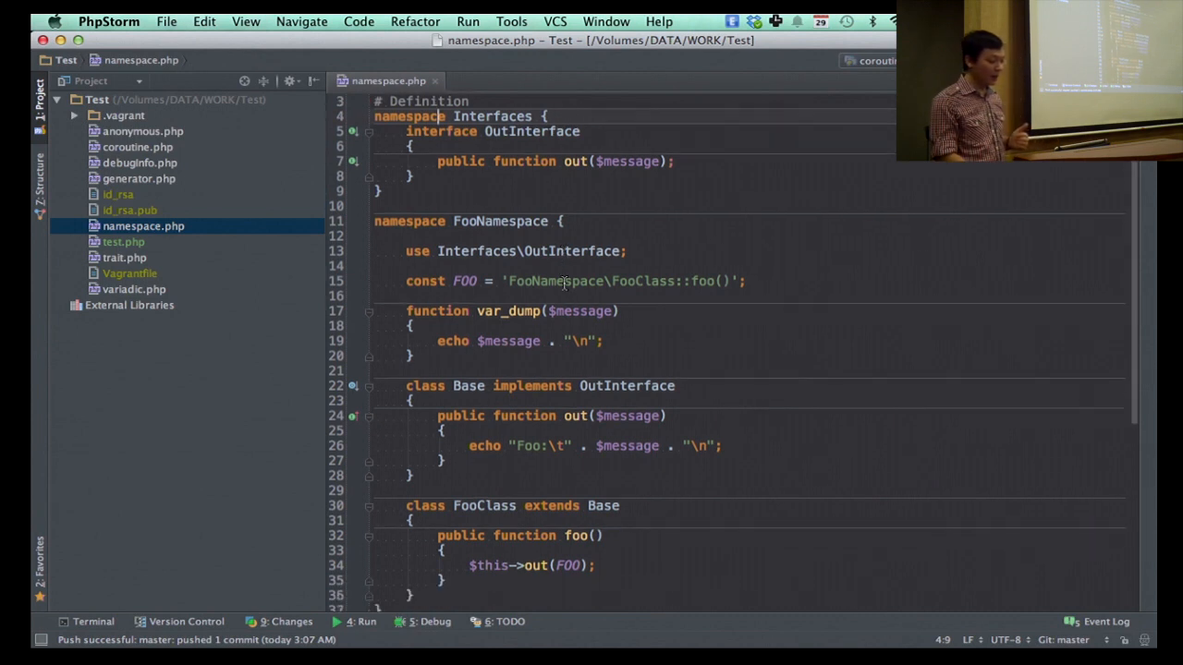
pyautogui.scroll(-3)
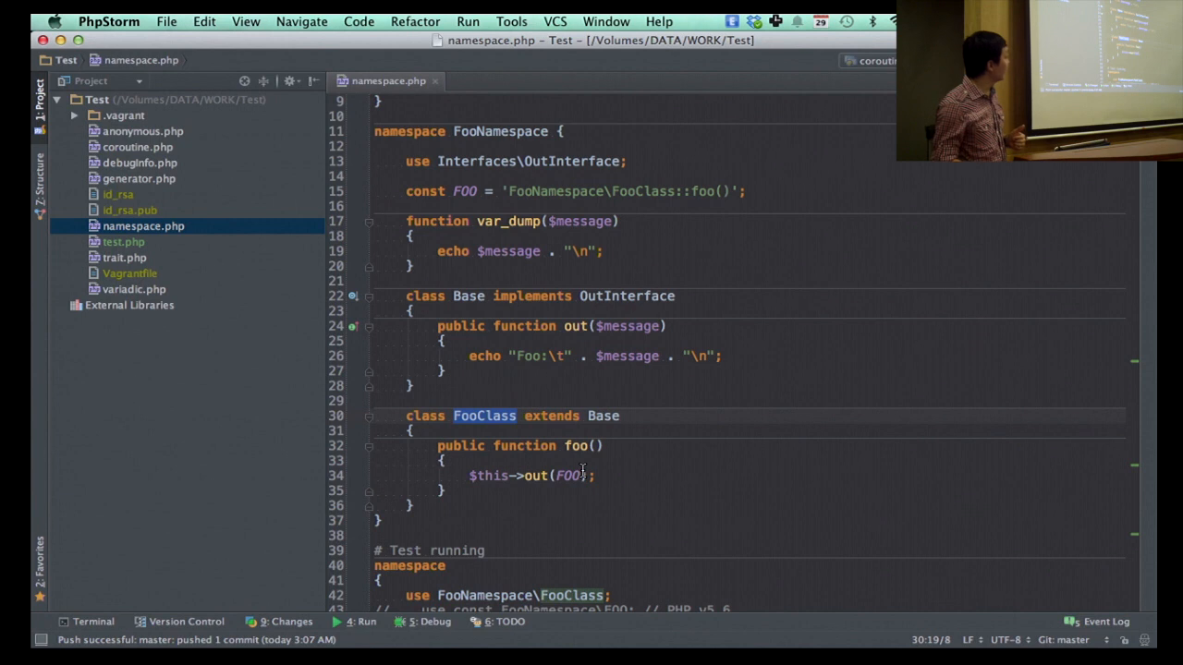
pyautogui.moveTo(610, 415)
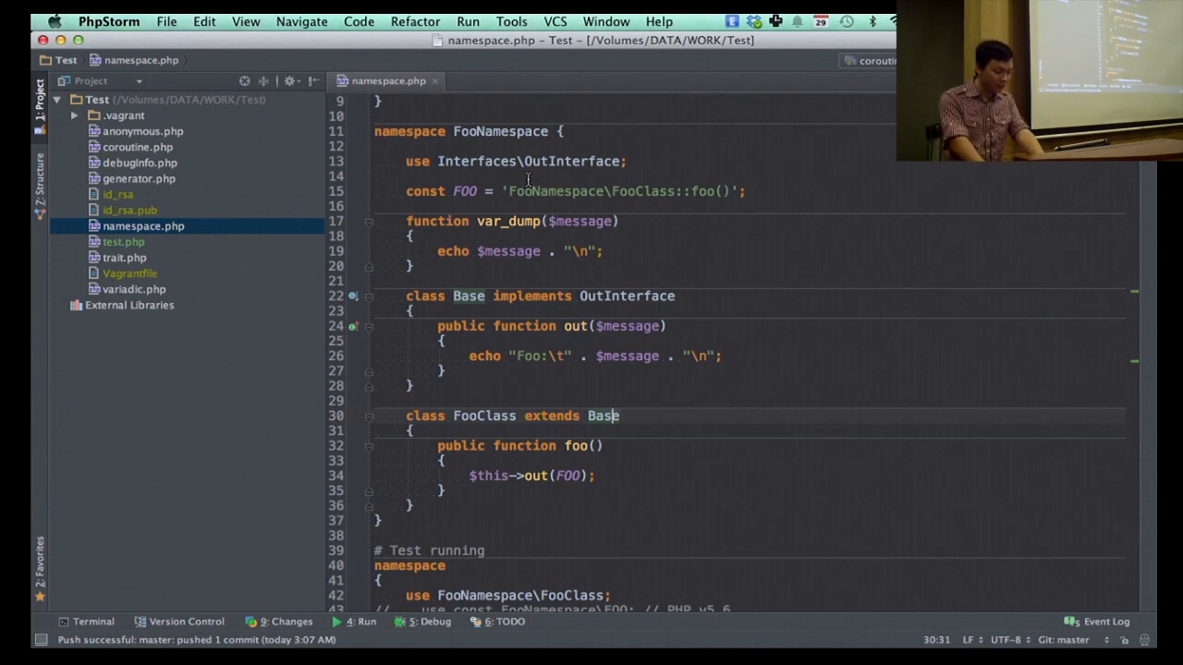
pyautogui.click(632, 280)
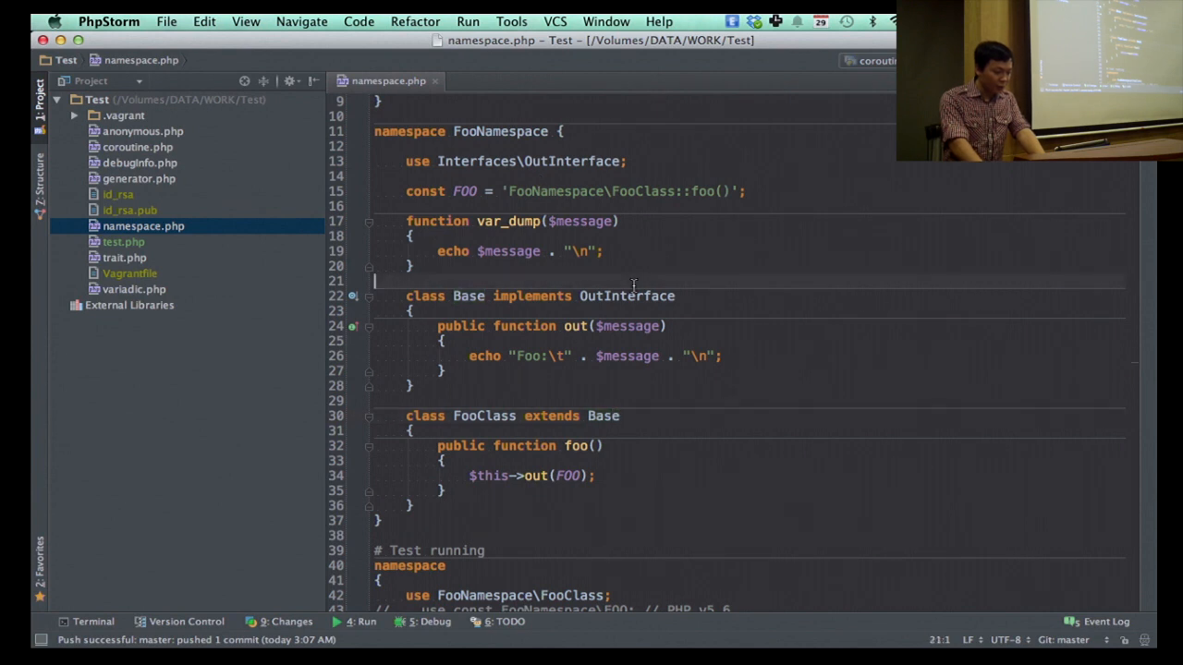
# Step: Scroll to the test block and briefly highlight the $message variable in the echo line
pyautogui.scroll(-3)
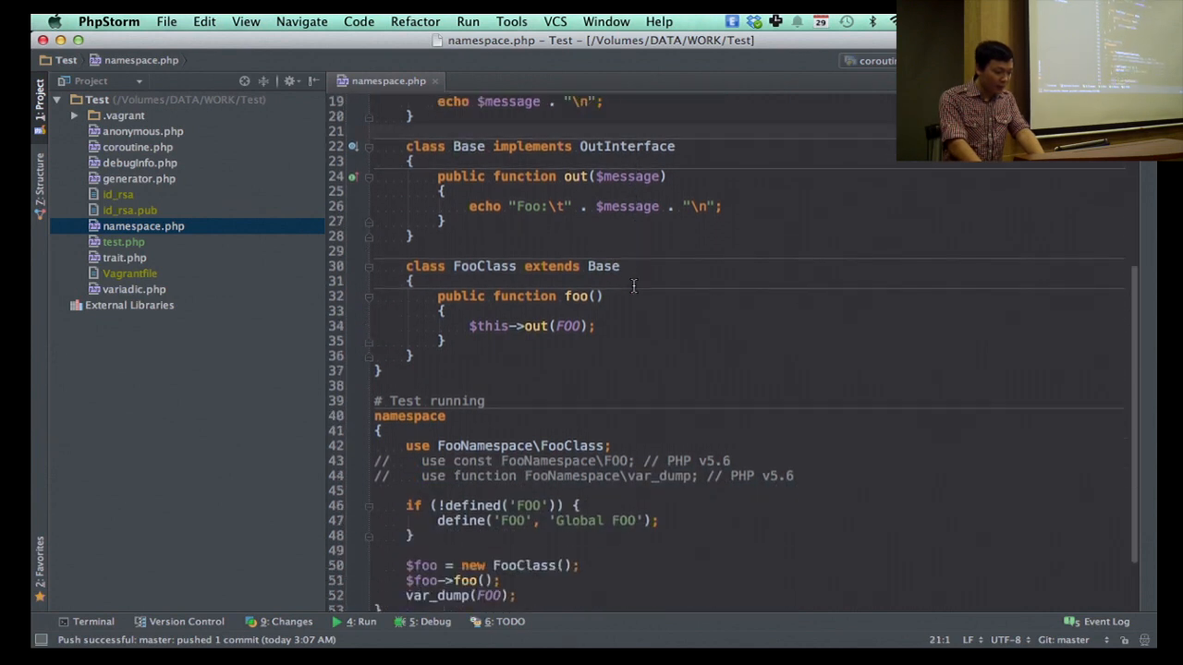
pyautogui.scroll(-3)
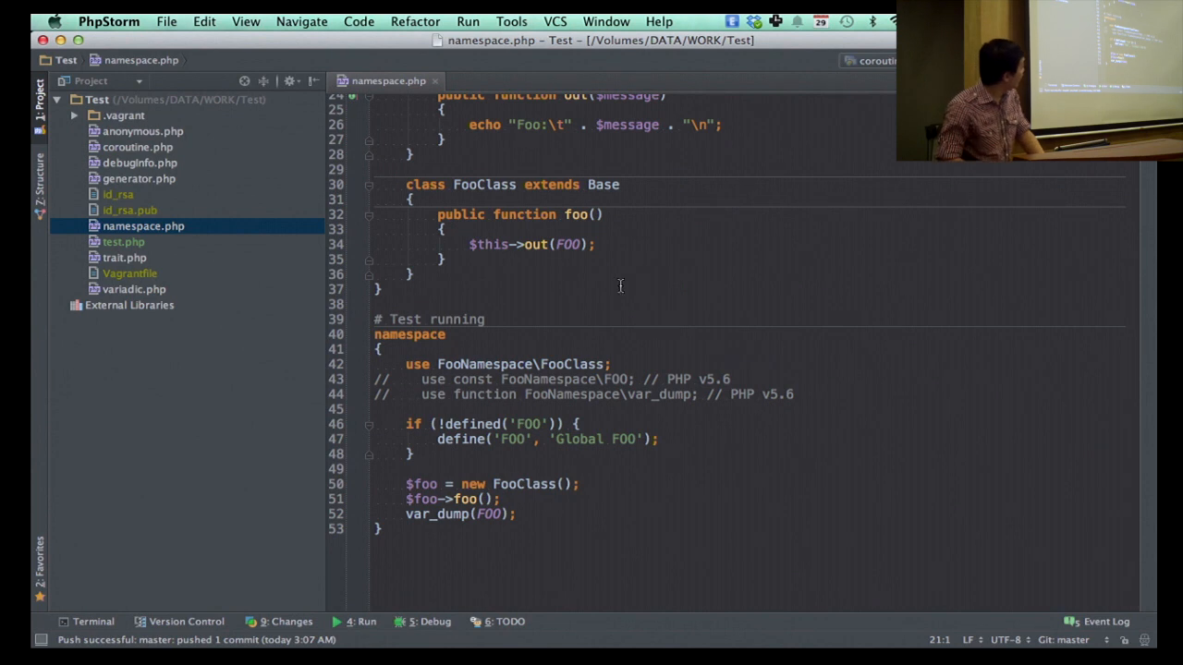
pyautogui.moveTo(486, 347)
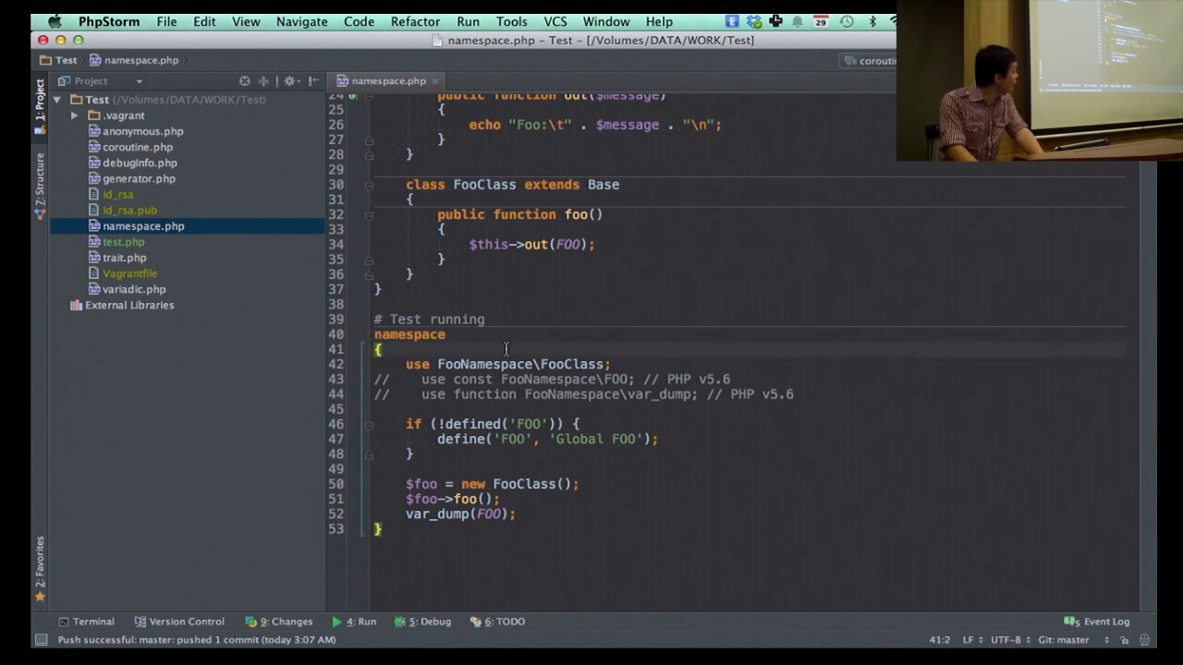
pyautogui.moveTo(654, 473)
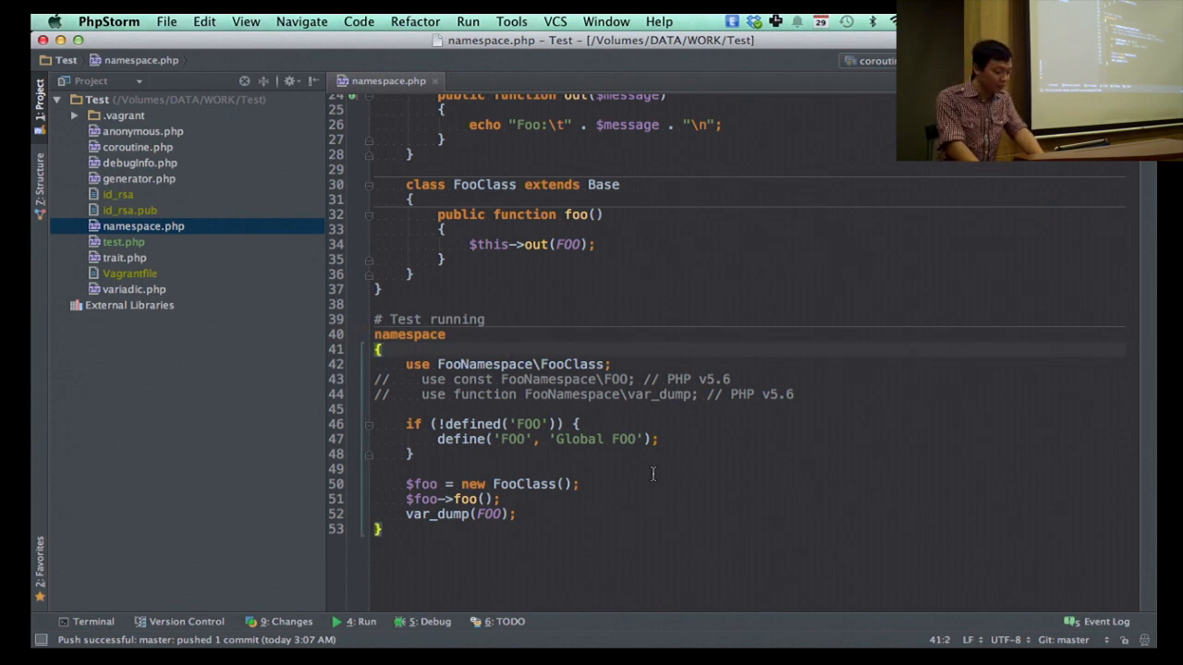
pyautogui.moveTo(636, 440)
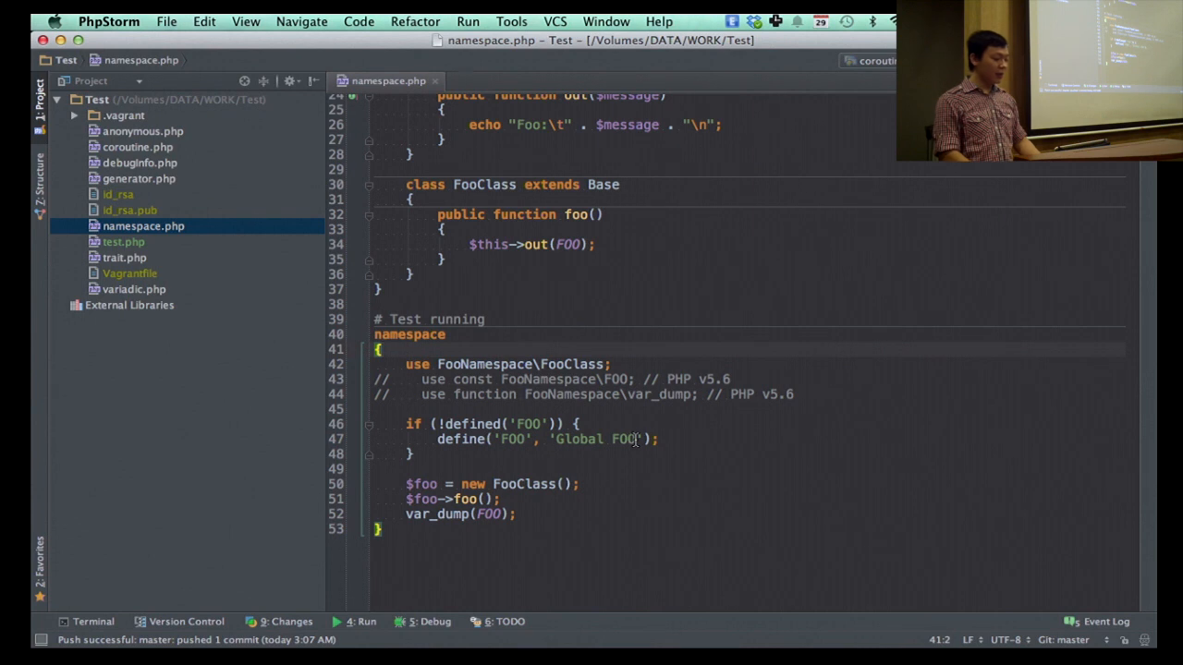
pyautogui.moveTo(589, 480)
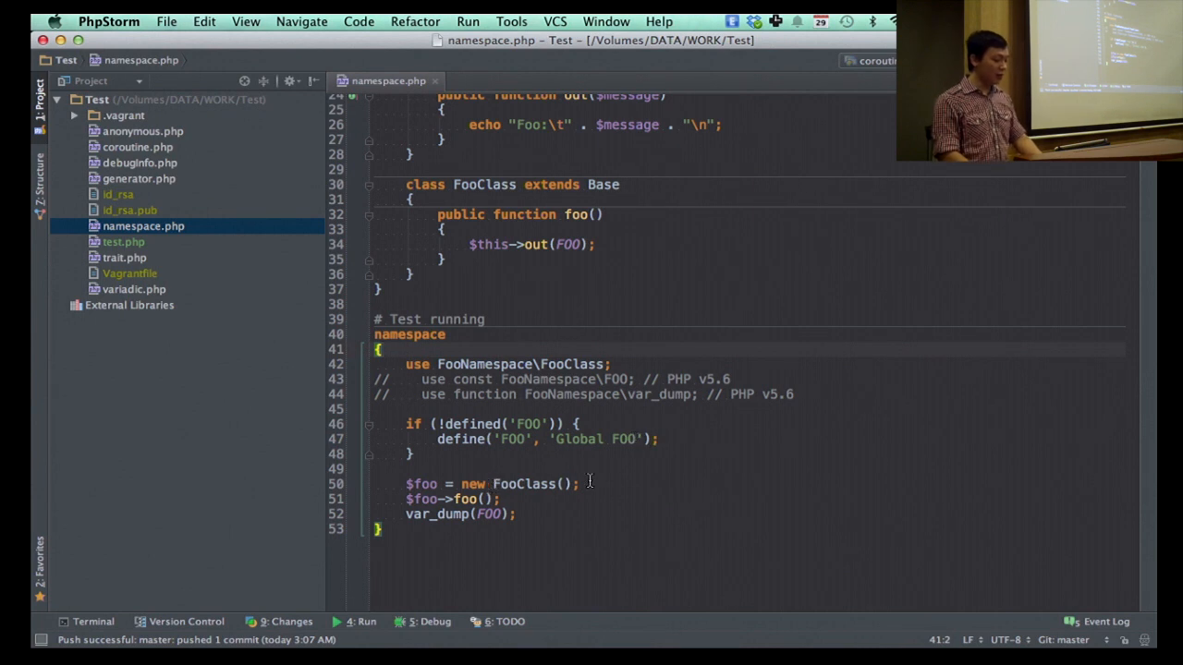
pyautogui.scroll(3)
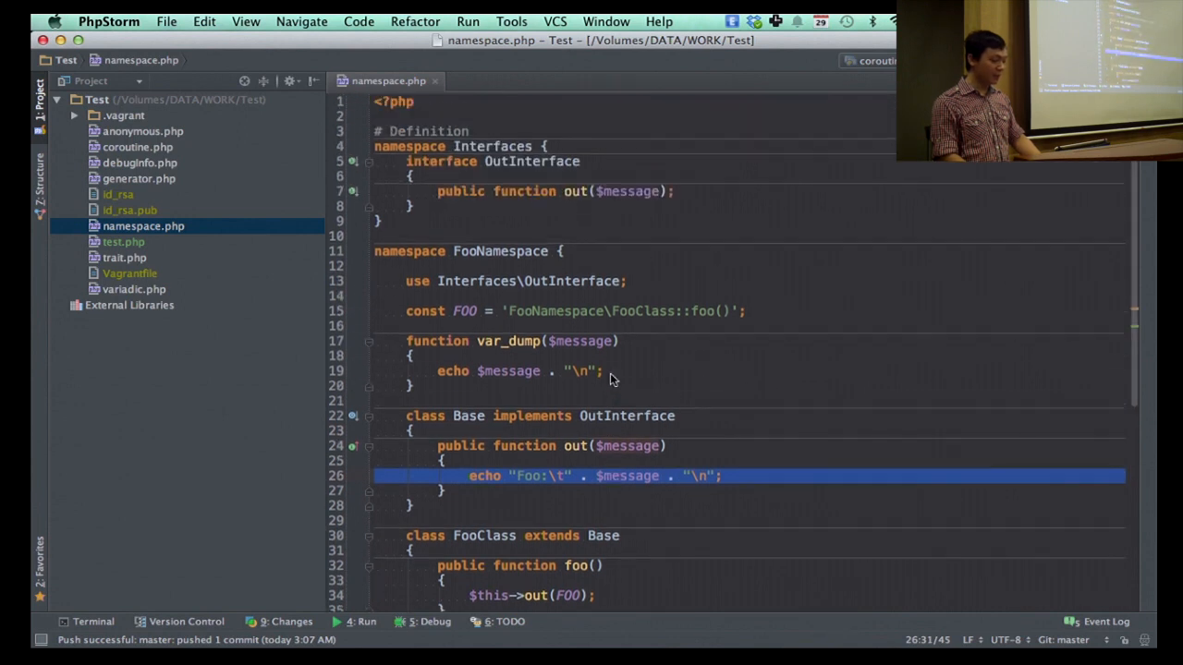
pyautogui.scroll(-3)
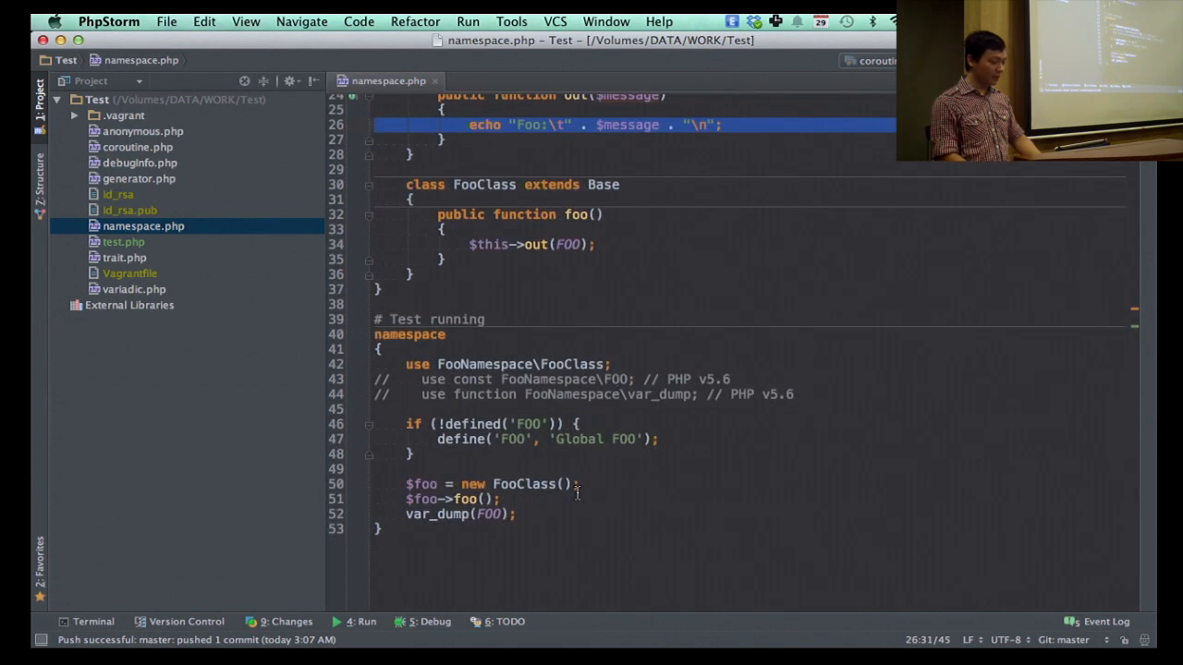
pyautogui.scroll(3)
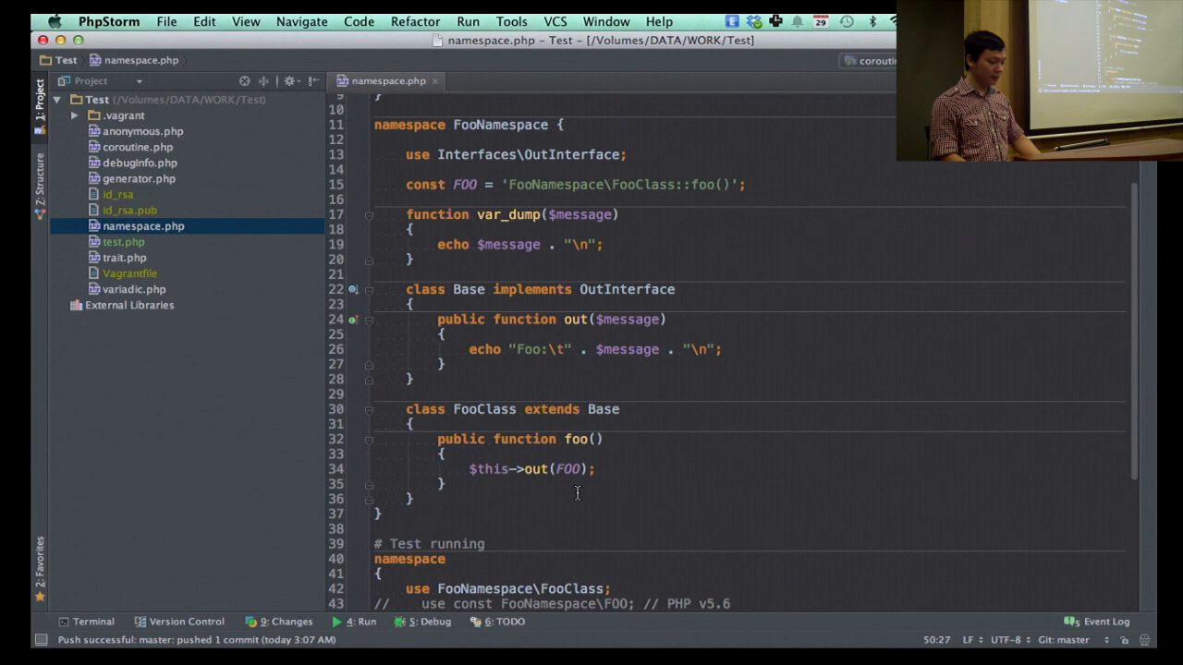
pyautogui.doubleClick(629, 378)
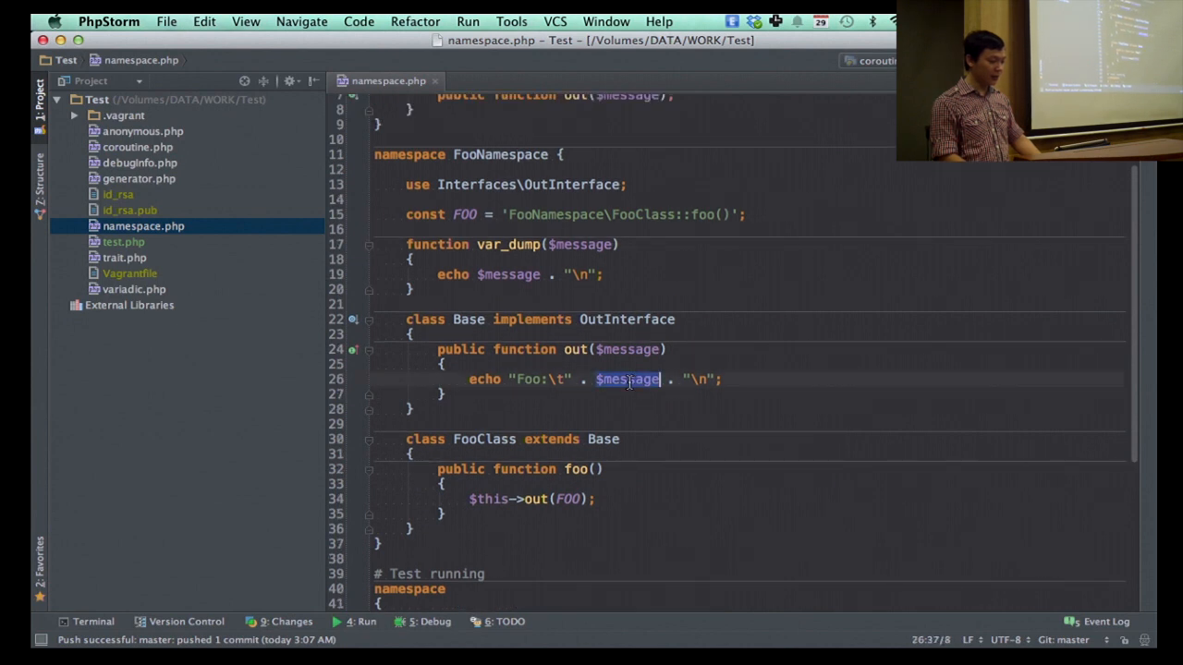
pyautogui.click(466, 214)
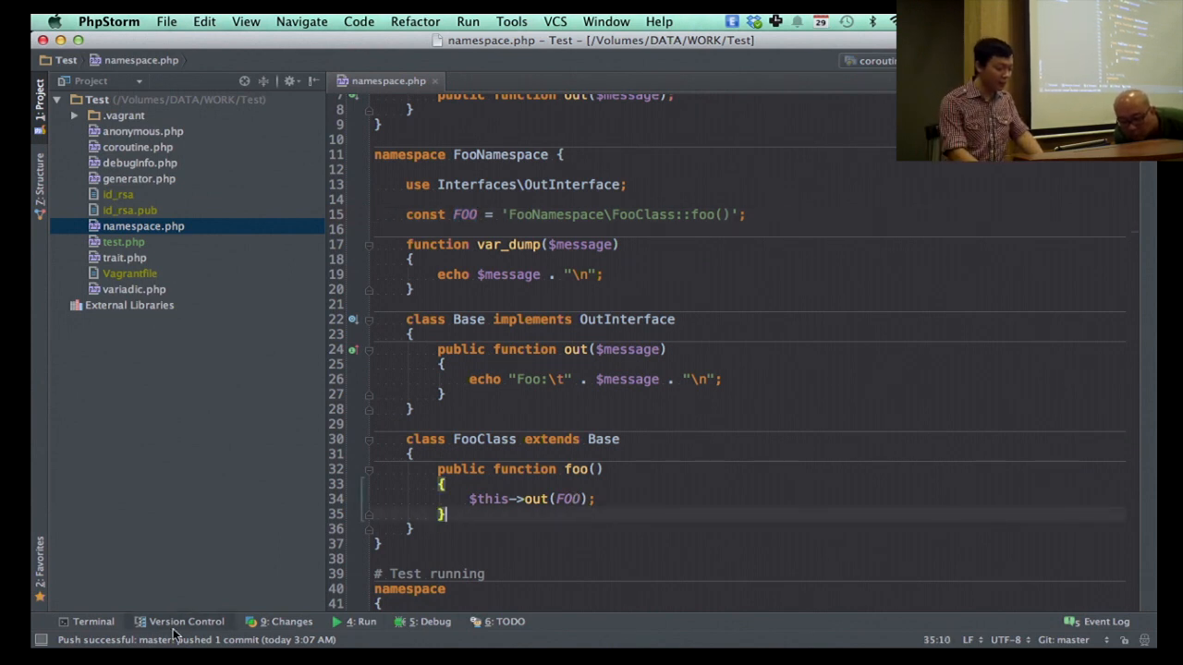
pyautogui.click(185, 621)
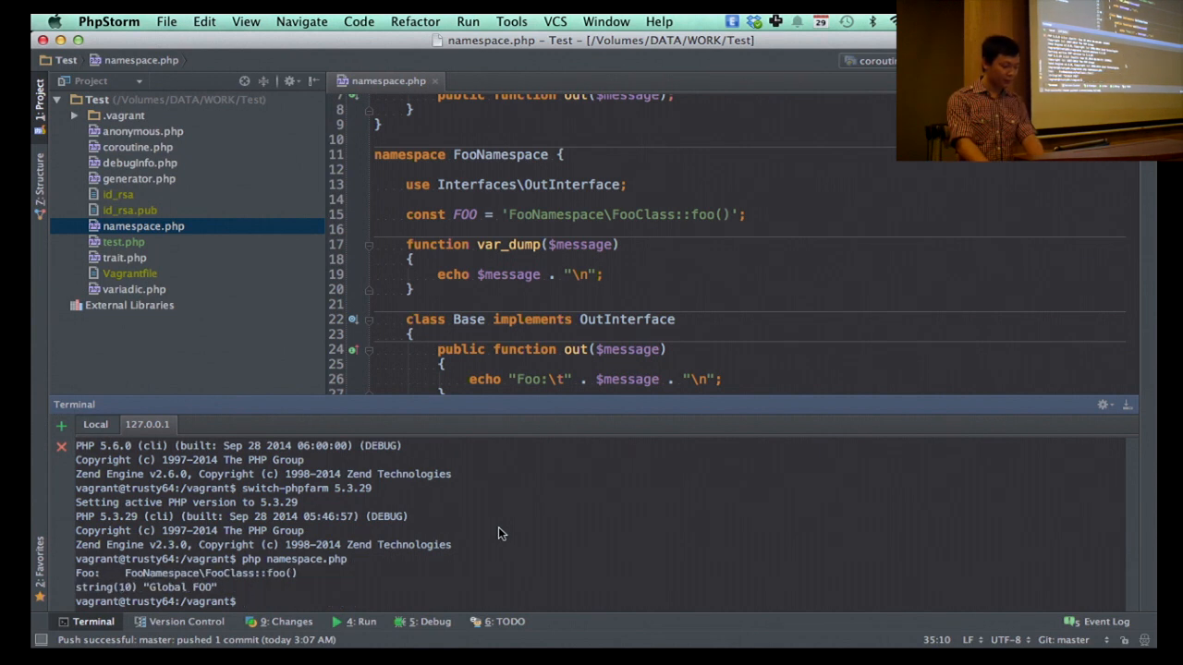
pyautogui.moveTo(606, 355)
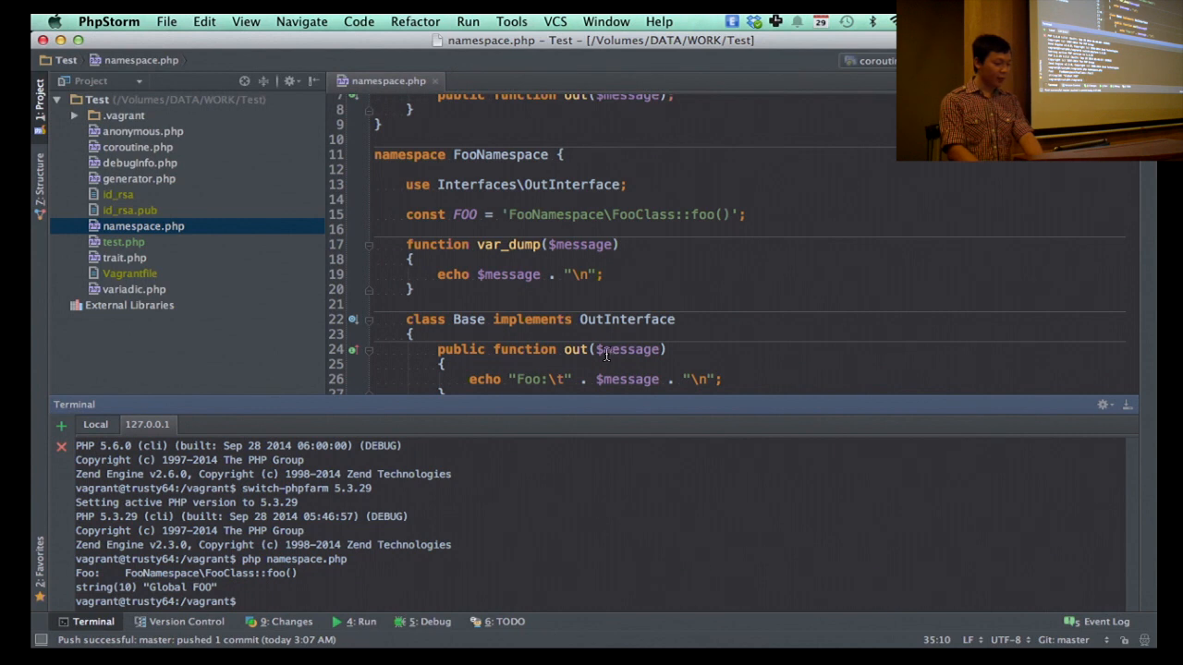
pyautogui.moveTo(673, 339)
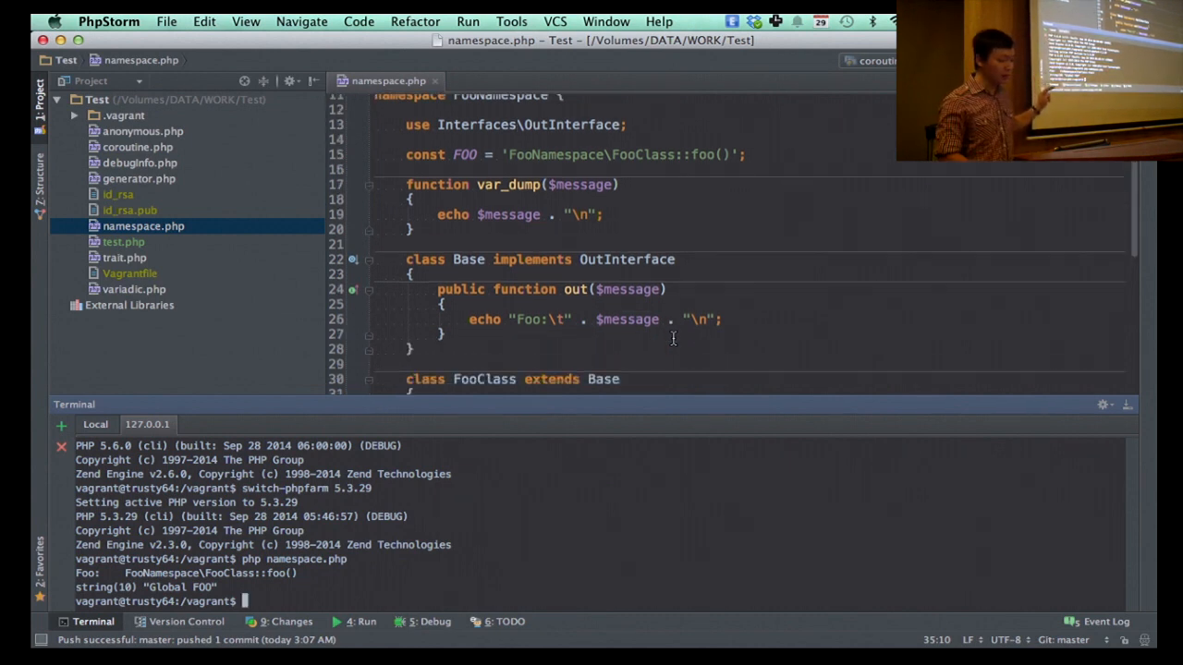
pyautogui.scroll(-3)
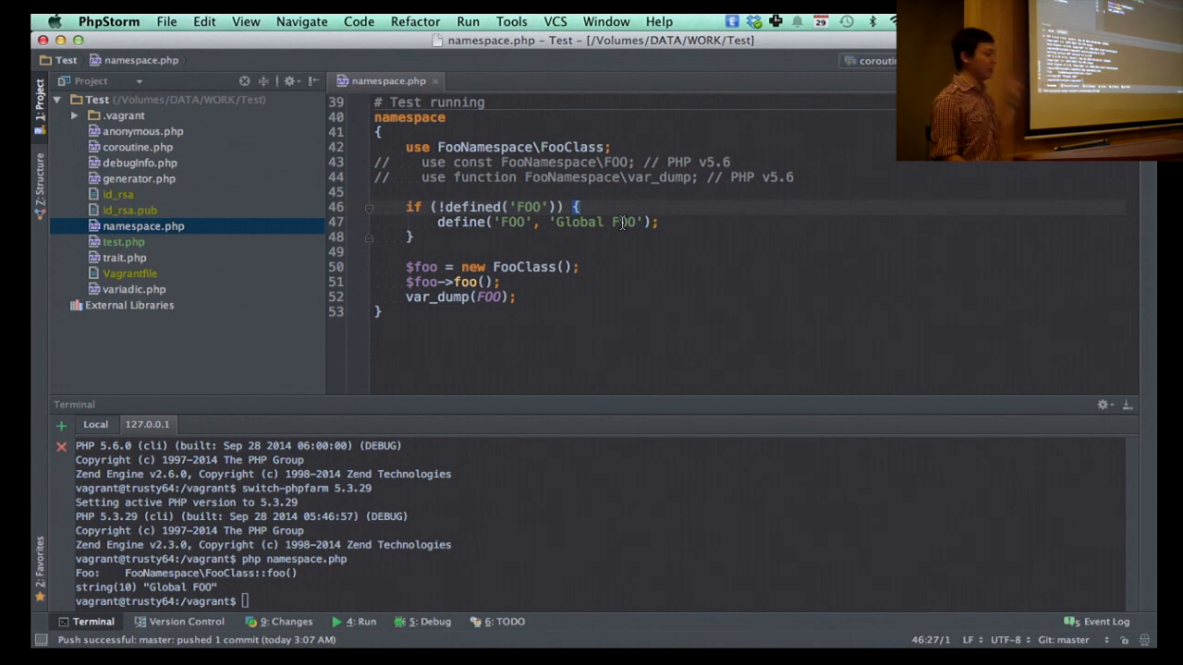
# Step: Uncomment the PHP 5.6 use const FOO and use function var_dump imports in namespace.php
pyautogui.click(795, 178)
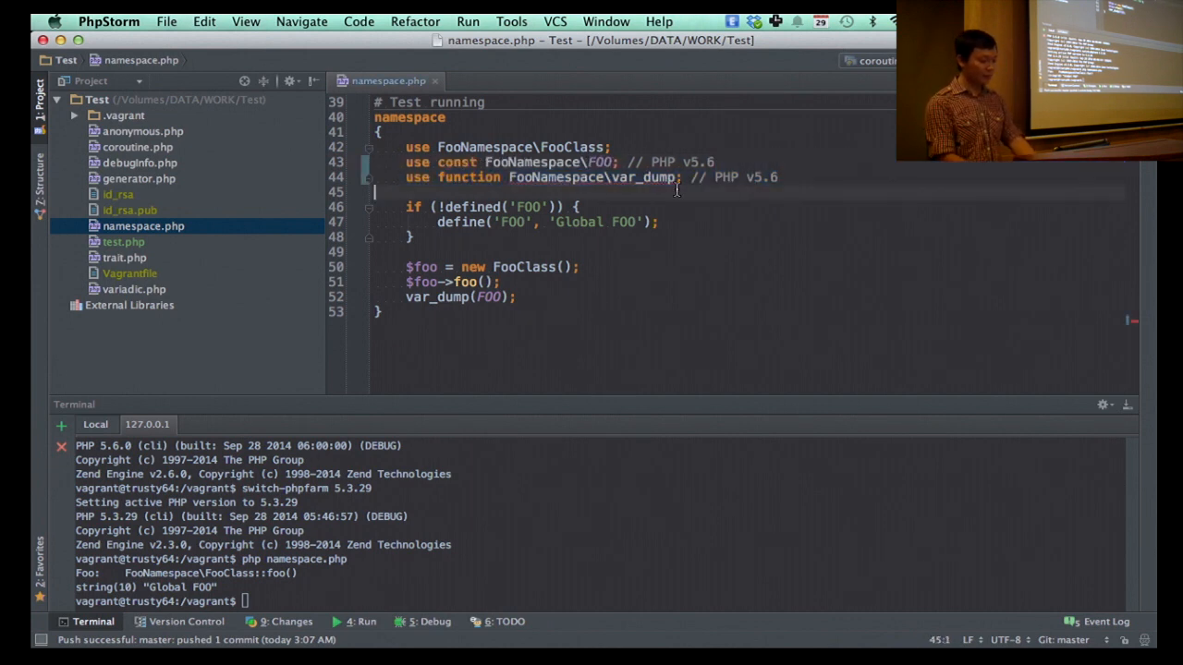
pyautogui.scroll(3)
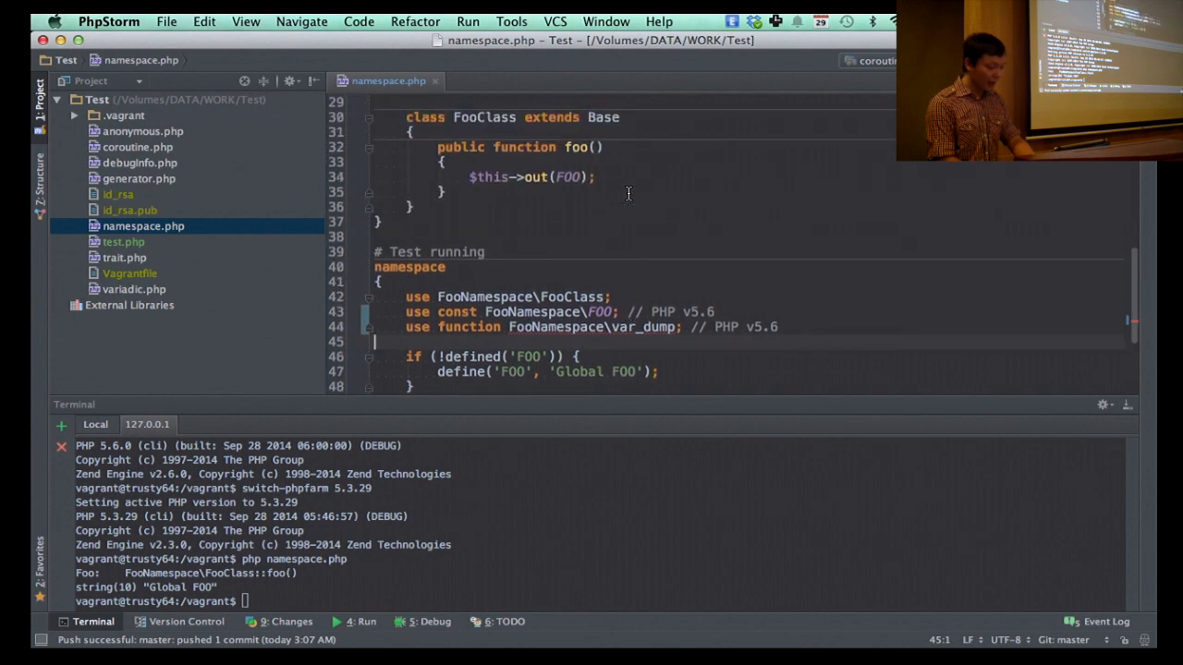
pyautogui.scroll(3)
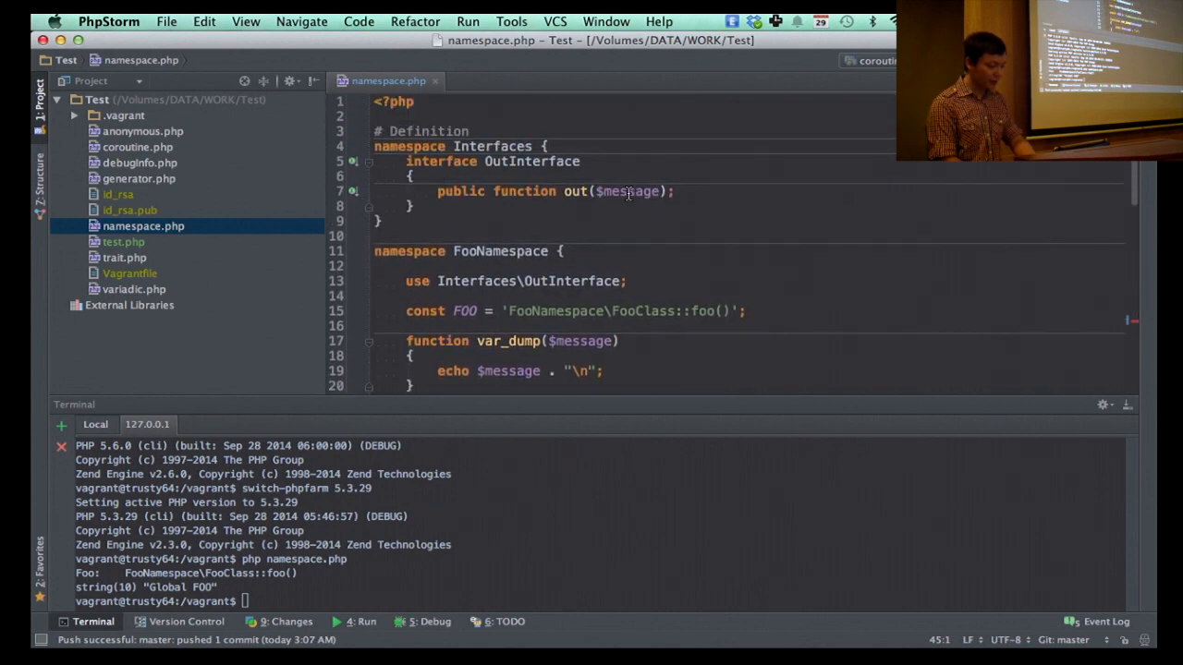
pyautogui.scroll(-3)
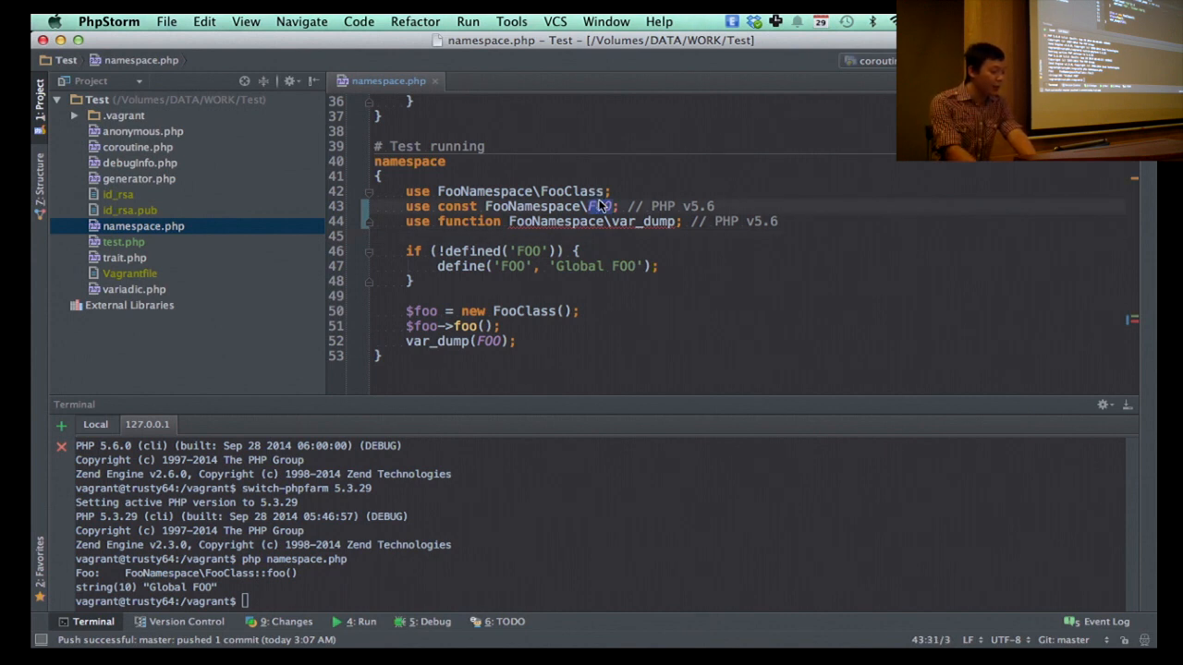
pyautogui.scroll(3)
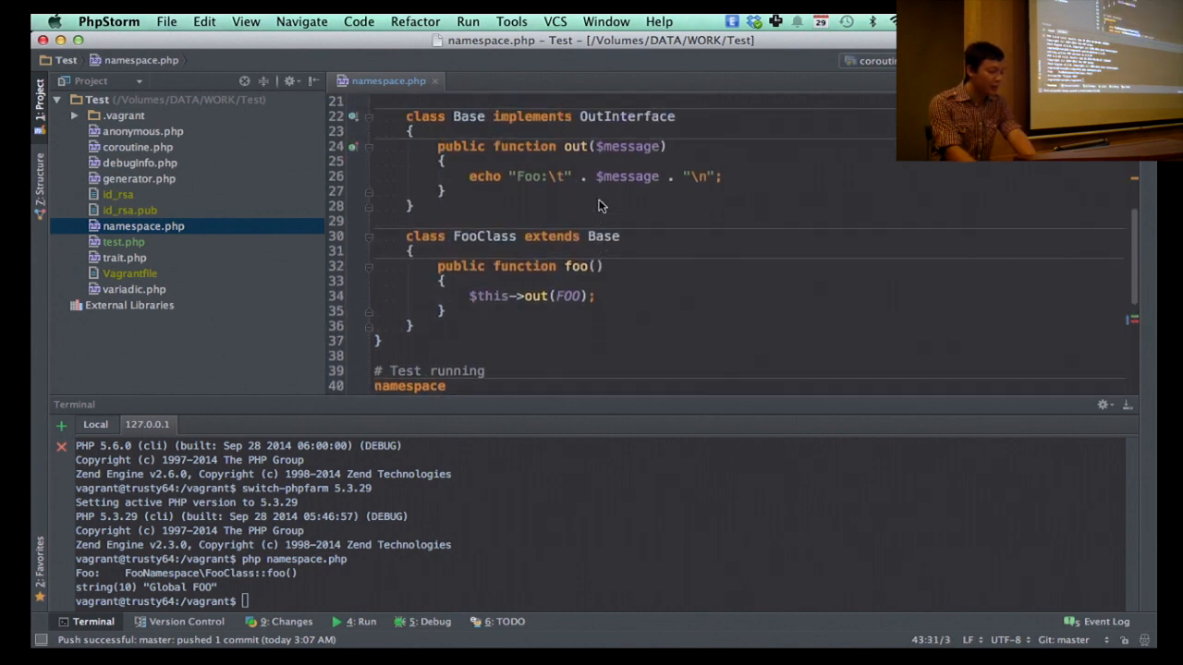
pyautogui.scroll(3)
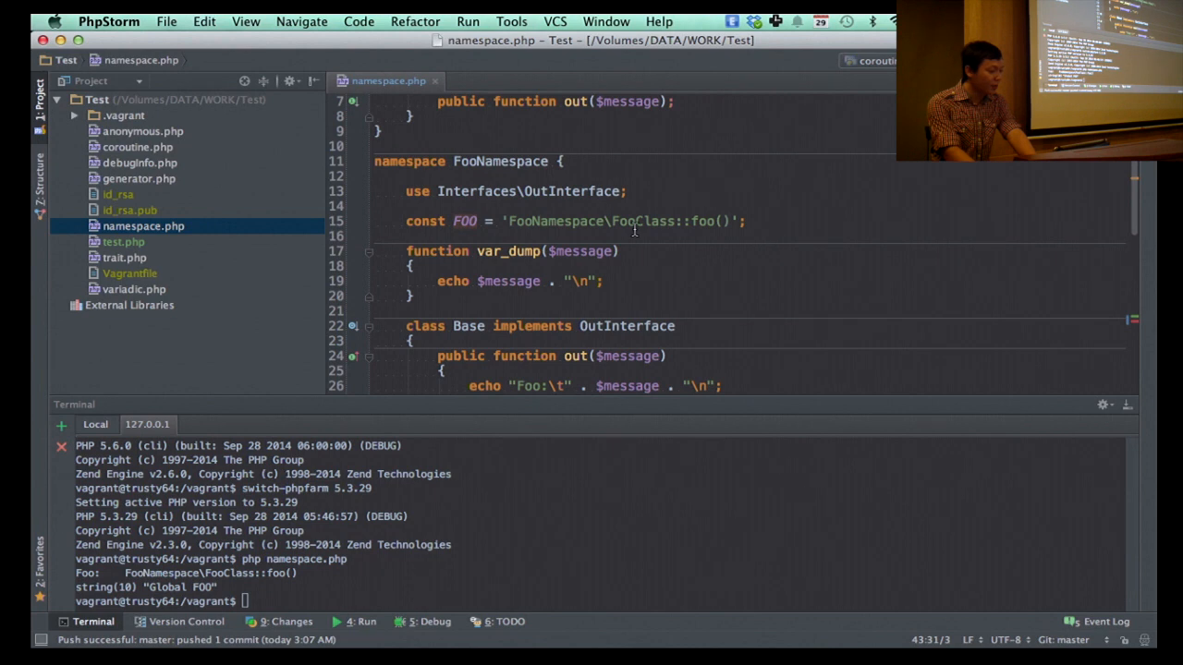
pyautogui.scroll(-3)
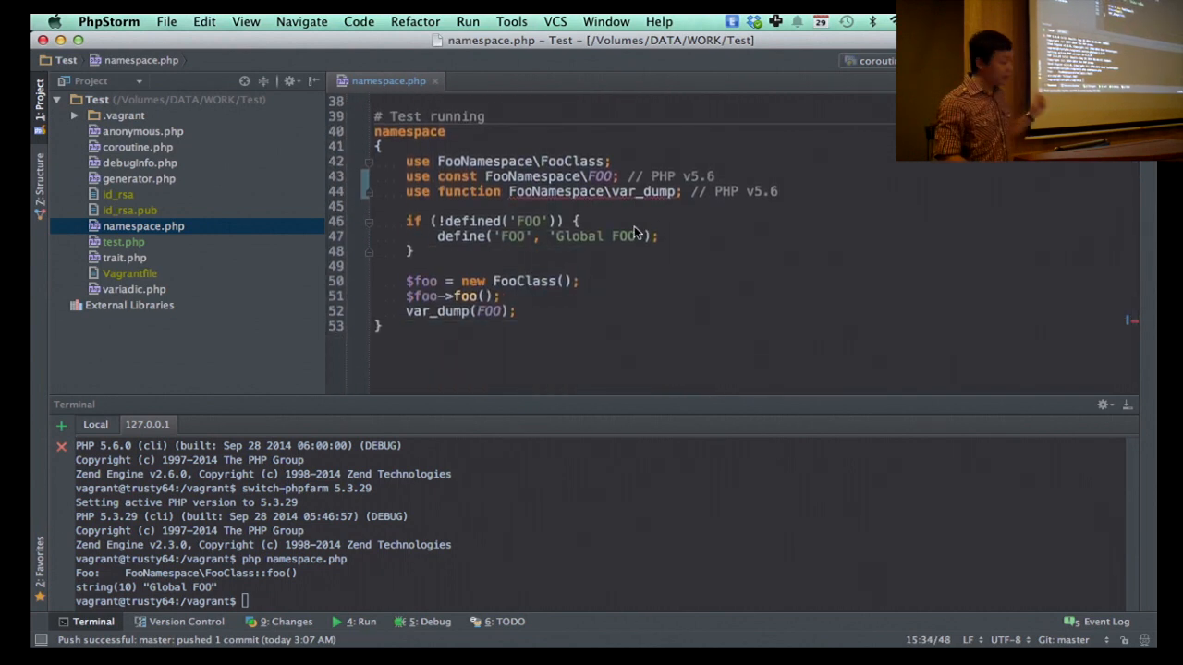
# Step: Run namespace.php on PHP 5.3.29 to get the parse error, then switch-phpfarm to 5.6.0 and run it successfully
pyautogui.write('ph')
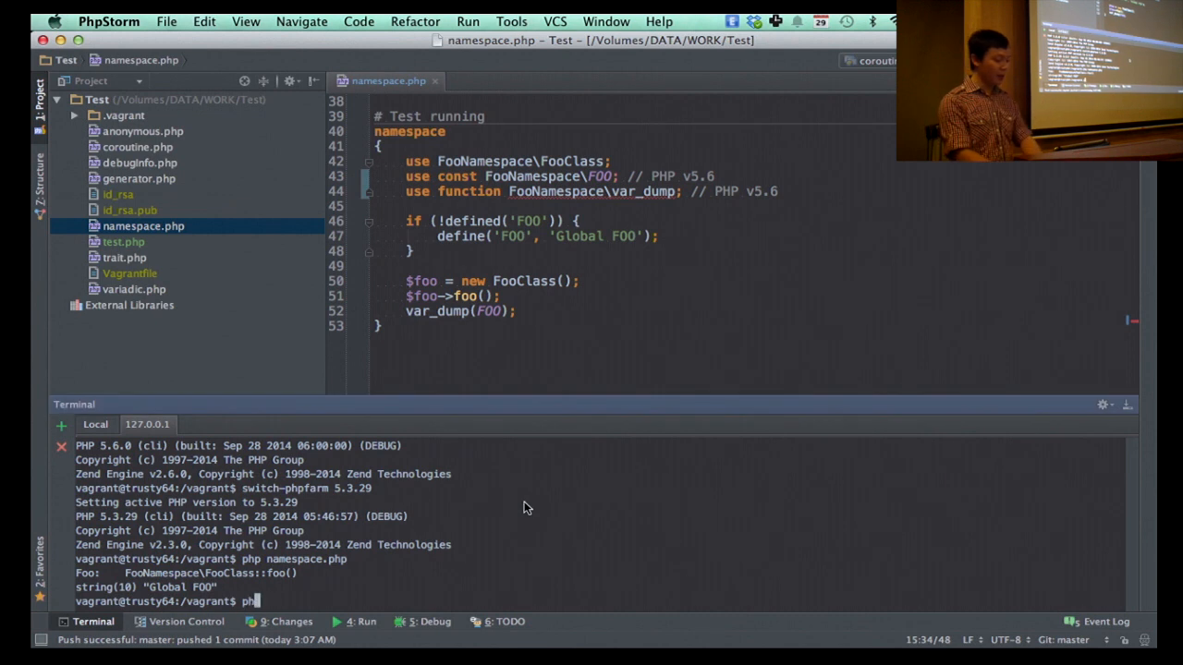
pyautogui.write('p')
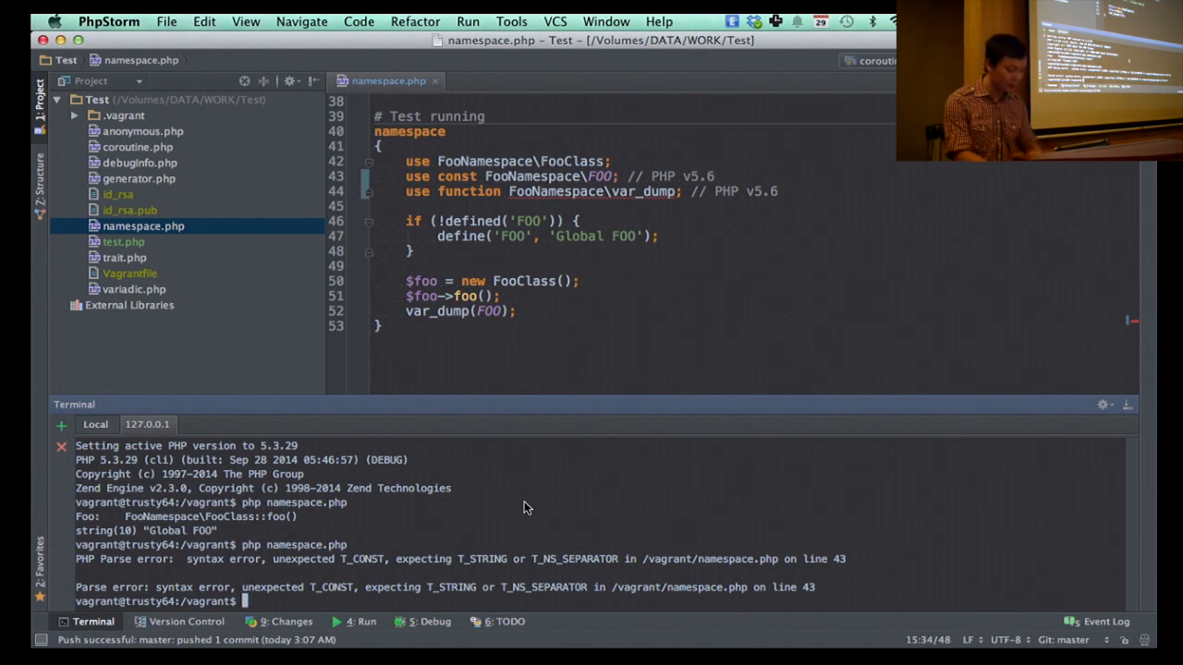
pyautogui.write('switch')
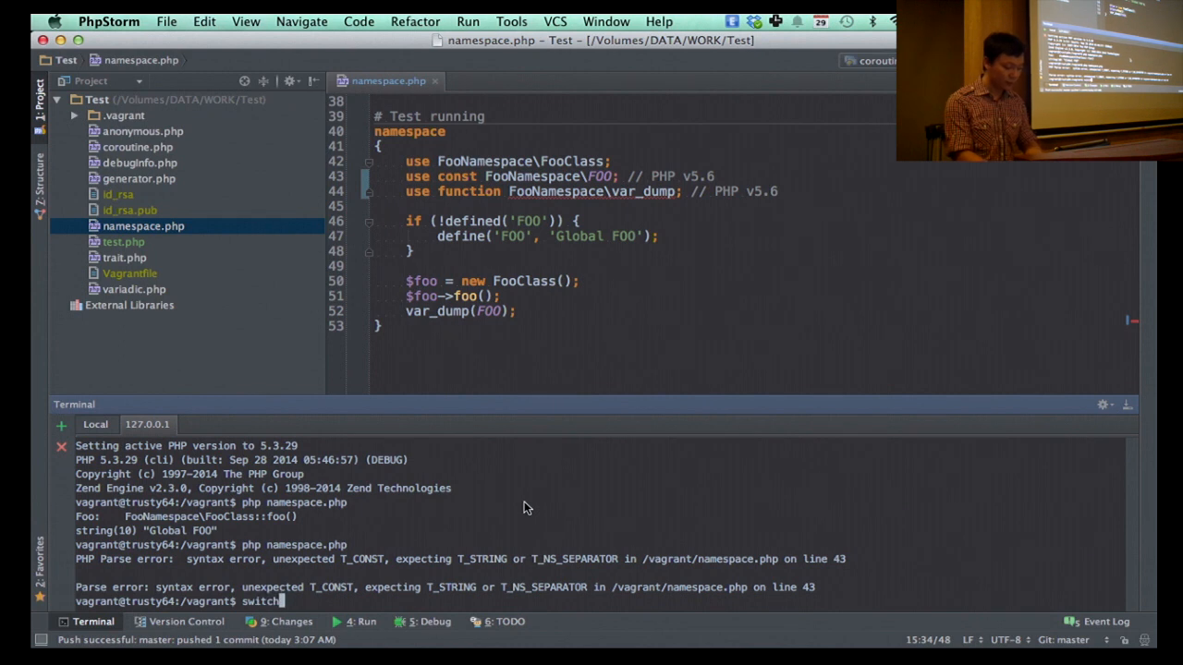
pyautogui.write('-phpfarm 5.6.0')
pyautogui.write('php namespace.php')
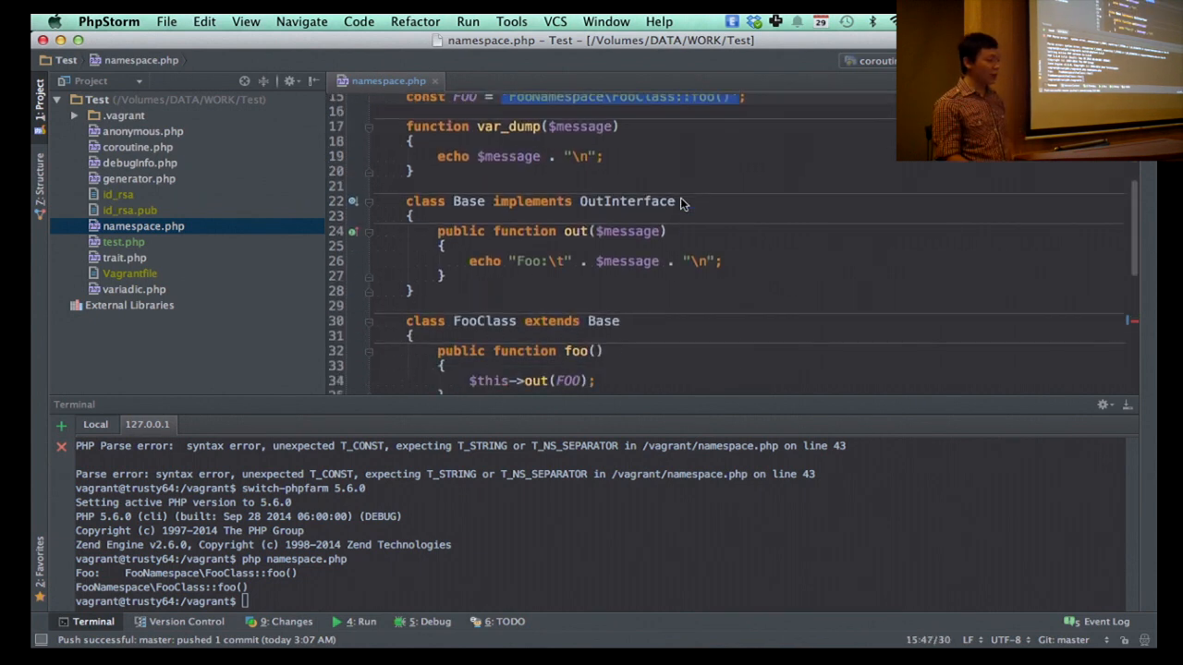
pyautogui.scroll(-3)
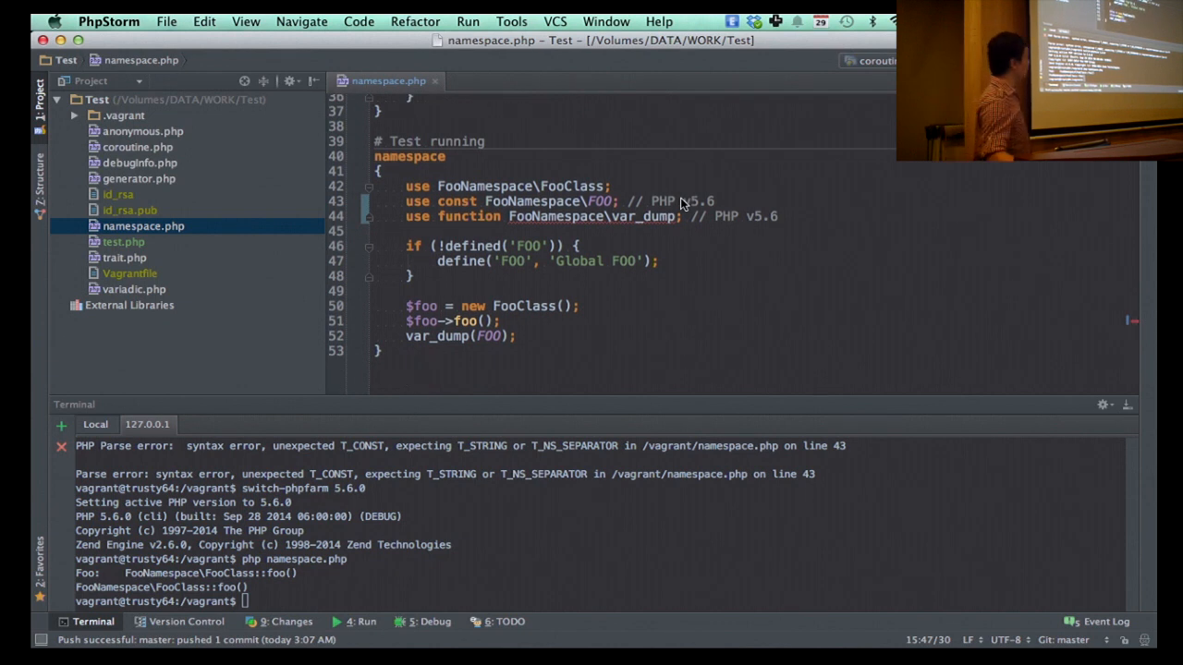
pyautogui.moveTo(569, 225)
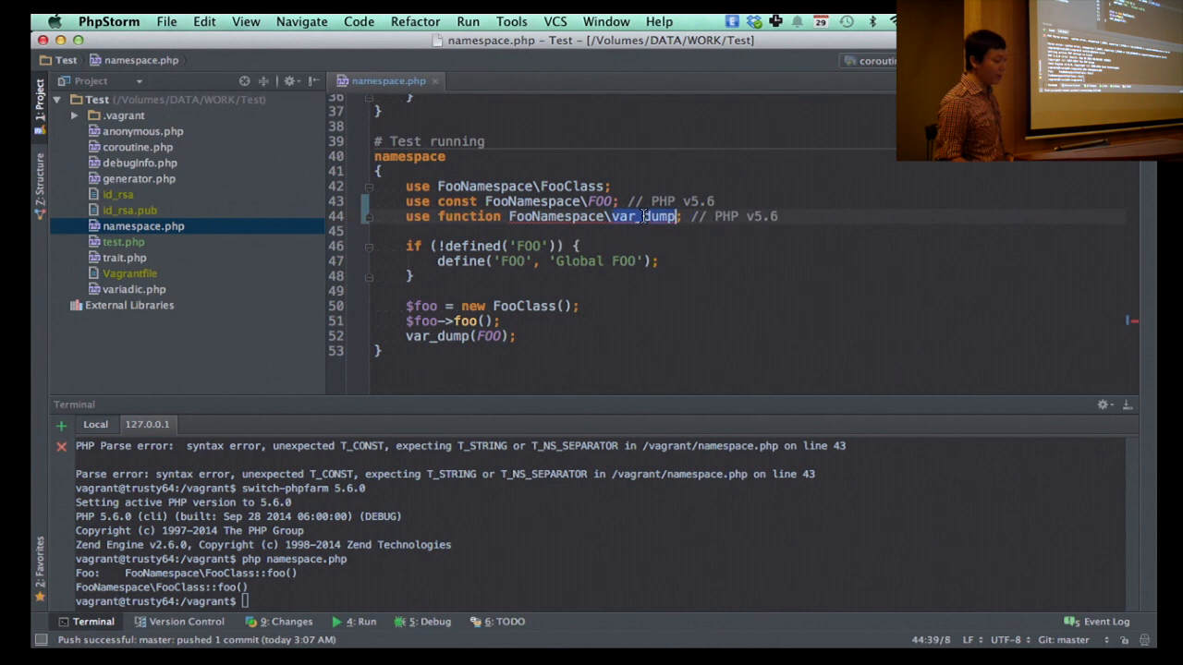
# Step: Scroll up in namespace.php to FooNamespace's own var_dump function
pyautogui.scroll(3)
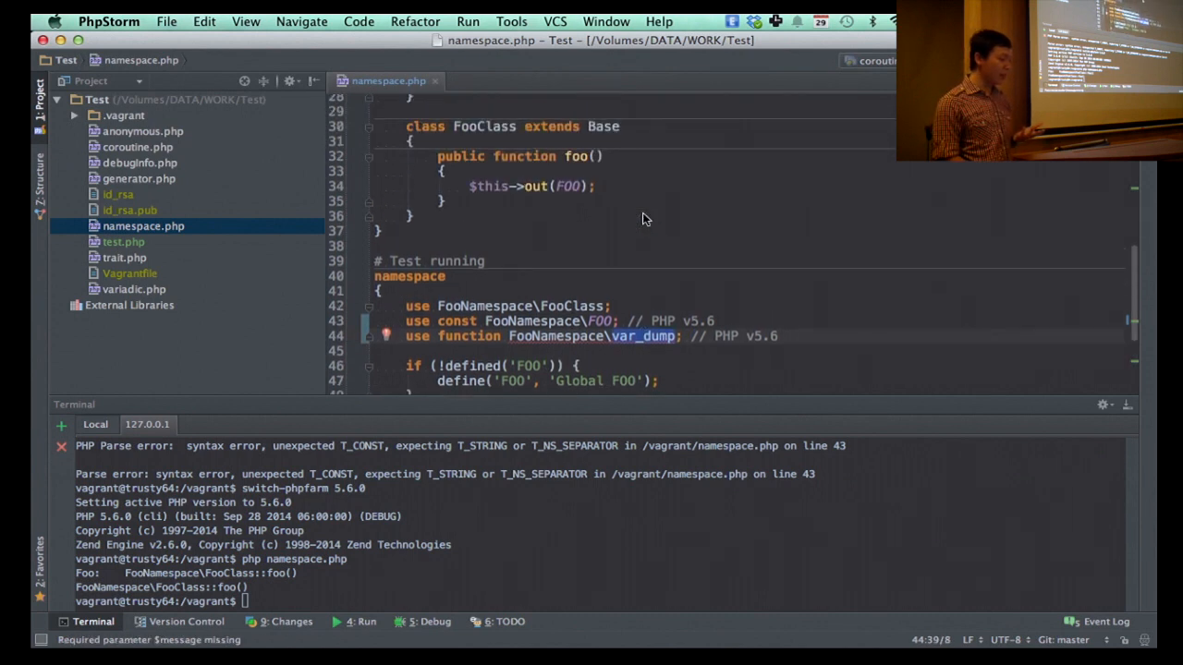
pyautogui.scroll(3)
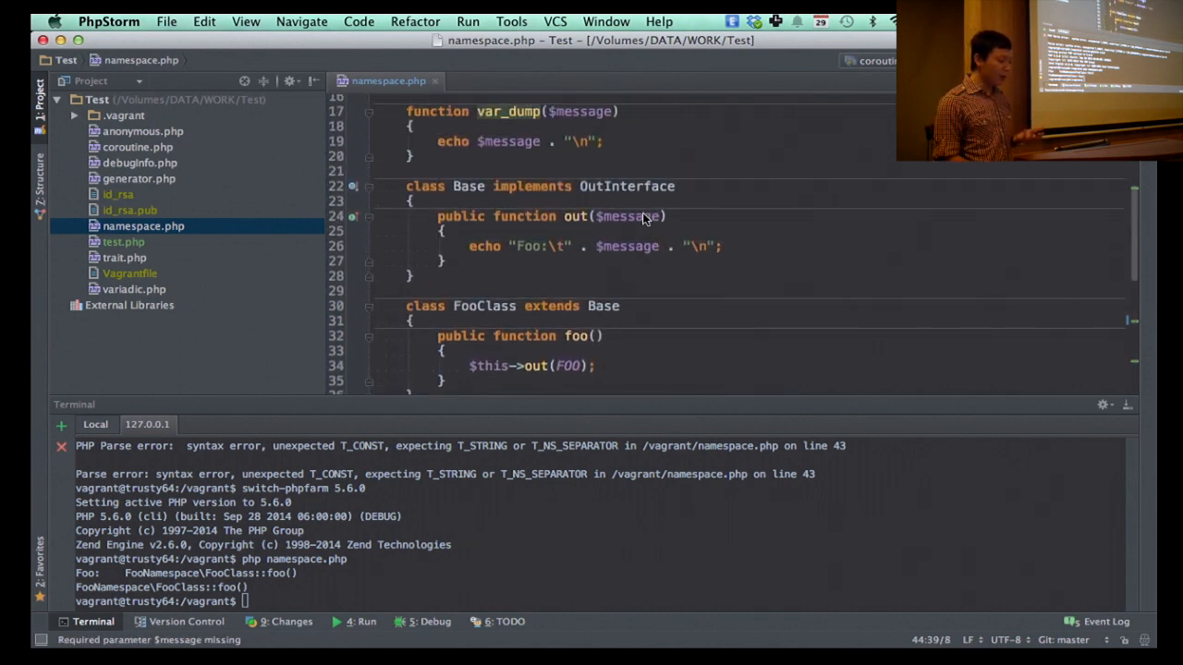
pyautogui.scroll(3)
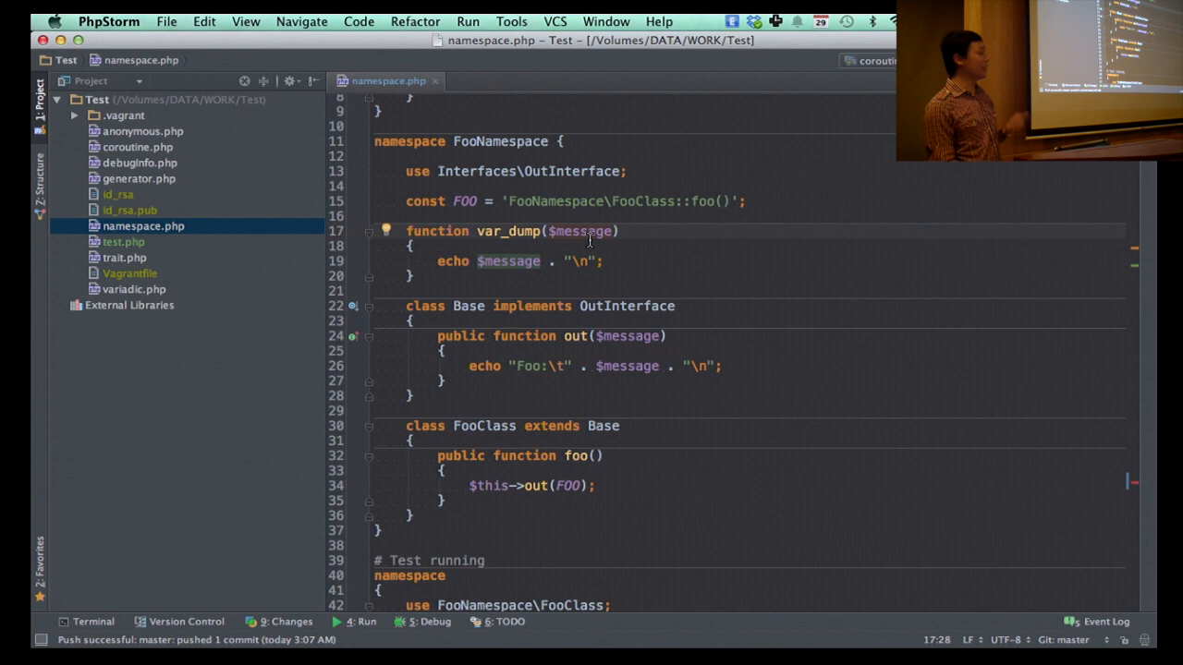
pyautogui.moveTo(669, 237)
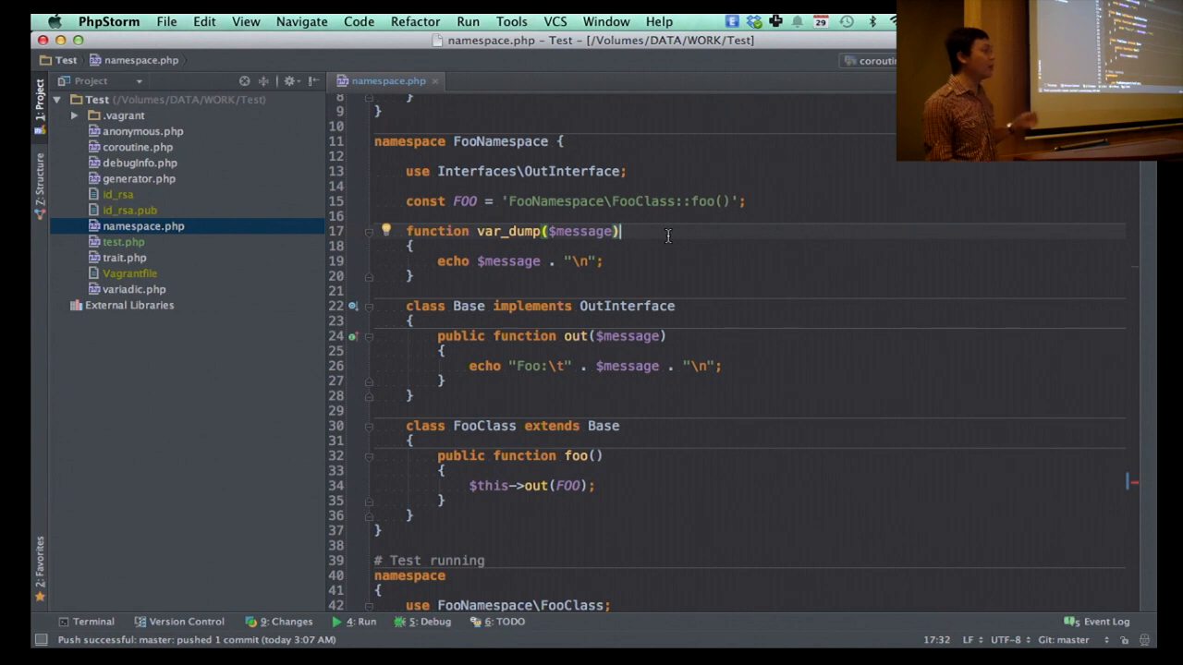
pyautogui.moveTo(776, 200)
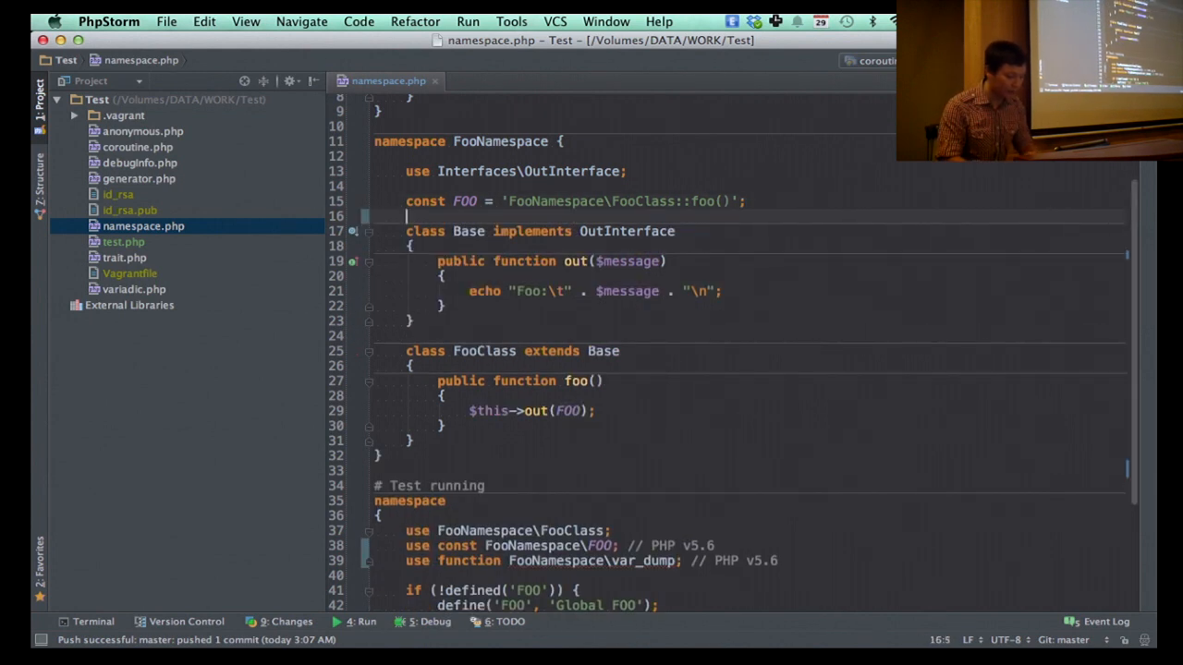
# Step: Highlight the OutInterface references and show the terminal again beneath namespace.php
pyautogui.click(675, 231)
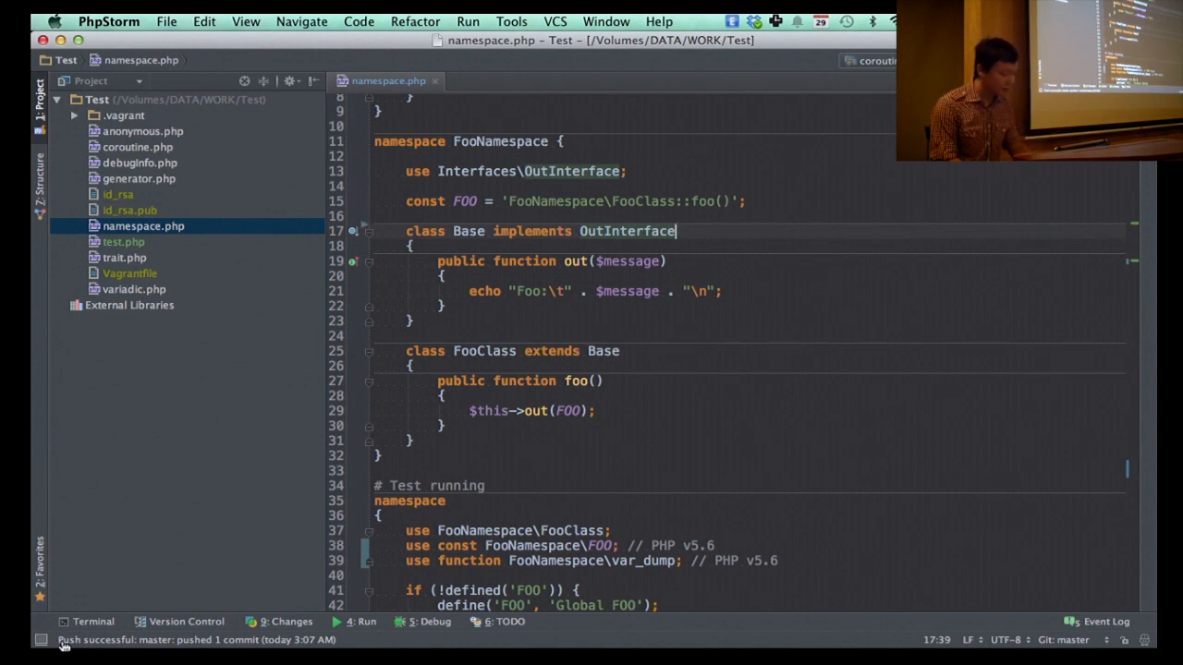
pyautogui.click(92, 621)
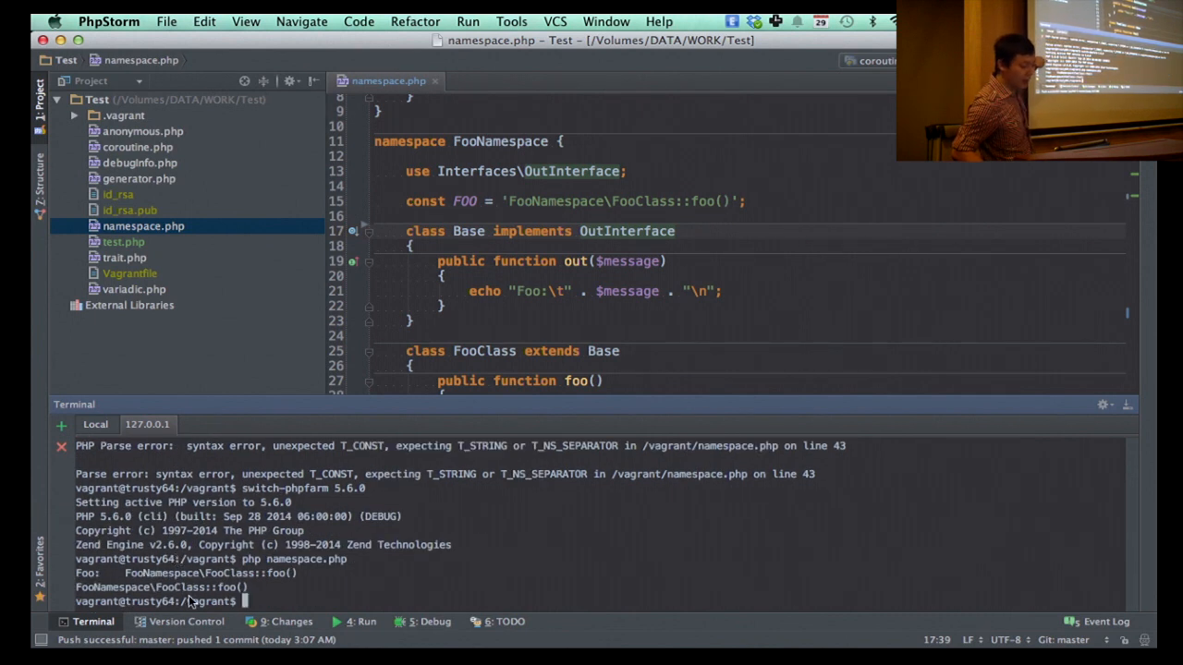
# Step: Scroll through namespace.php and the terminal's fatal error for undefined FooNamespace\var_dump() at line 47
pyautogui.scroll(-3)
pyautogui.write('z')
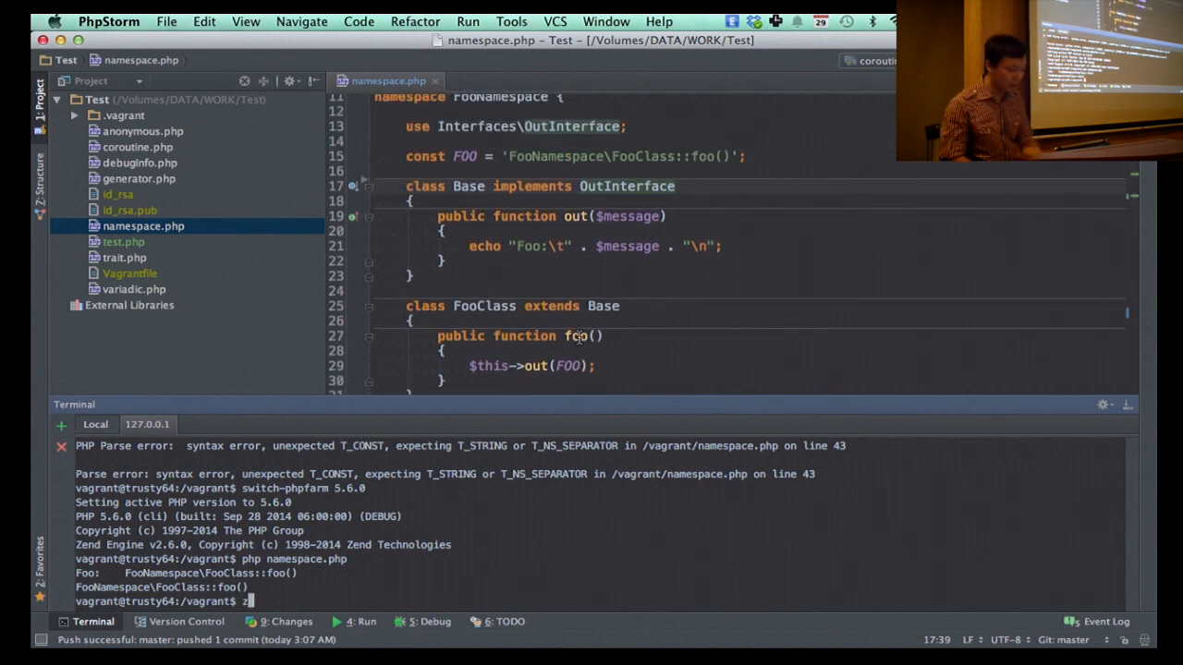
pyautogui.scroll(3)
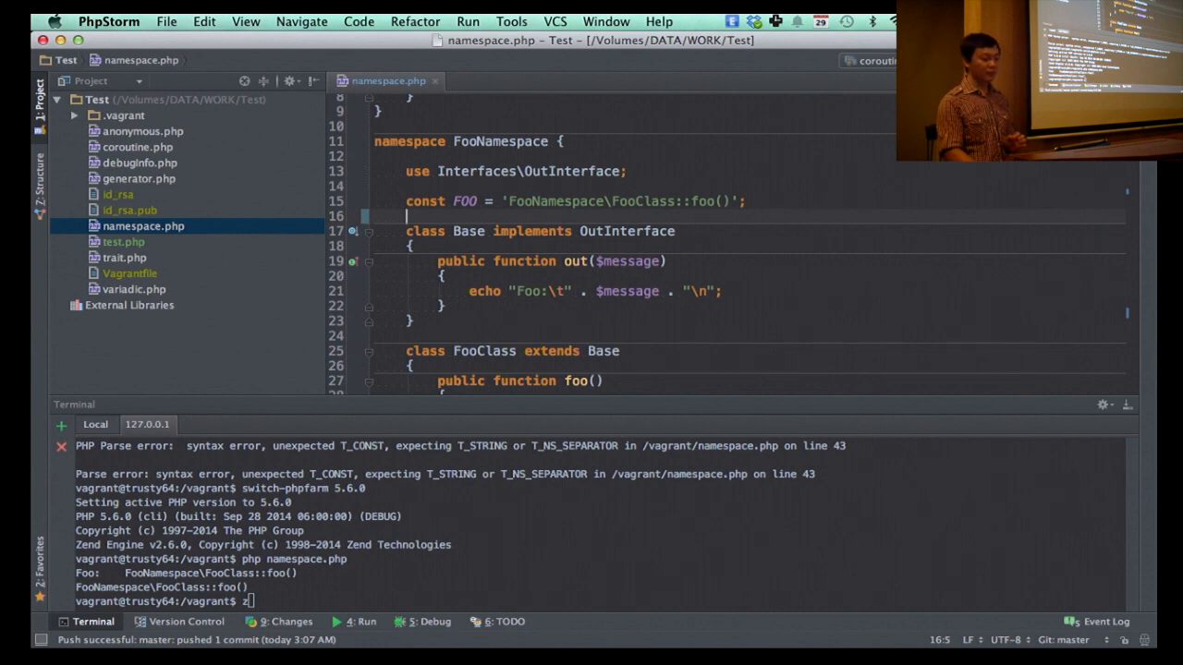
pyautogui.scroll(-3)
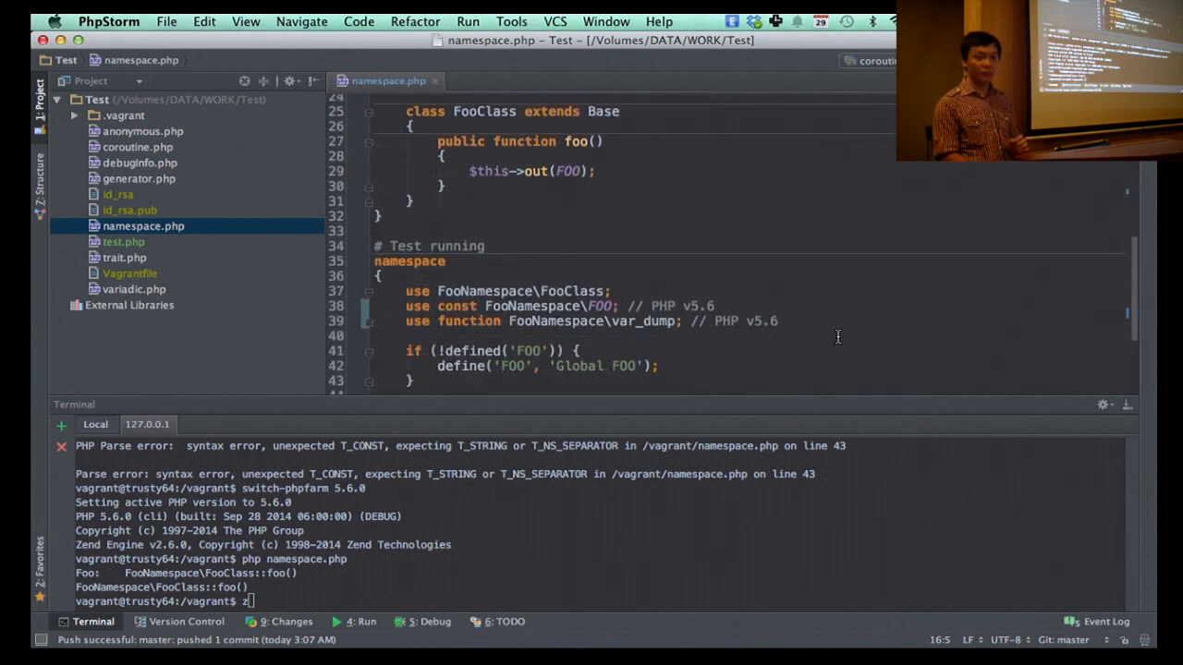
pyautogui.scroll(-3)
pyautogui.write('php namespace.php')
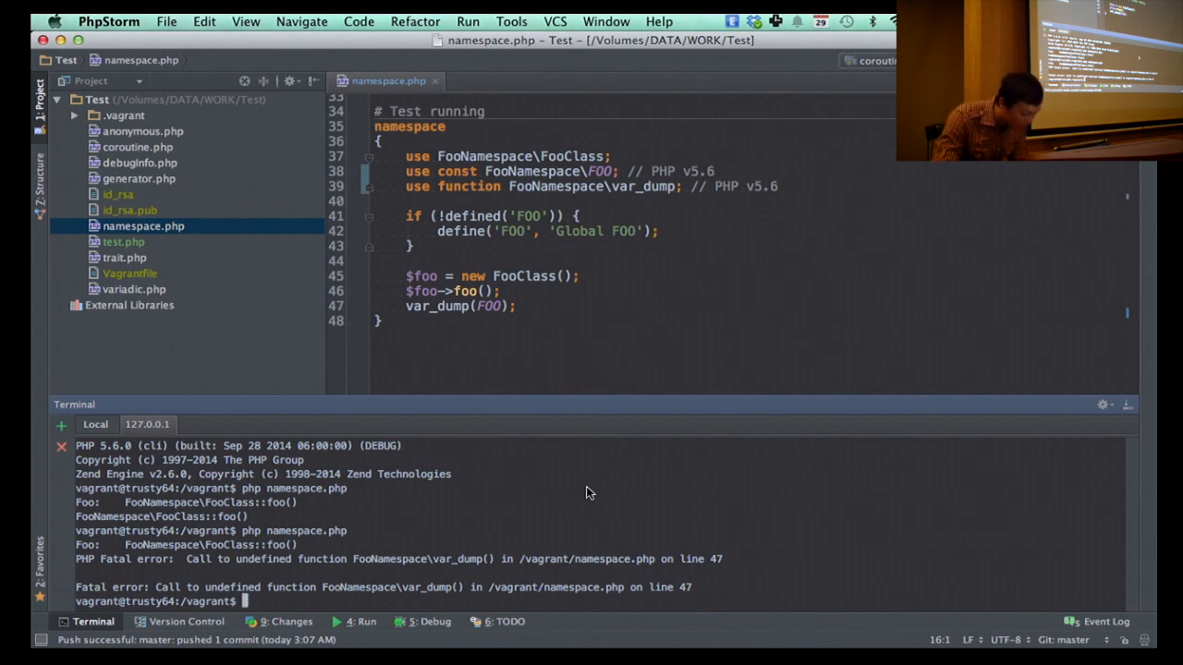
pyautogui.moveTo(663, 575)
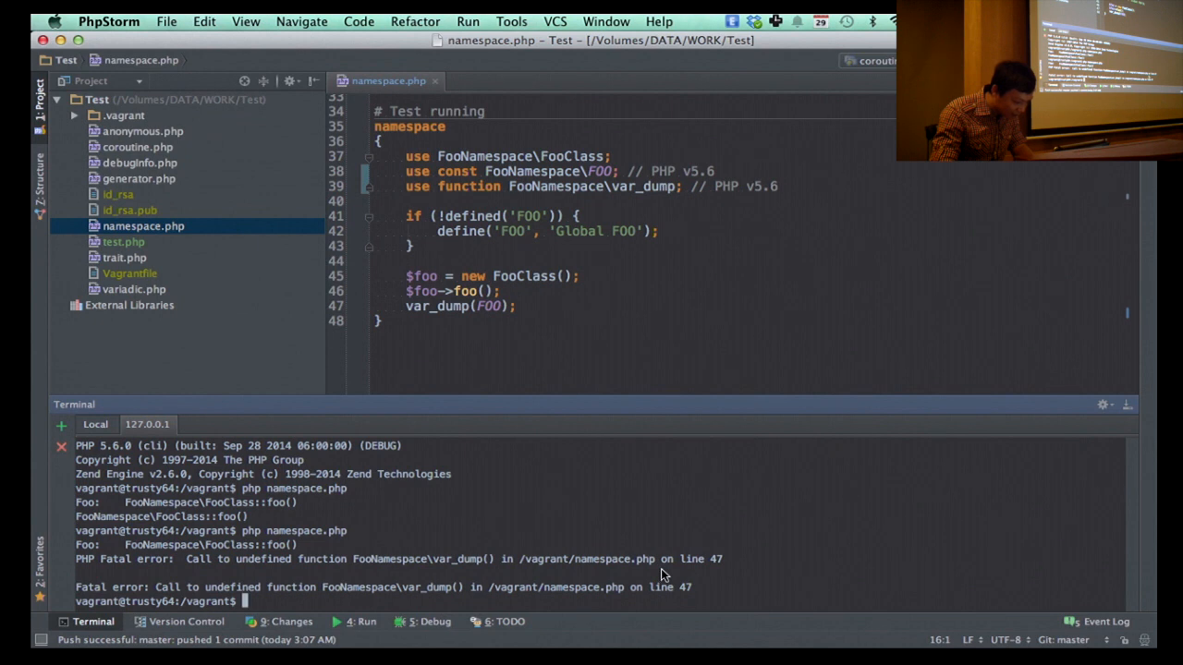
# Step: Revisit the test-running block in the editor before rerunning namespace.php for the string(28) var_dump output
pyautogui.click(624, 307)
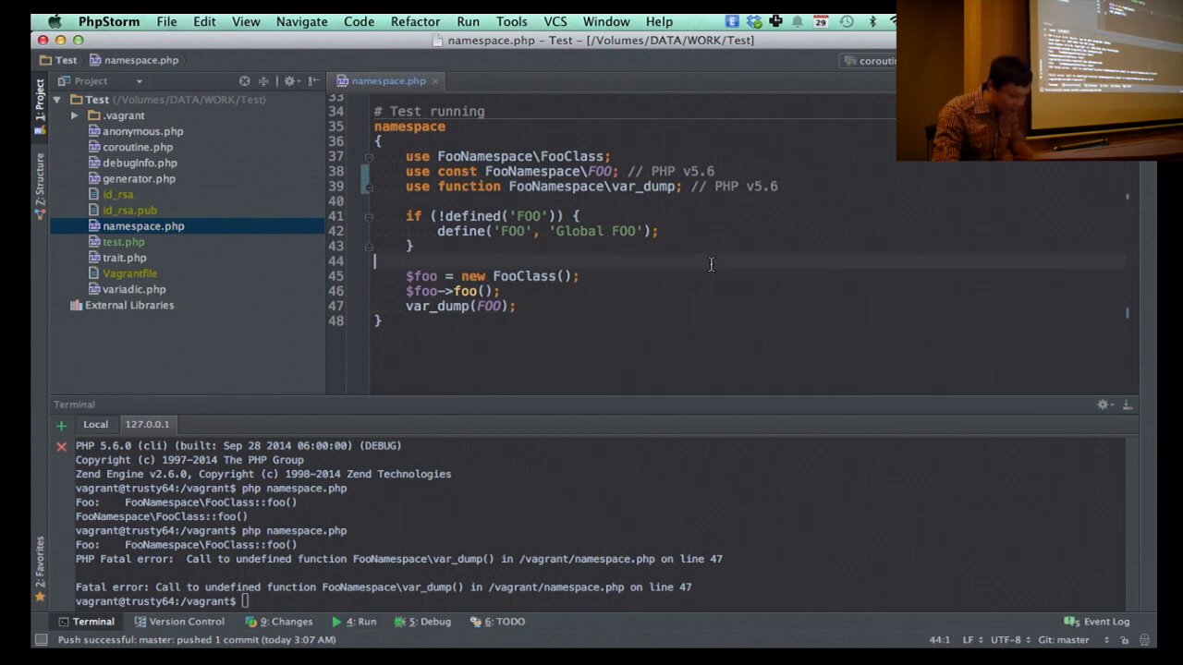
pyautogui.scroll(3)
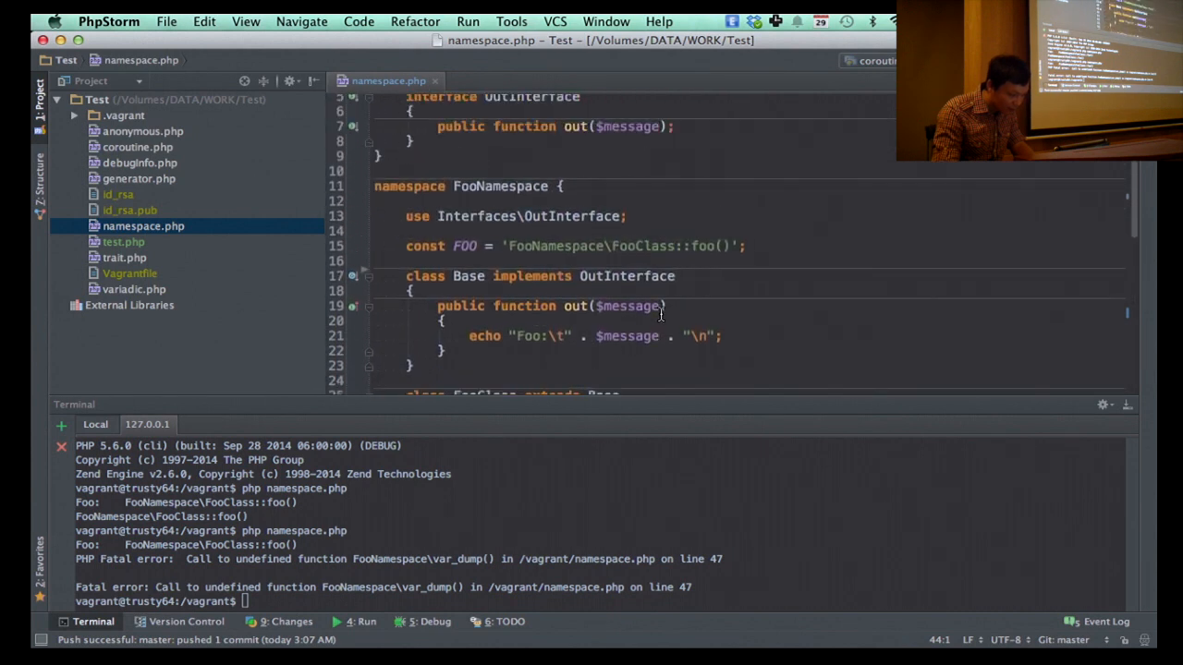
pyautogui.click(660, 306)
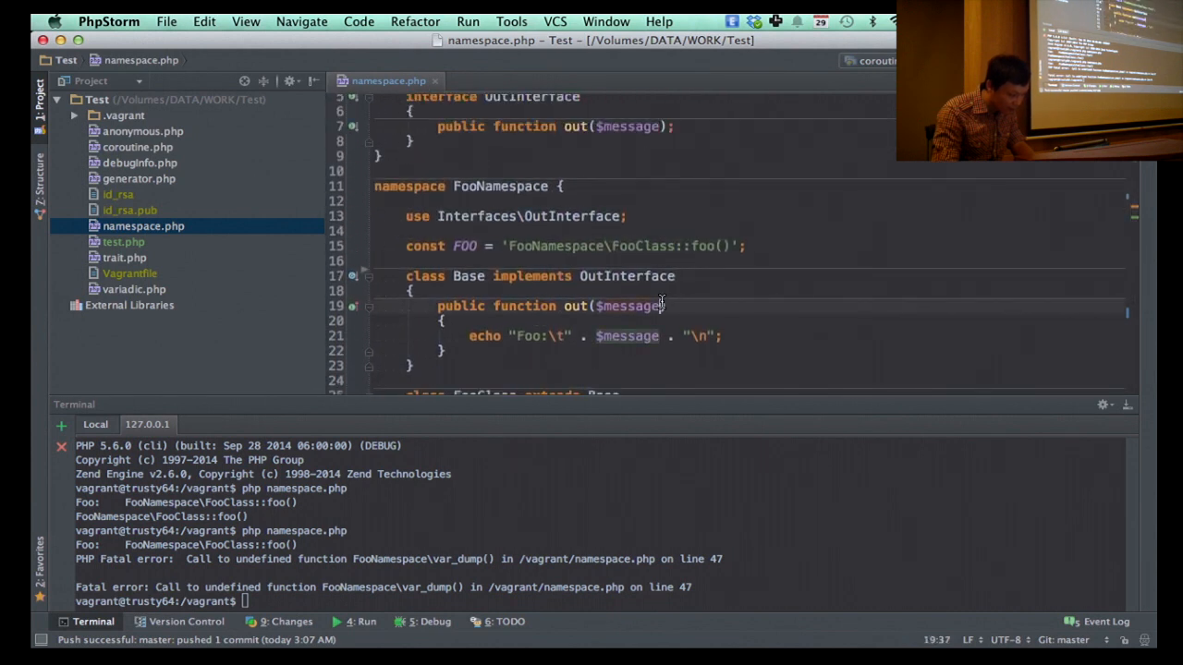
pyautogui.scroll(-3)
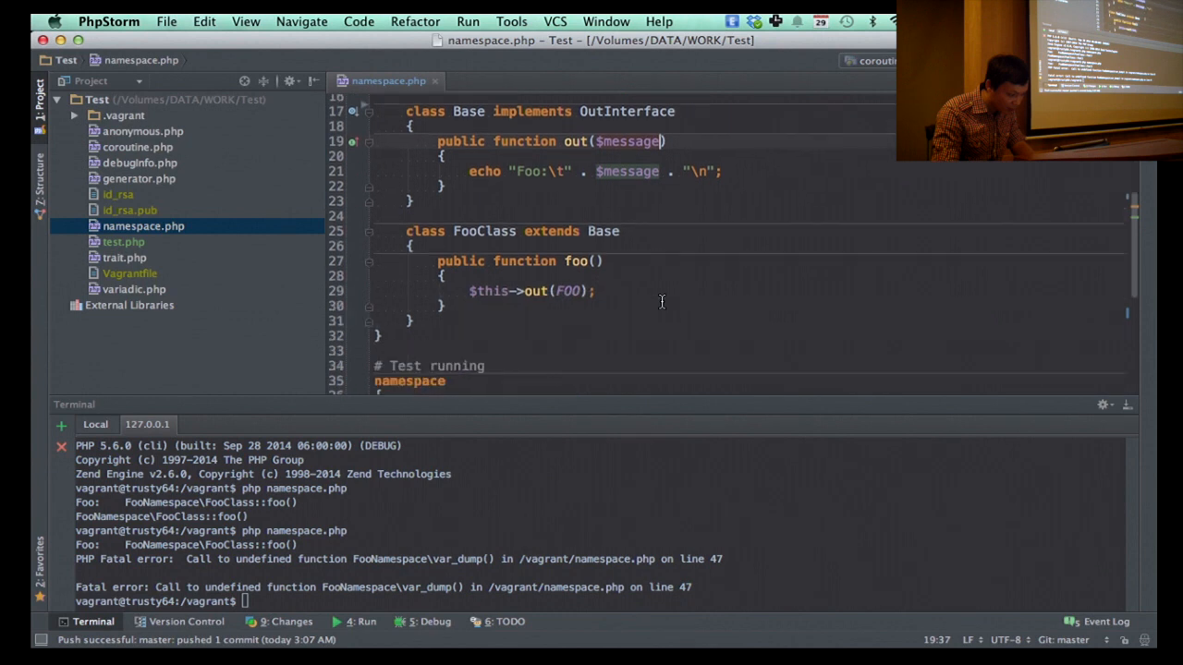
pyautogui.scroll(-3)
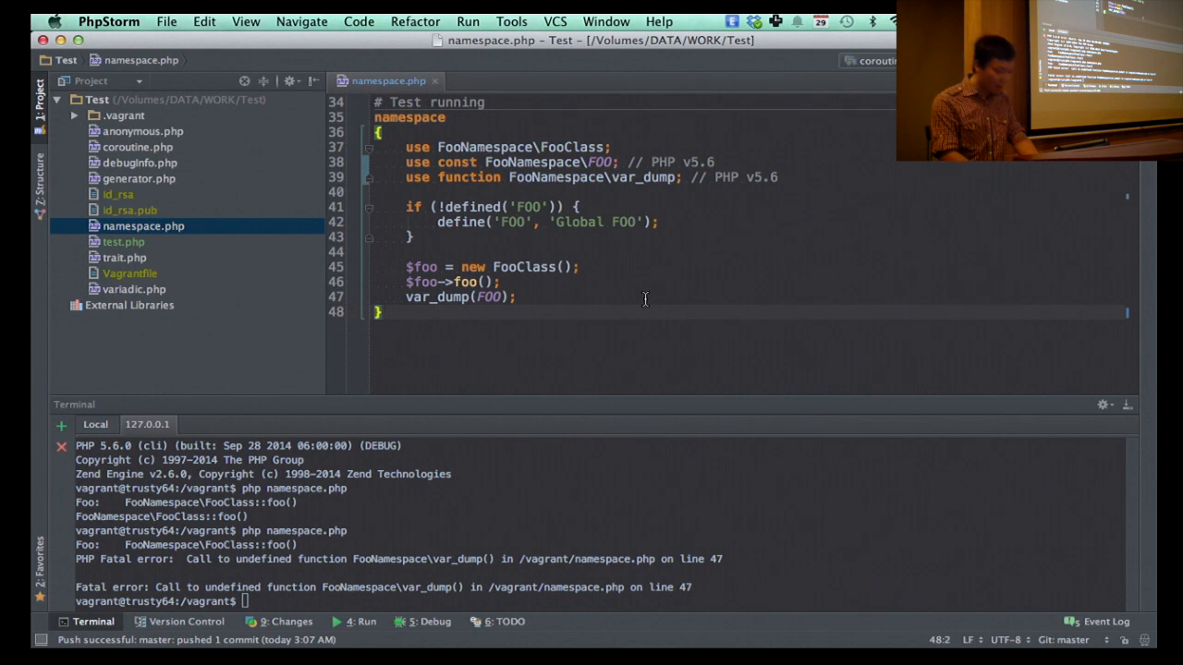
pyautogui.scroll(3)
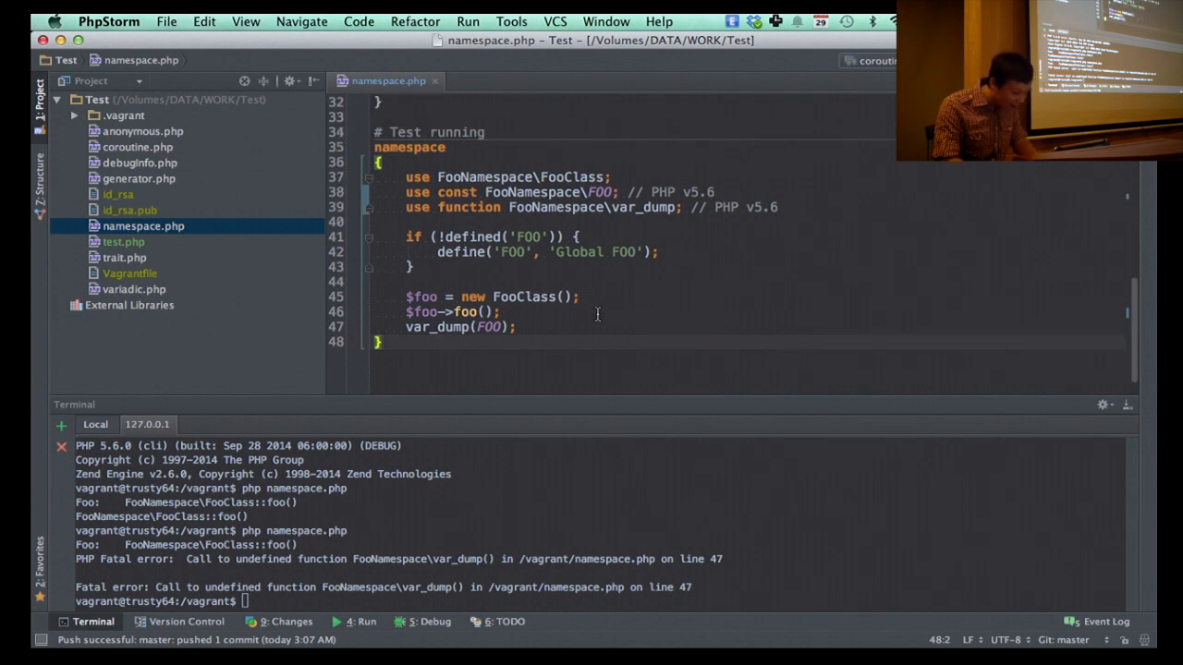
pyautogui.click(507, 326)
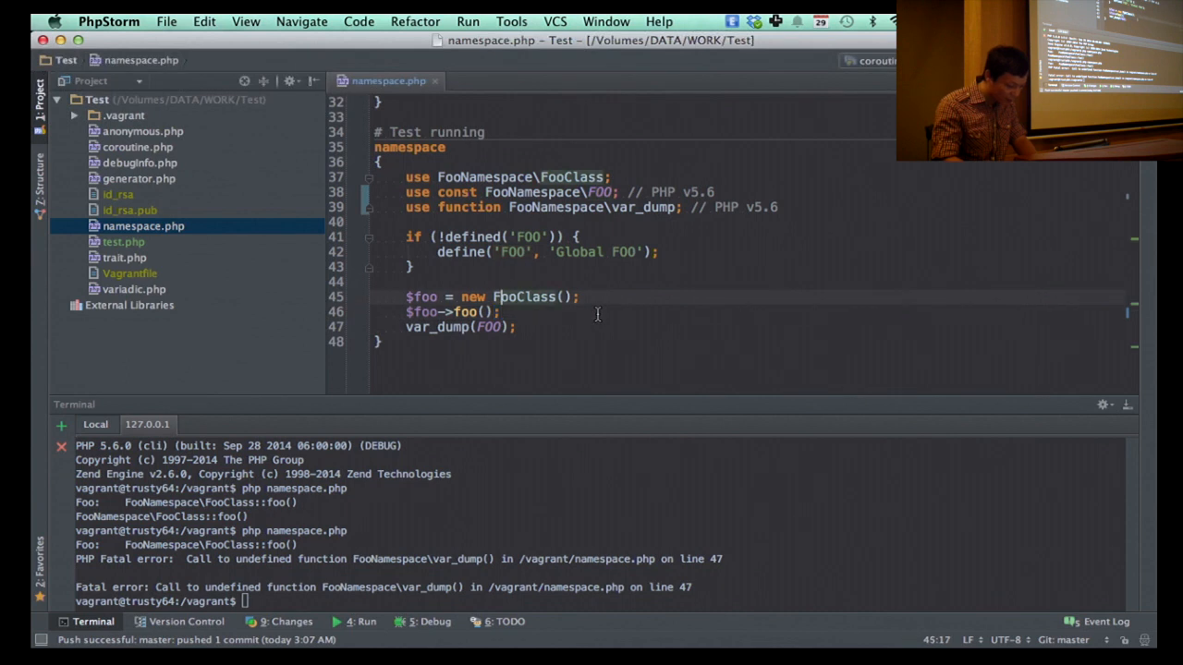
pyautogui.click(379, 281)
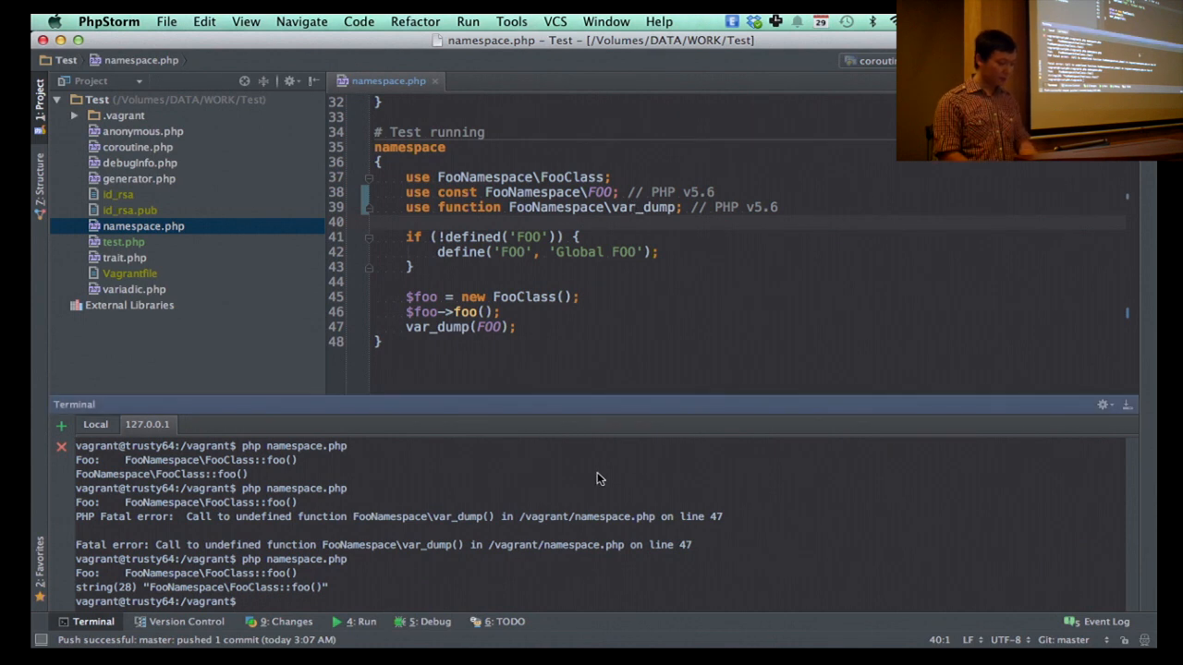
pyautogui.moveTo(591, 449)
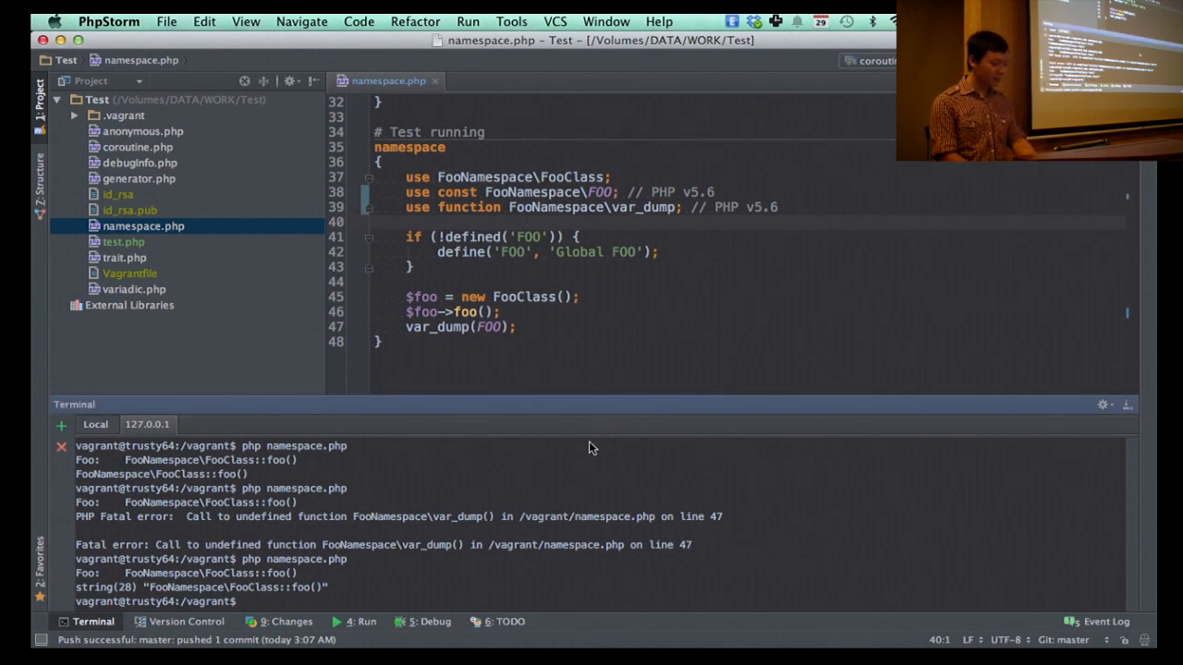
pyautogui.write('s')
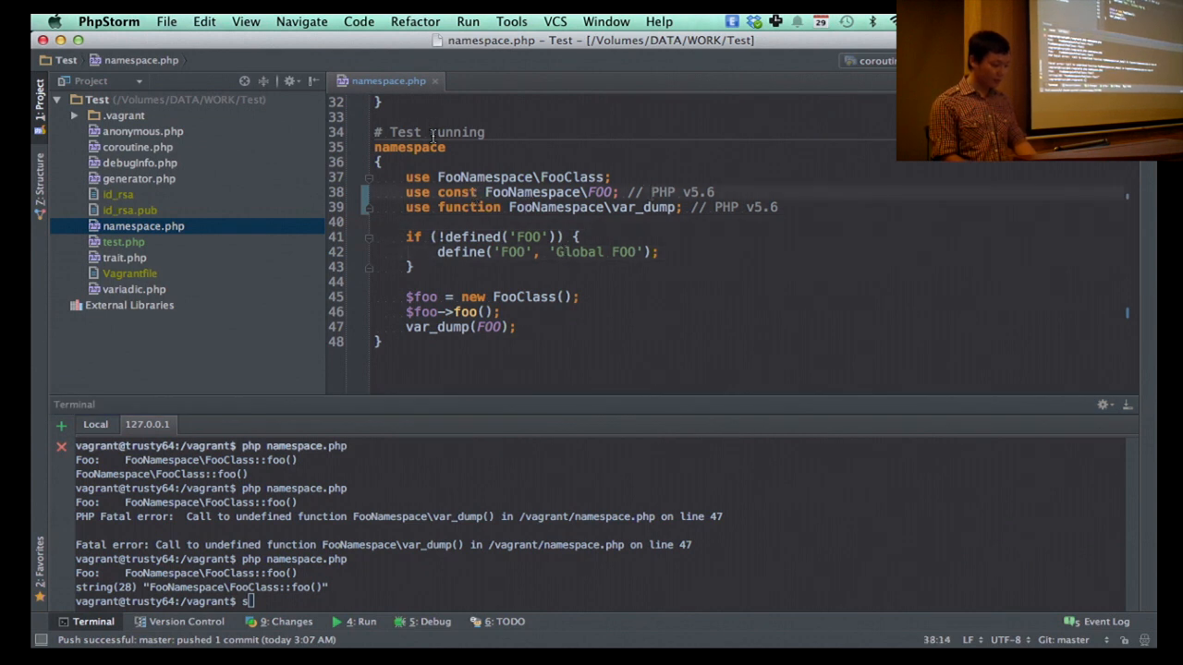
pyautogui.scroll(3)
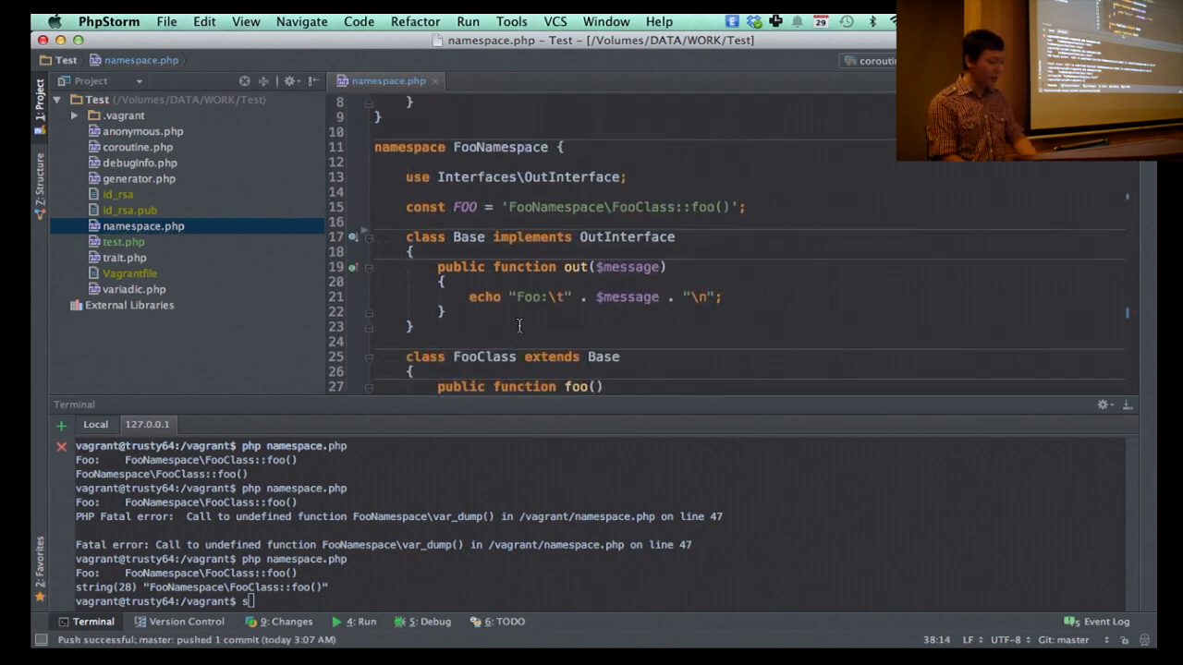
pyautogui.scroll(-3)
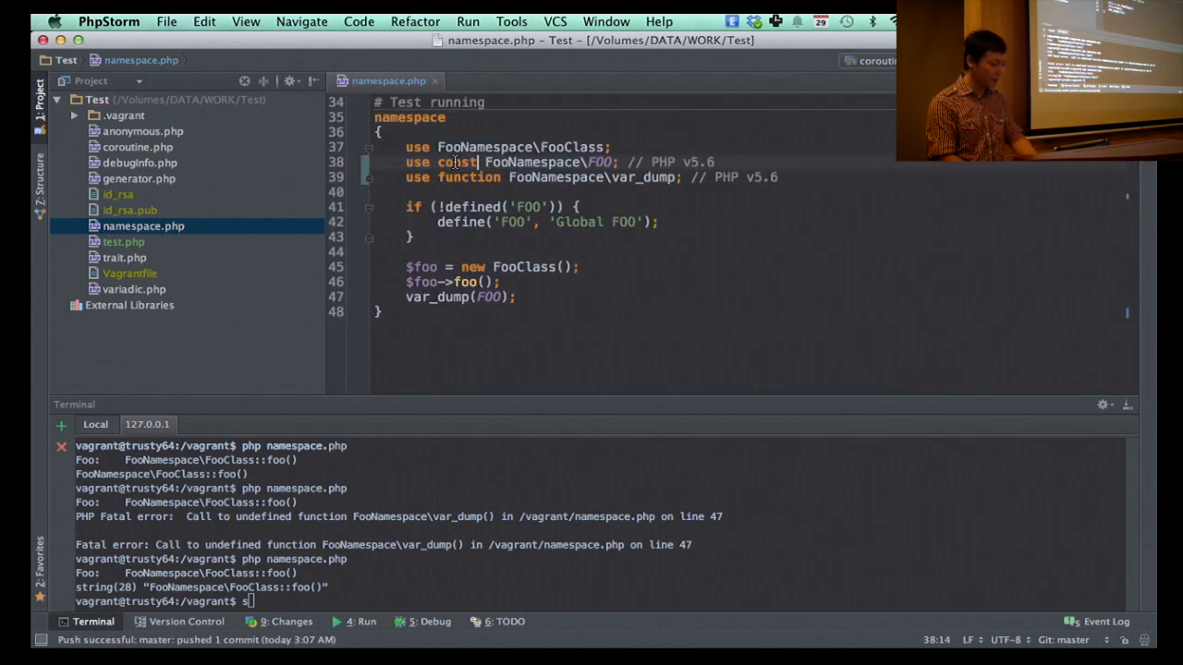
# Step: Close namespace.php, check php -v and switch the terminal's PHP version to 5.3.29 via switch-phpfarm
pyautogui.click(434, 81)
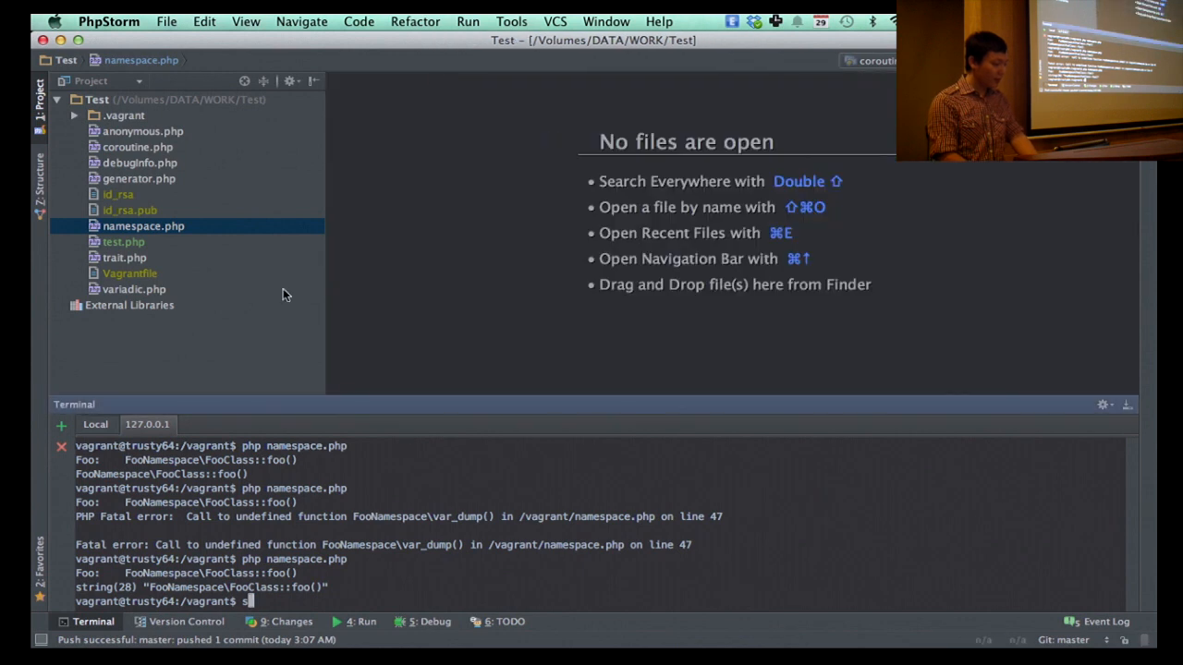
pyautogui.moveTo(263, 322)
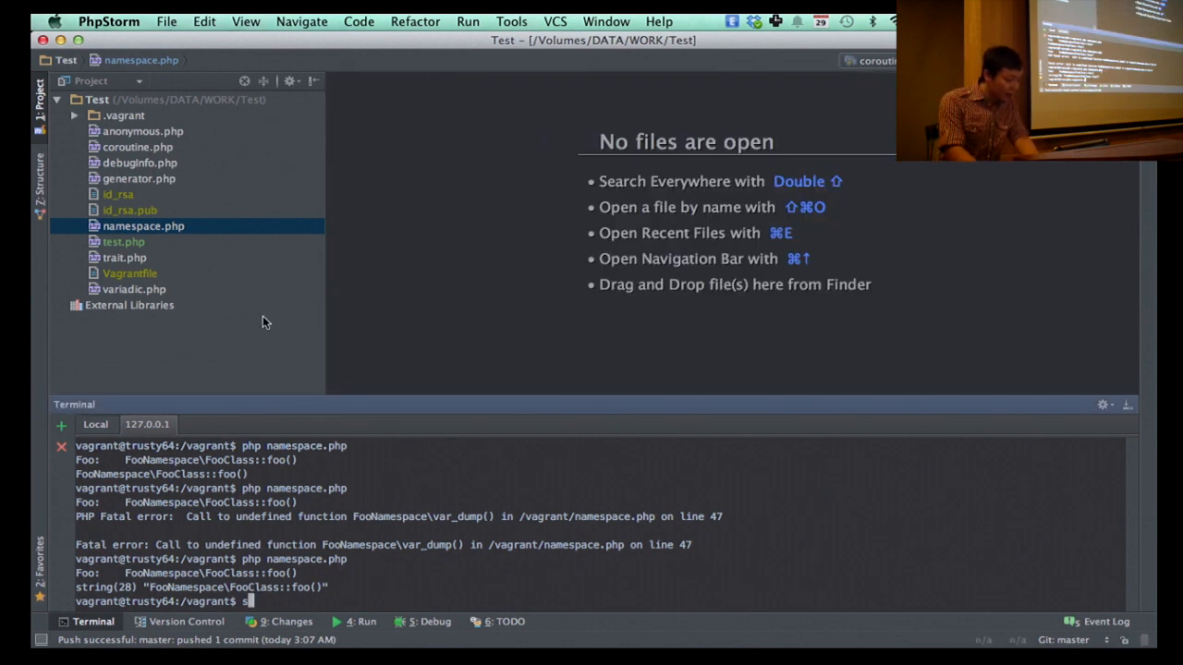
pyautogui.click(143, 129)
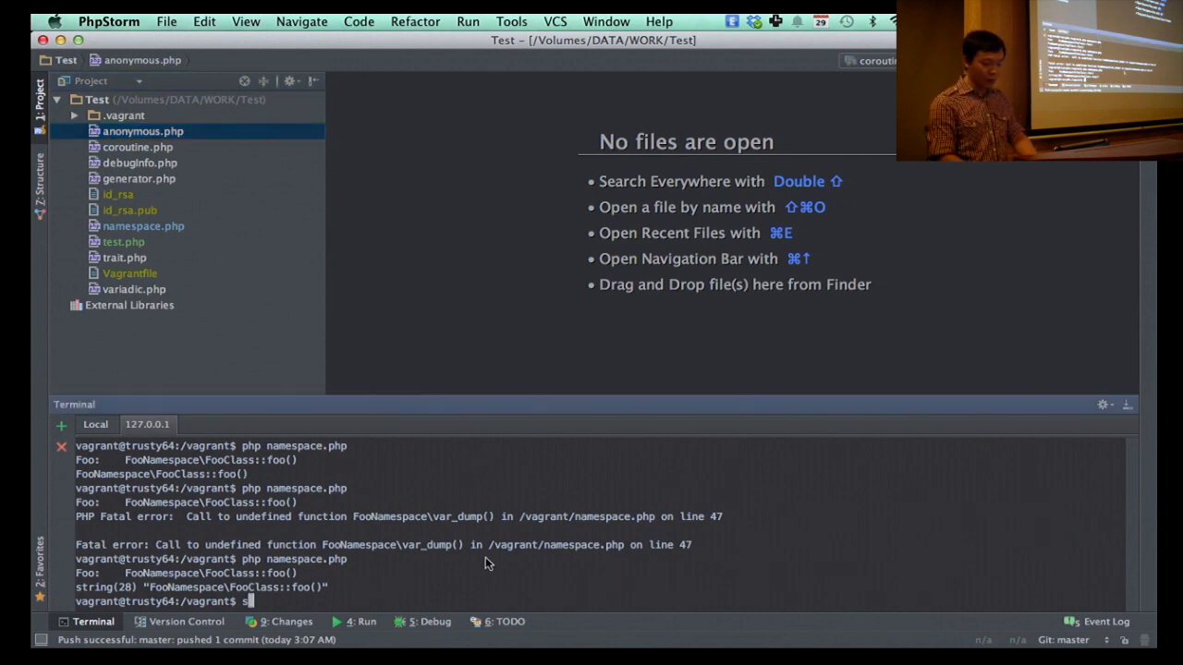
pyautogui.press('Backspace')
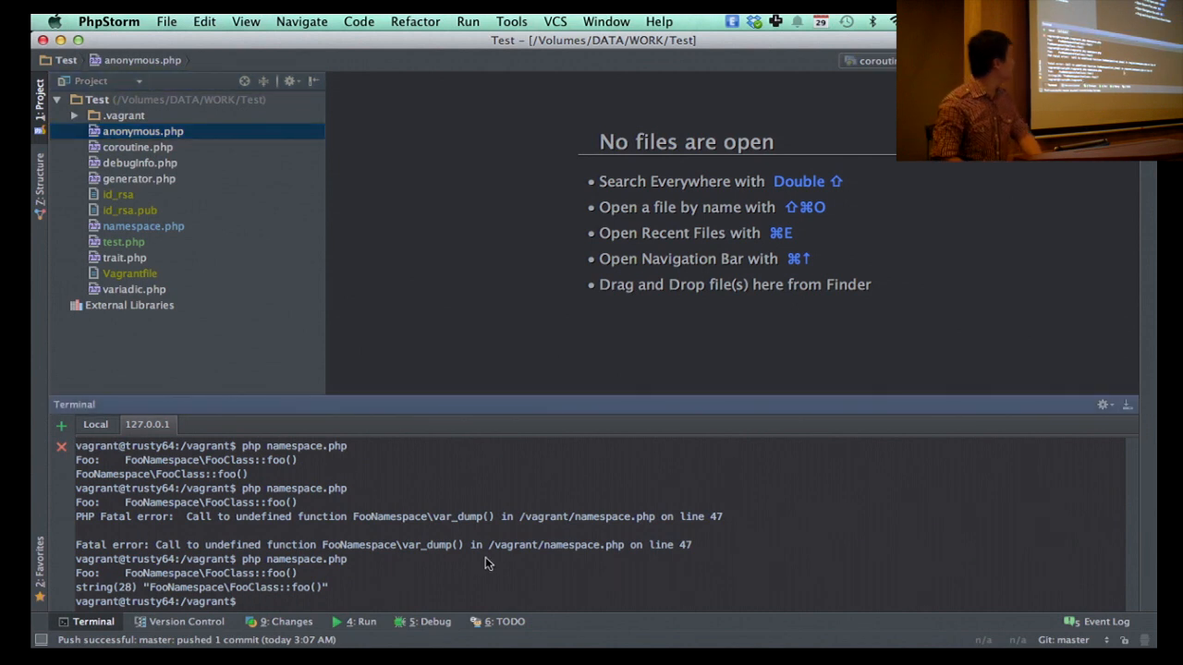
pyautogui.moveTo(314, 414)
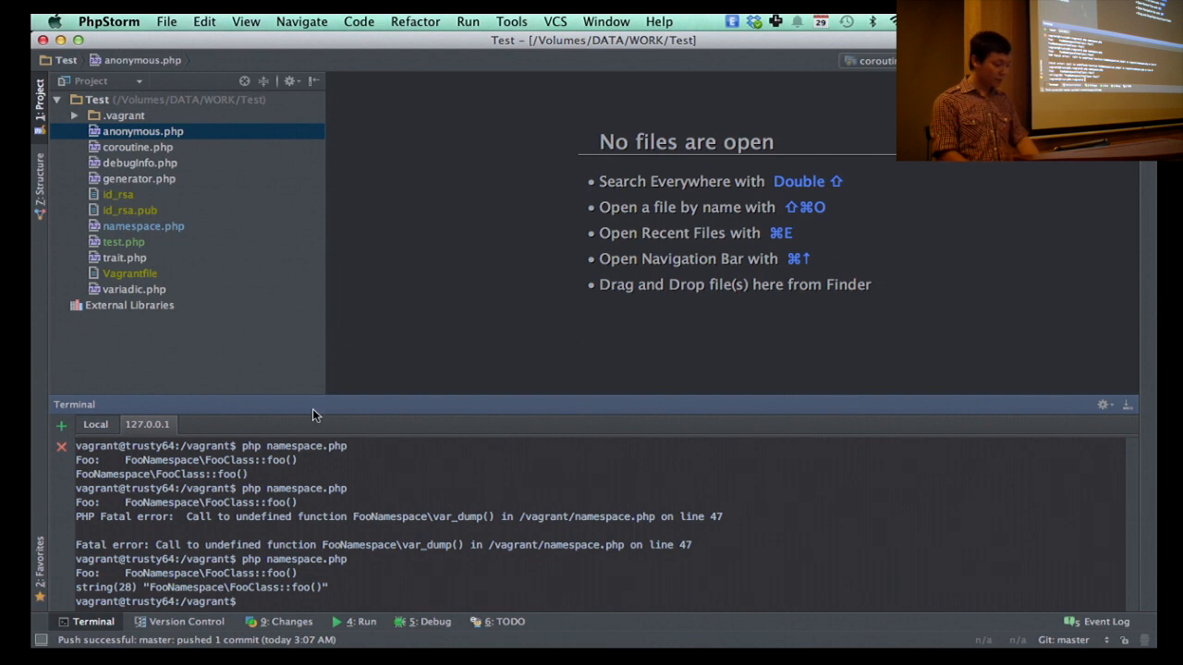
pyautogui.moveTo(333, 540)
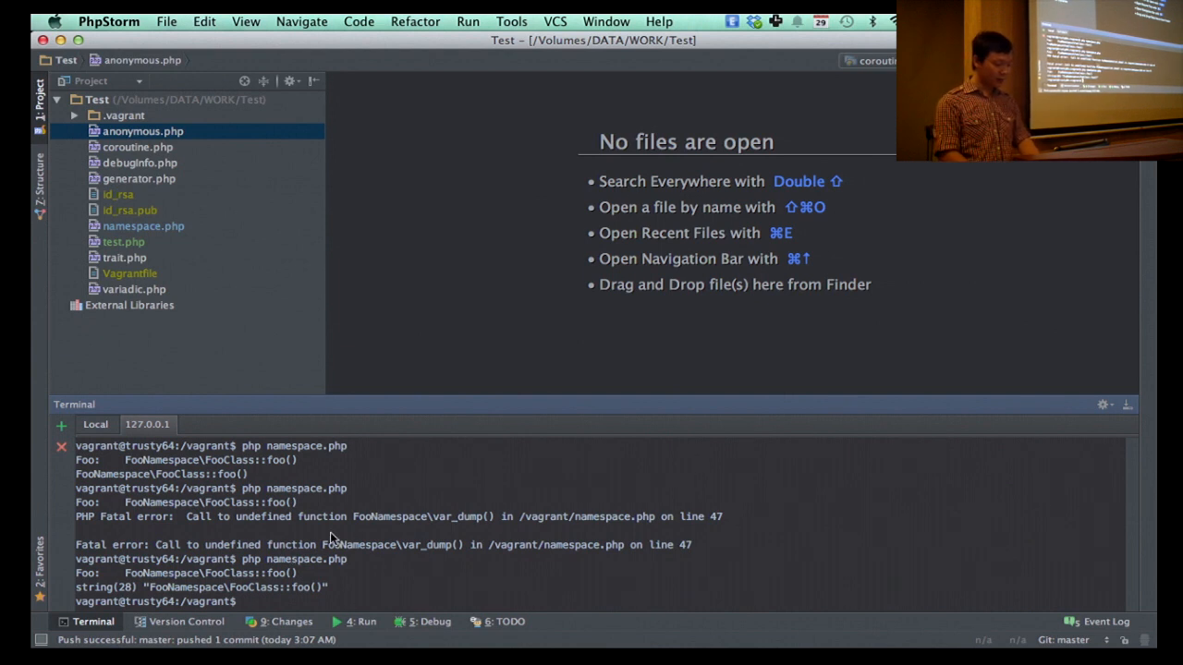
pyautogui.write('php -v')
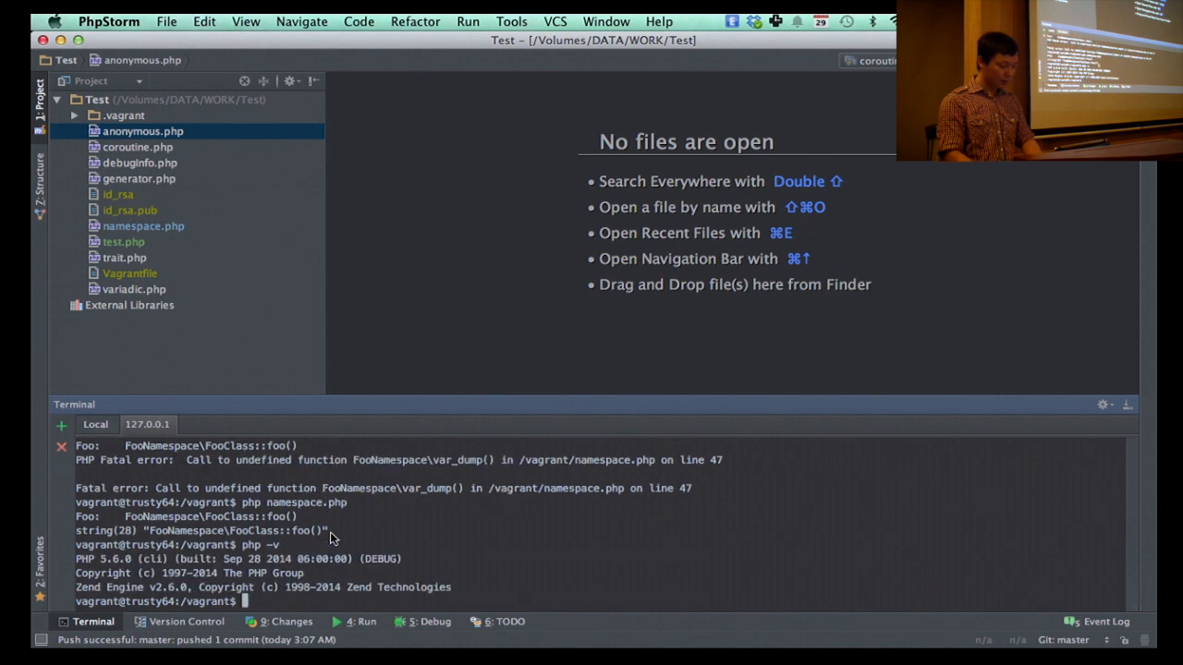
pyautogui.write('php -v')
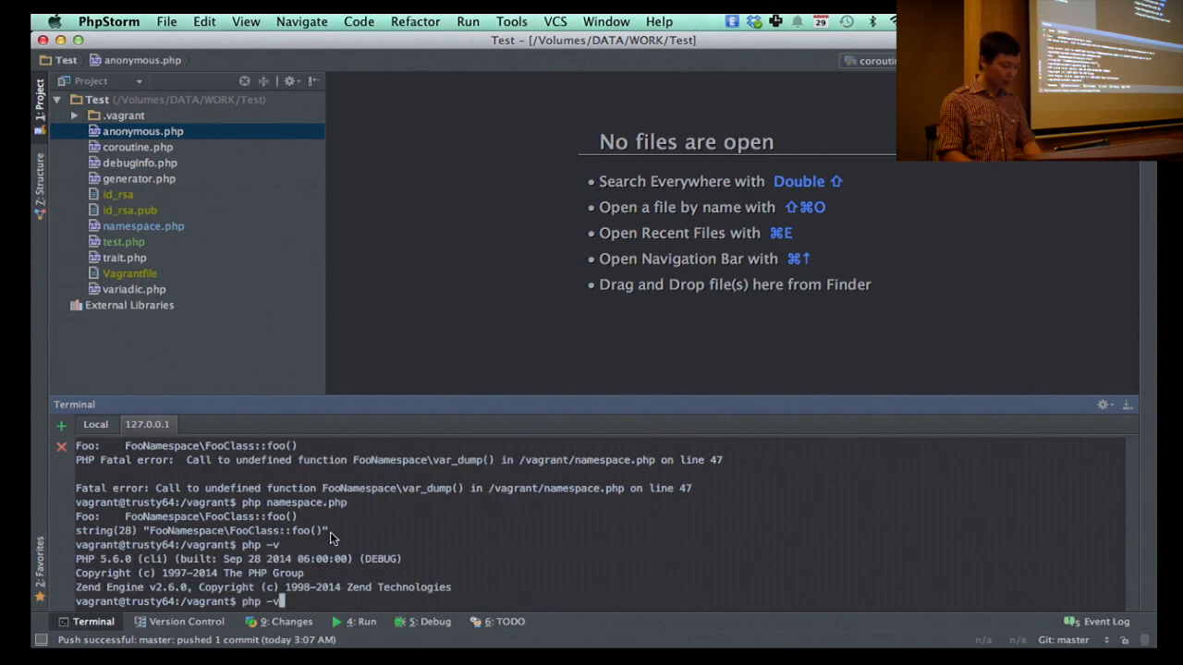
pyautogui.write('switch-phpfarm 5.')
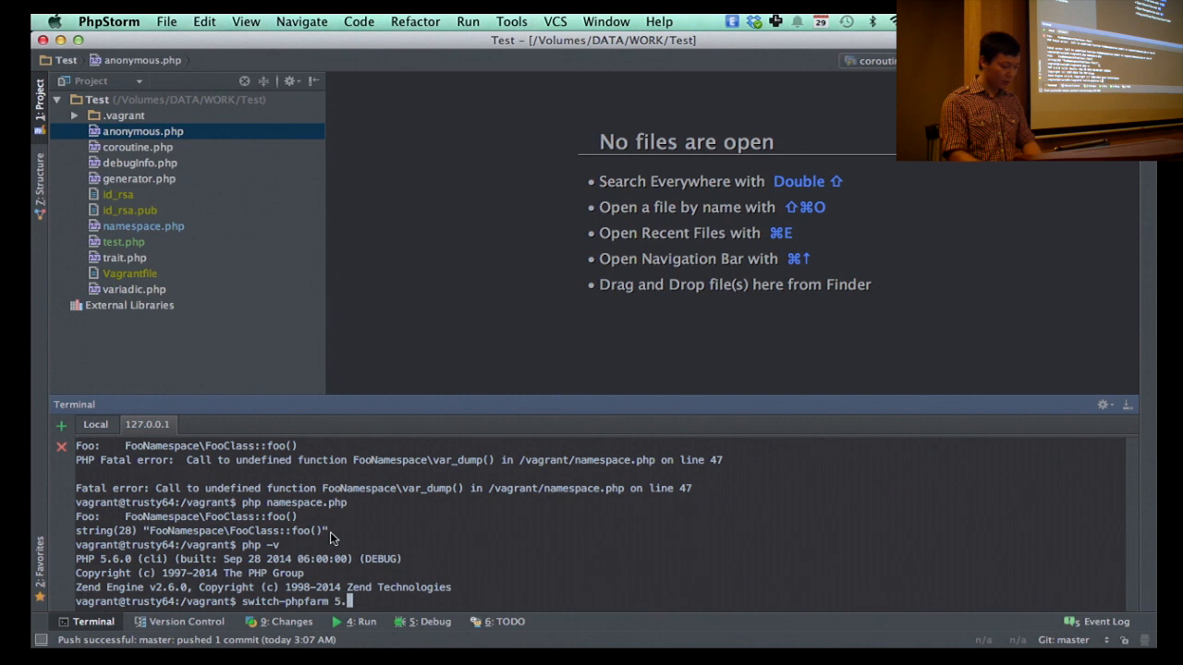
pyautogui.write('3.')
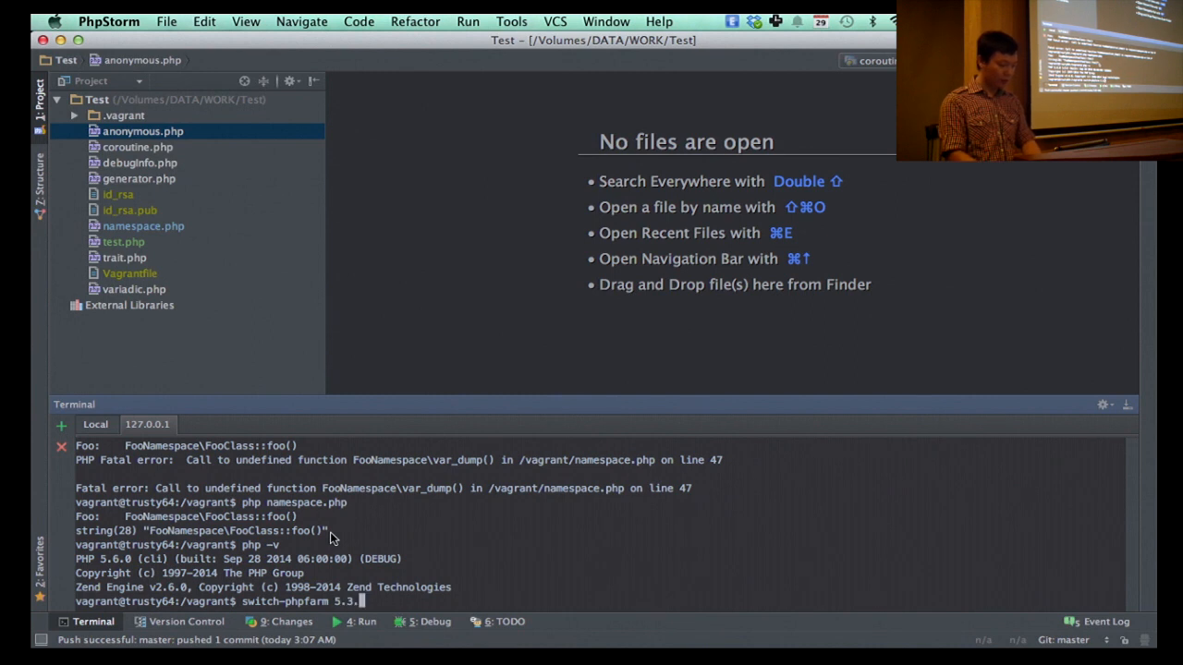
pyautogui.press('Return')
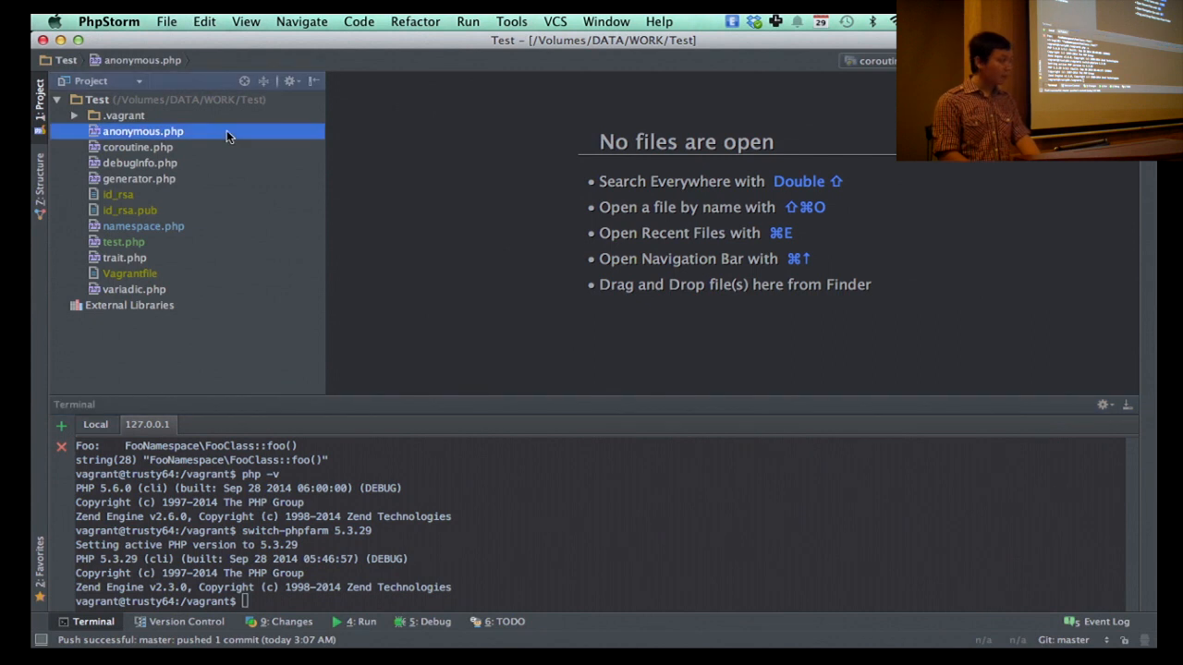
# Step: Open anonymous.php from the Project tree in the editor
pyautogui.doubleClick(142, 130)
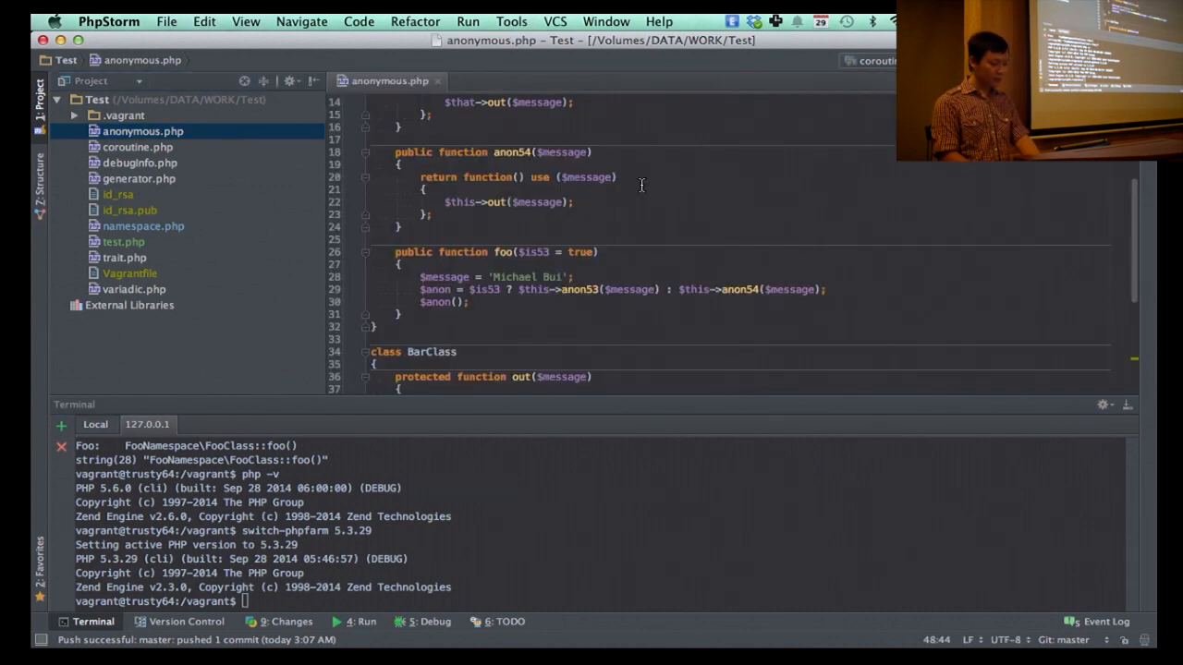
# Step: Scroll through anonymous.php's closures and highlight $this in the anon53 method to explain binding
pyautogui.scroll(3)
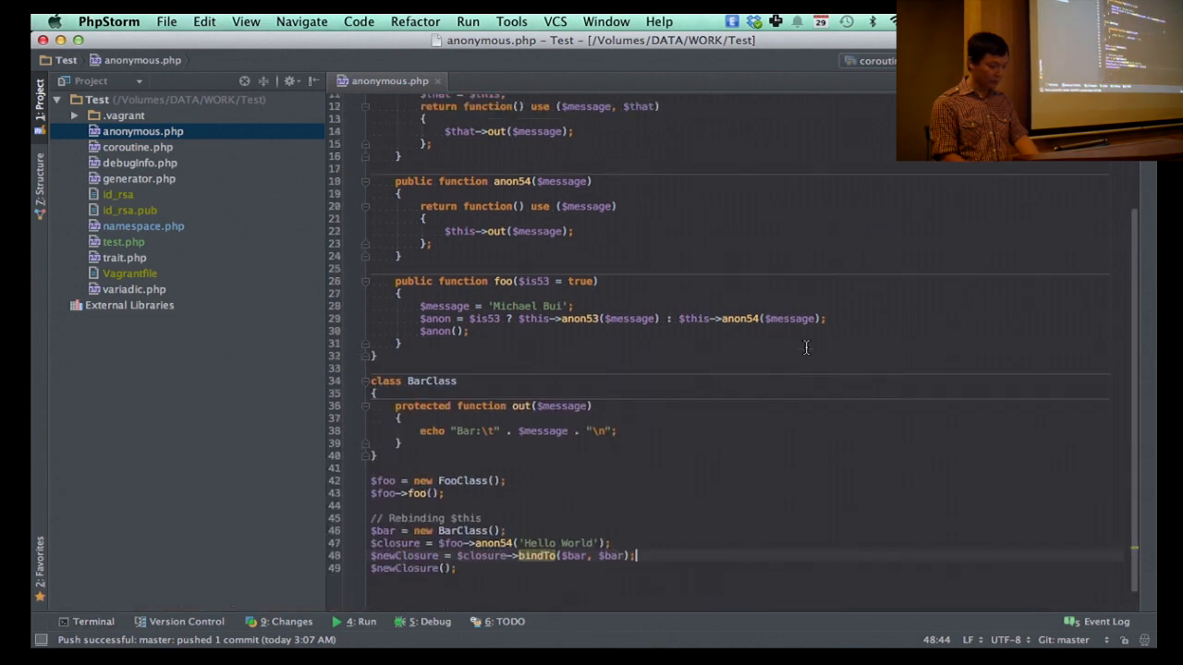
pyautogui.scroll(3)
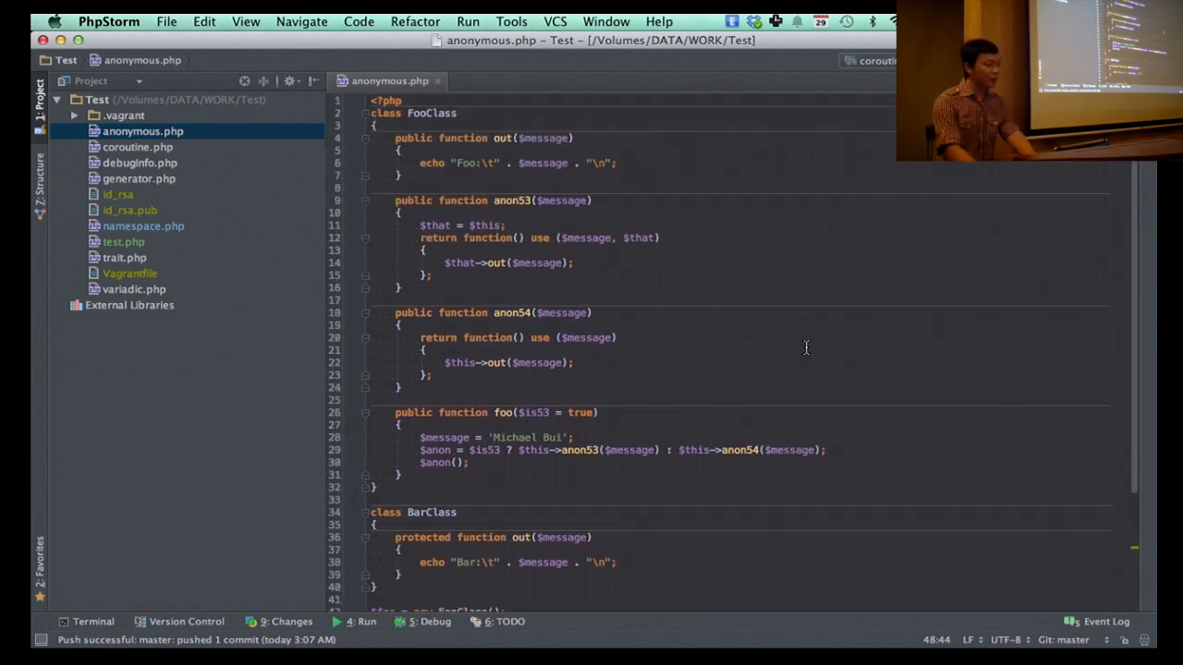
pyautogui.scroll(3)
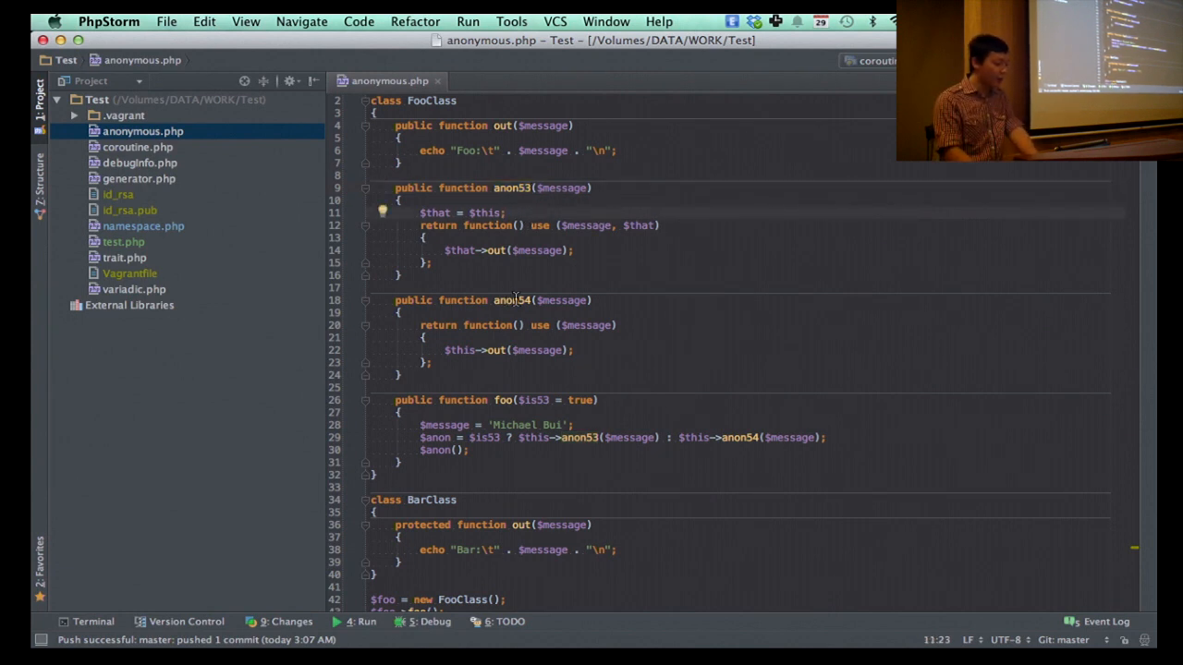
pyautogui.moveTo(614, 350)
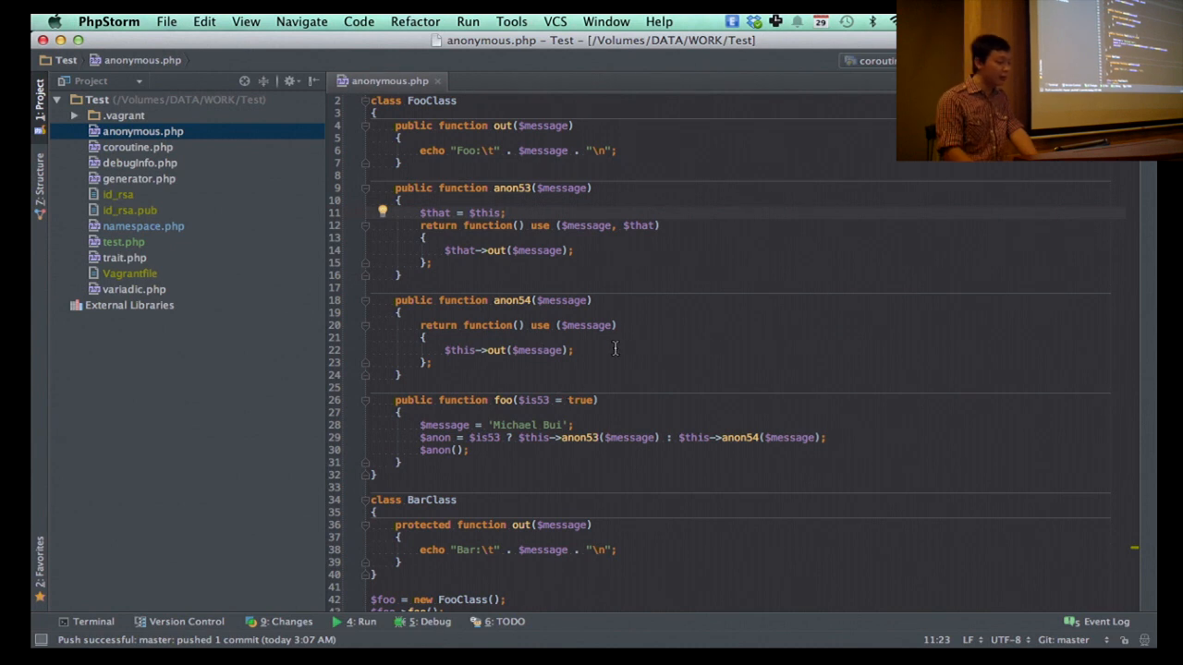
pyautogui.moveTo(633, 305)
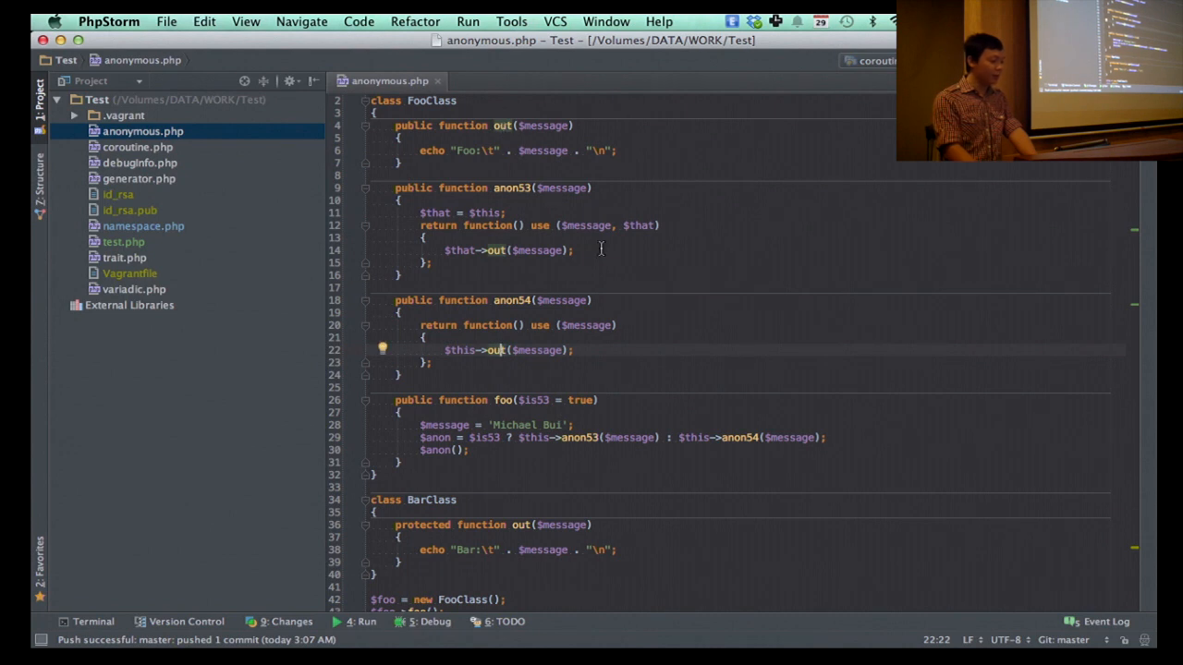
pyautogui.click(507, 212)
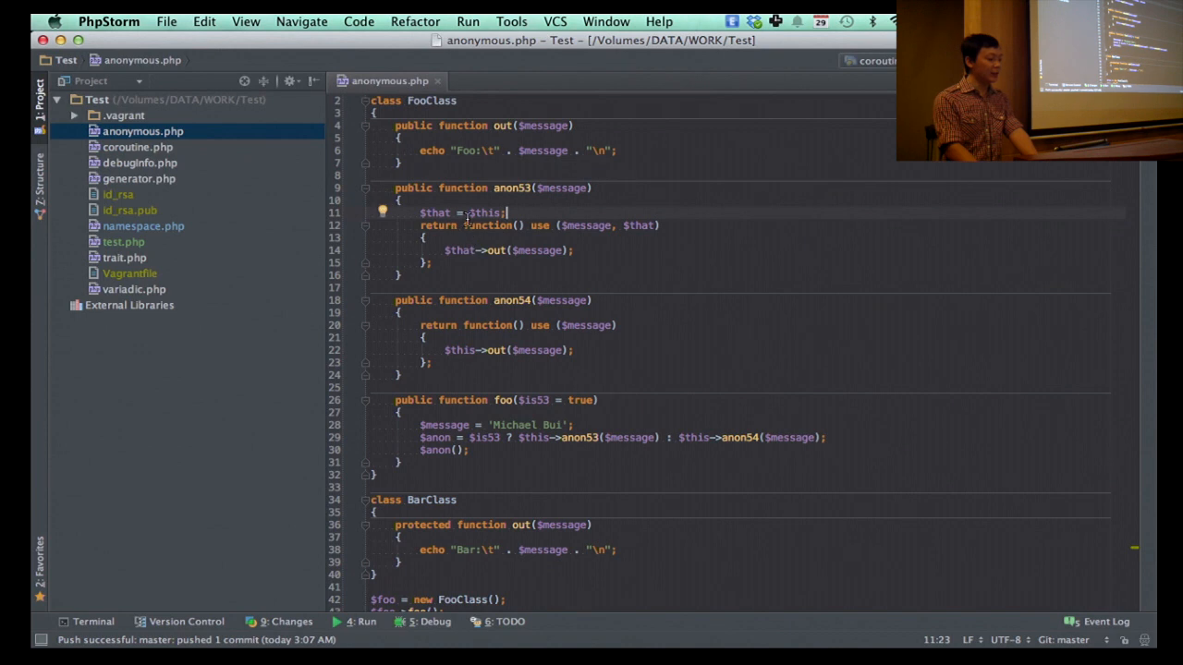
pyautogui.doubleClick(484, 213)
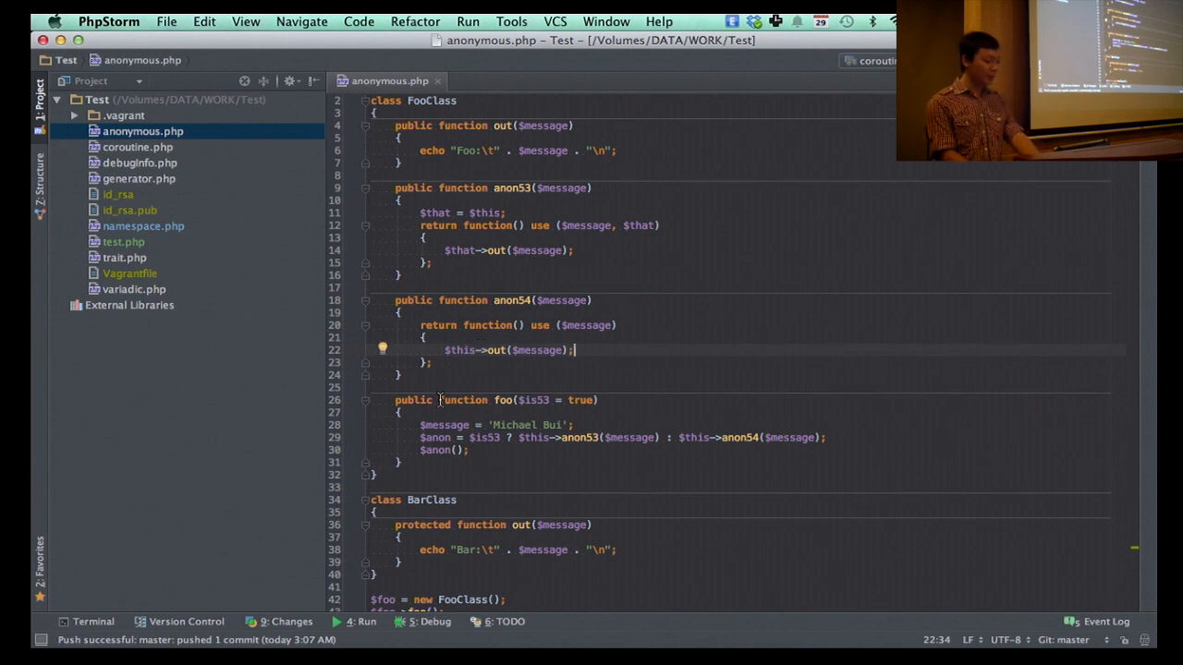
pyautogui.scroll(-3)
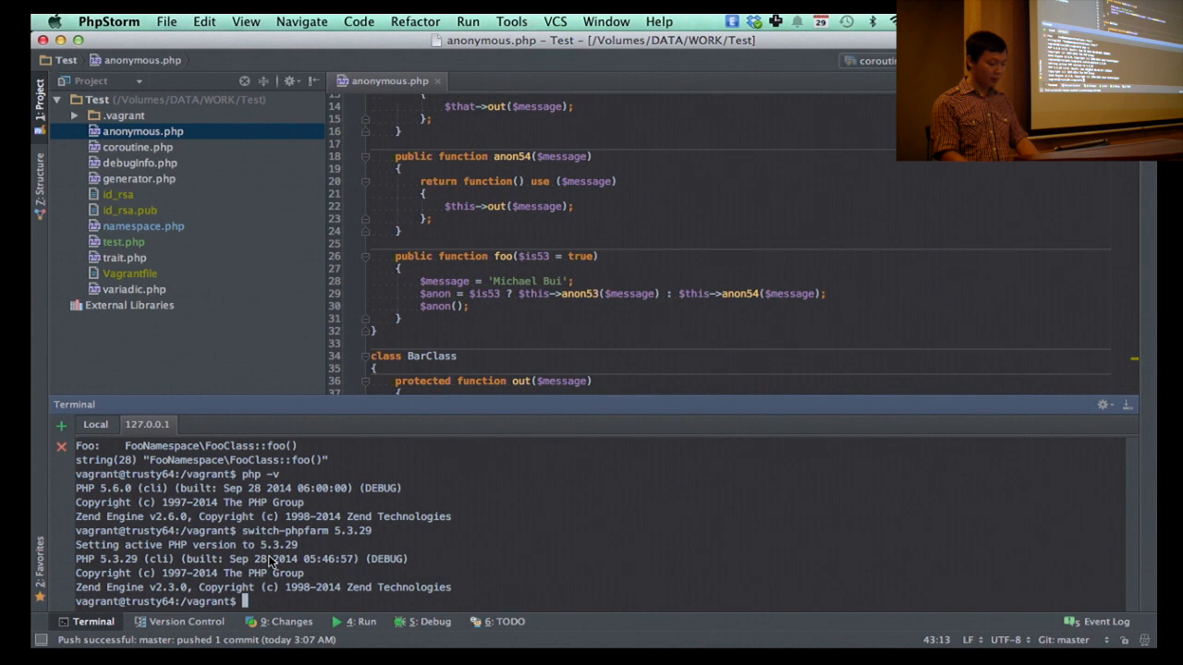
# Step: Run php anonymous.php under PHP 5.3.29 and view the undefined Closure::bindTo() fatal error
pyautogui.write('php anonymous.php')
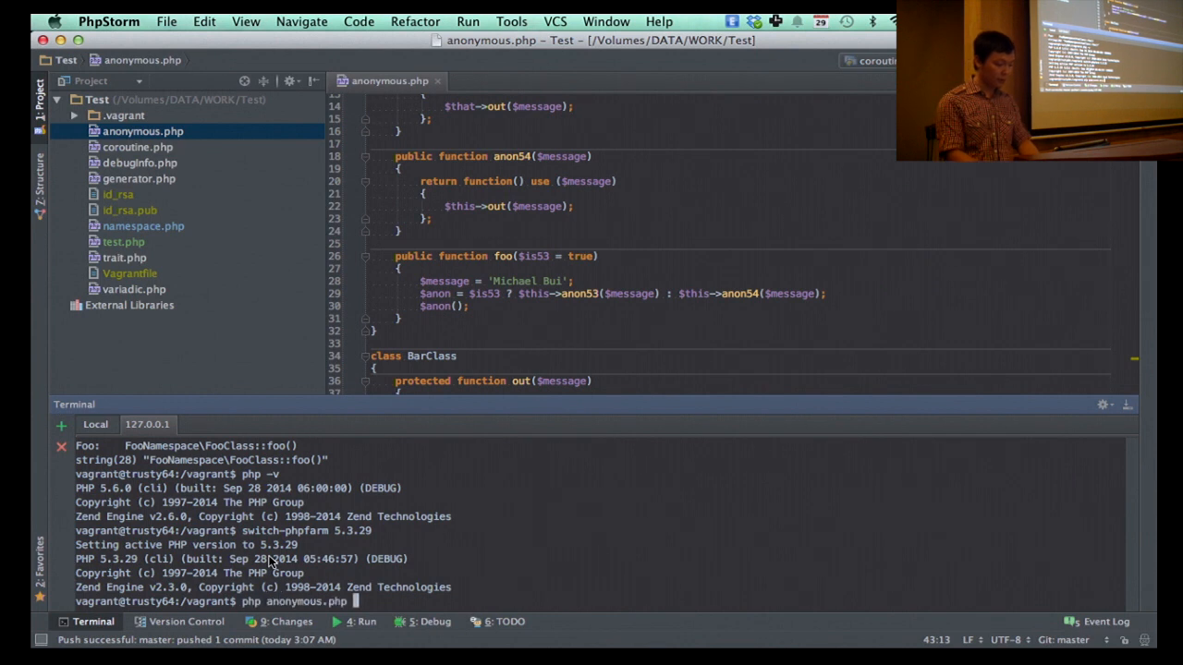
pyautogui.press('Return')
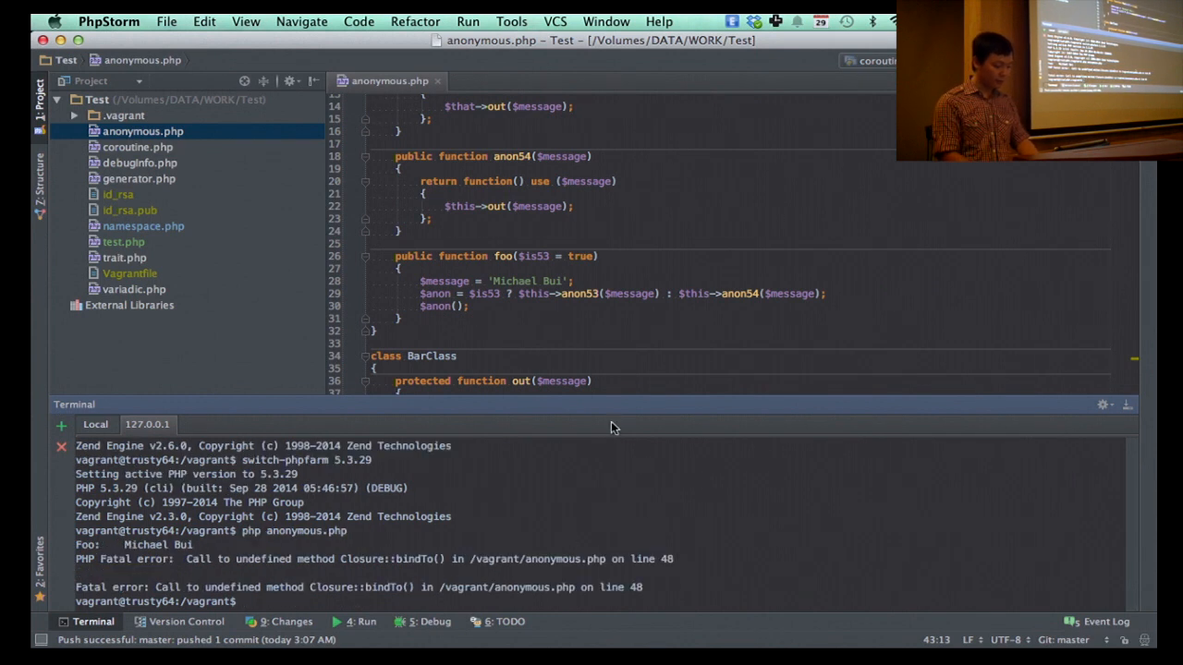
pyautogui.scroll(-3)
pyautogui.write('php anonymous.php')
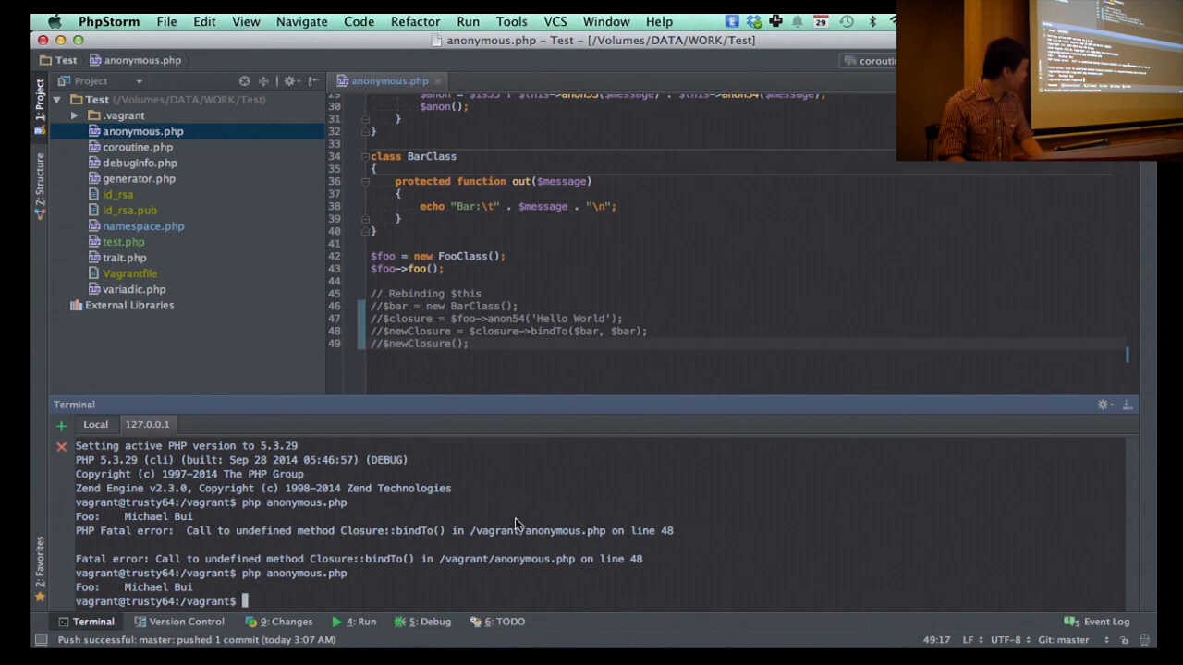
pyautogui.moveTo(510, 547)
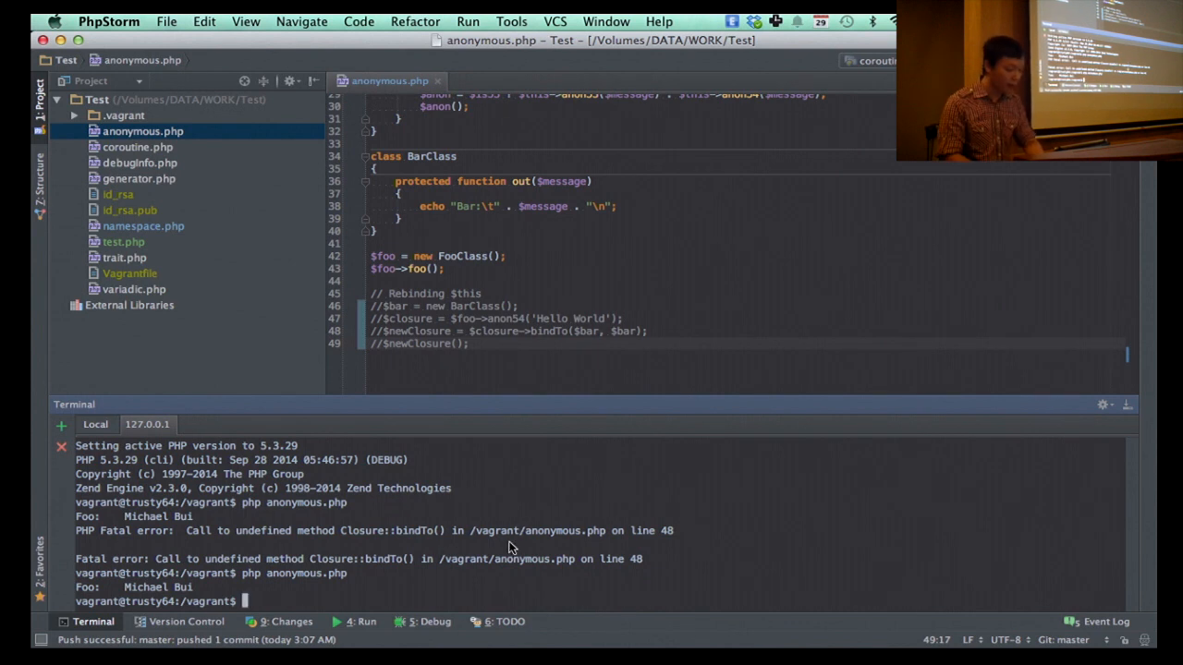
# Step: Switch to PHP 5.4.33, restore the rebinding lines and rerun anonymous.php, hitting the protected BarClass::out() error
pyautogui.write('switch-phpfarm 5.3')
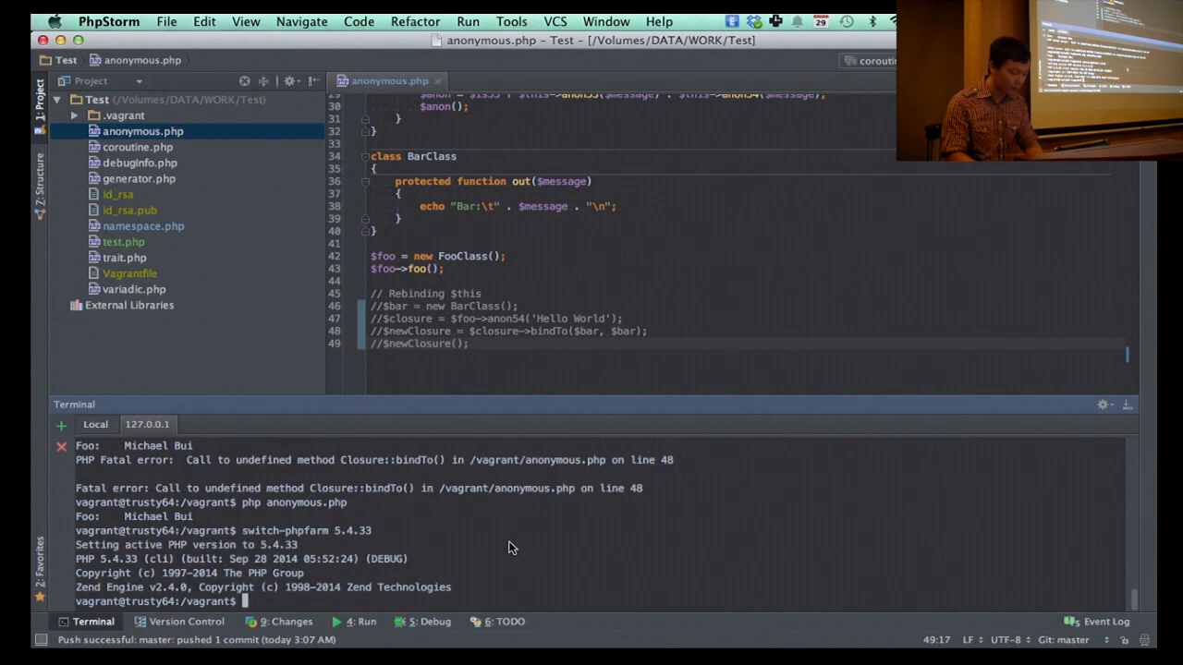
pyautogui.click(543, 318)
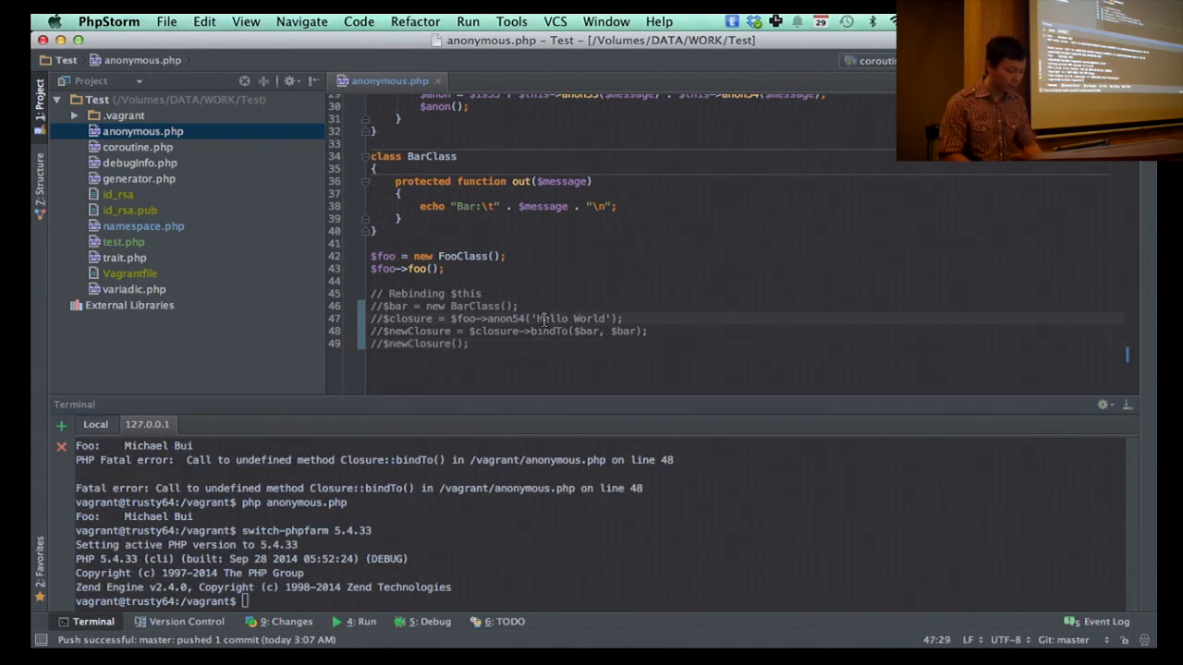
pyautogui.scroll(3)
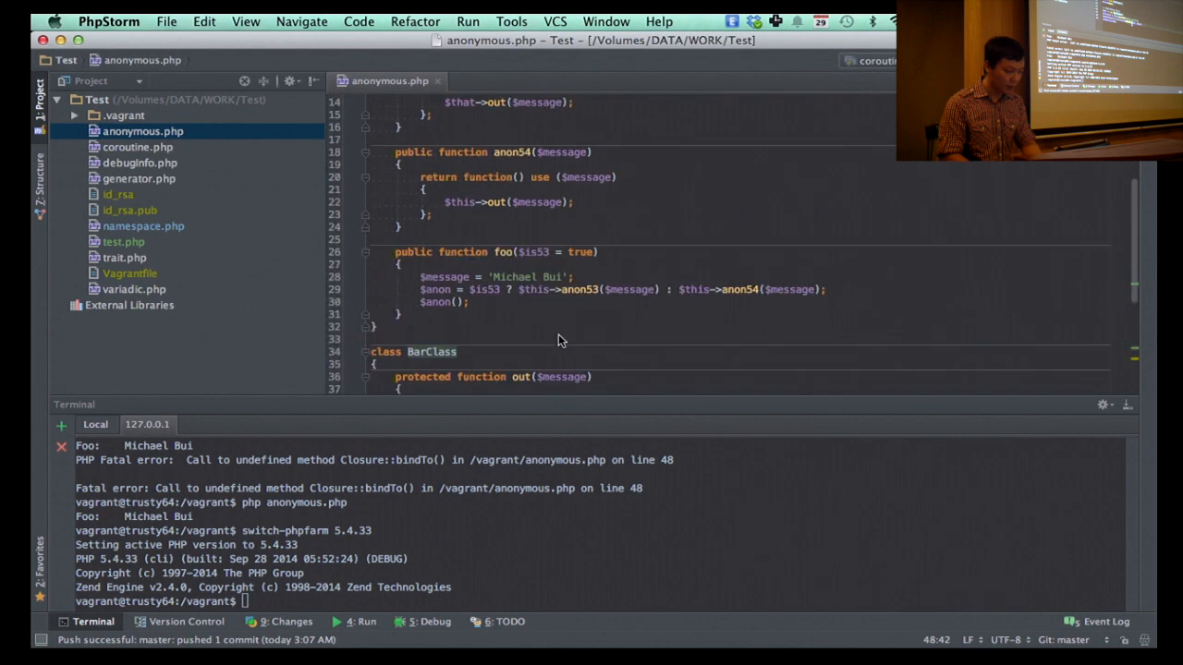
pyautogui.scroll(-3)
pyautogui.write('switch-phpfarm 5.4.33')
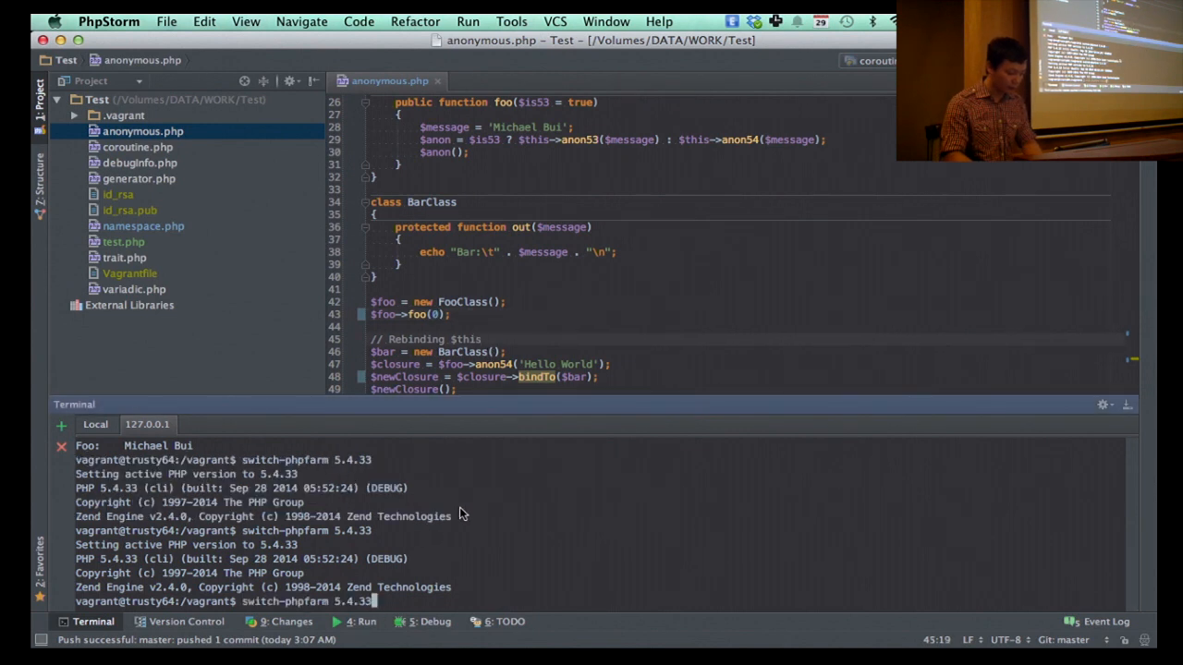
pyautogui.press('Return')
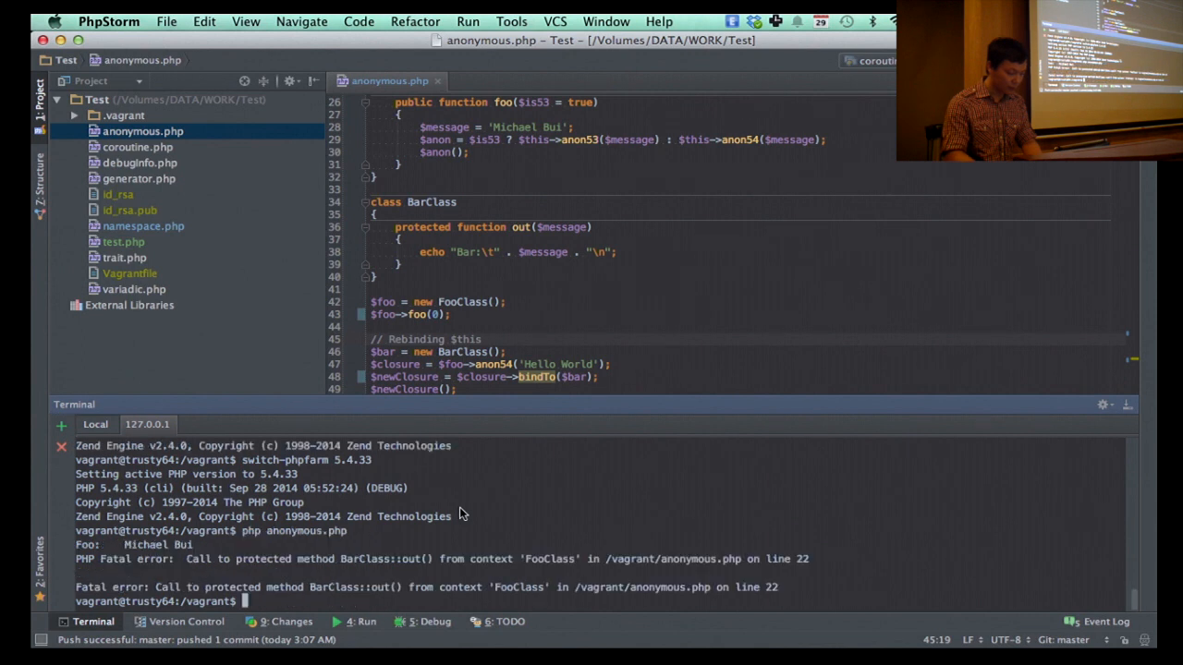
pyautogui.moveTo(521, 567)
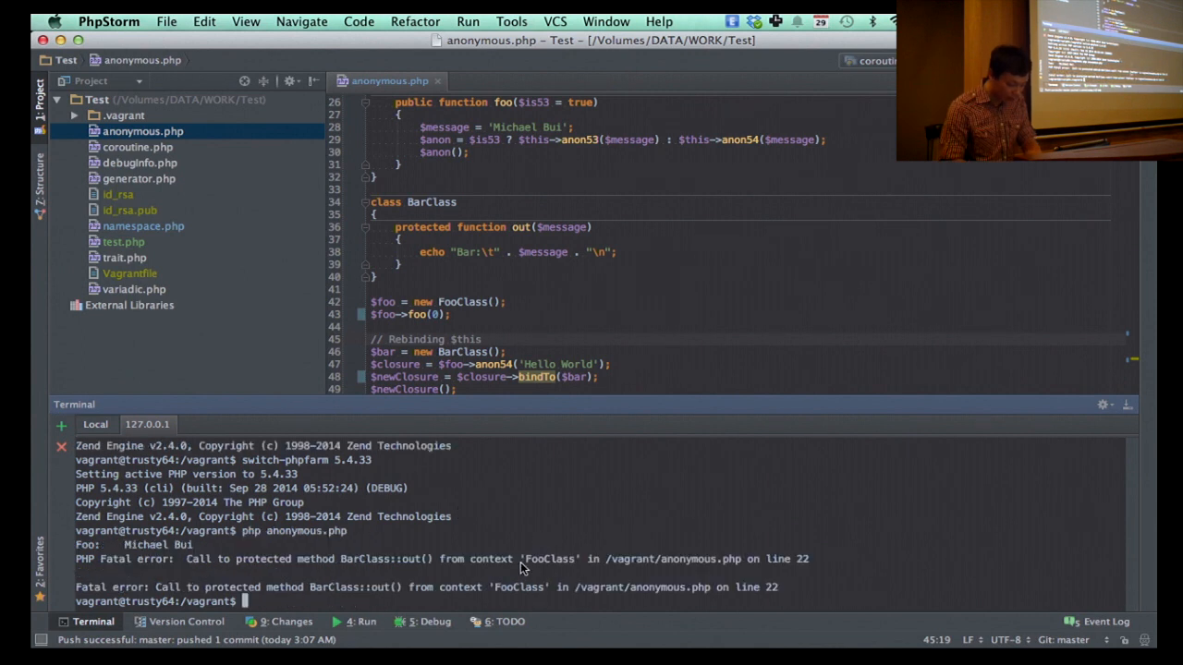
pyautogui.click(610, 377)
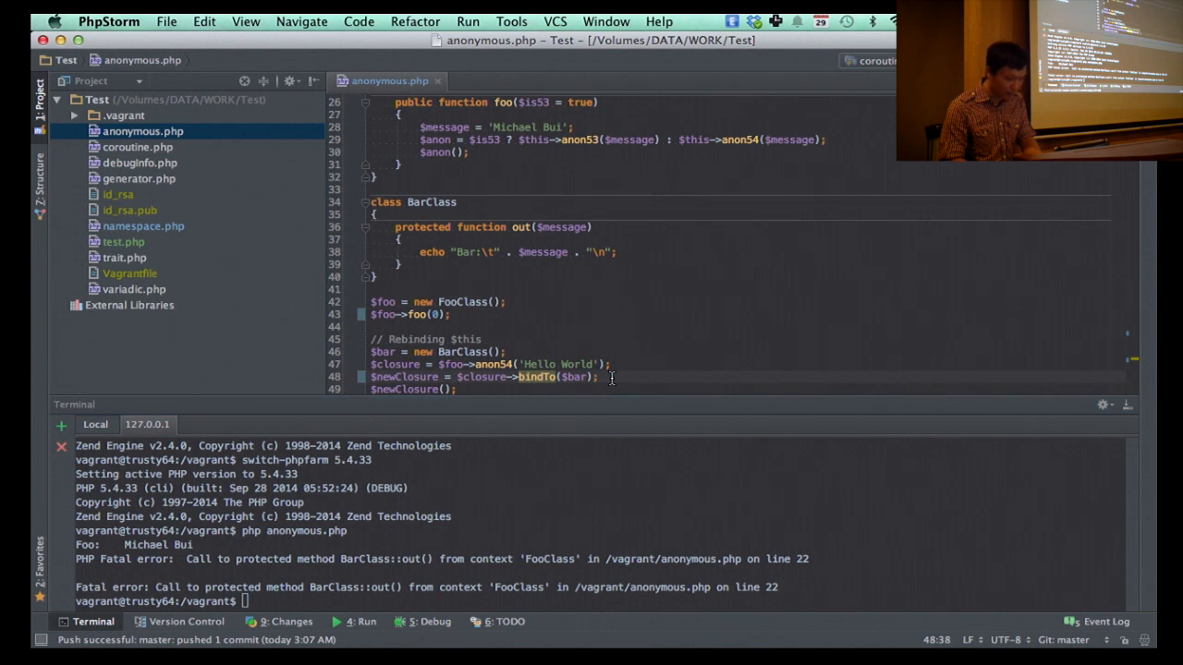
pyautogui.scroll(-3)
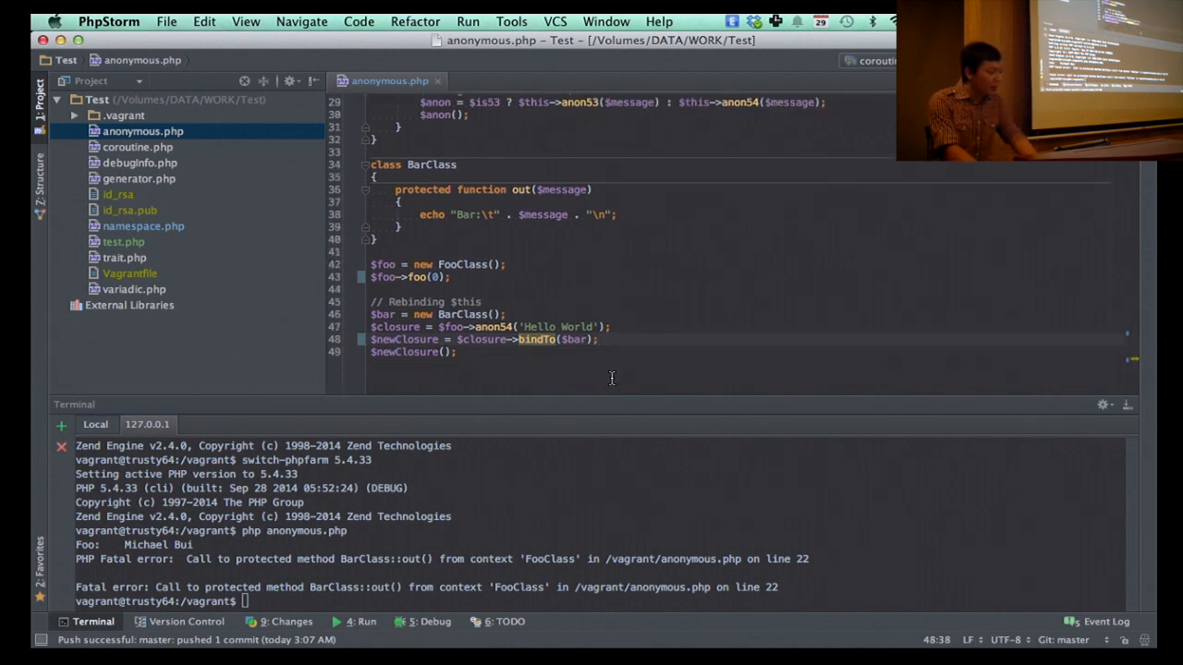
# Step: Review BarClass's protected out() declaration on lines 35–36, then show the terminal's fatal error again
pyautogui.scroll(3)
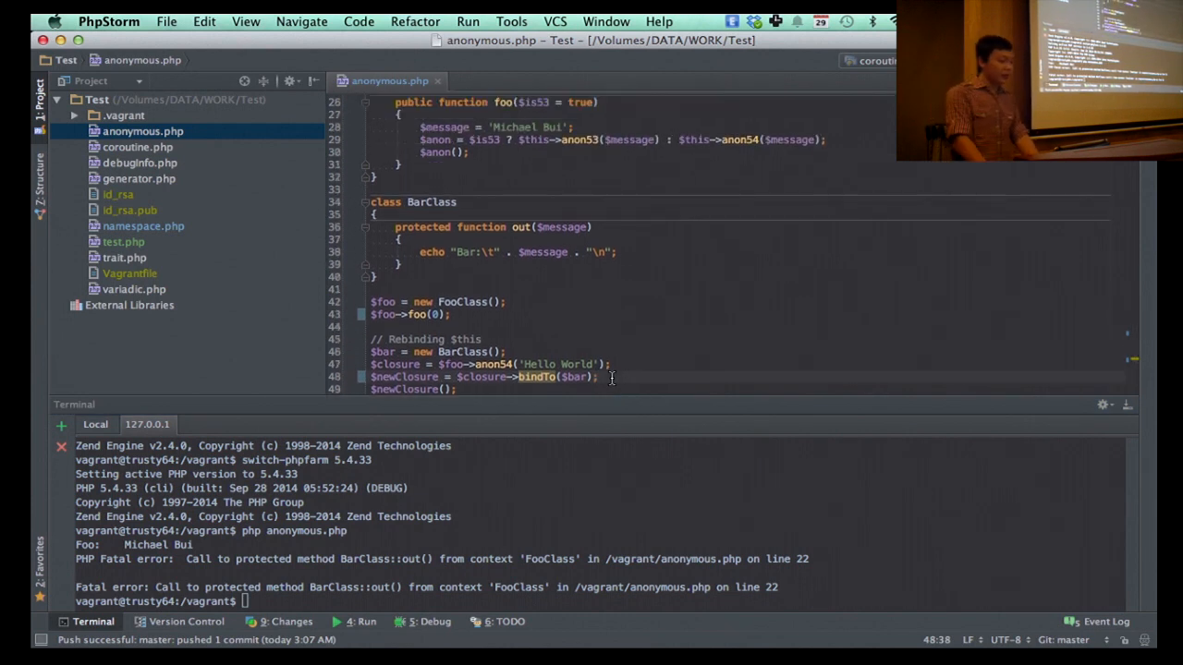
pyautogui.scroll(3)
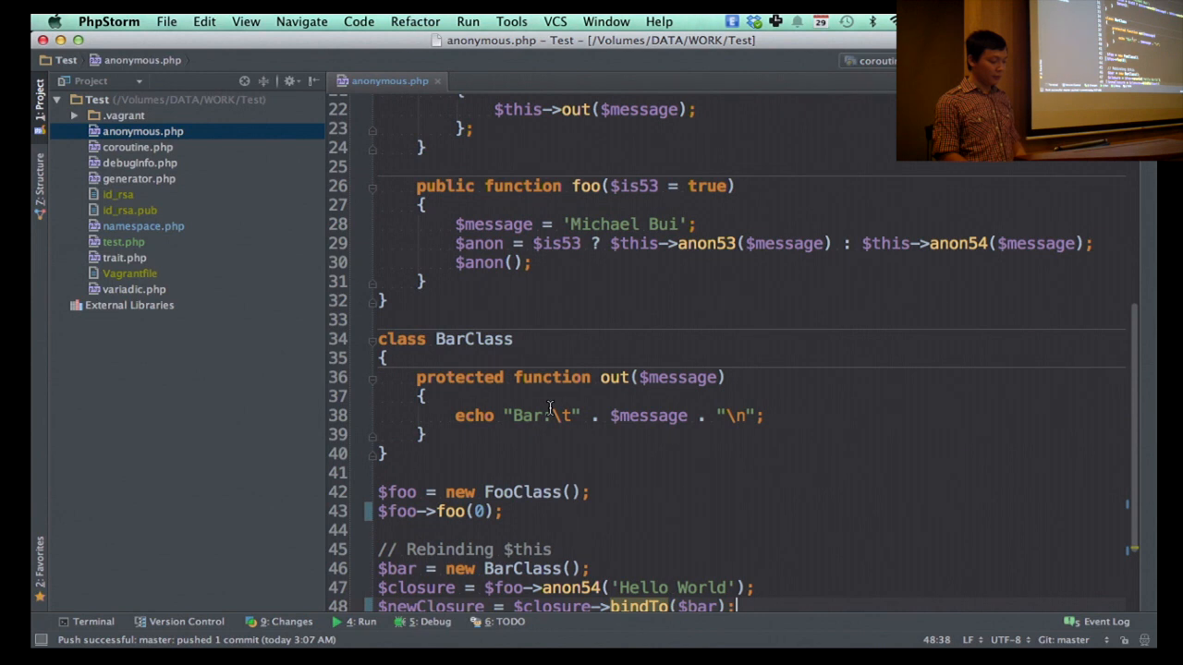
pyautogui.scroll(3)
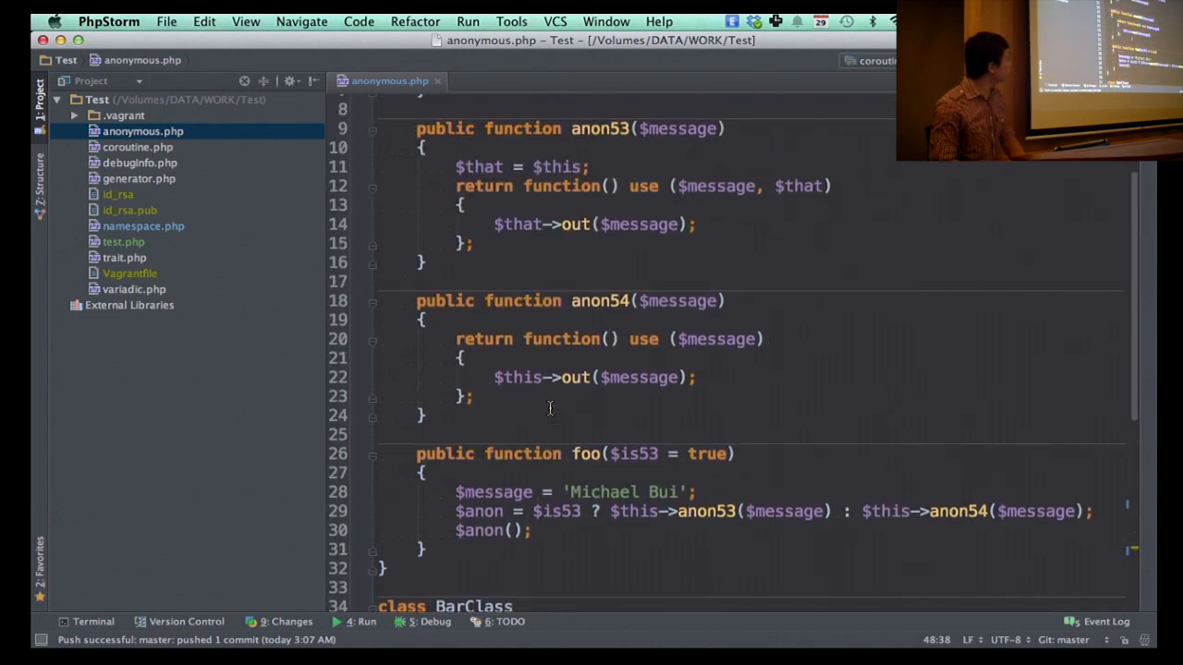
pyautogui.scroll(-3)
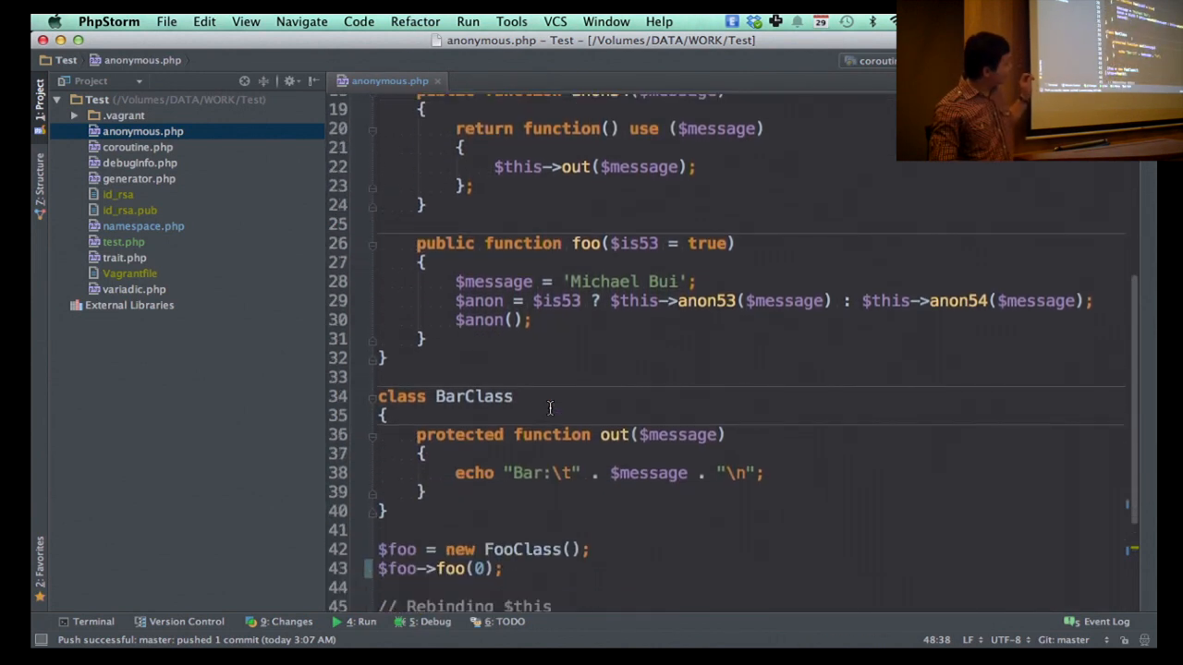
pyautogui.scroll(-3)
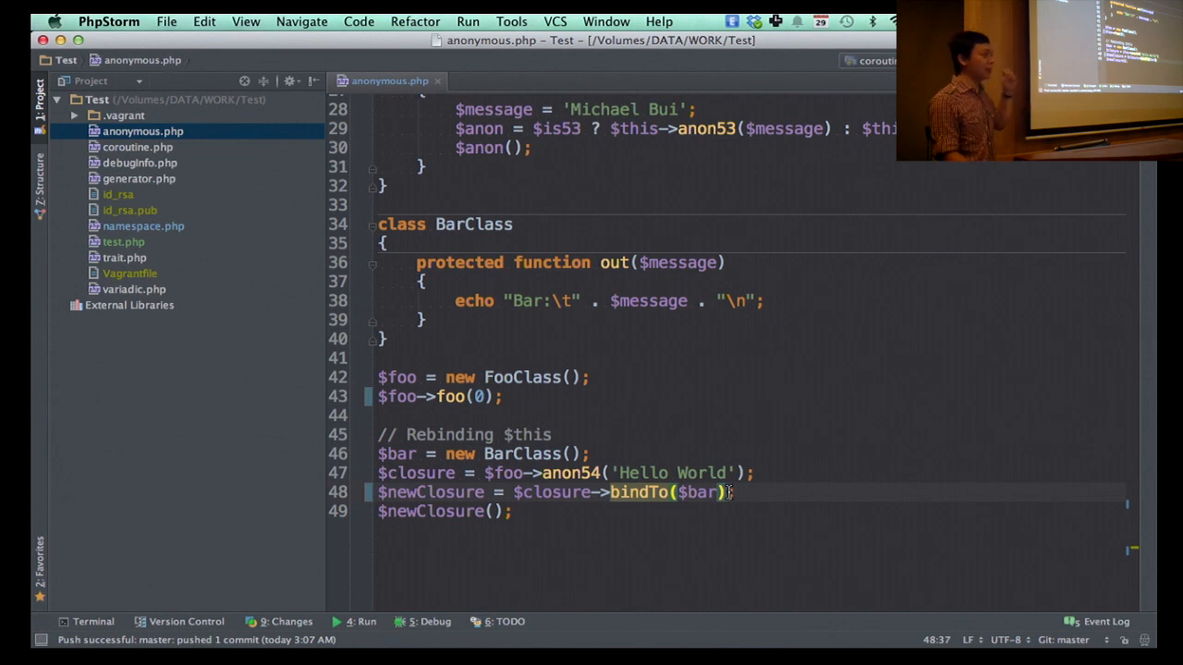
pyautogui.moveTo(672, 480)
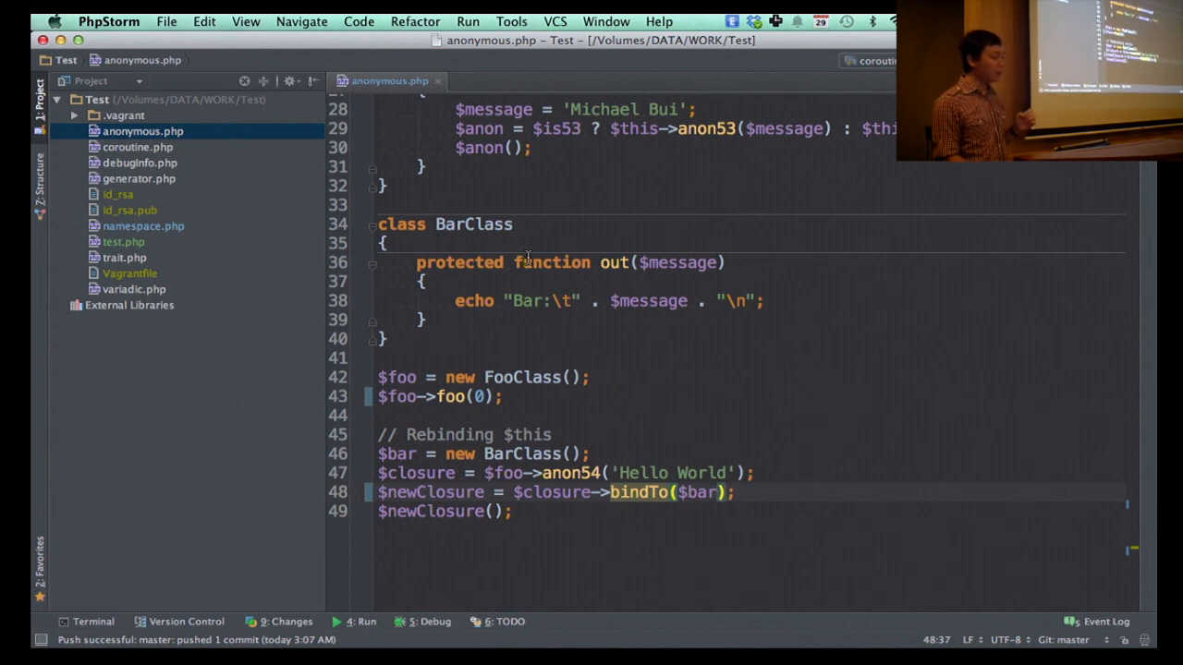
pyautogui.click(388, 244)
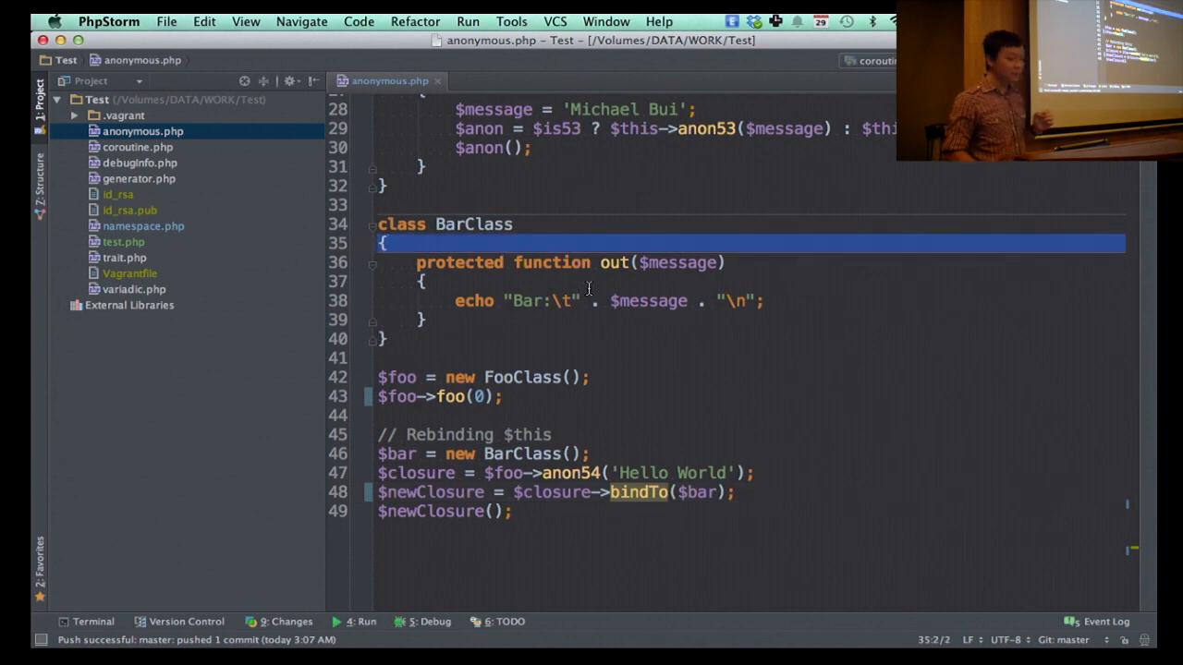
pyautogui.click(624, 263)
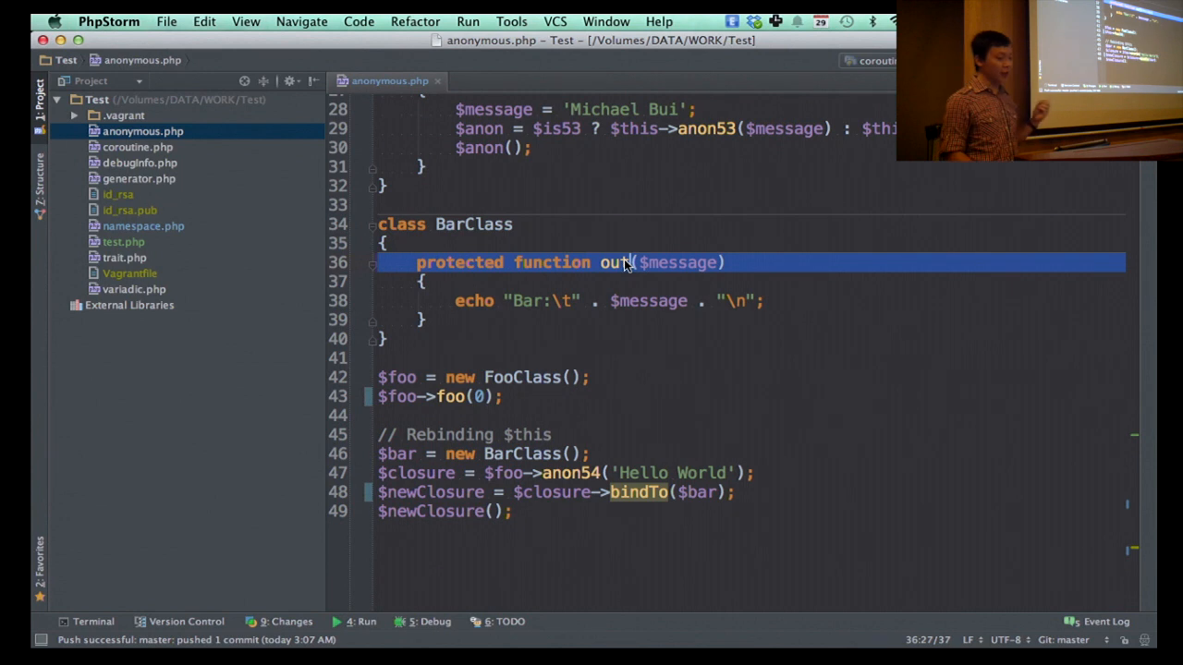
pyautogui.click(93, 621)
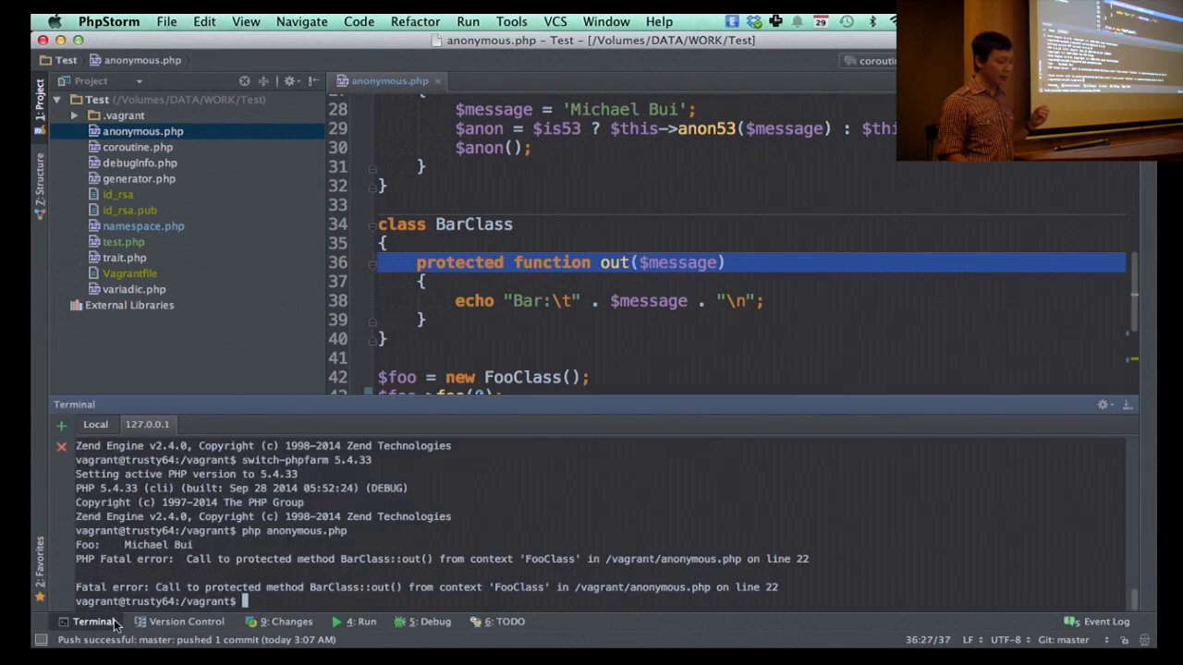
pyautogui.moveTo(465, 507)
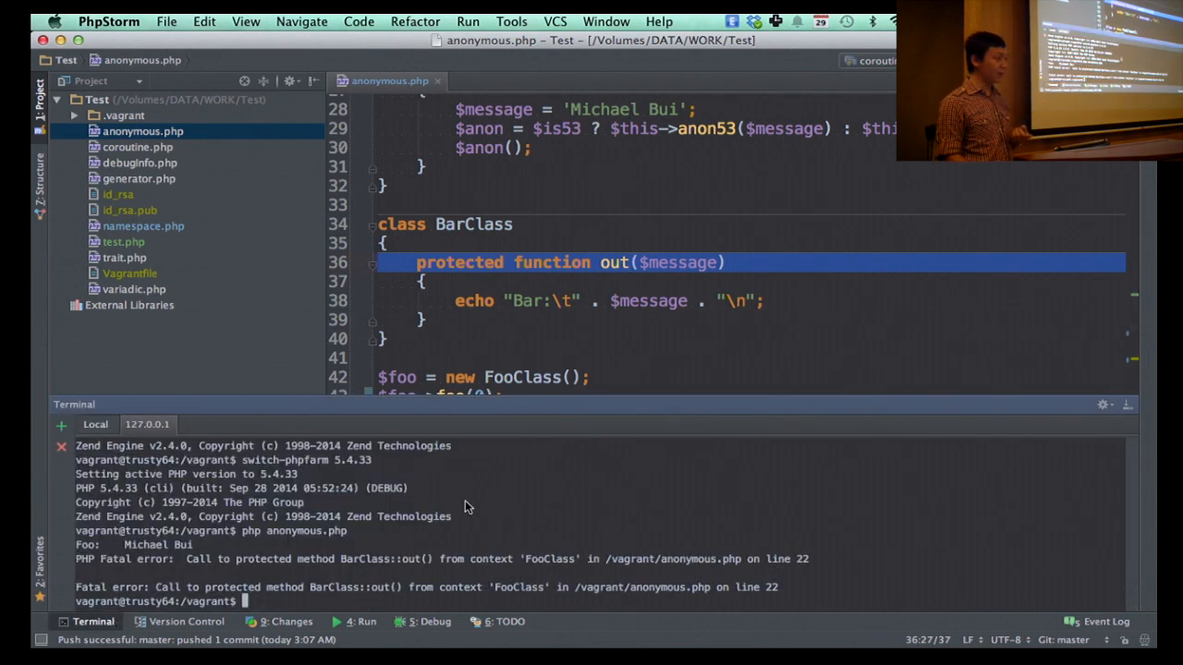
pyautogui.moveTo(414, 547)
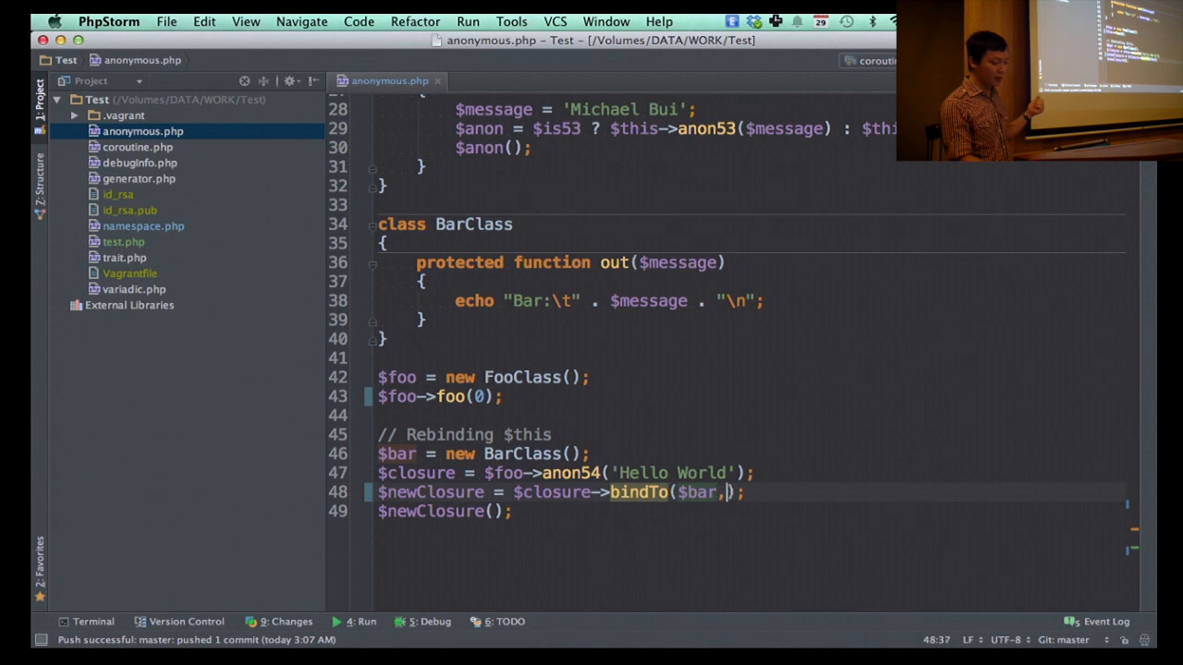
# Step: Pass $bar as bindTo's second argument and rerun anonymous.php, which prints "Bar: Hello World"
pyautogui.write('$bar')
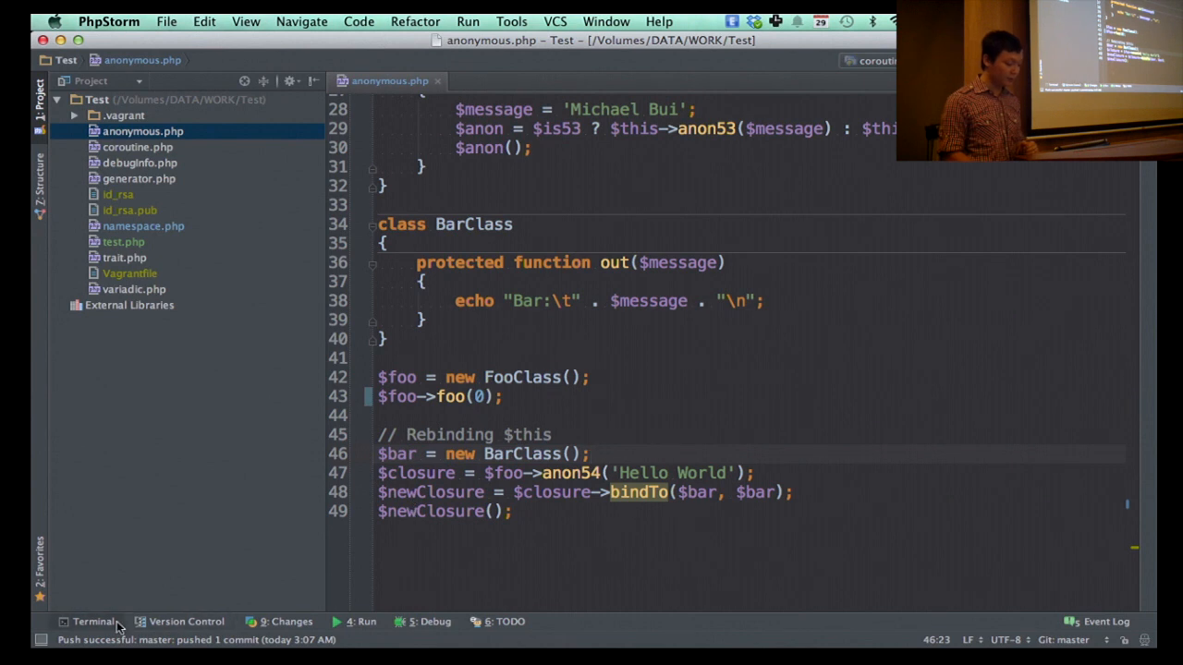
pyautogui.click(92, 621)
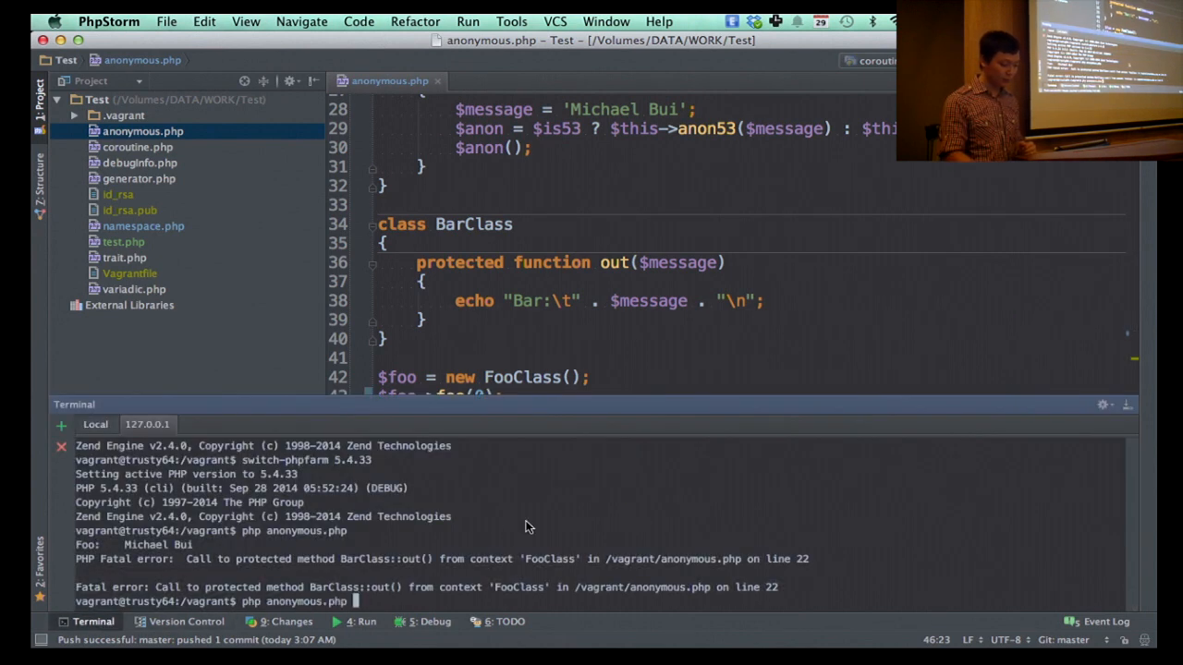
pyautogui.press('Return')
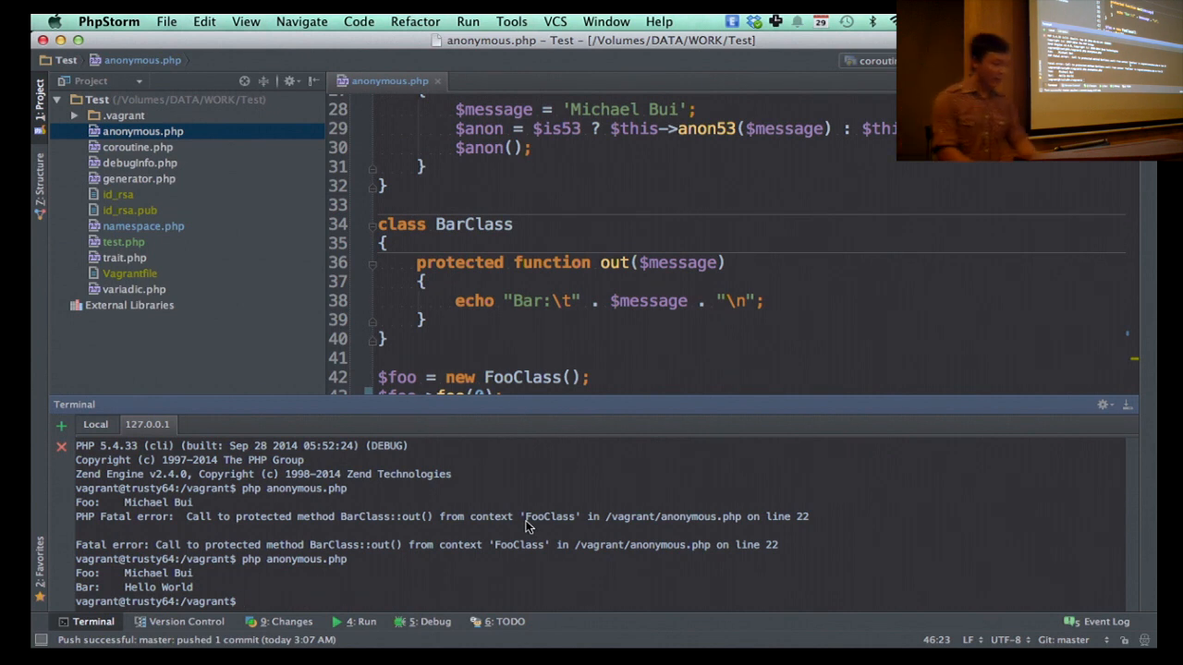
pyautogui.moveTo(386, 539)
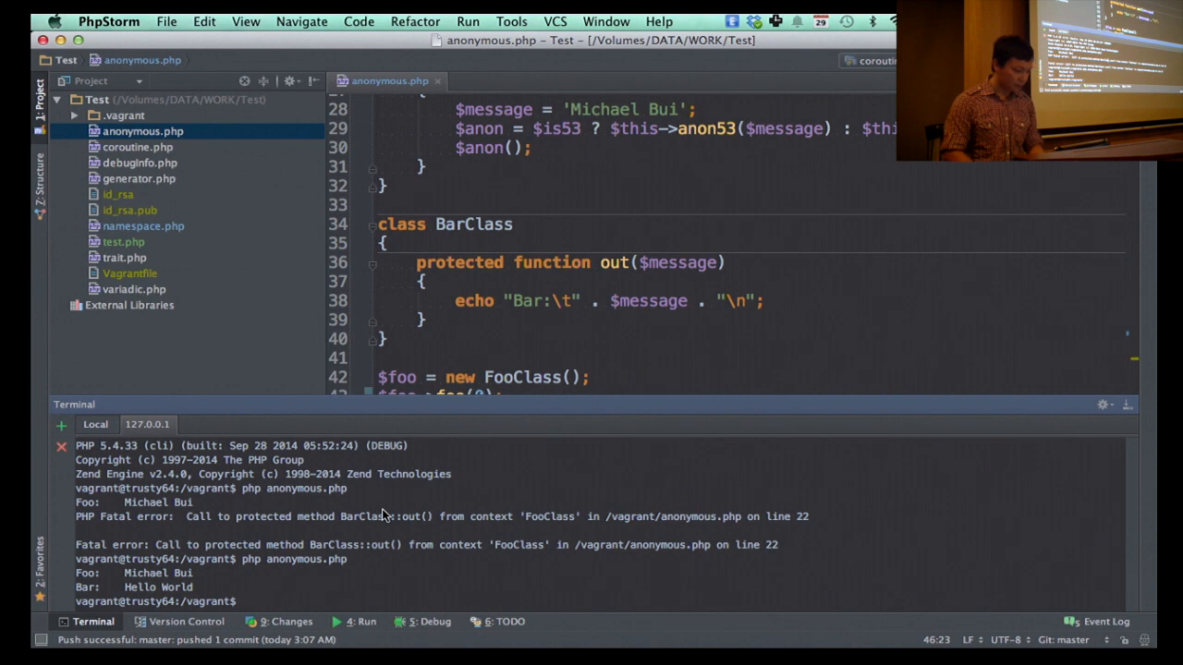
pyautogui.moveTo(311, 495)
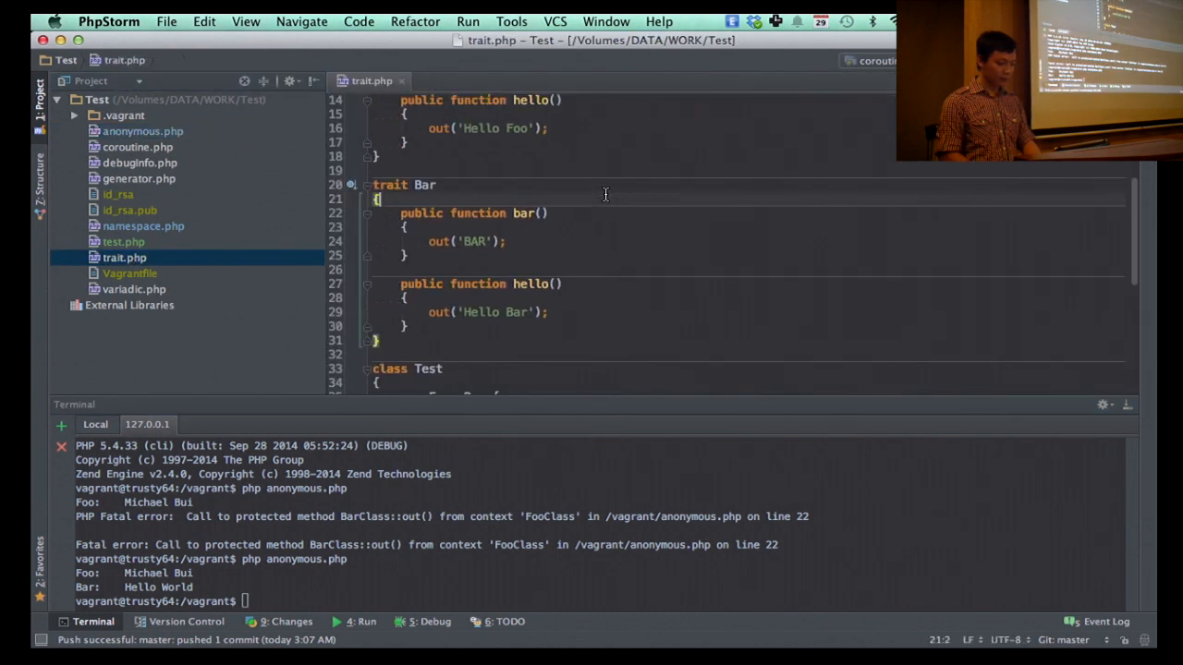
pyautogui.scroll(3)
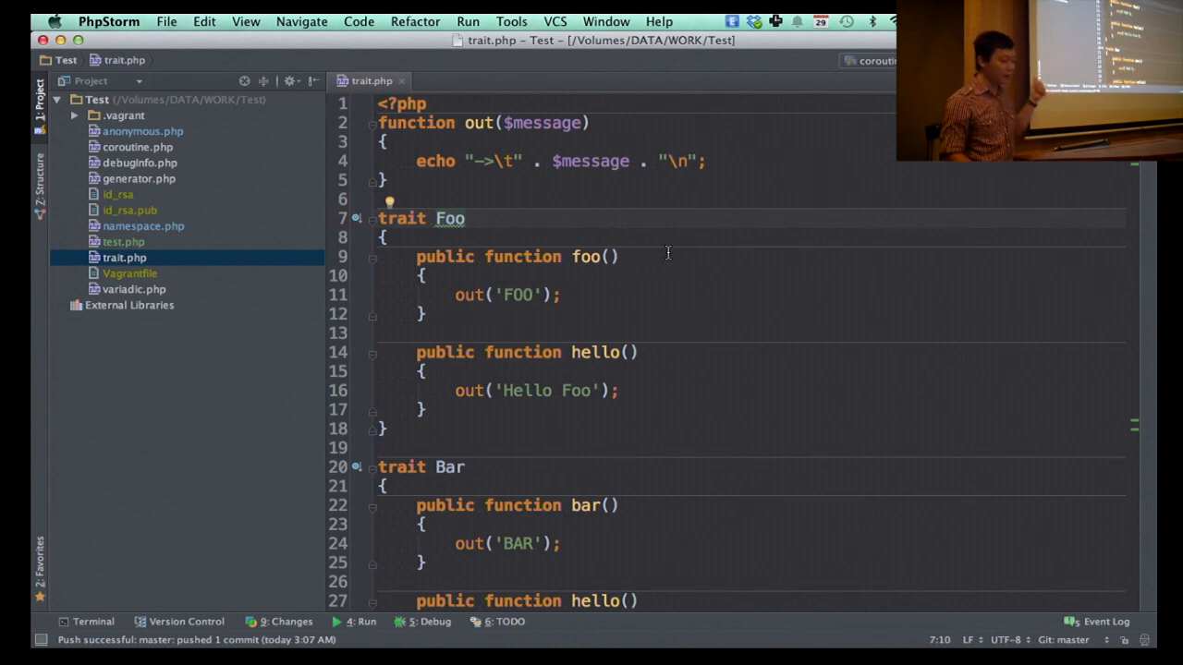
pyautogui.scroll(-3)
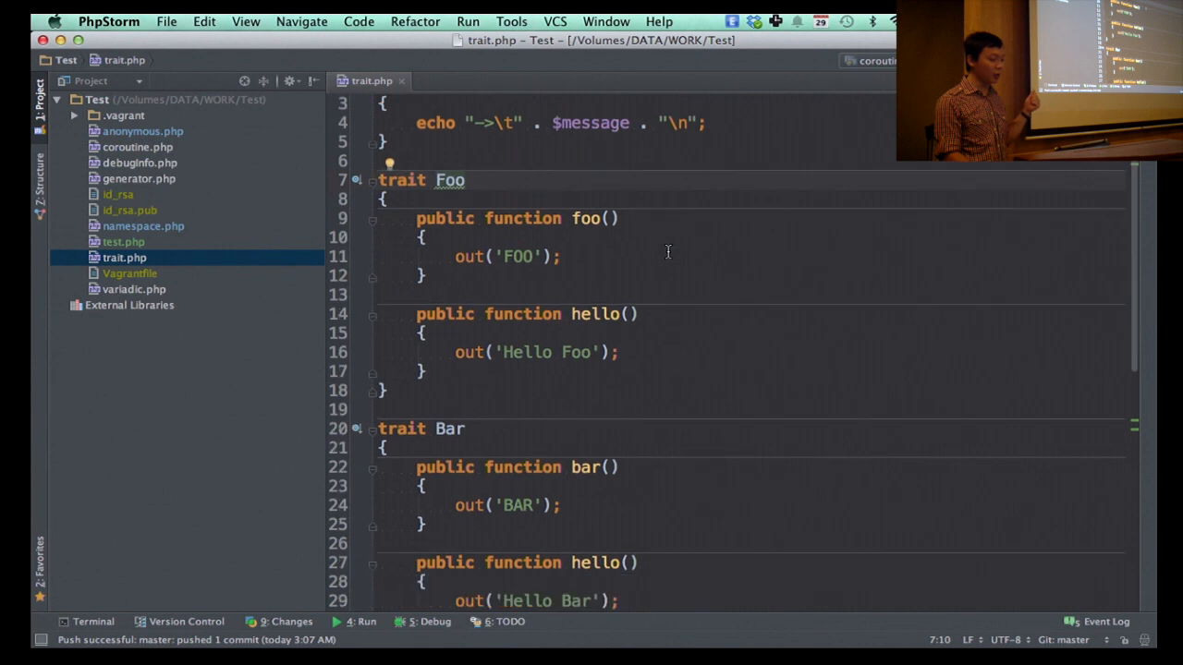
pyautogui.scroll(3)
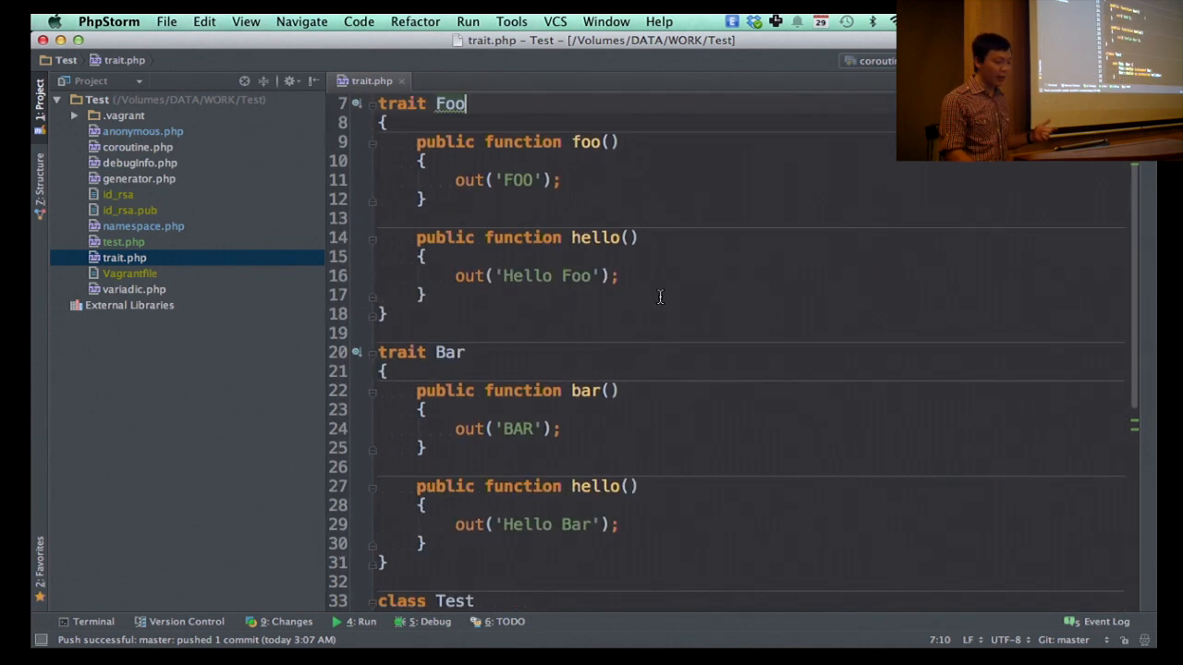
pyautogui.scroll(3)
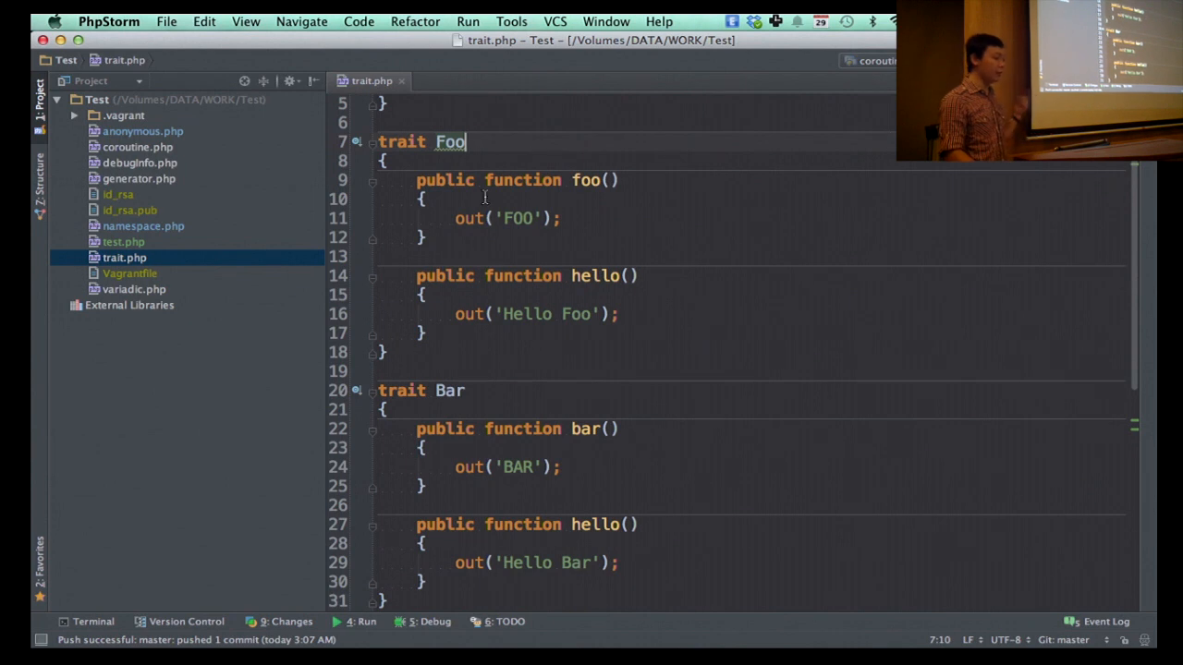
pyautogui.moveTo(734, 337)
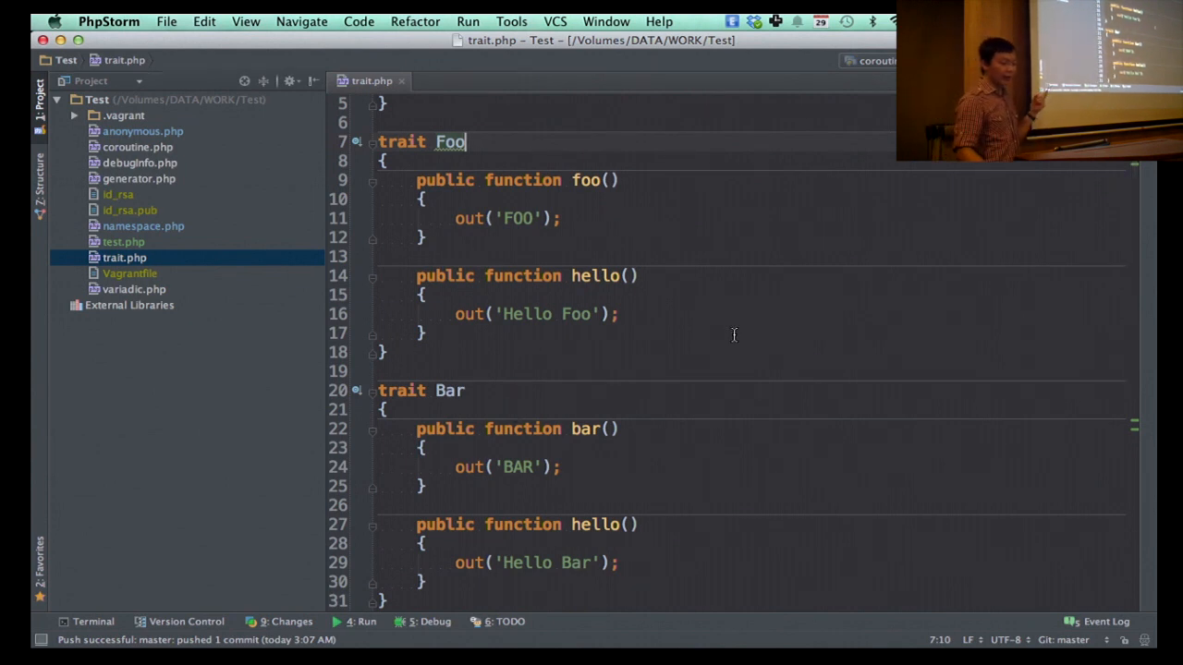
pyautogui.doubleClick(596, 275)
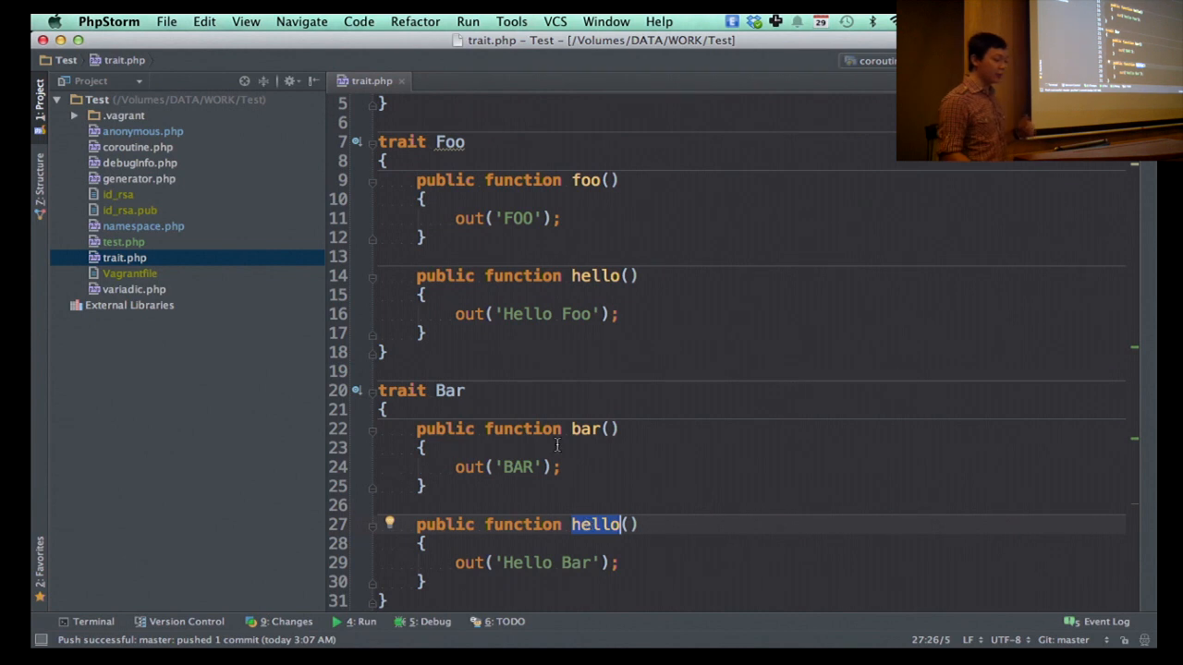
pyautogui.moveTo(481, 389)
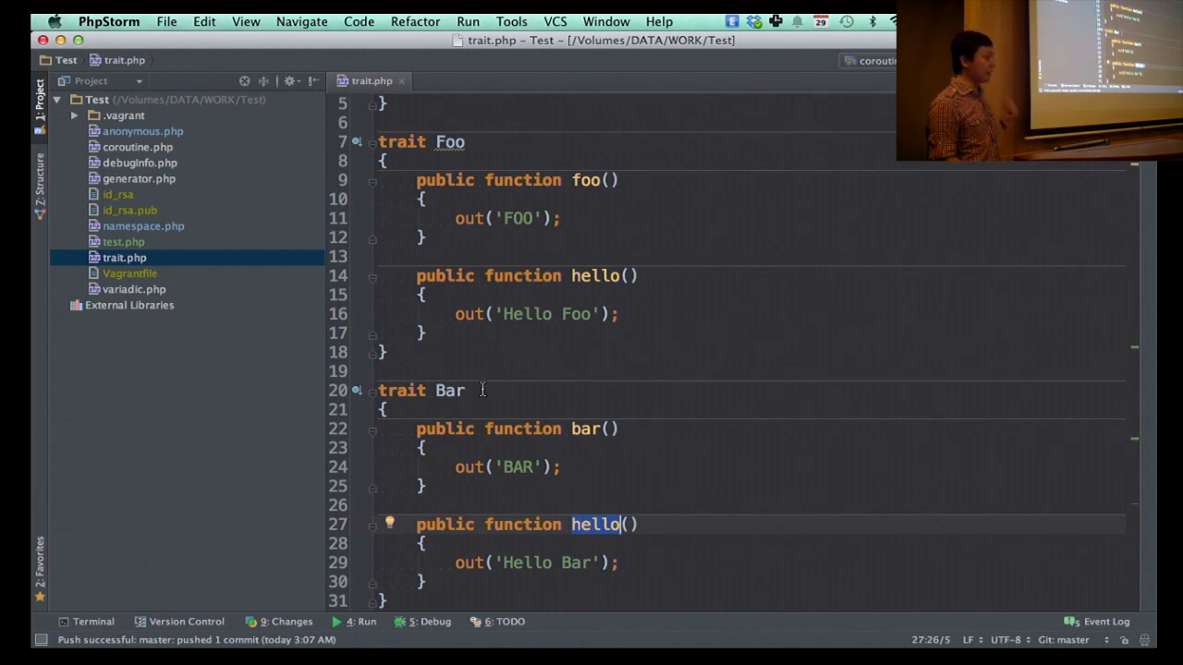
pyautogui.scroll(-3)
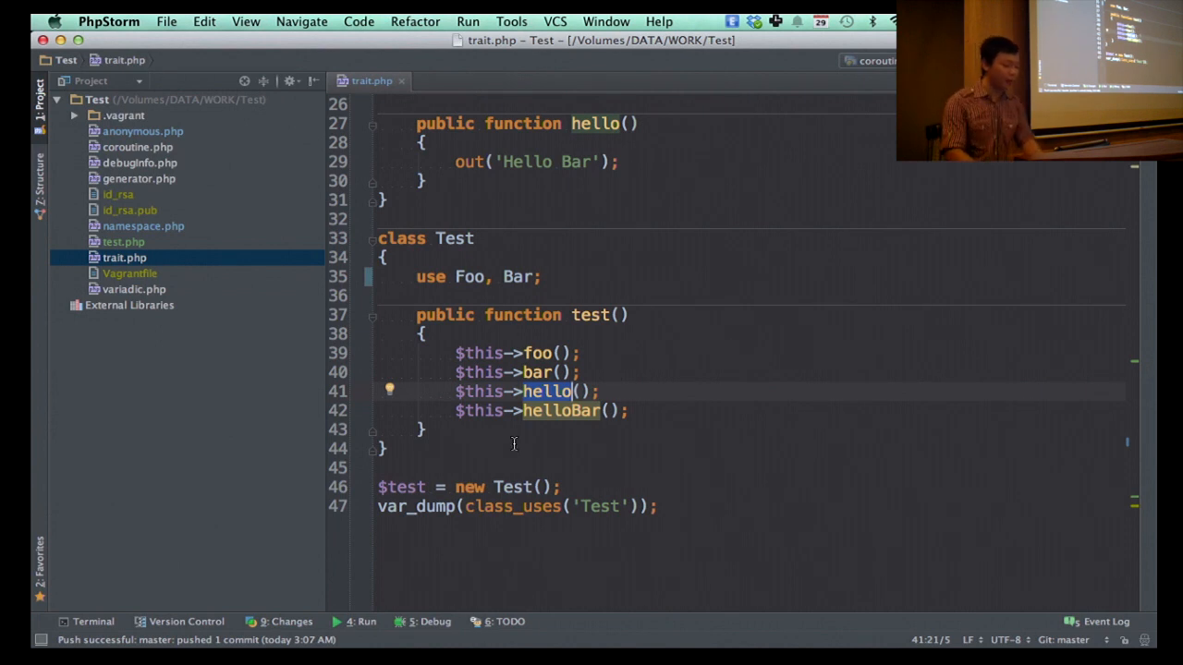
# Step: Run php trait.php in the terminal, getting the colliding hello trait method fatal error on Test
pyautogui.click(92, 621)
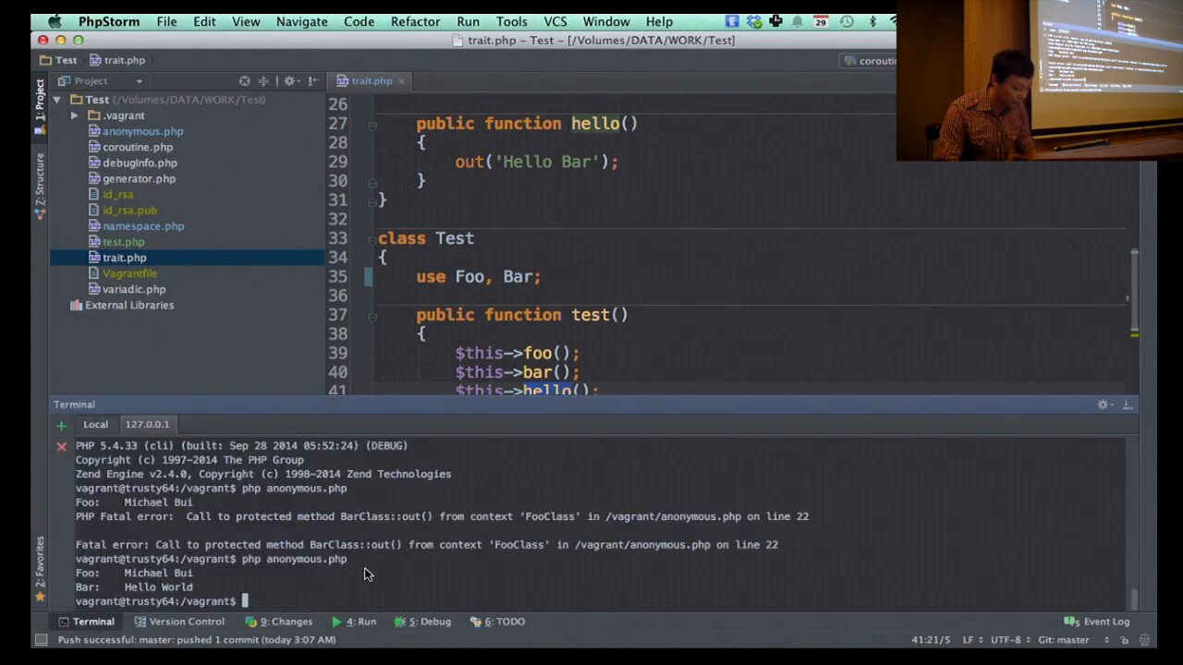
pyautogui.write('php -v')
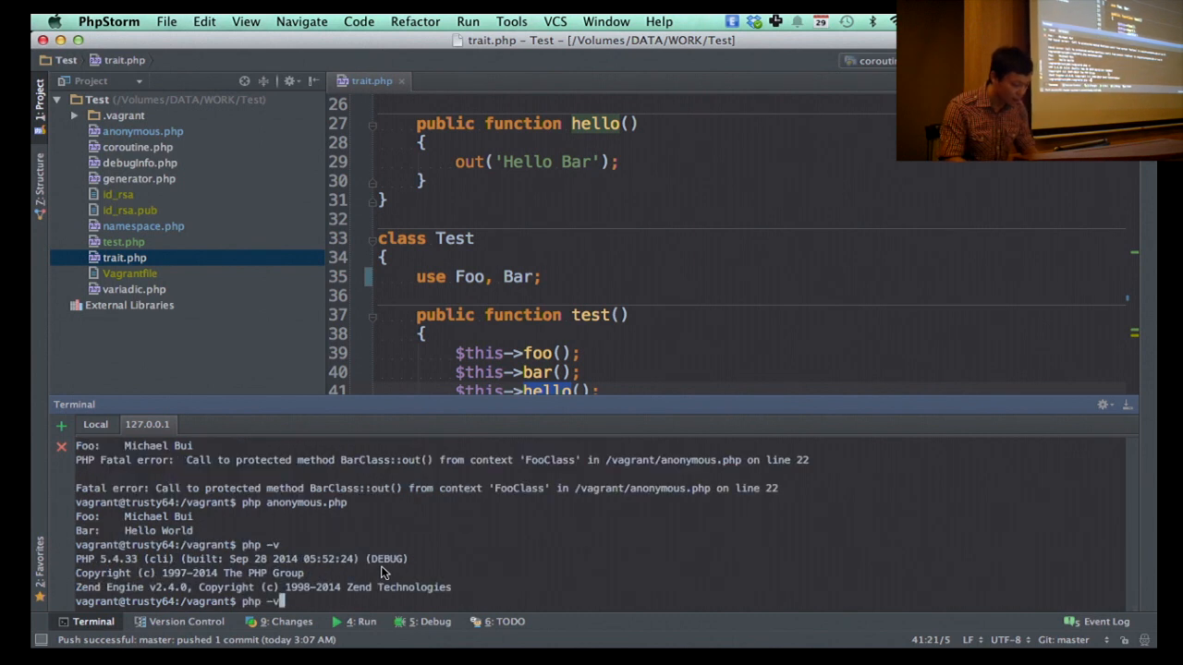
pyautogui.press('Backspace')
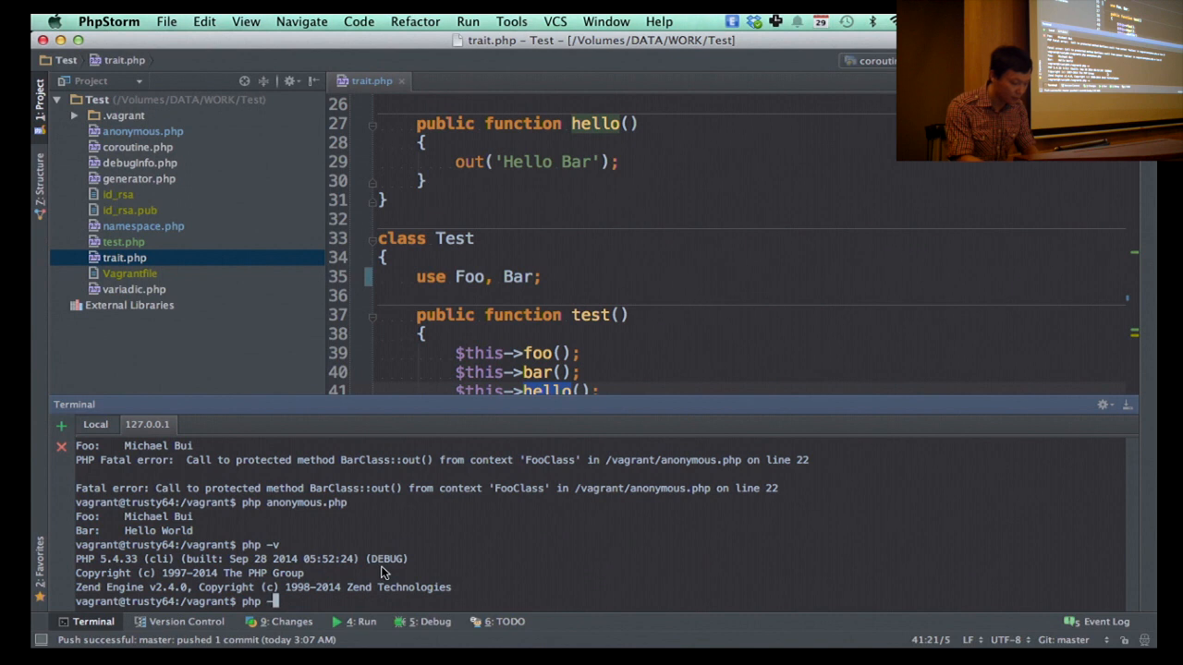
pyautogui.write('trait.php')
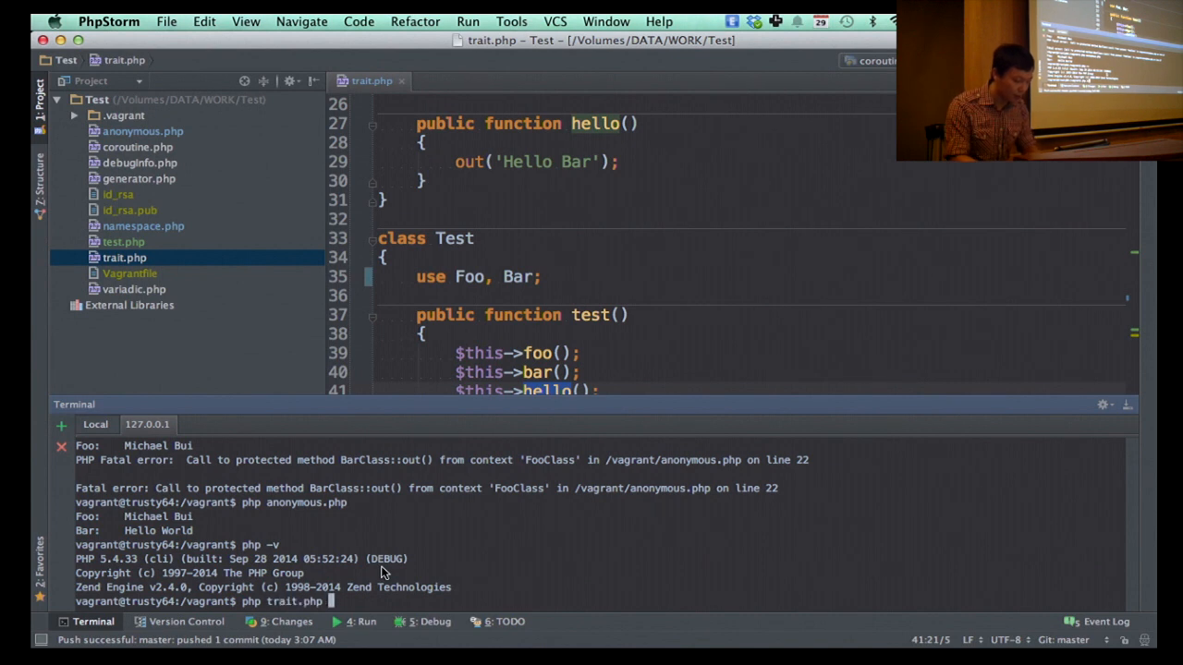
pyautogui.press('Return')
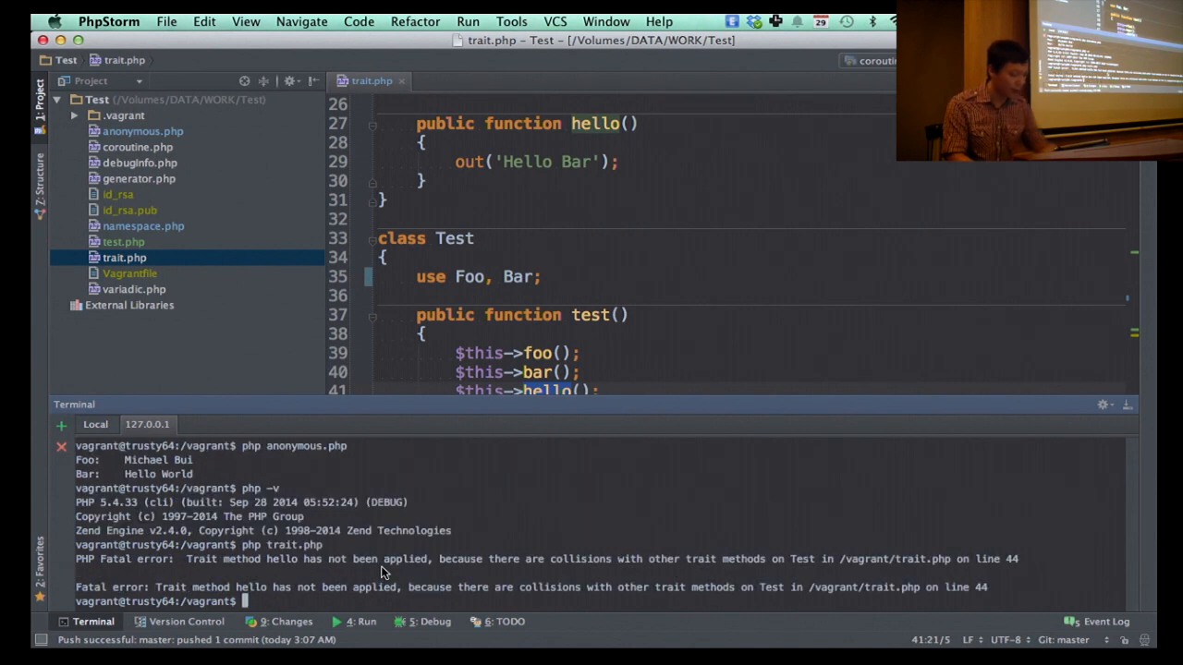
pyautogui.moveTo(521, 544)
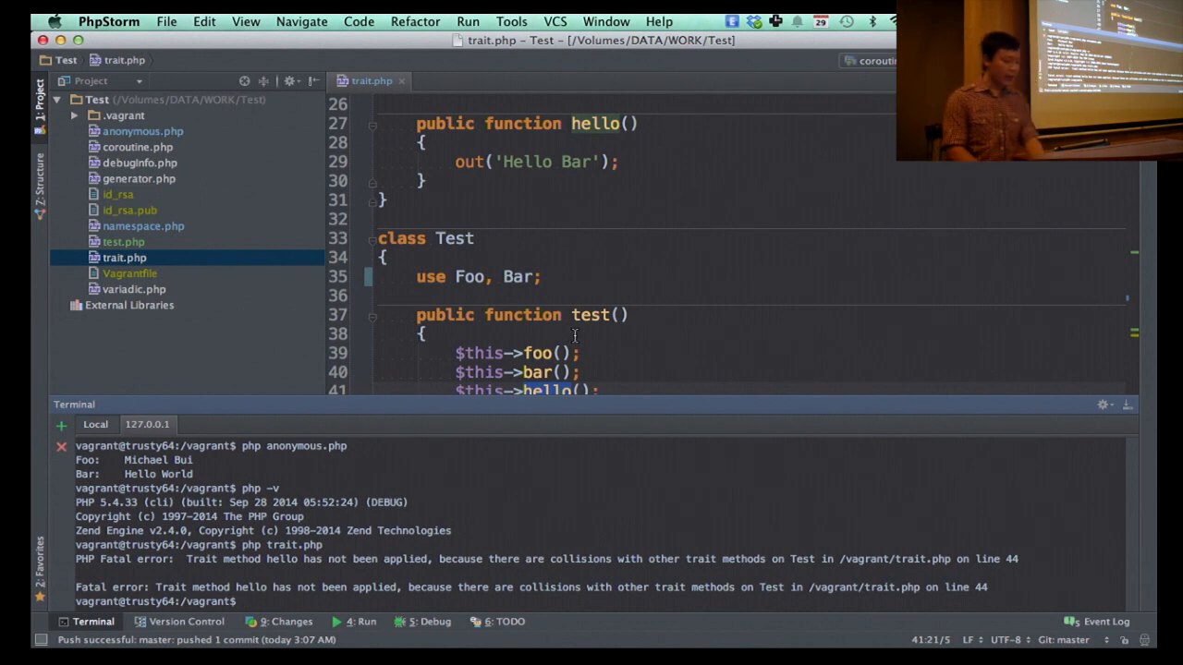
# Step: Show the use block's Foo::hello insteadof Bar and the helloBar alias, plus its call in test()
pyautogui.click(425, 332)
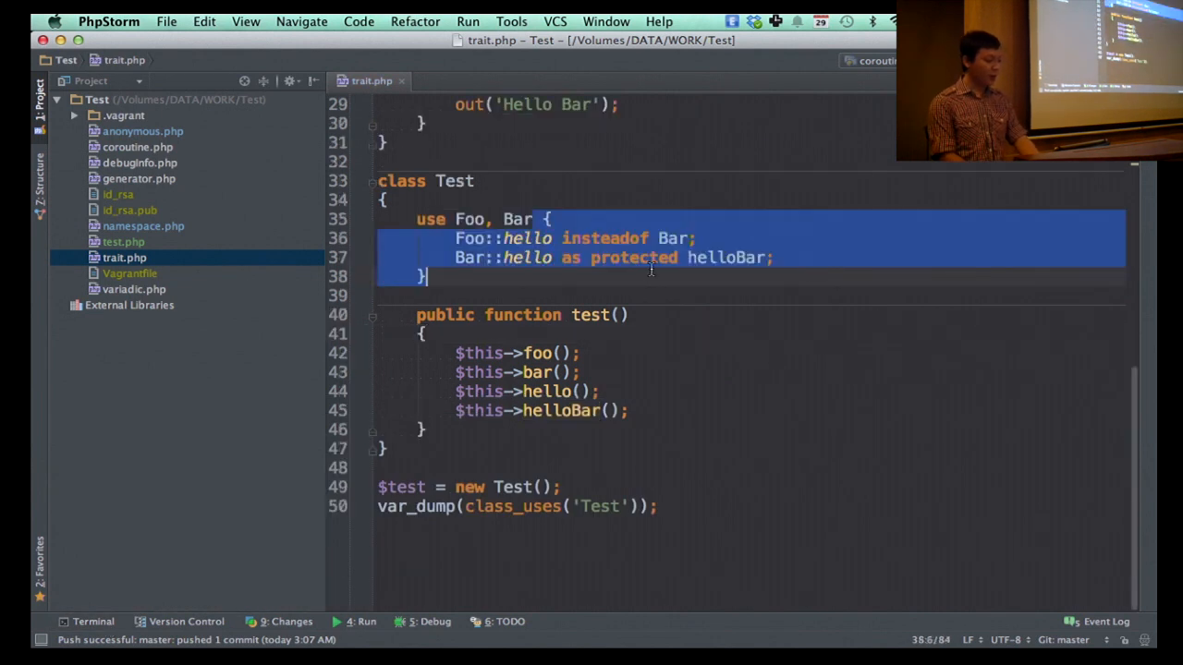
pyautogui.doubleClick(604, 238)
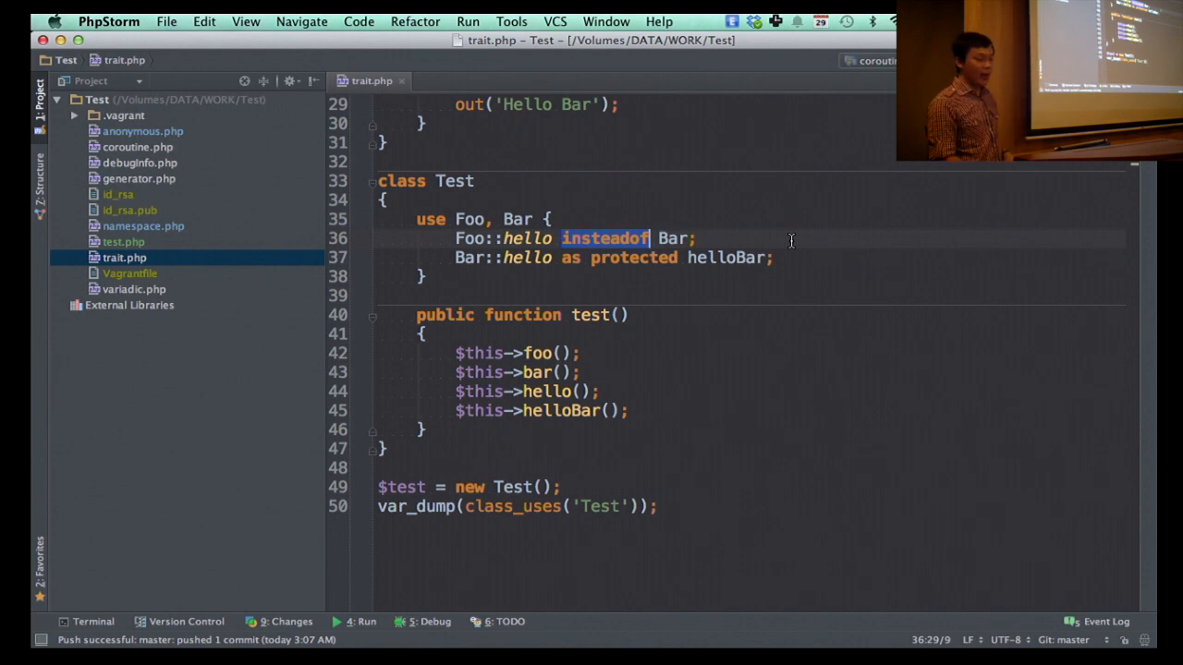
pyautogui.moveTo(540, 266)
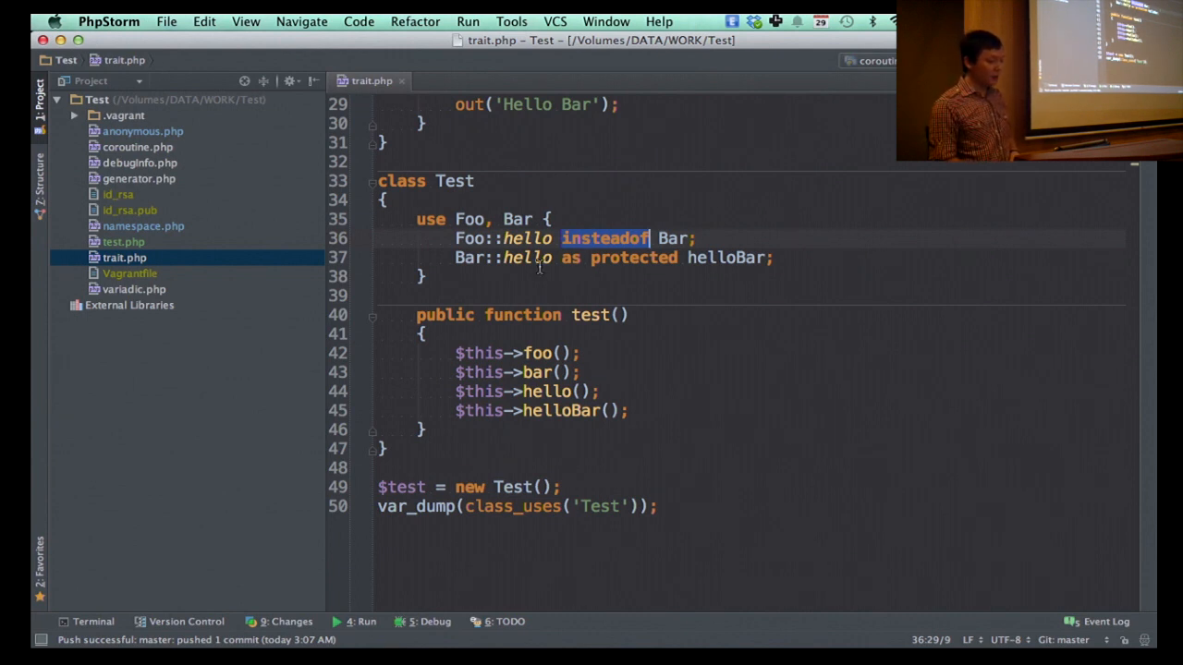
pyautogui.click(527, 257)
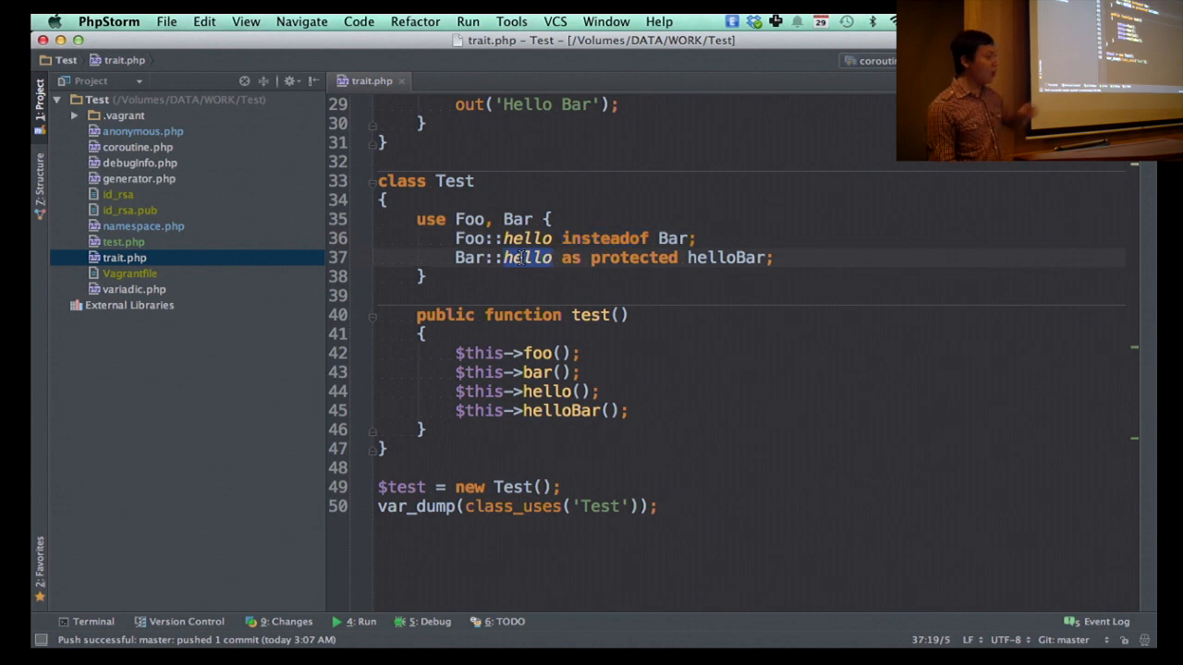
pyautogui.moveTo(625, 259)
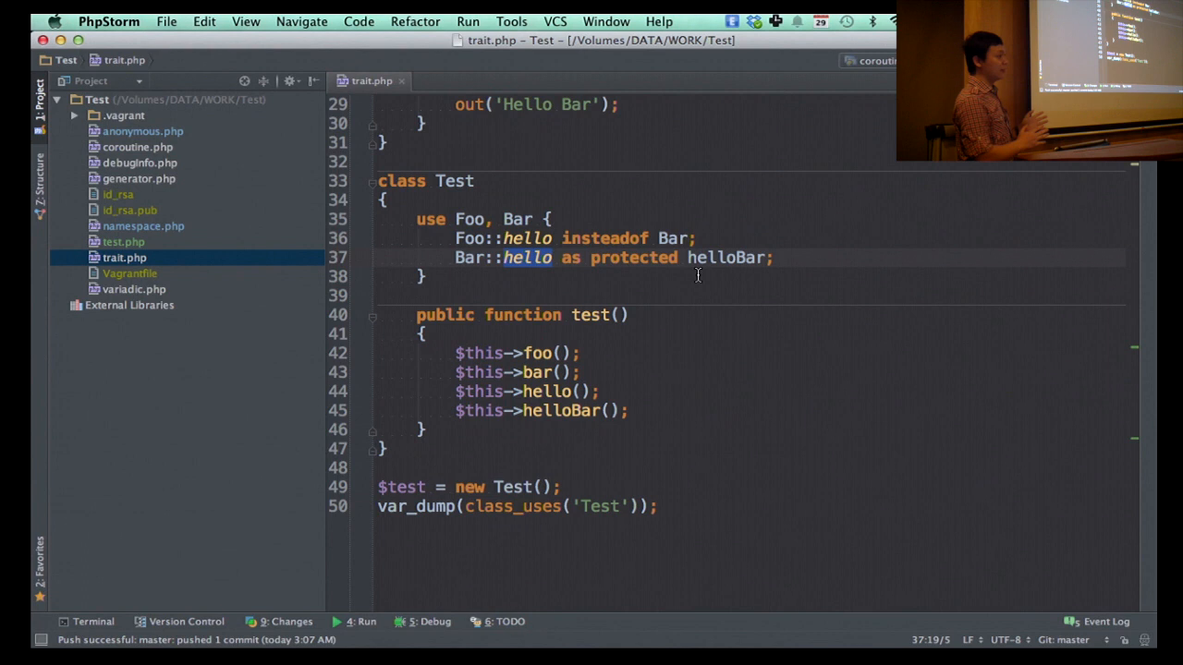
pyautogui.moveTo(725, 262)
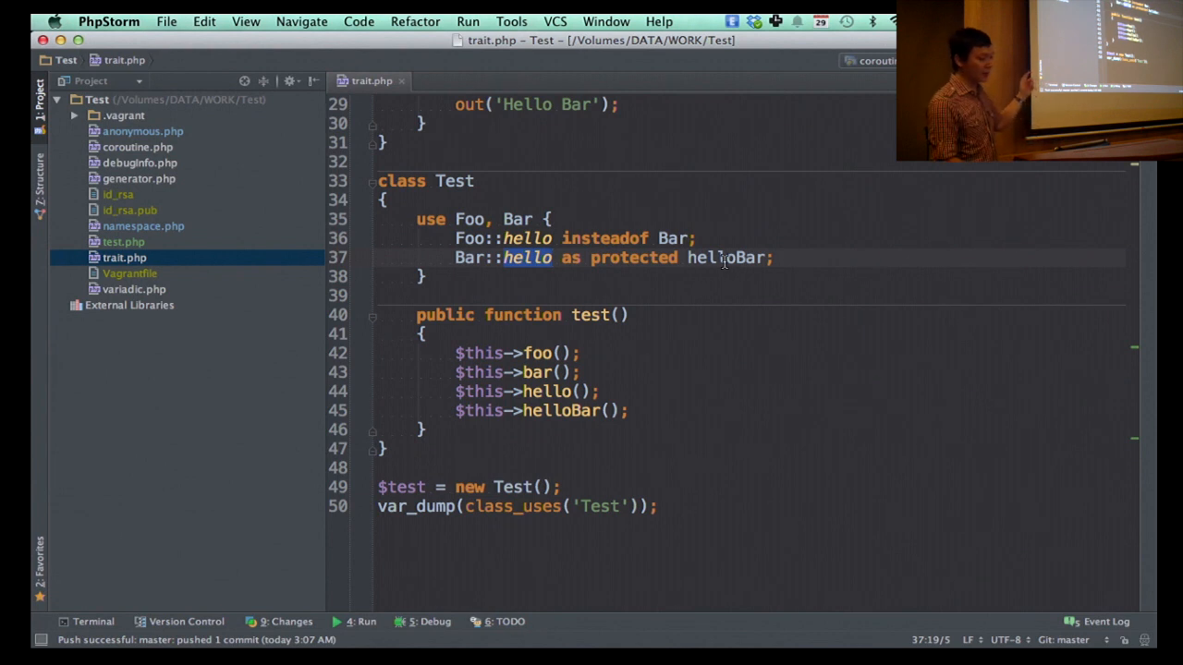
pyautogui.doubleClick(729, 259)
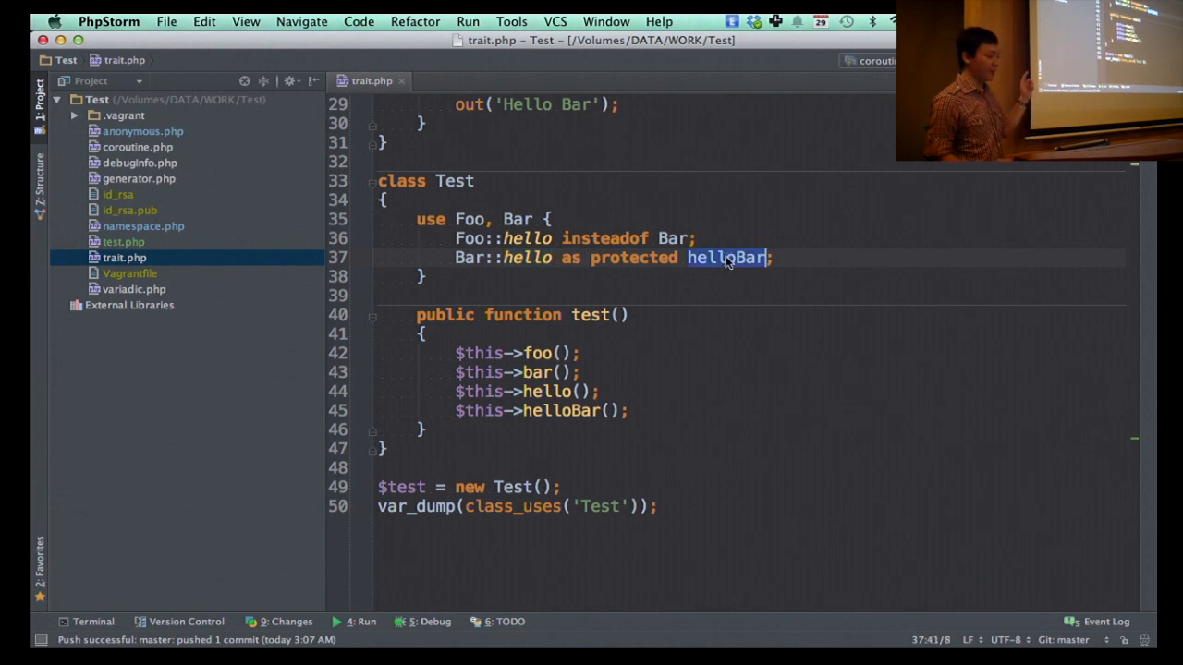
pyautogui.click(559, 410)
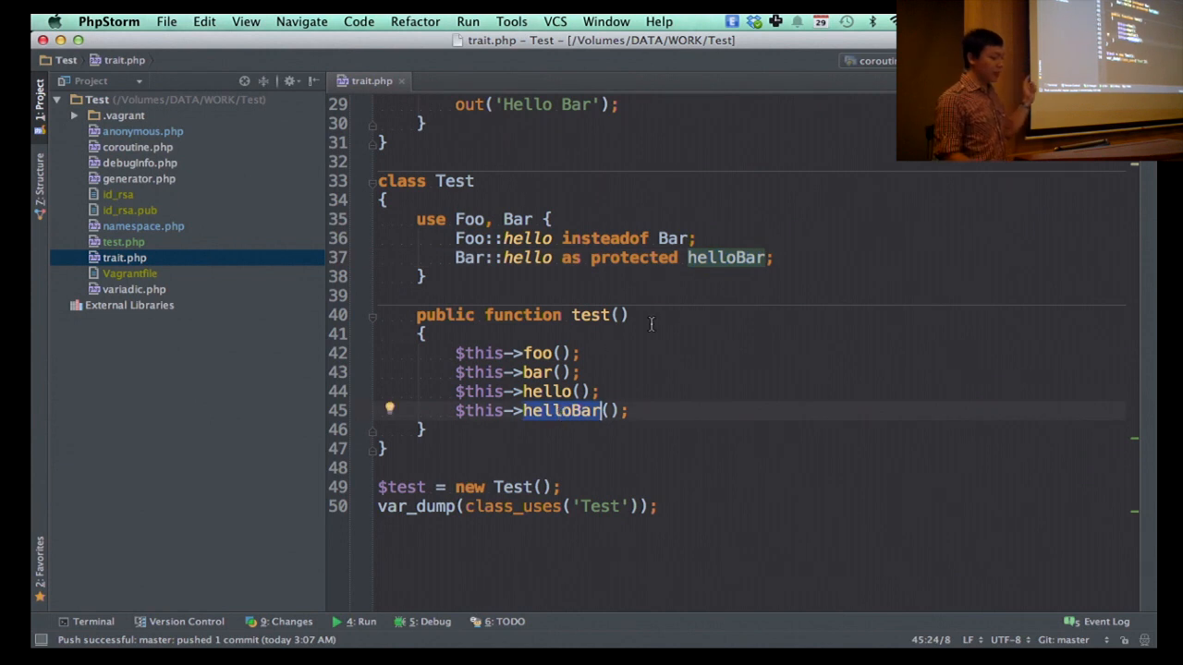
# Step: Highlight Bar's original hello method and the protected visibility given to the helloBar alias
pyautogui.scroll(3)
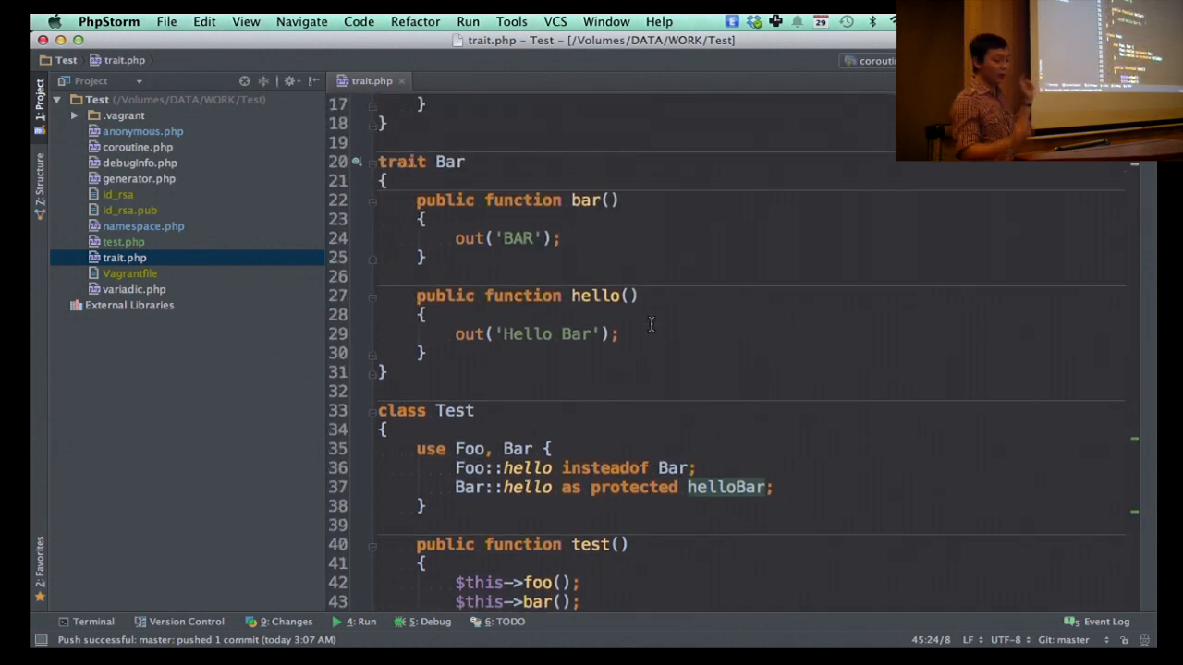
pyautogui.moveTo(577, 281)
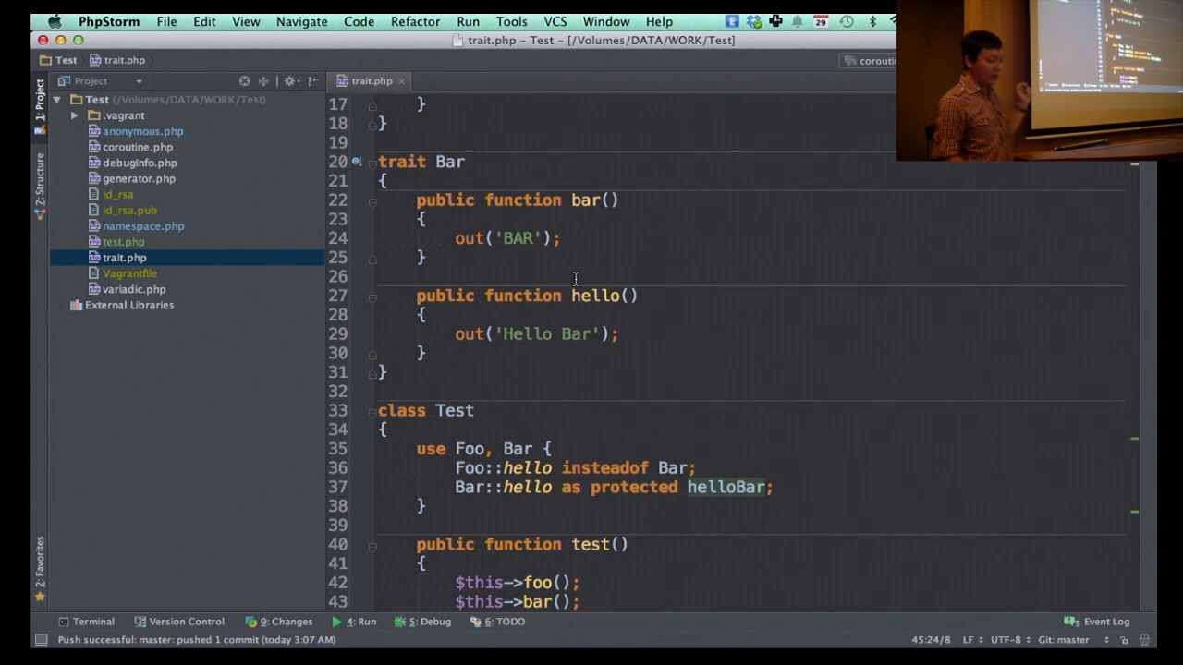
pyautogui.click(453, 163)
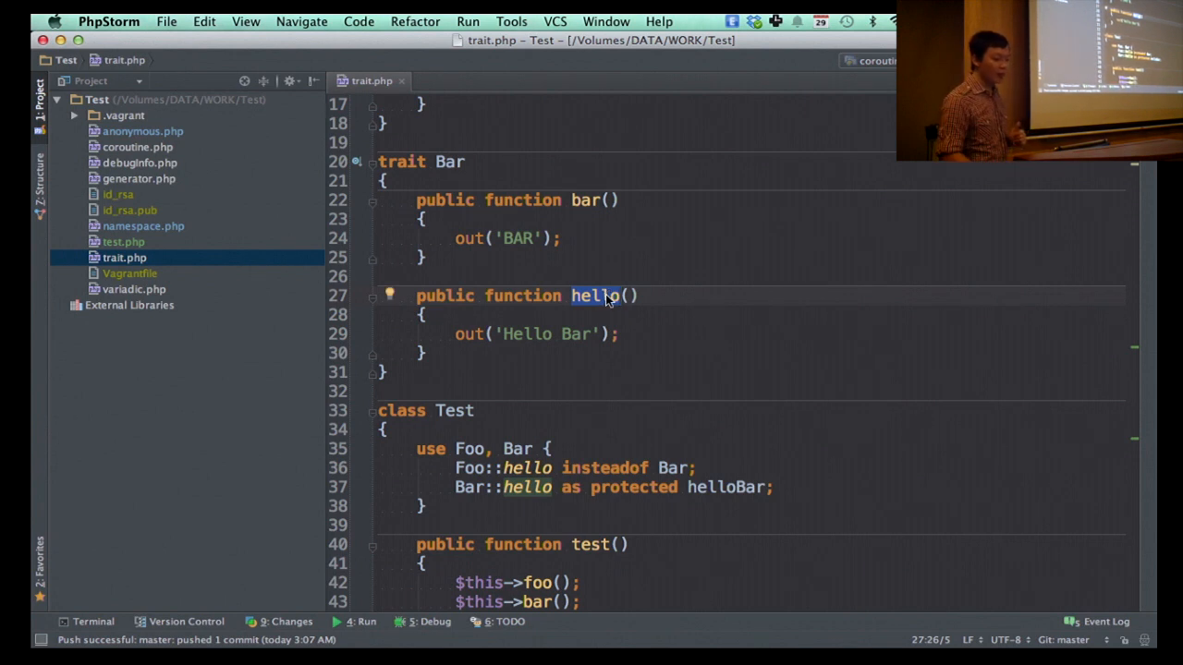
pyautogui.scroll(-3)
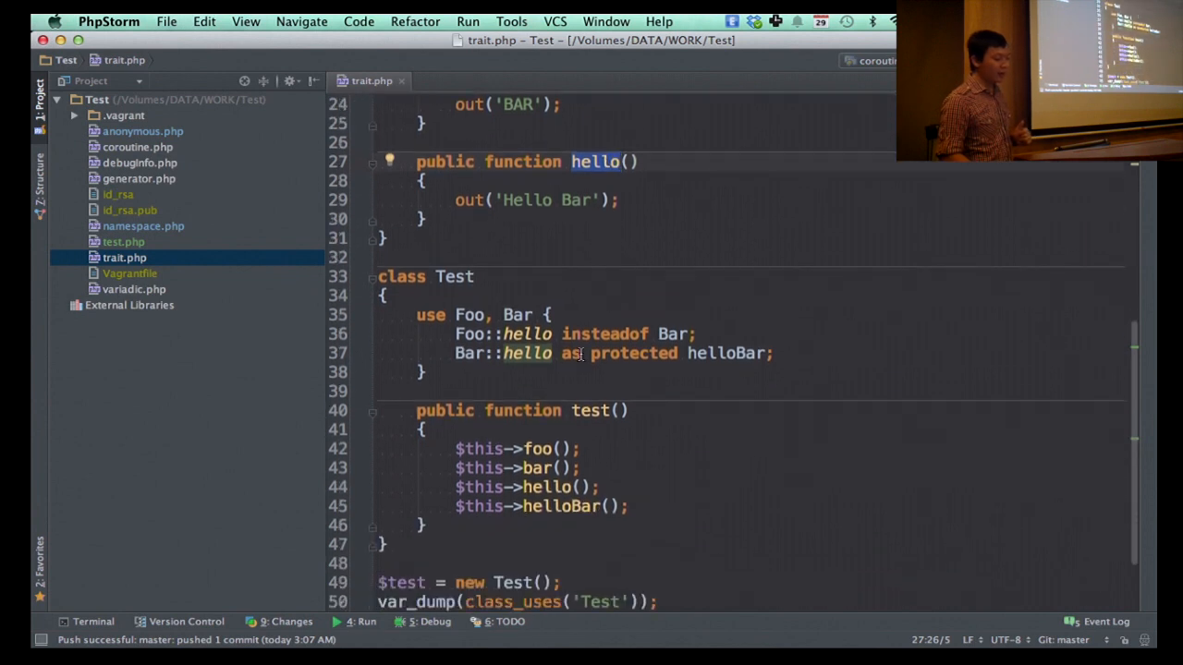
pyautogui.doubleClick(632, 353)
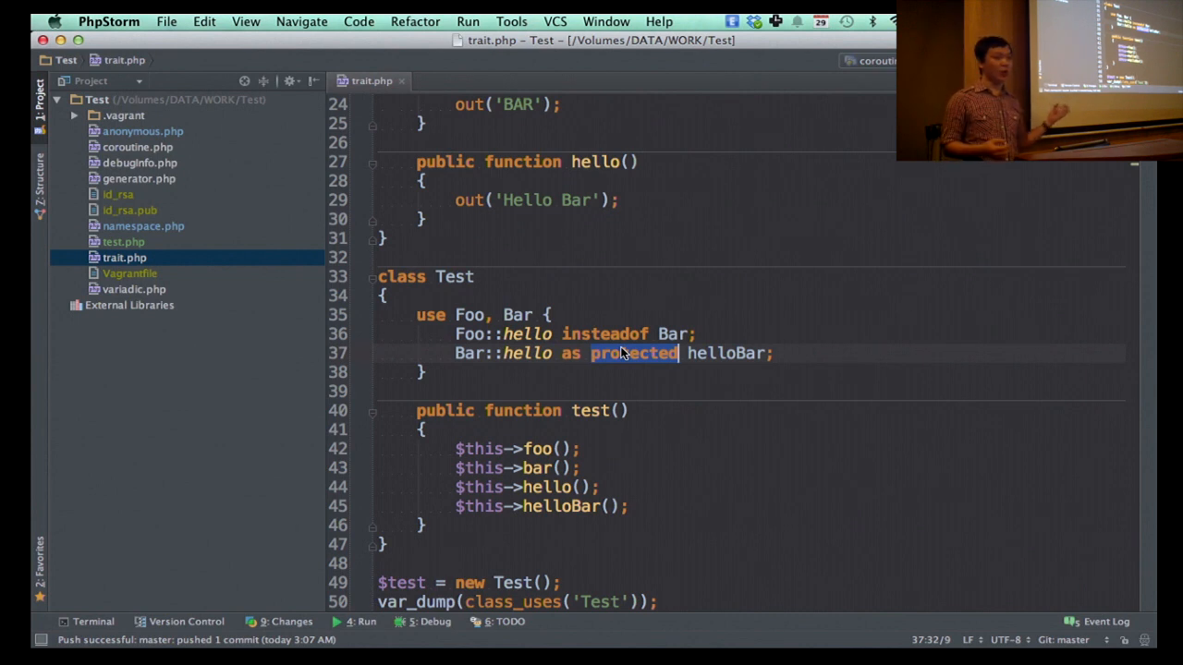
pyautogui.scroll(-3)
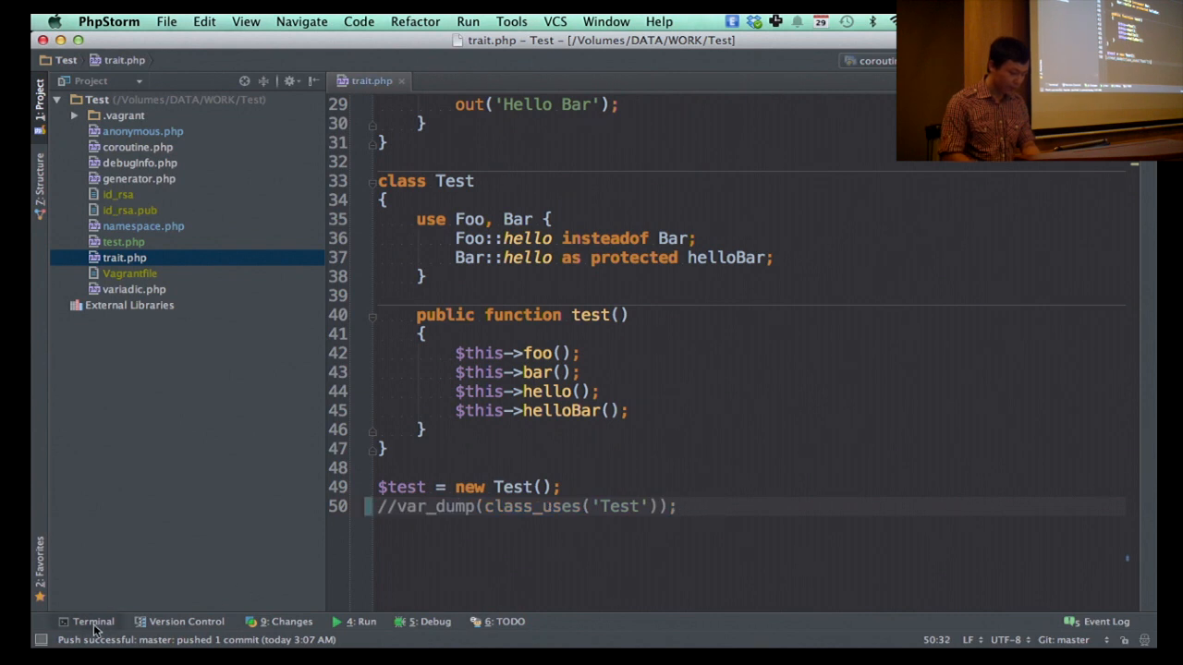
pyautogui.click(92, 621)
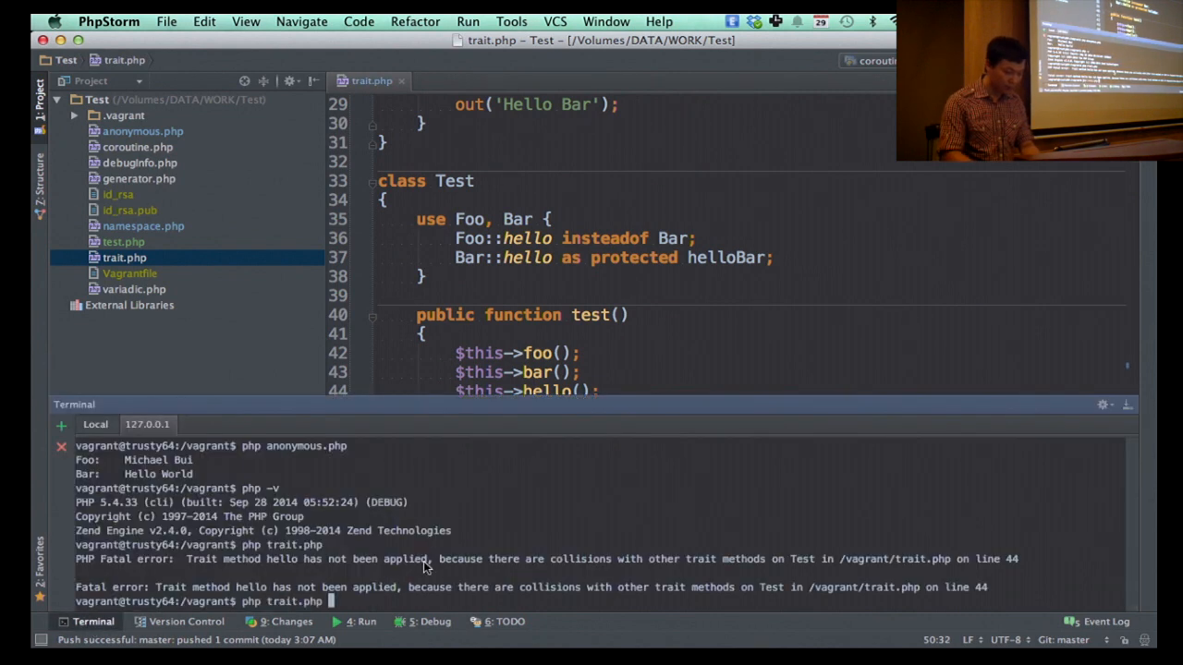
pyautogui.press('Return')
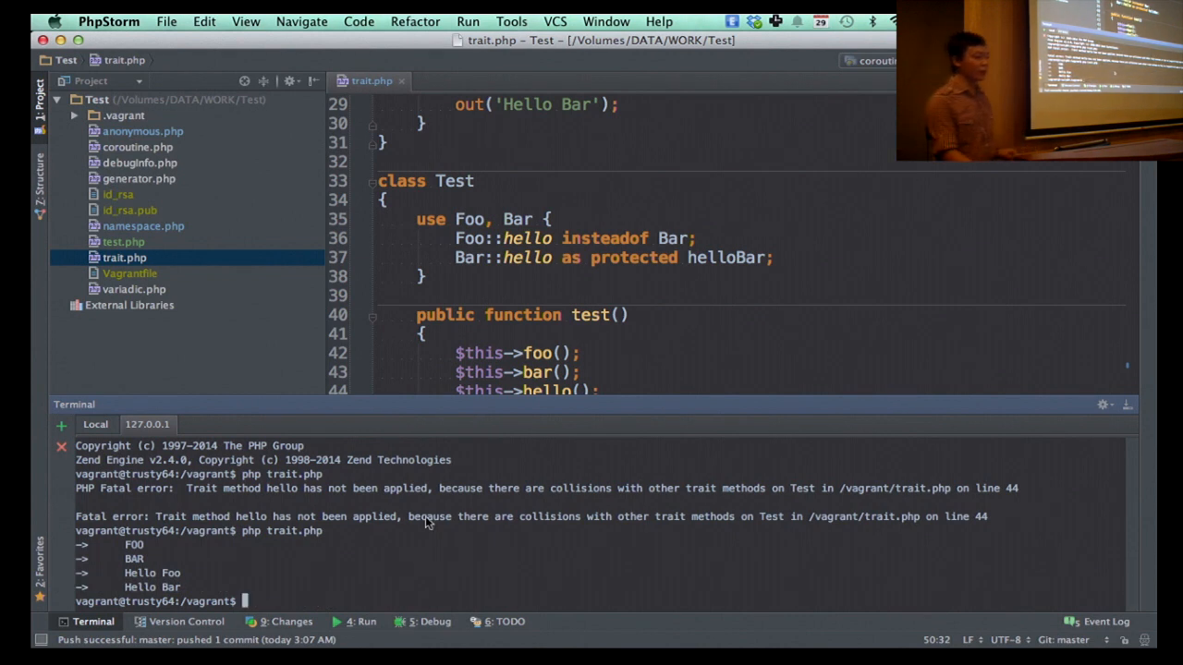
pyautogui.scroll(3)
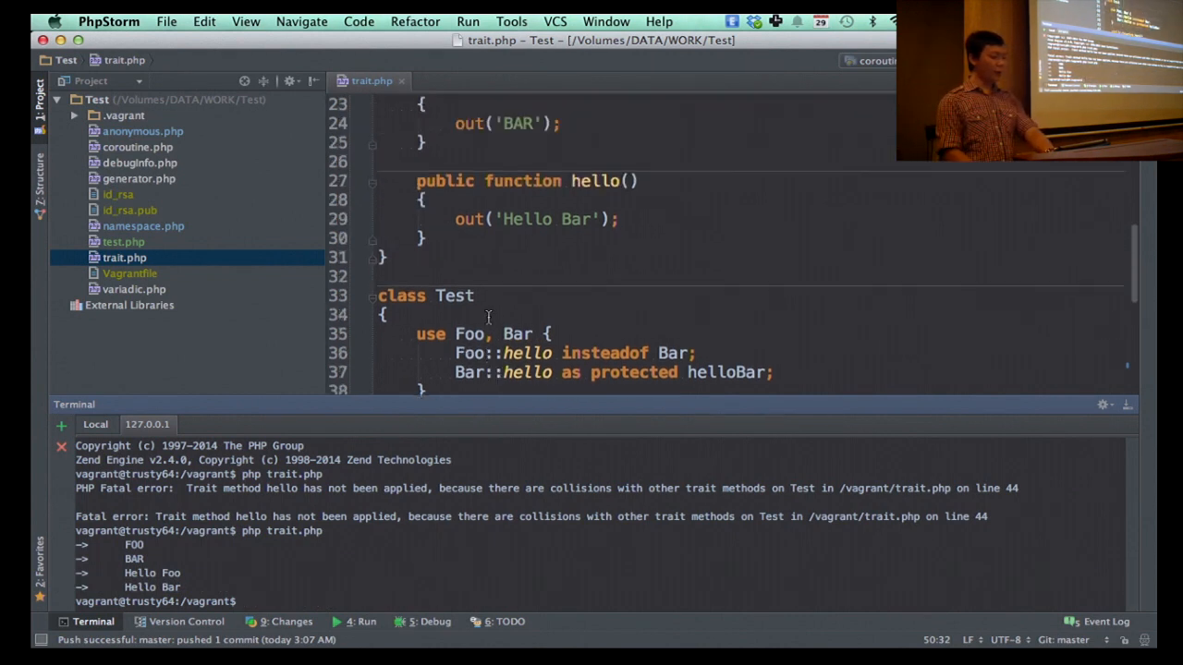
pyautogui.scroll(3)
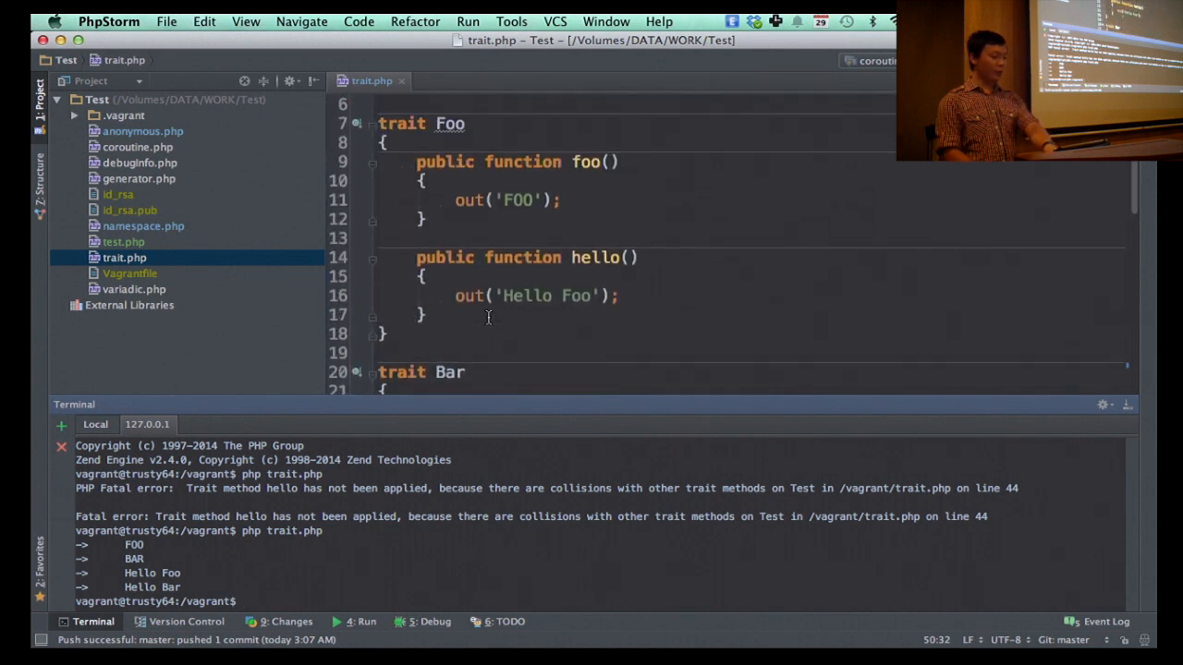
pyautogui.scroll(-3)
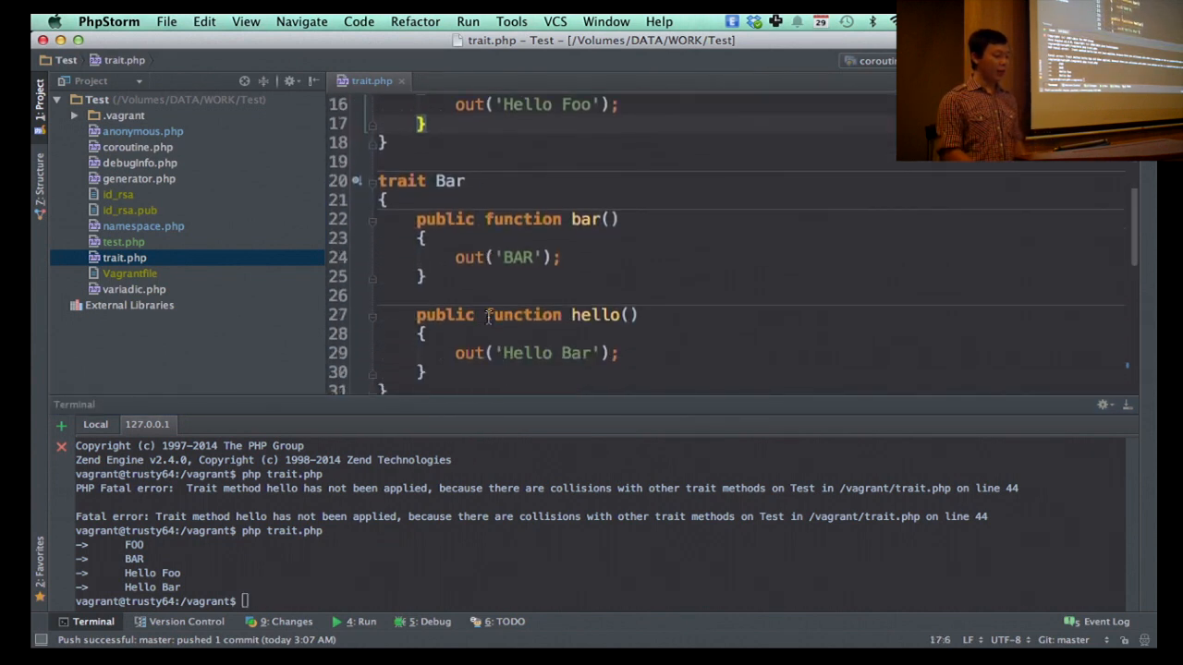
pyautogui.scroll(-3)
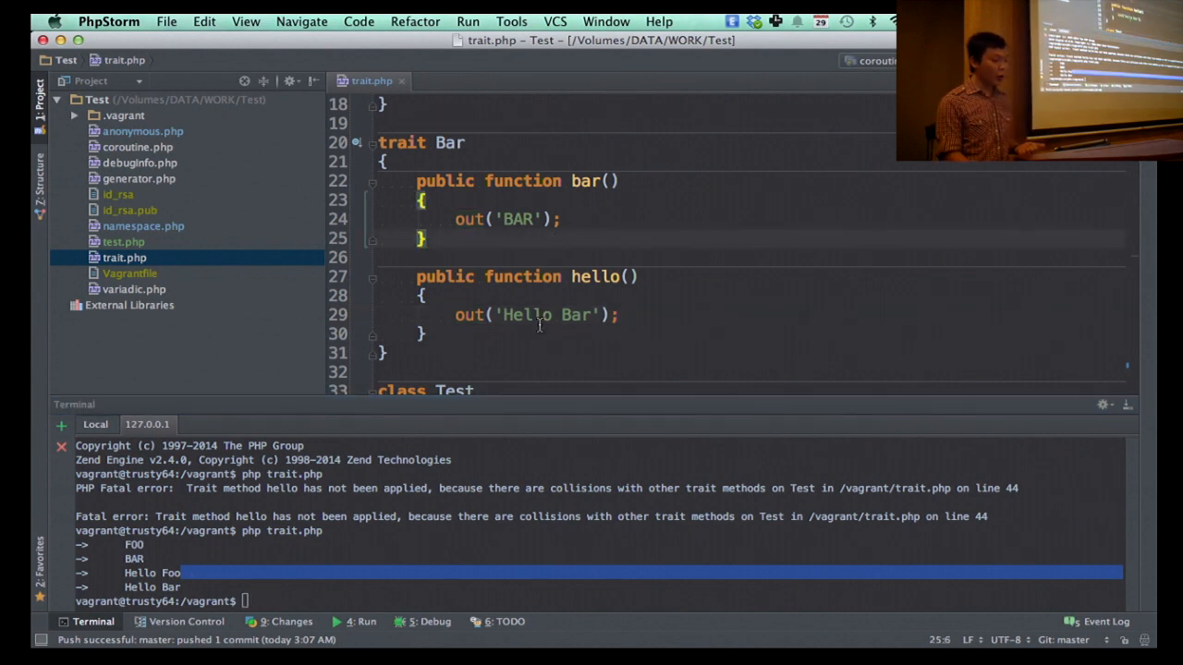
pyautogui.click(540, 315)
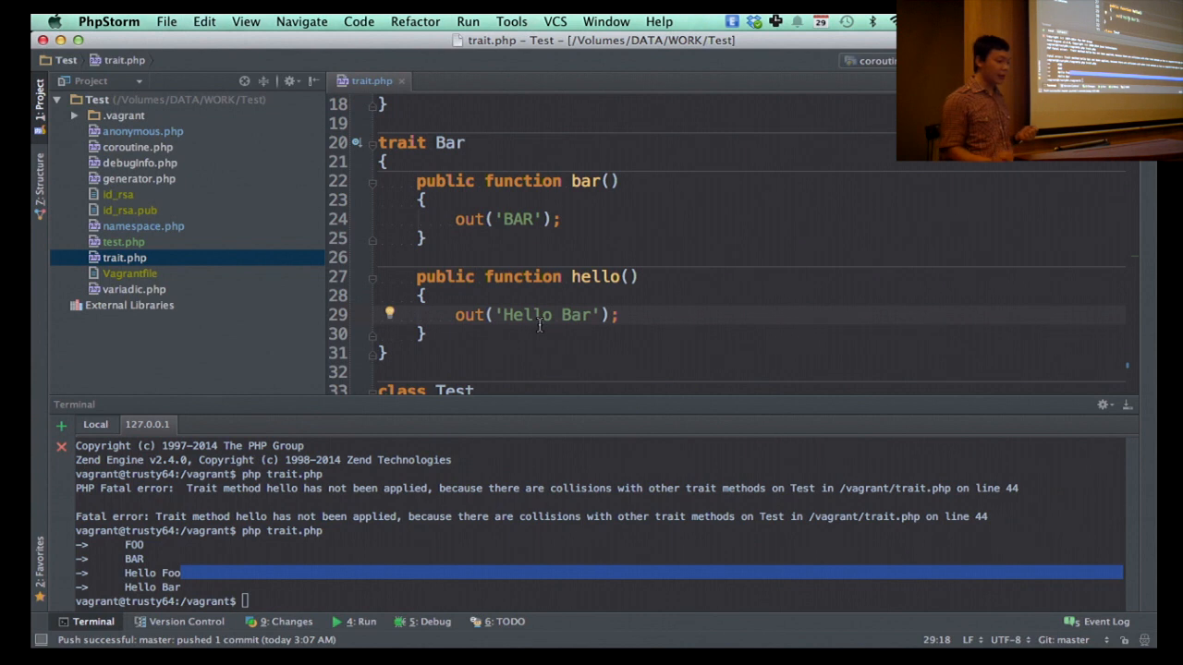
pyautogui.scroll(-3)
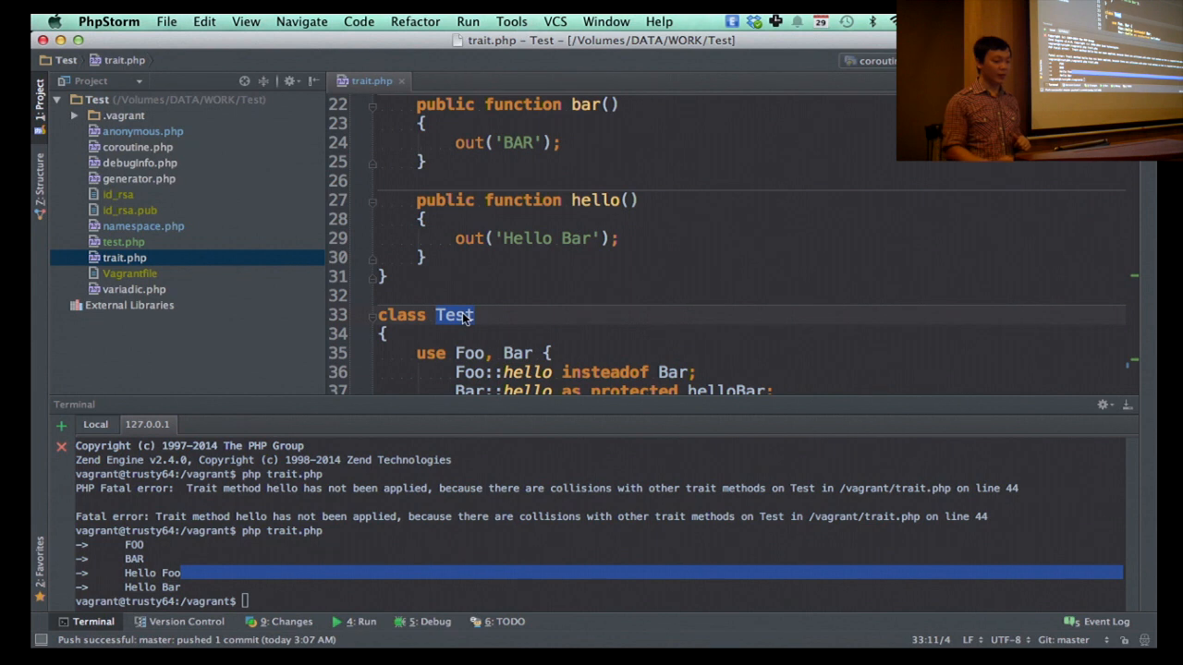
# Step: Scroll to the end of trait.php where the class_uses('Test') dump sits
pyautogui.scroll(-3)
pyautogui.write("var_dump(class_uses('Test'));")
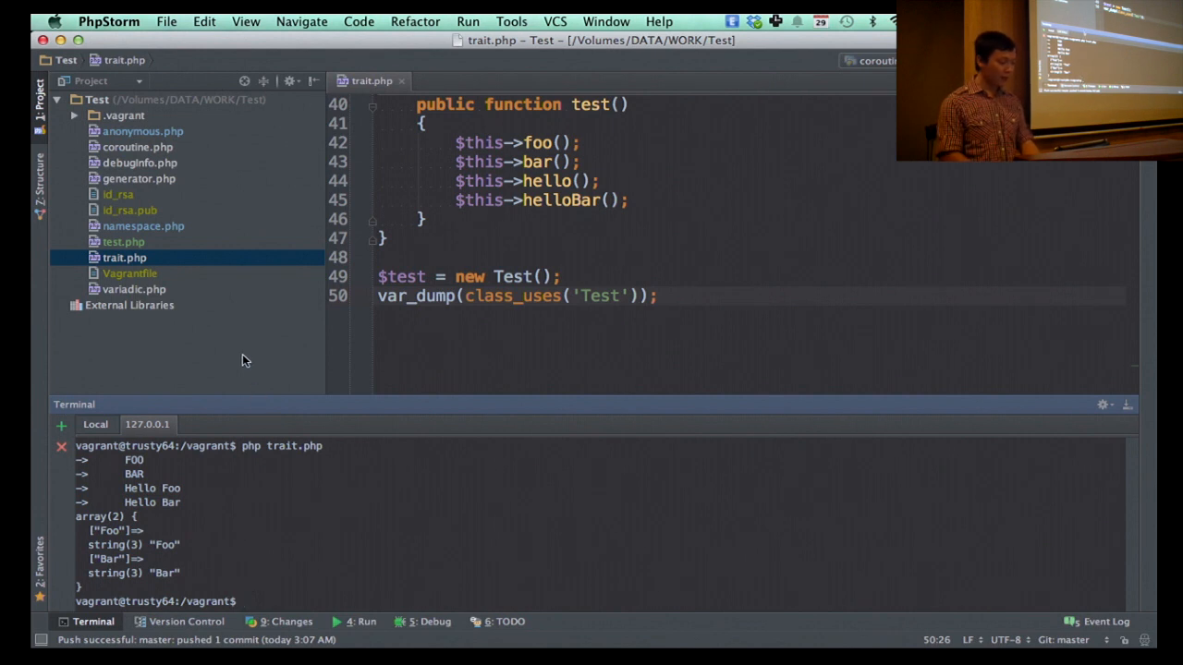
pyautogui.moveTo(234, 554)
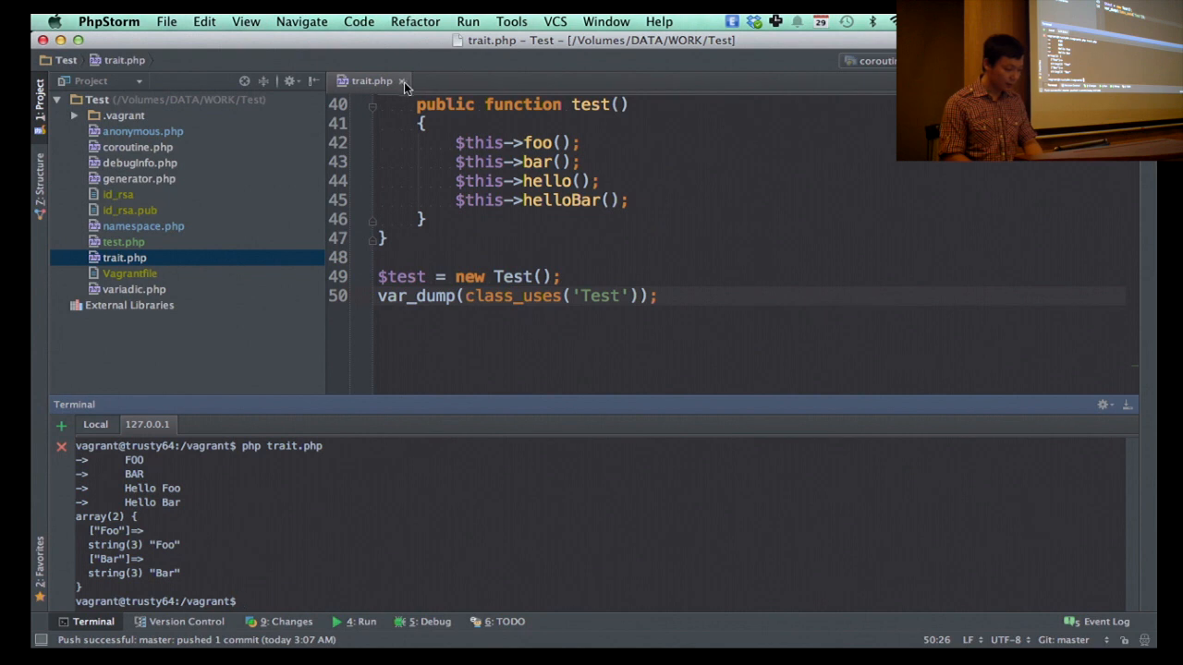
# Step: Close trait.php and select generator.php in the Project panel
pyautogui.click(401, 81)
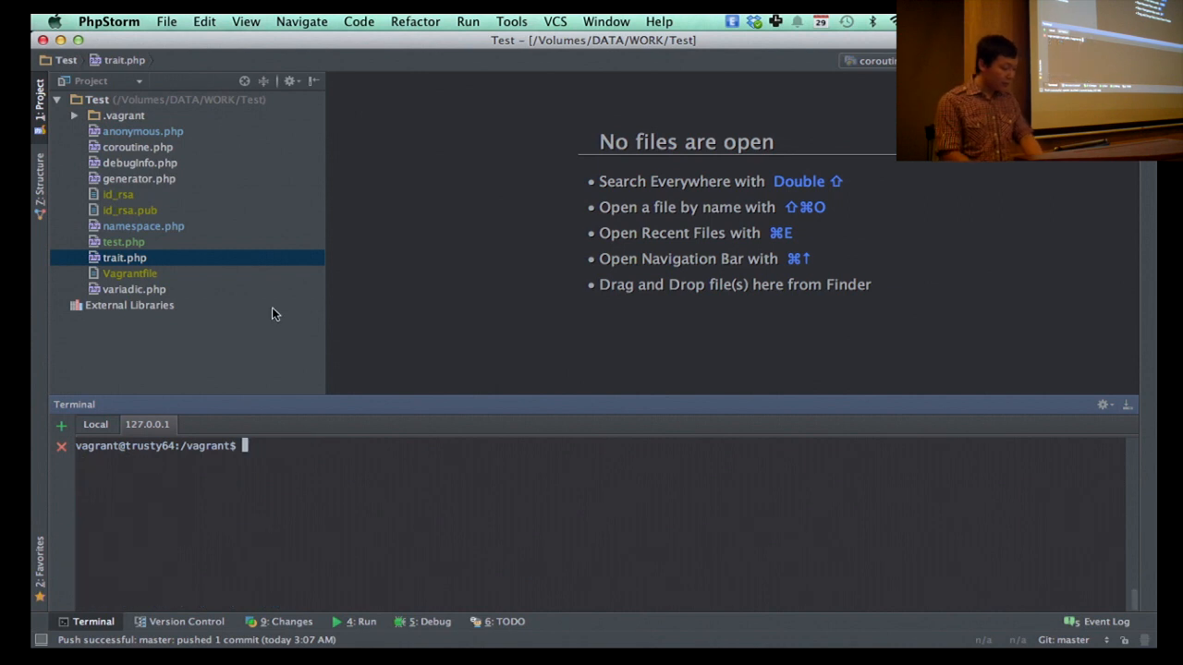
pyautogui.moveTo(229, 244)
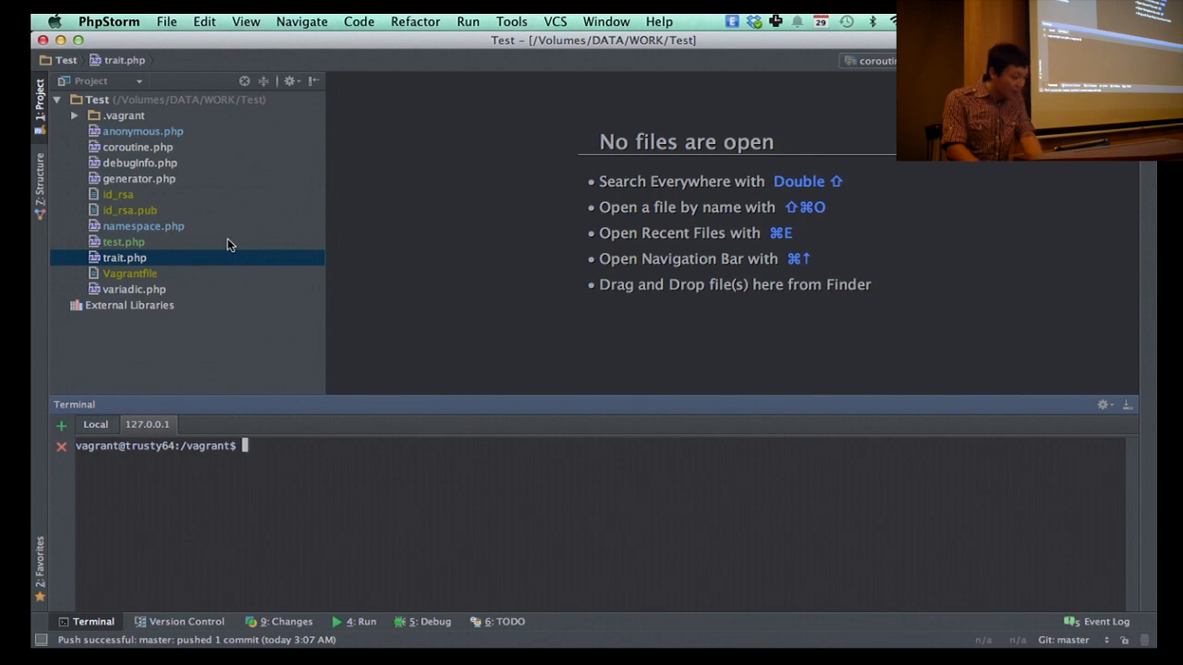
pyautogui.click(139, 177)
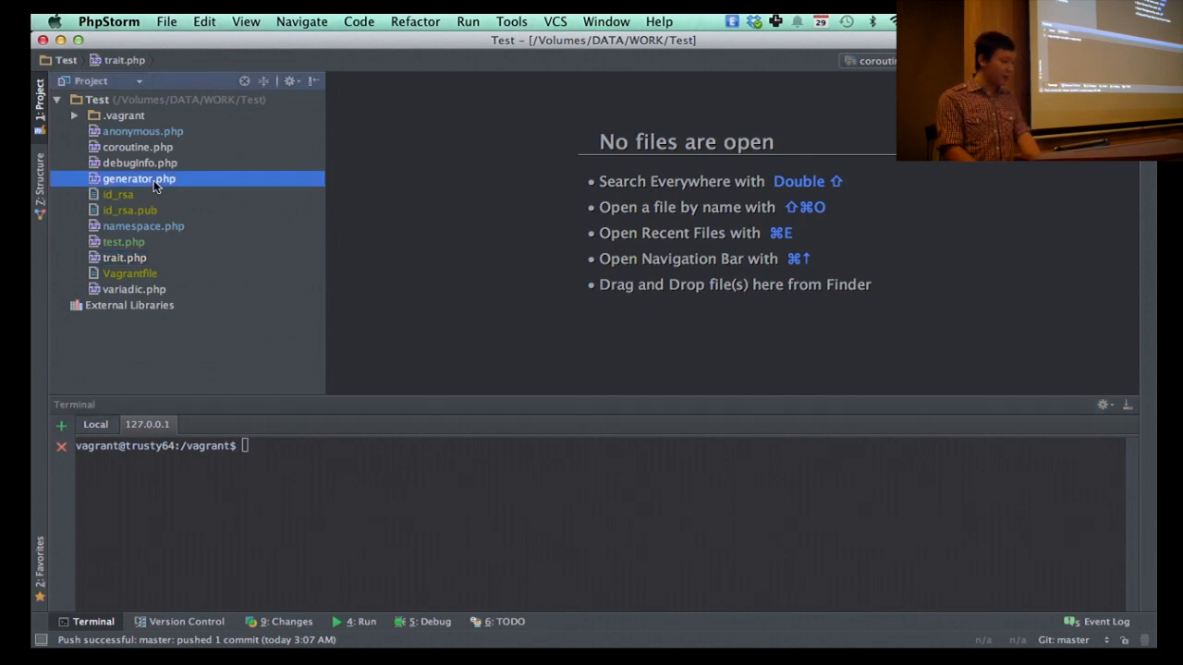
pyautogui.click(139, 177)
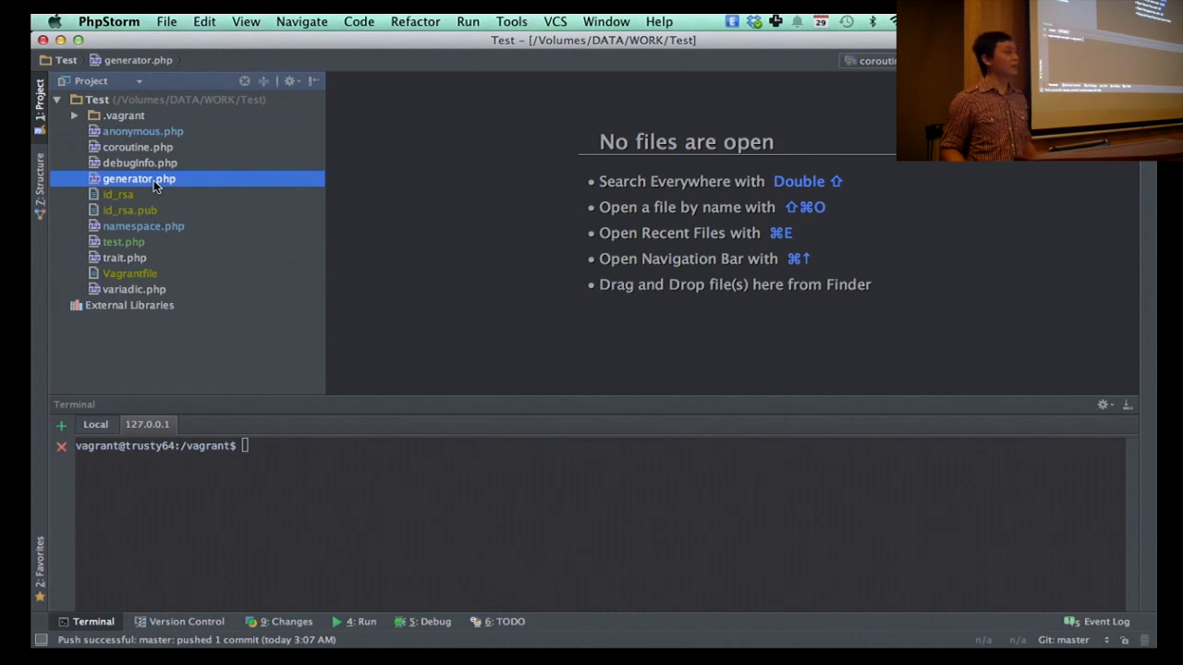
pyautogui.moveTo(220, 190)
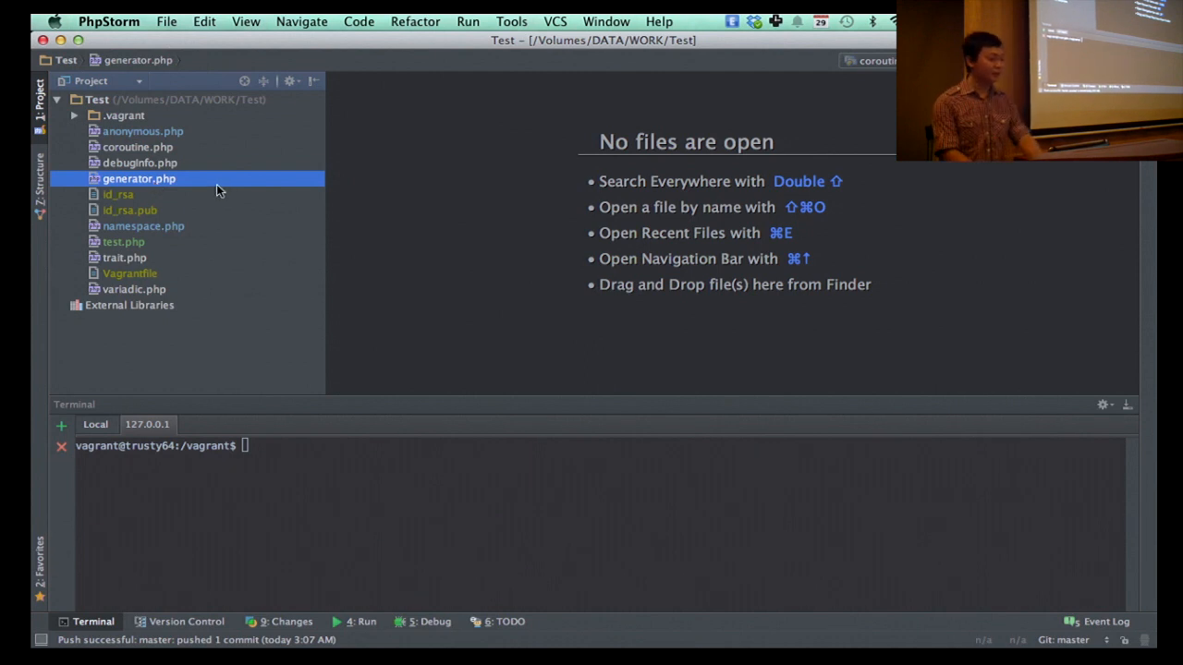
# Step: Open generator.php and place the caret on the gen() line yielding Hello
pyautogui.doubleClick(139, 178)
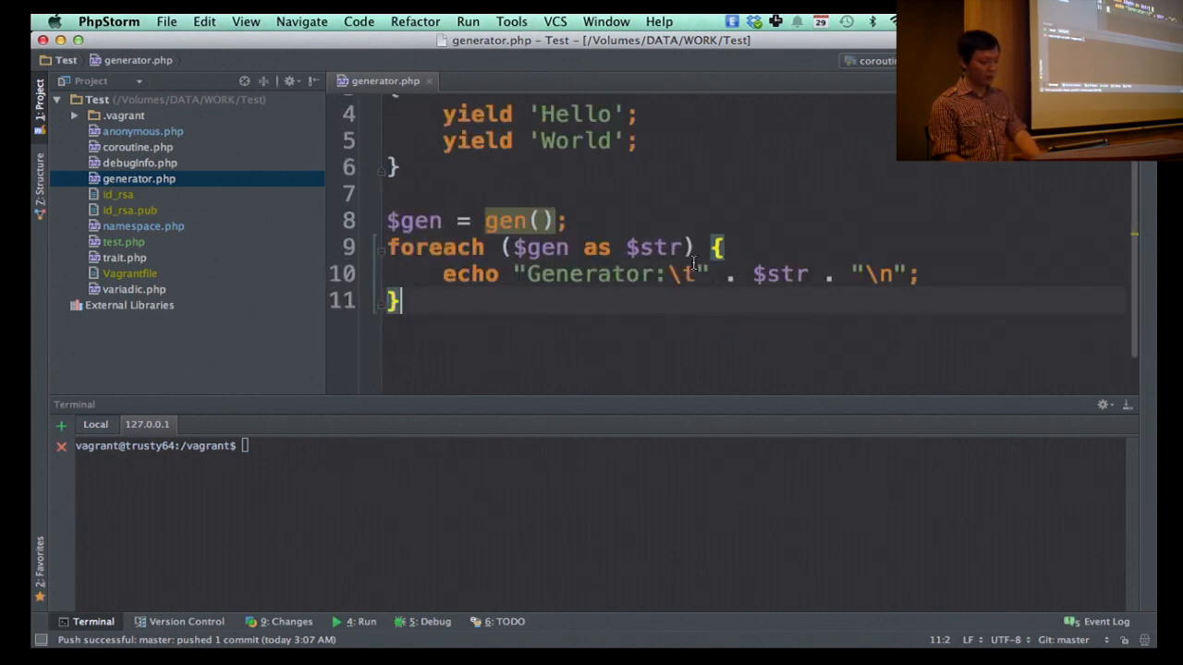
pyautogui.scroll(3)
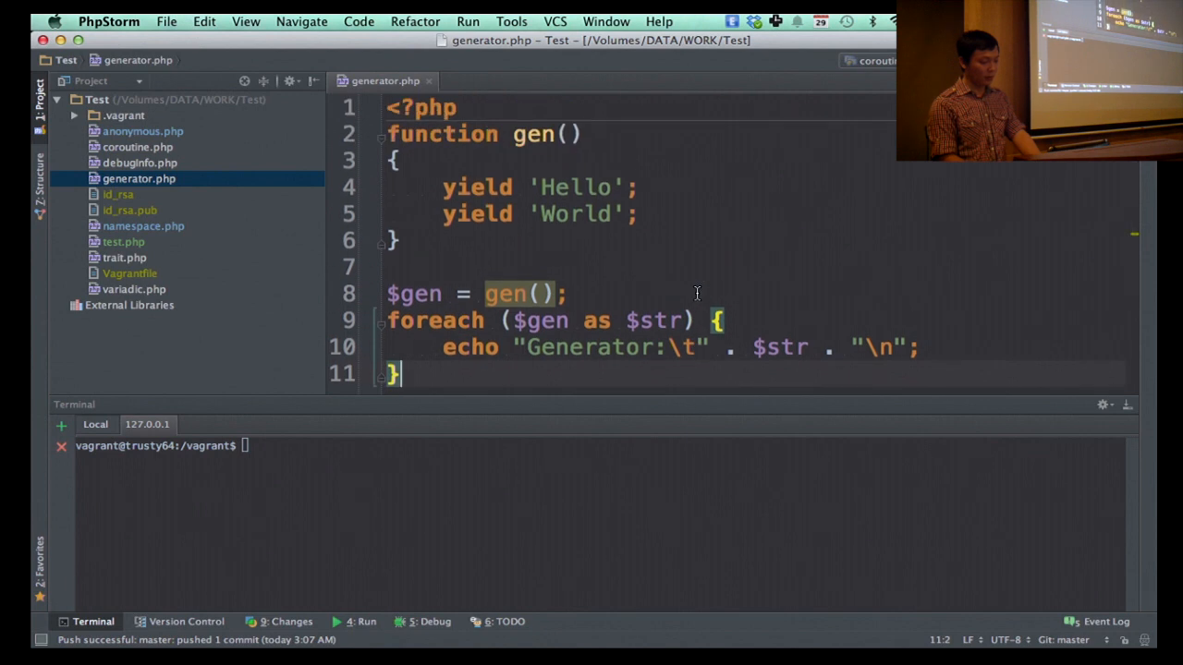
pyautogui.click(397, 240)
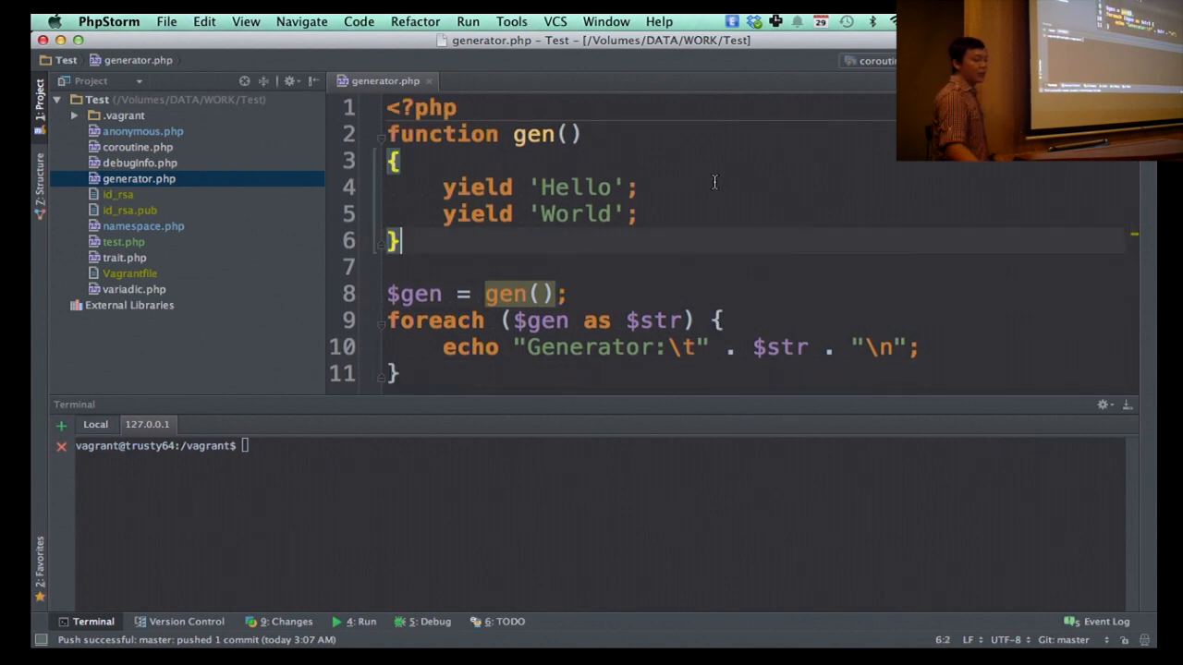
pyautogui.click(637, 186)
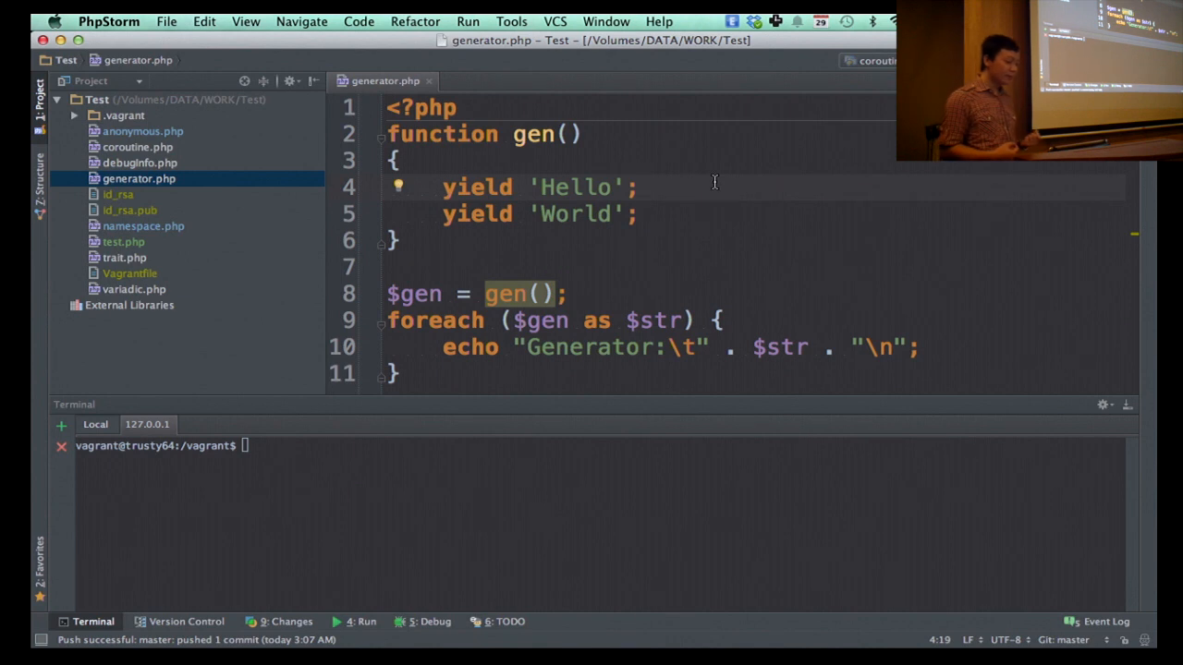
pyautogui.click(640, 187)
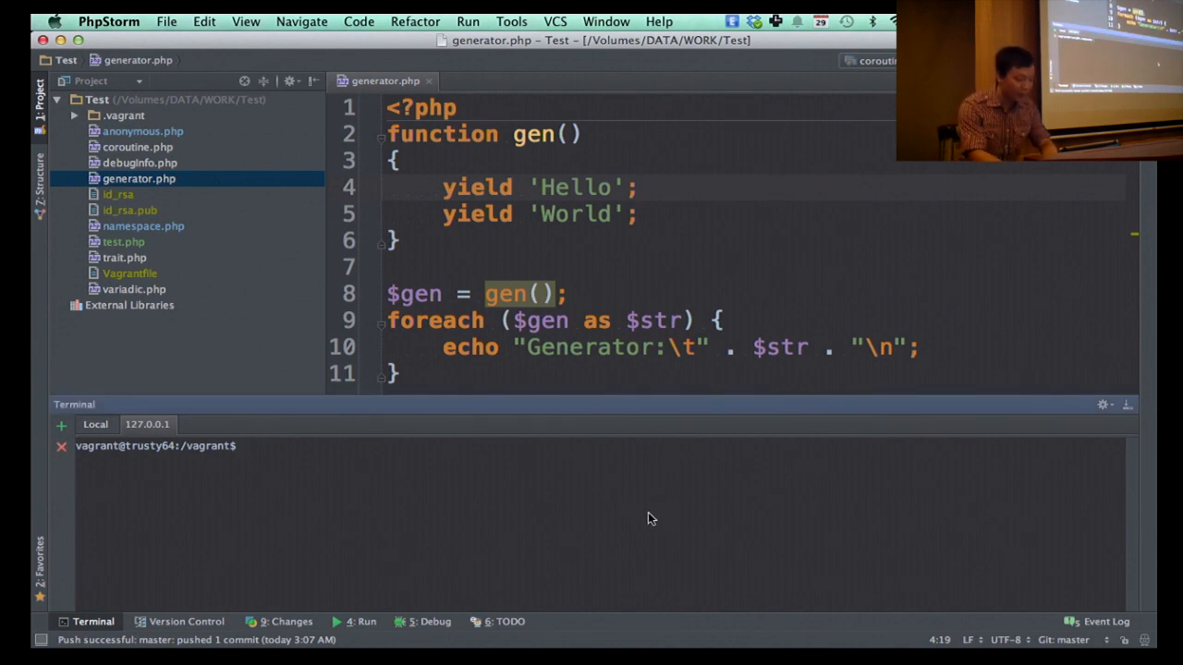
# Step: Clear the terminal and run php generator.php, hitting a parse error under PHP 5.4.33
pyautogui.write('clear')
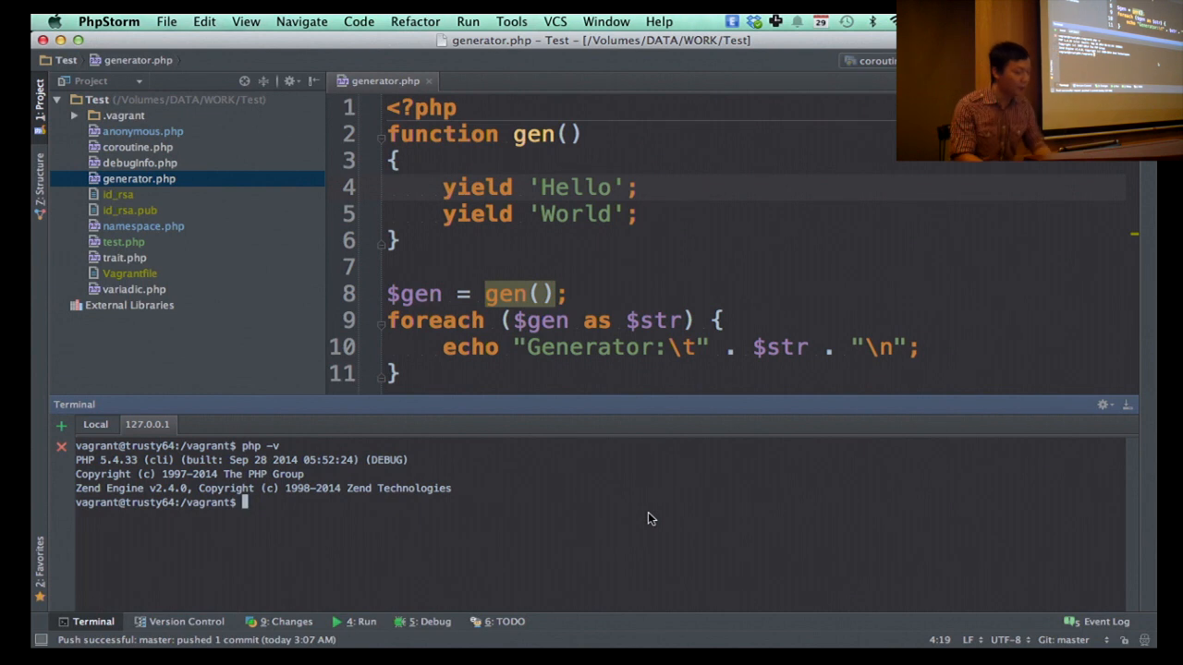
pyautogui.write('php')
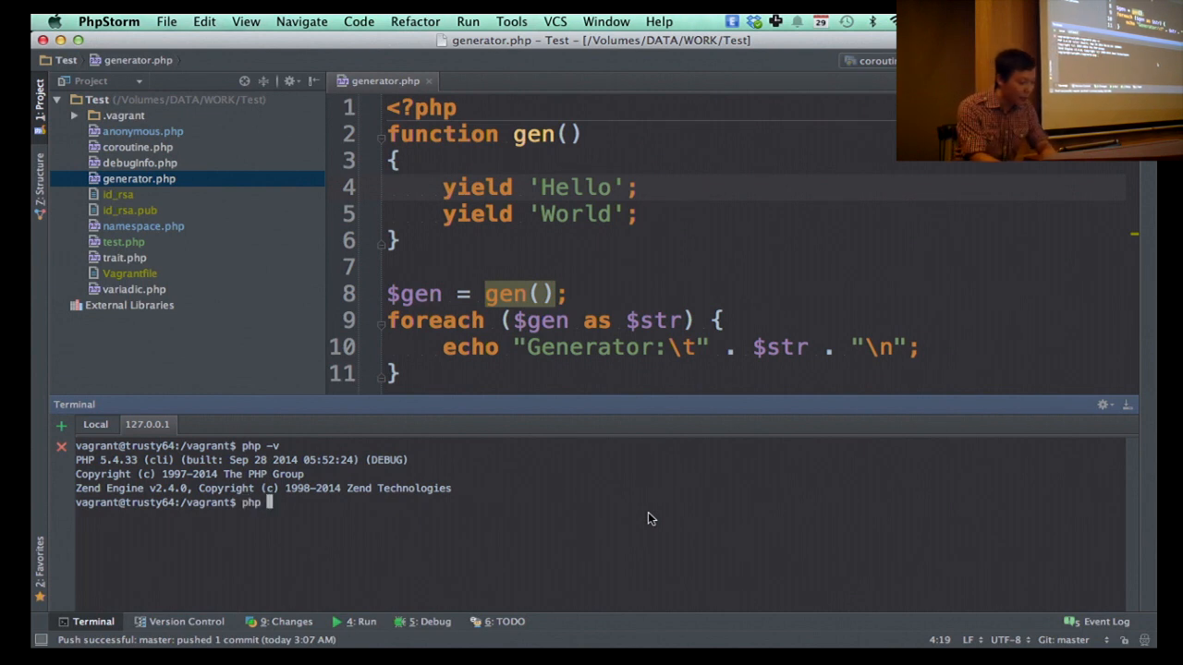
pyautogui.write('generator.php')
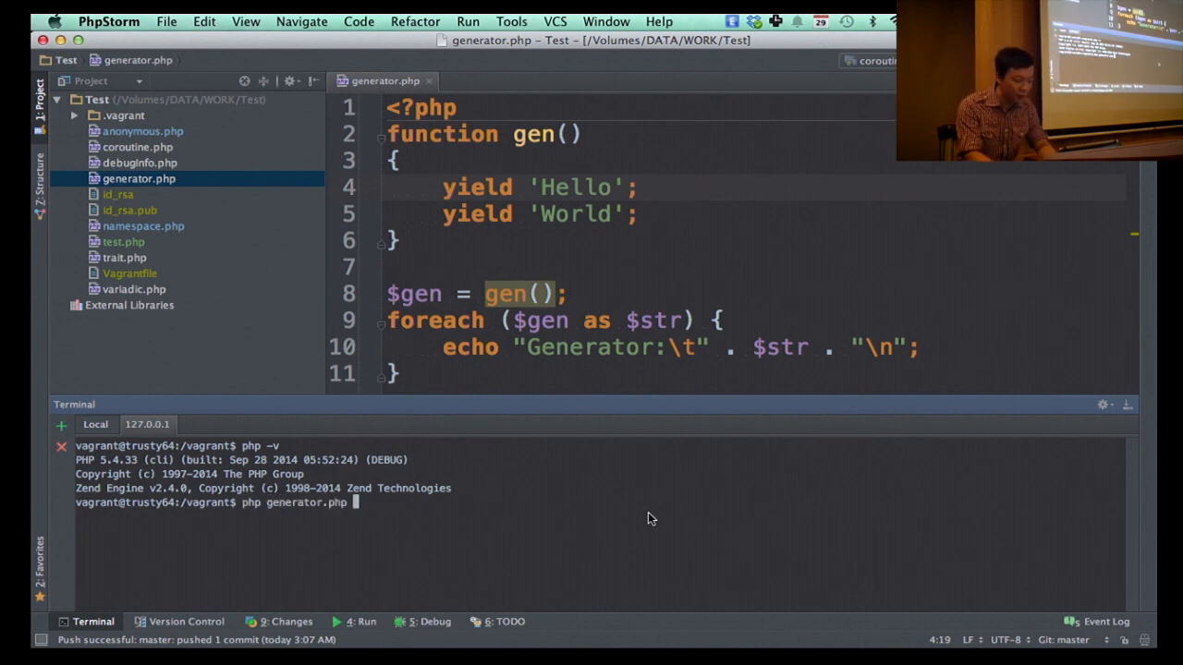
pyautogui.press('Return')
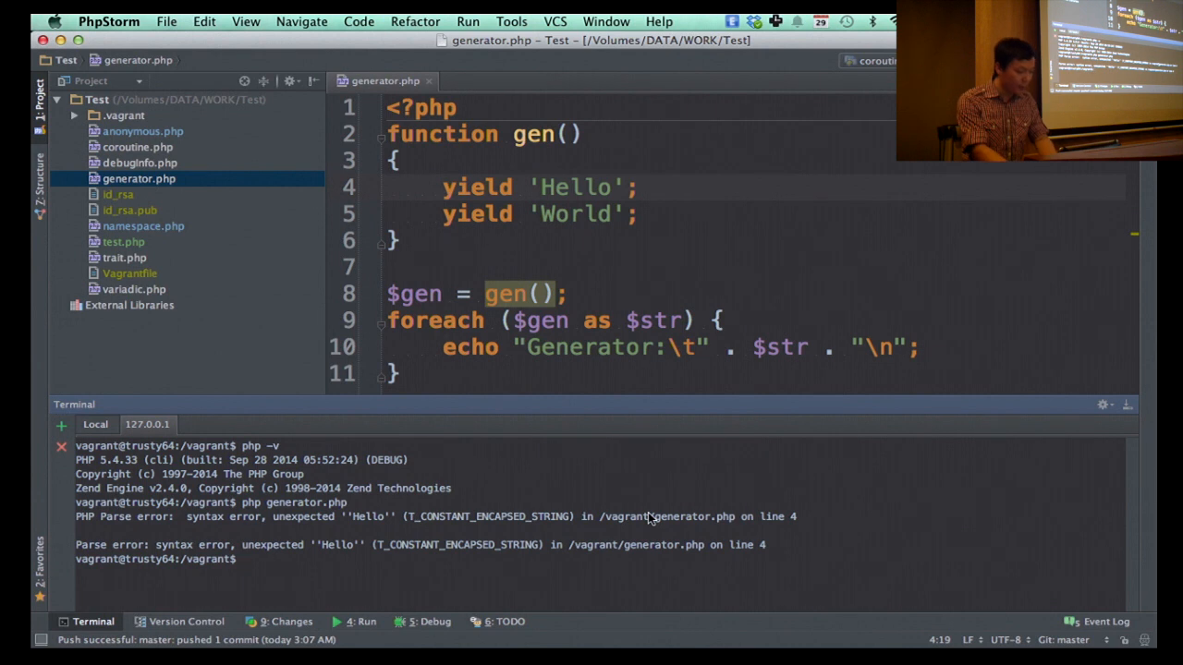
# Step: Enter the switch-phpfarm 5.5.17 command to change the active PHP version
pyautogui.write('switch-phpfarm')
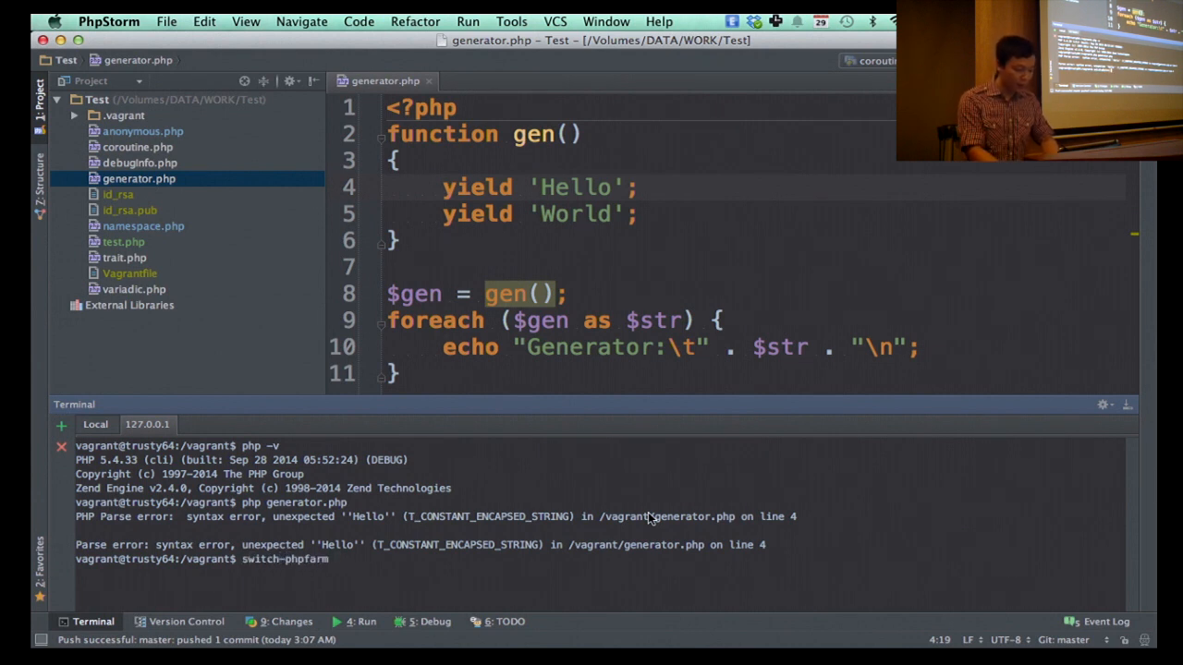
pyautogui.write('5.5.')
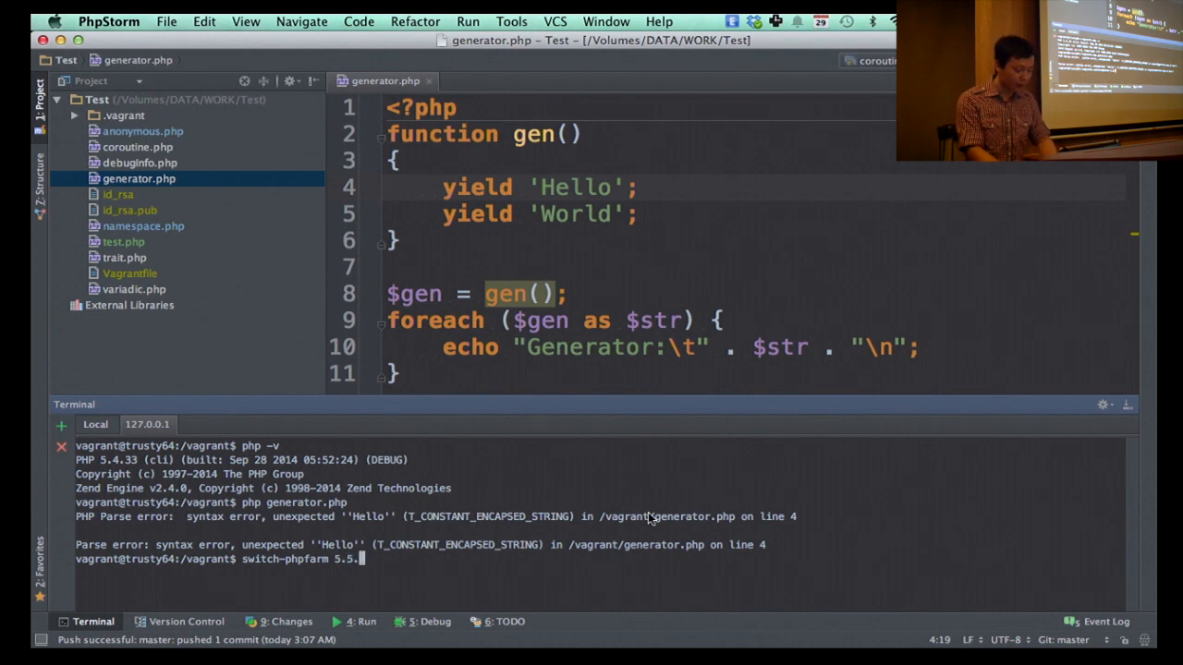
pyautogui.write('17')
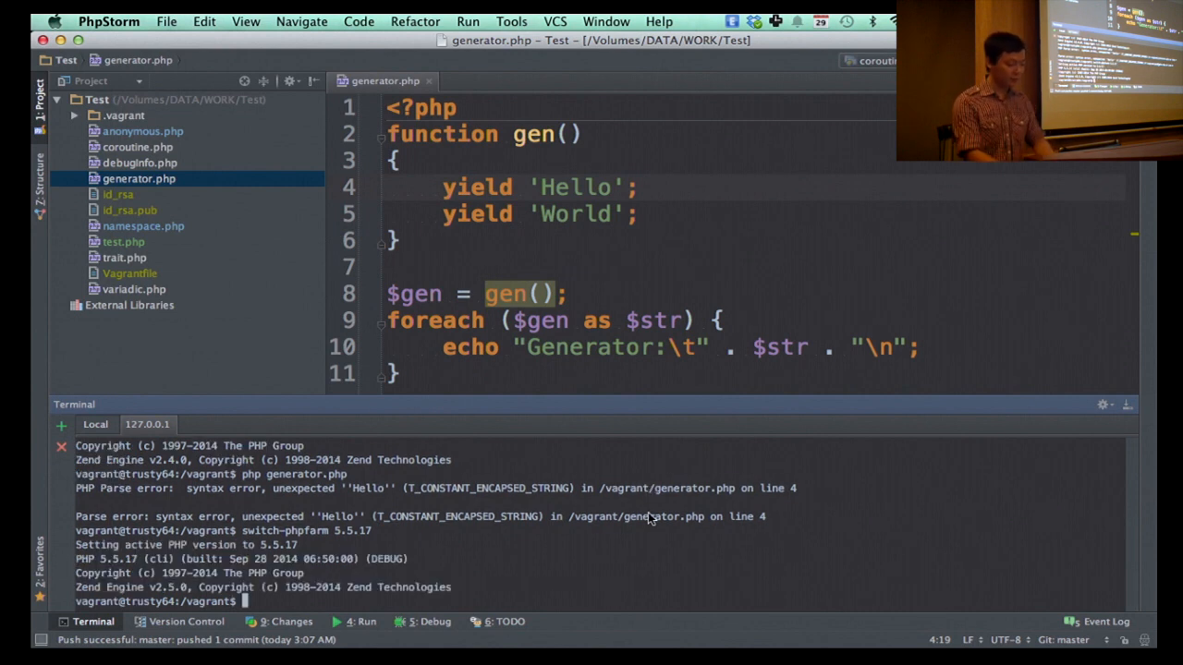
# Step: Clear the terminal and rerun php generator.php under PHP 5.5.17, printing Hello and World
pyautogui.write('clear')
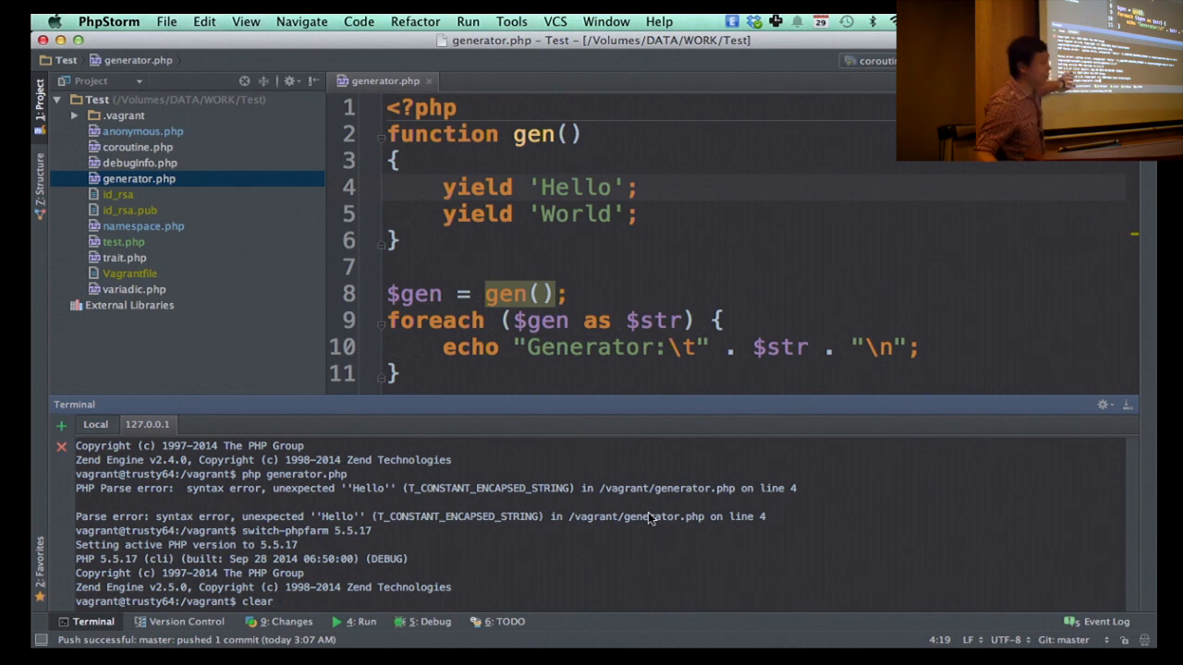
pyautogui.write('p')
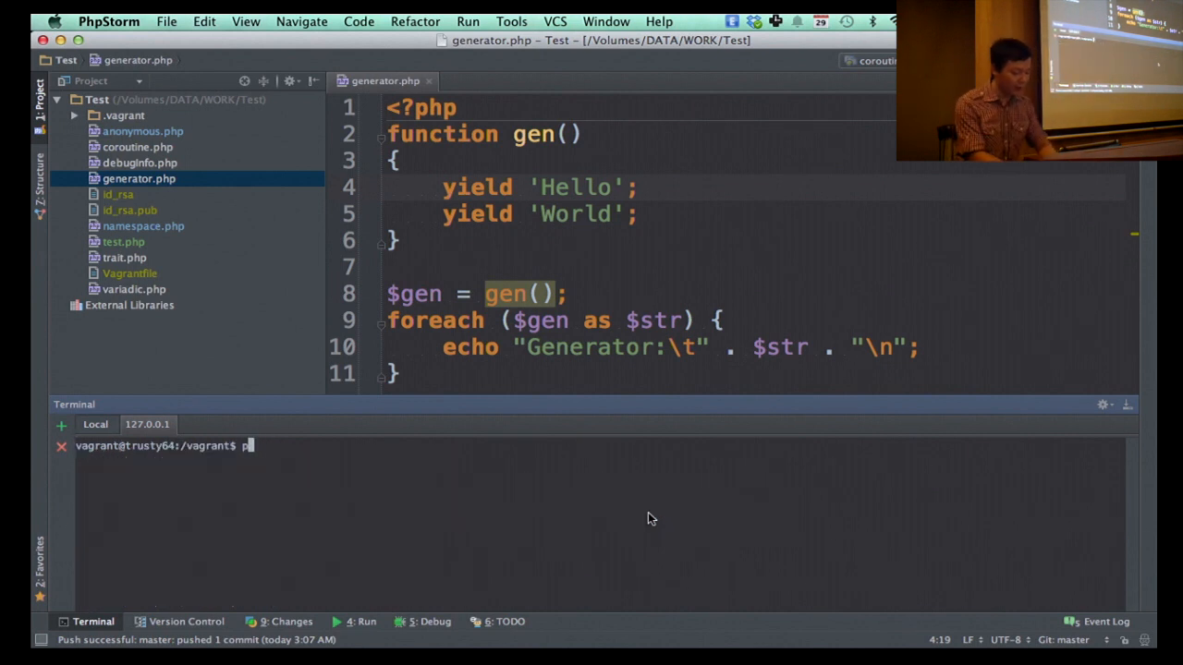
pyautogui.write('hp generator.php')
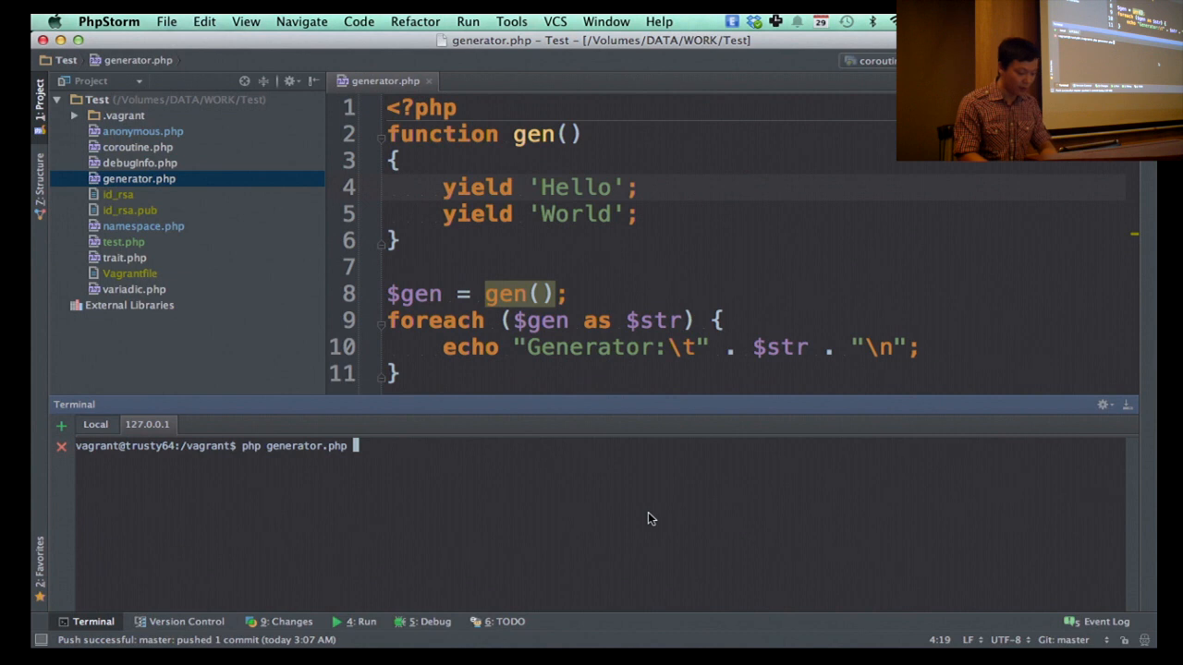
pyautogui.press('Return')
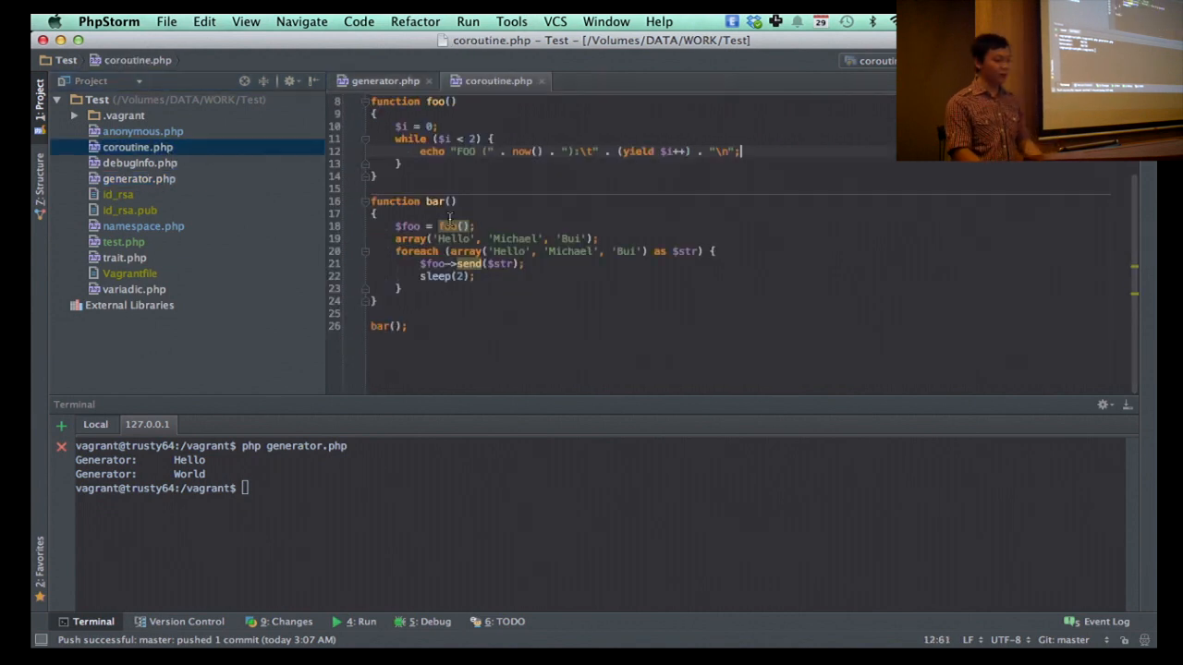
# Step: Scroll through coroutine.php to view the foo() and bar() functions
pyautogui.scroll(3)
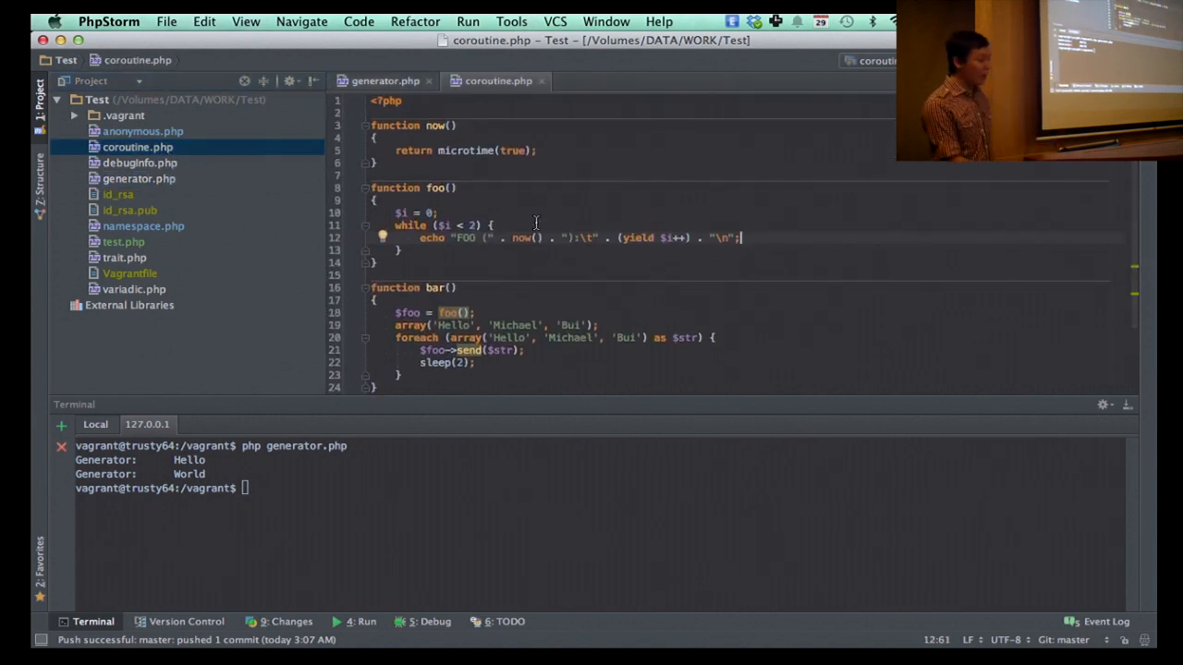
pyautogui.scroll(-3)
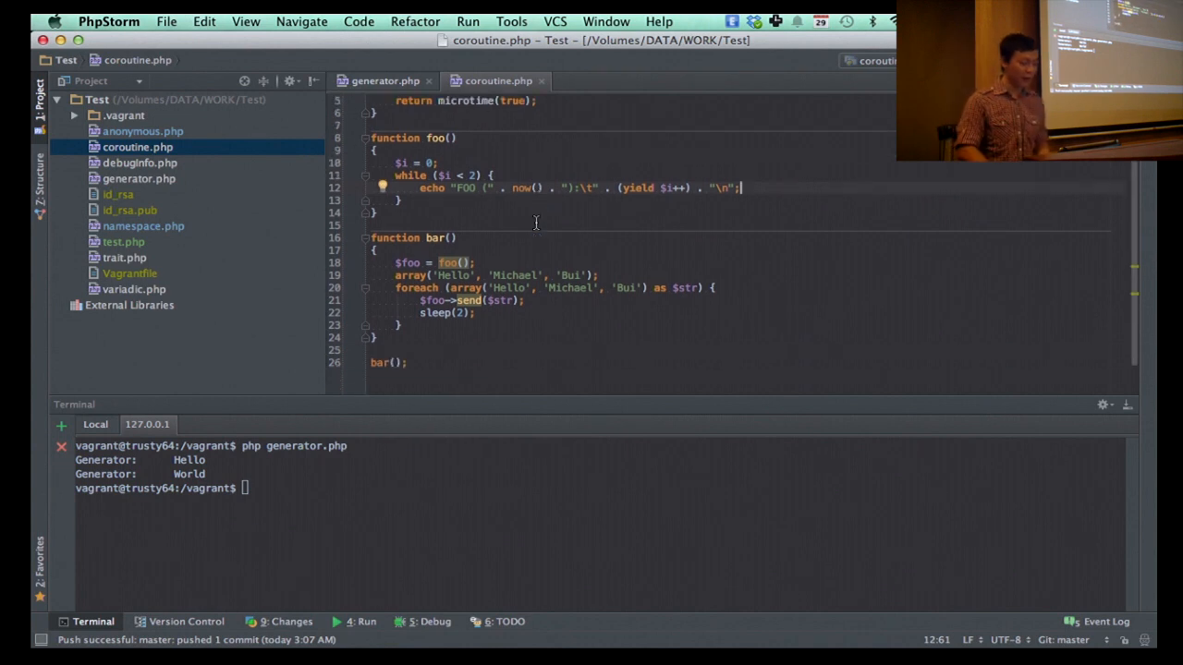
pyautogui.moveTo(637, 323)
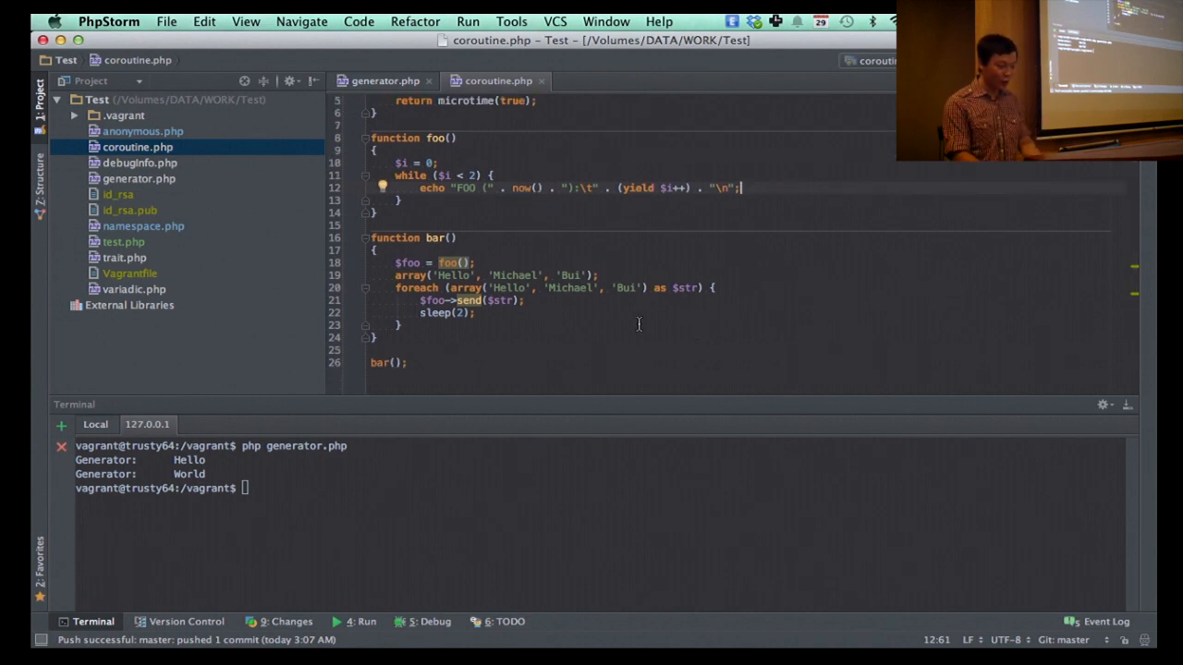
pyautogui.moveTo(894, 393)
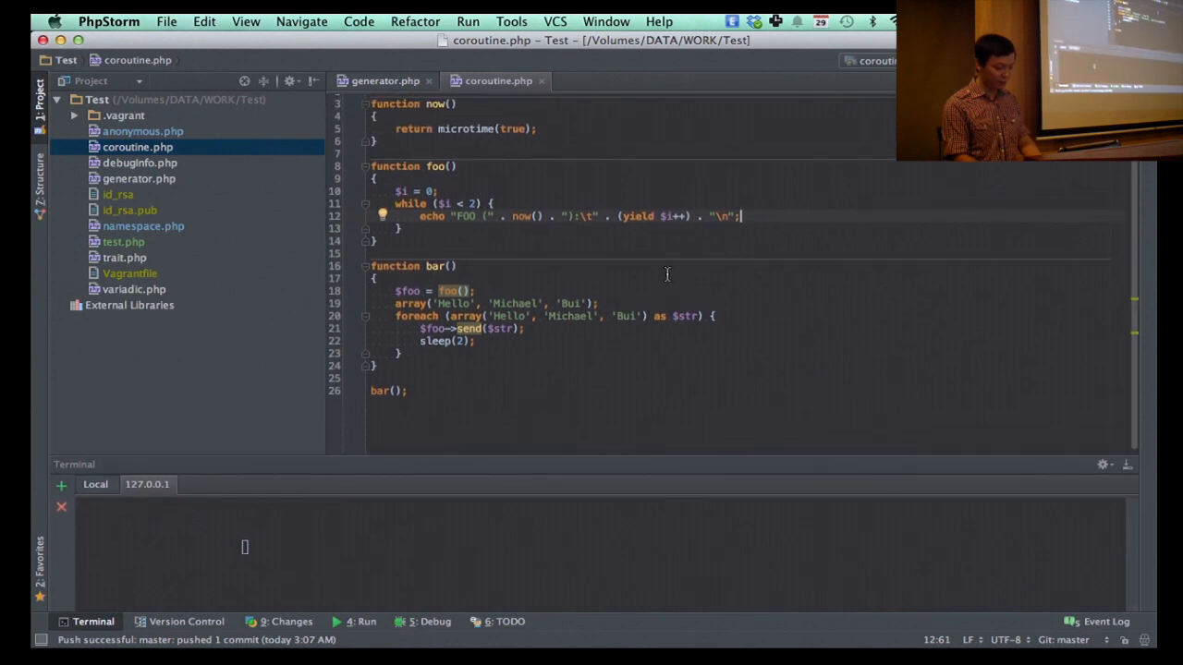
pyautogui.scroll(3)
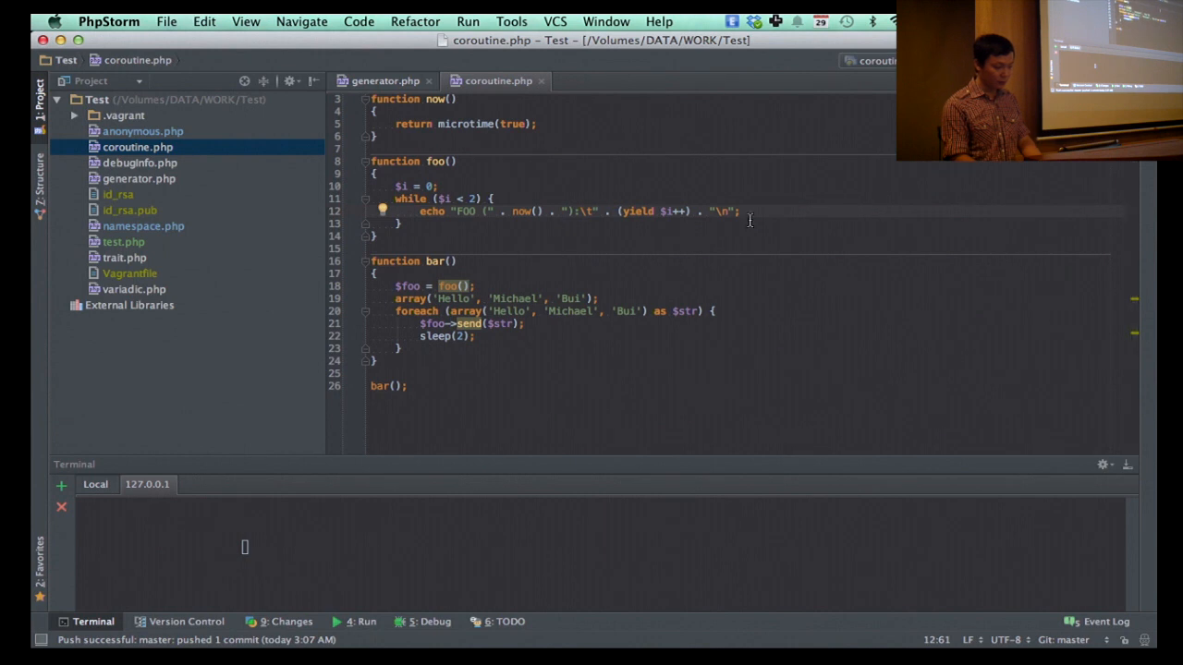
pyautogui.scroll(-3)
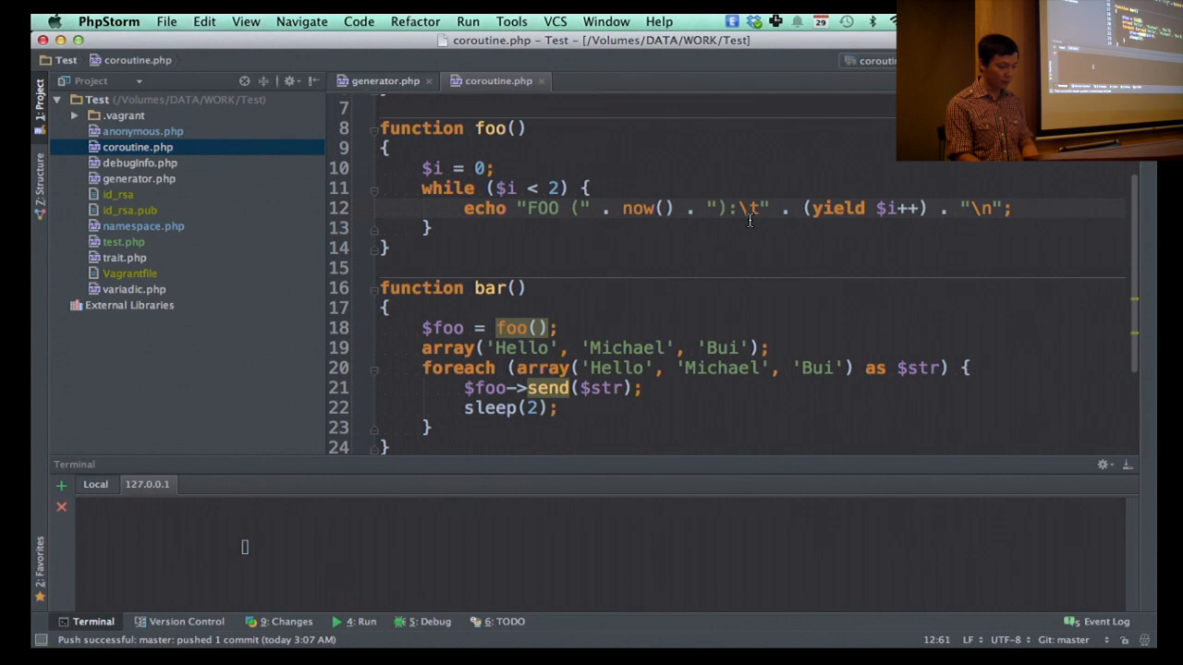
pyautogui.moveTo(632, 501)
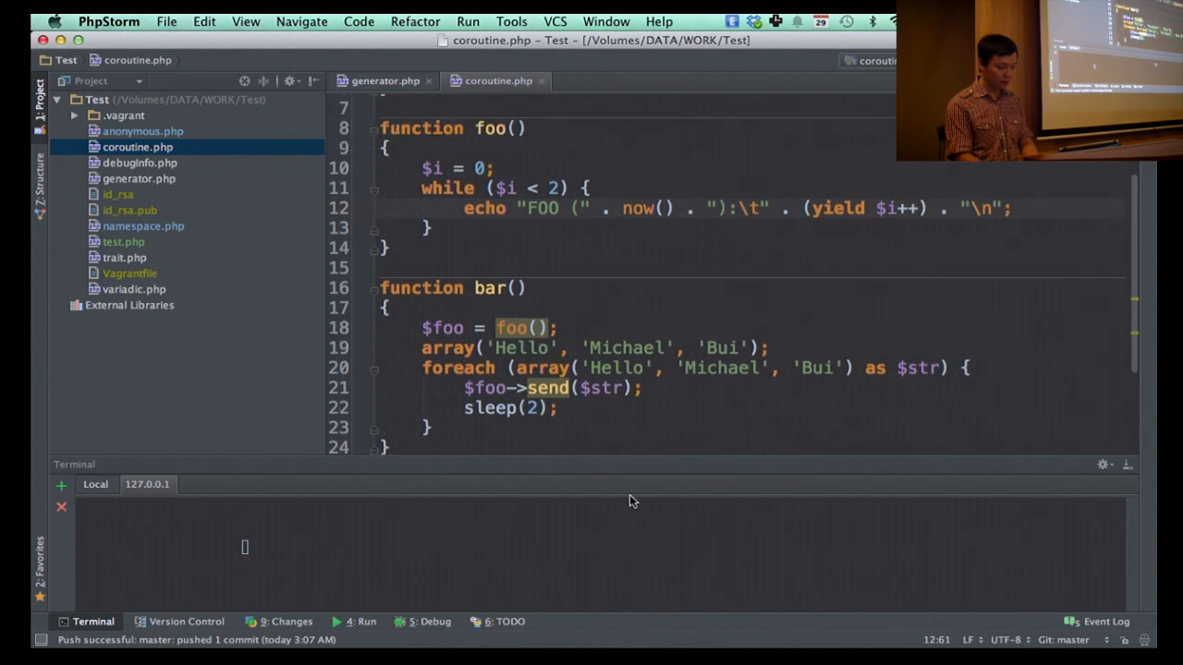
pyautogui.moveTo(656, 466)
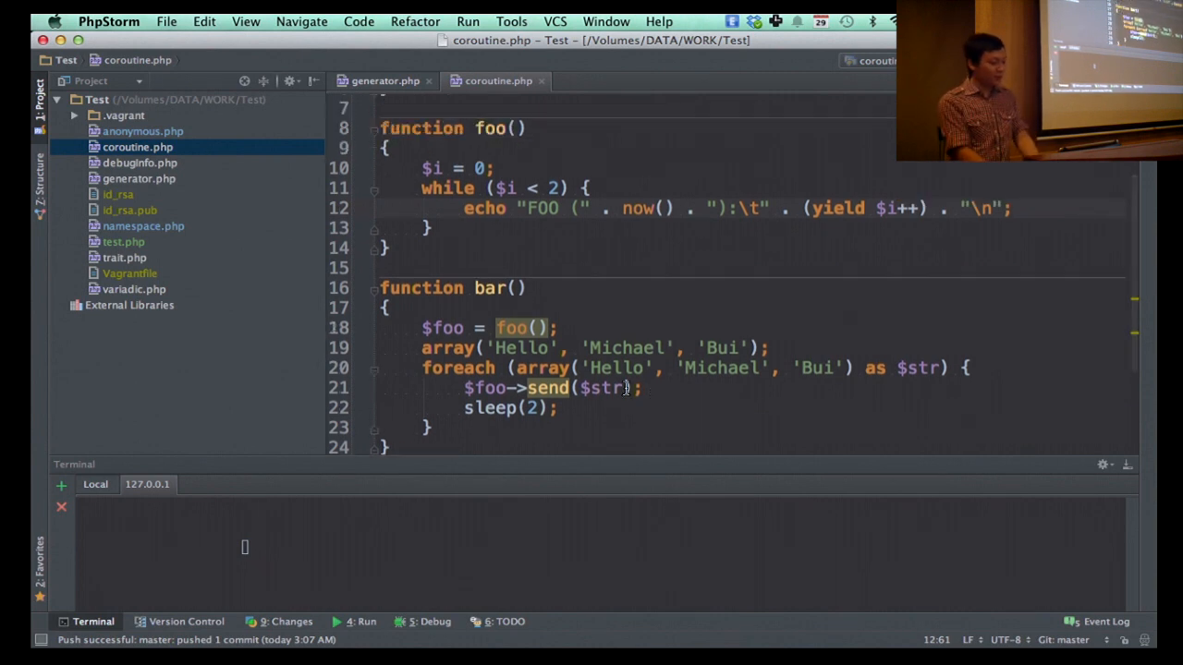
pyautogui.click(495, 288)
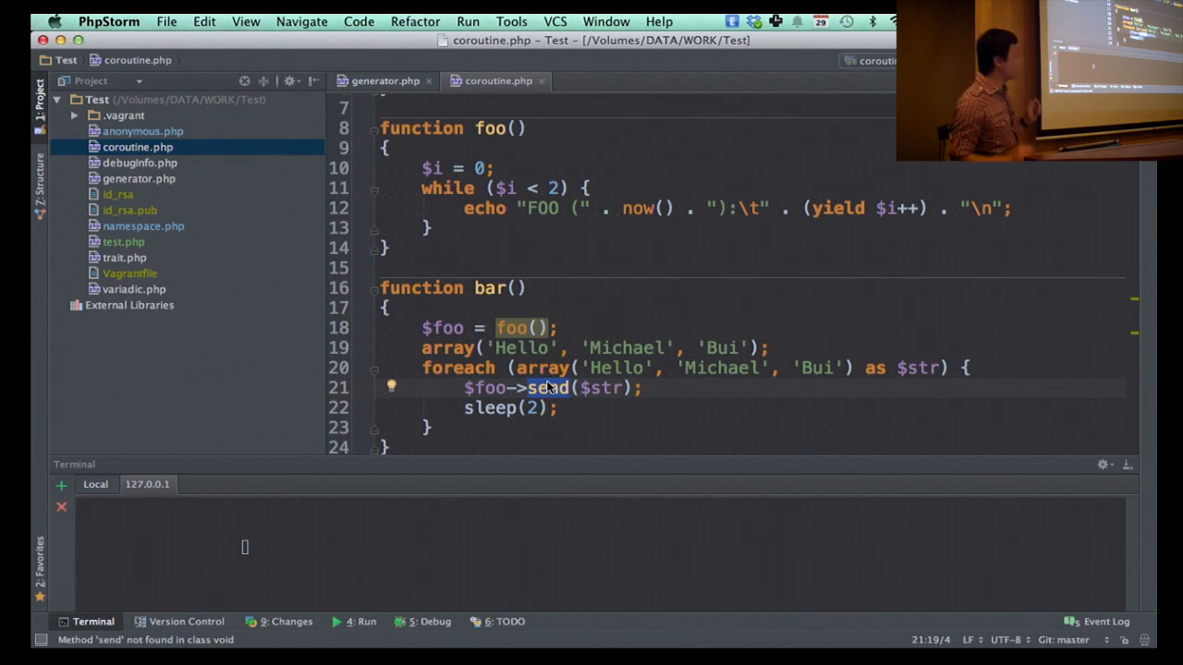
pyautogui.moveTo(547, 388)
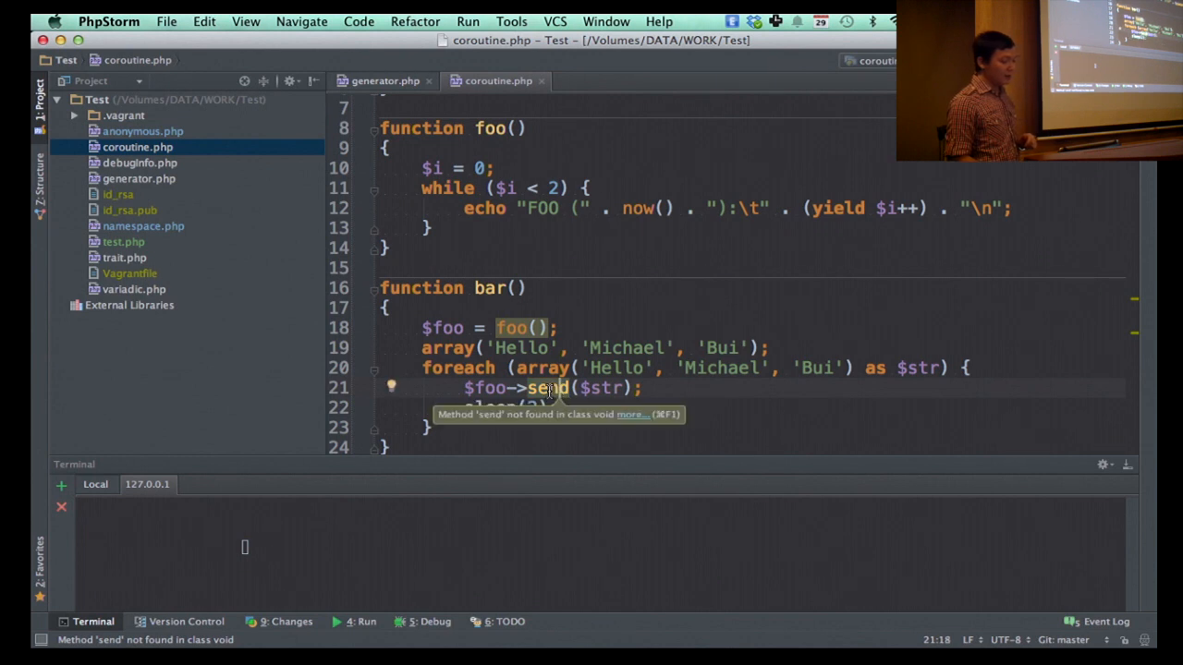
pyautogui.click(555, 388)
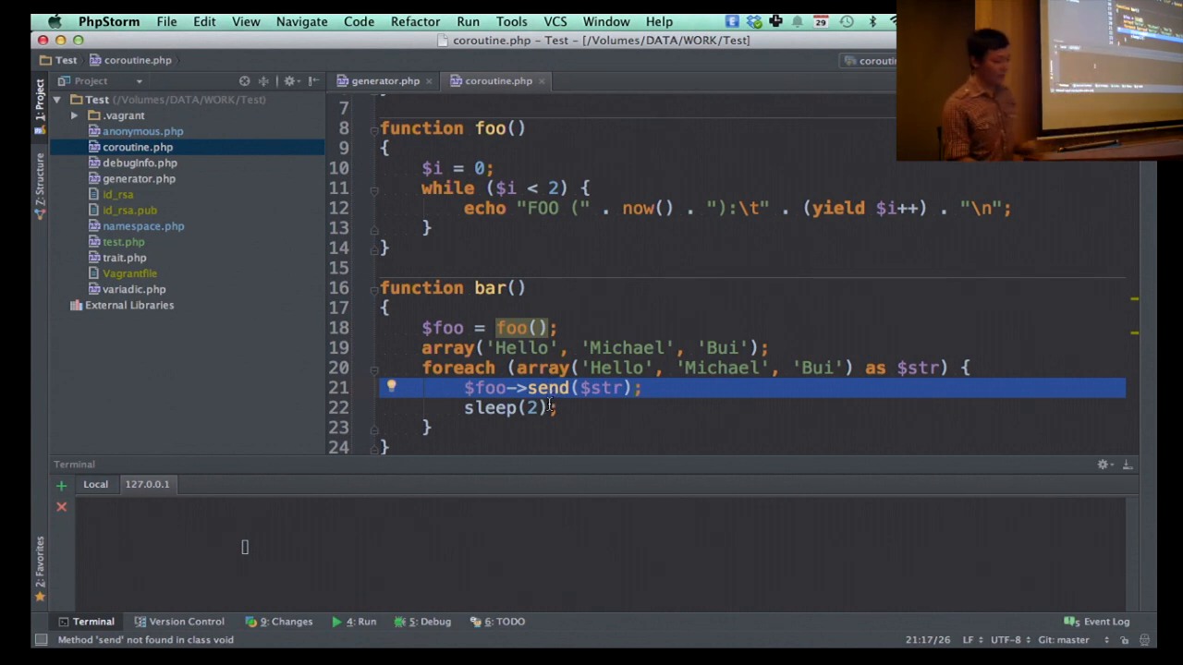
pyautogui.click(600, 388)
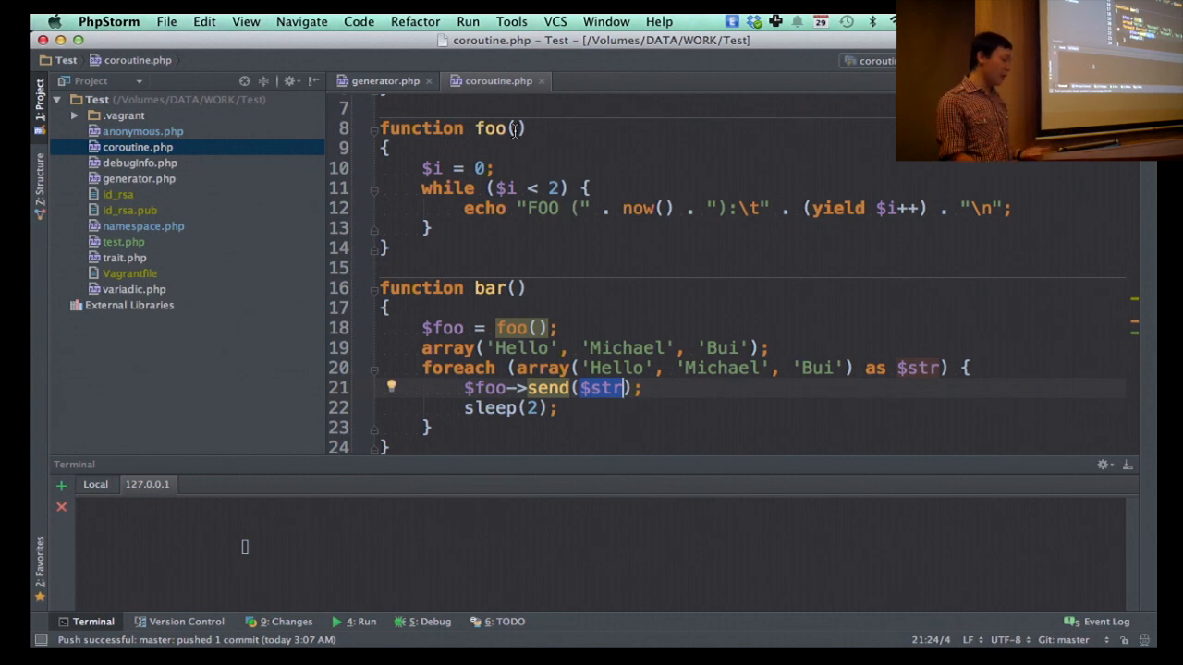
pyautogui.click(518, 129)
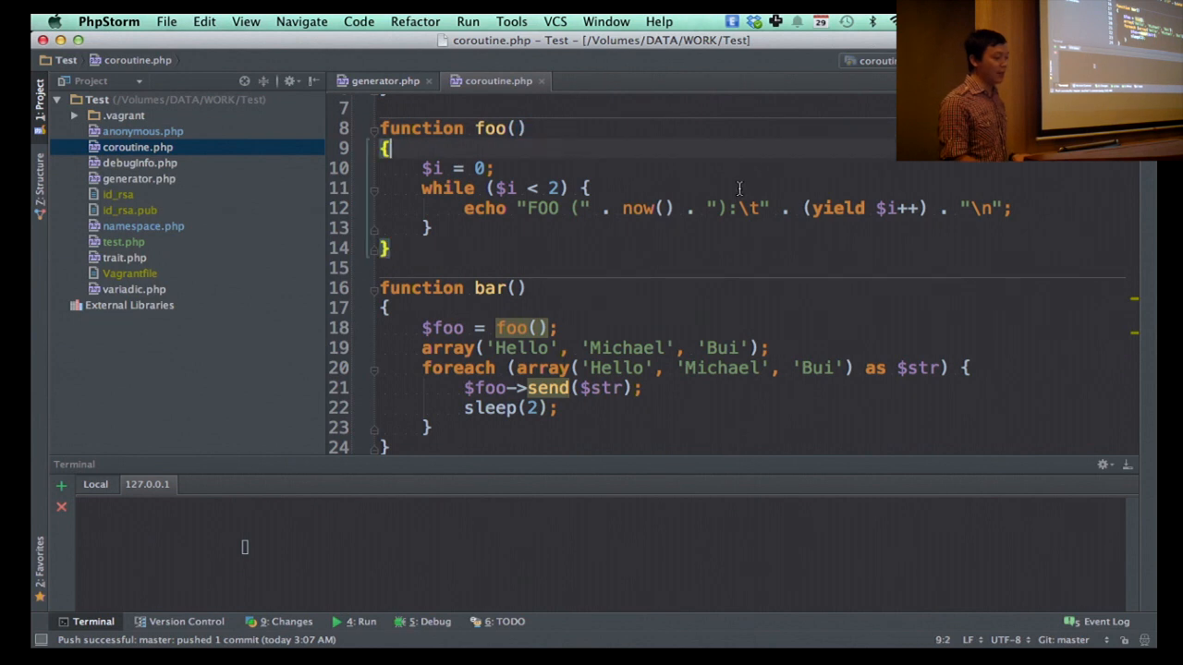
pyautogui.doubleClick(839, 207)
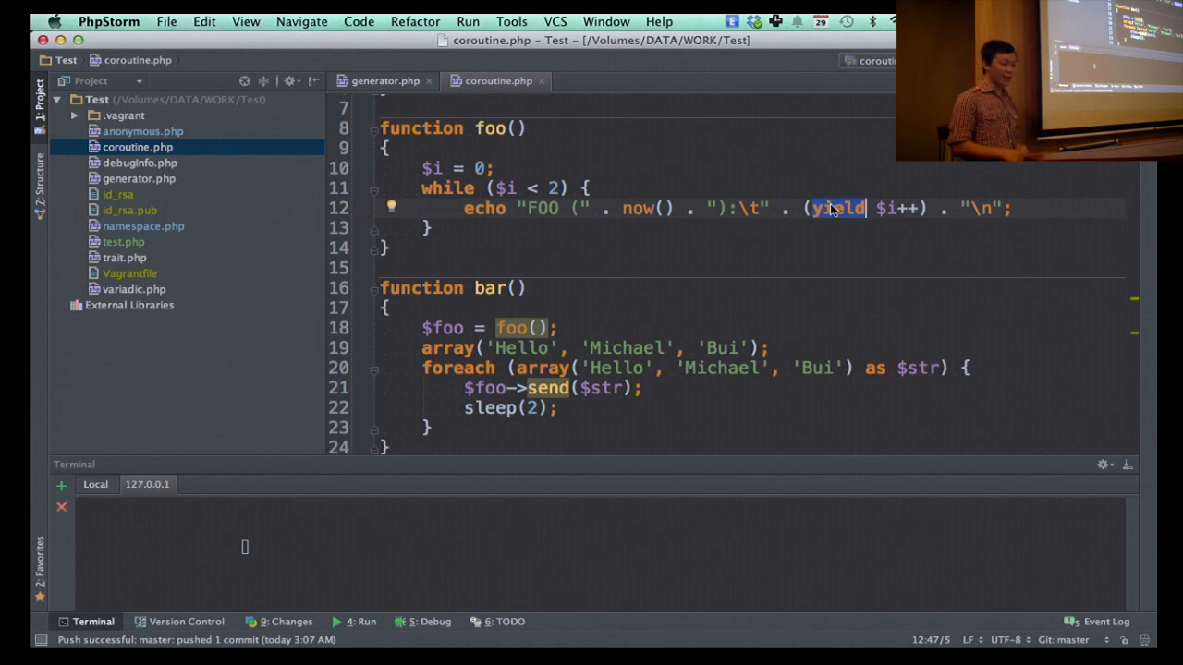
pyautogui.moveTo(712, 274)
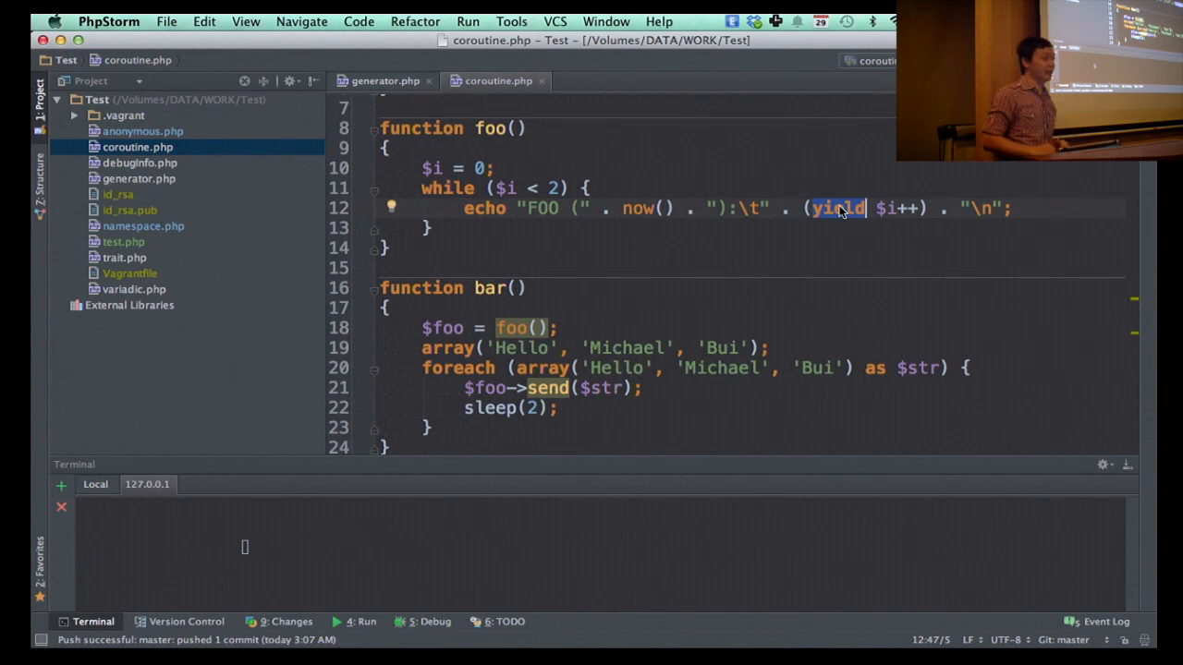
pyautogui.moveTo(588, 380)
pyautogui.write('php coroutine.php')
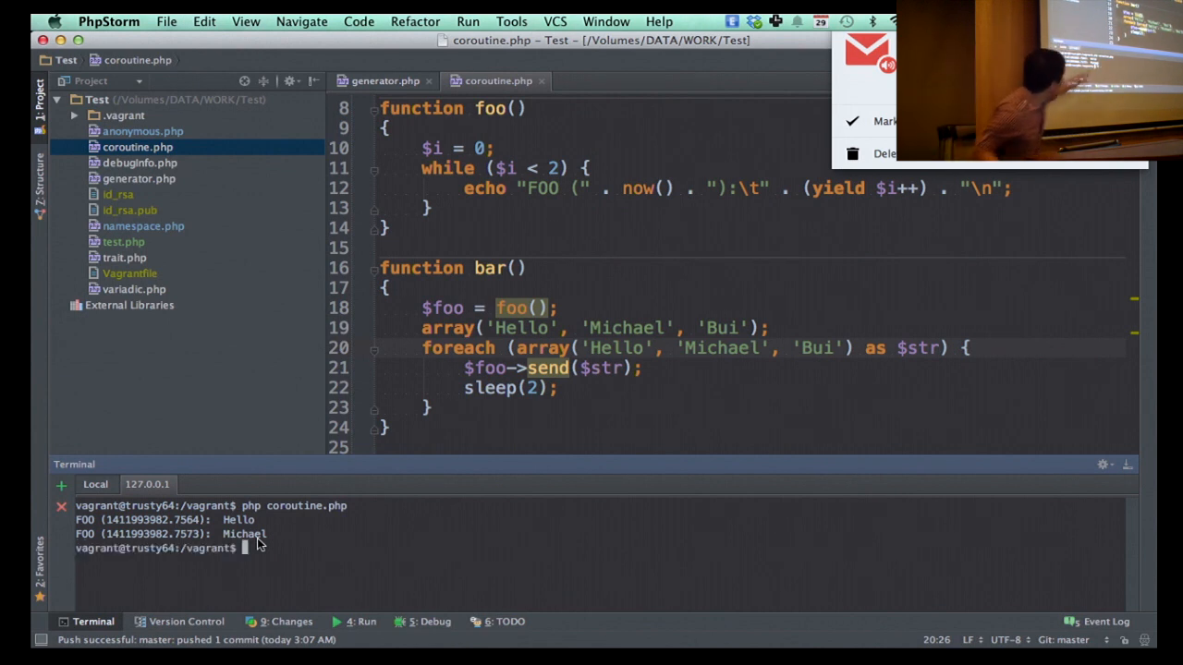
pyautogui.moveTo(318, 562)
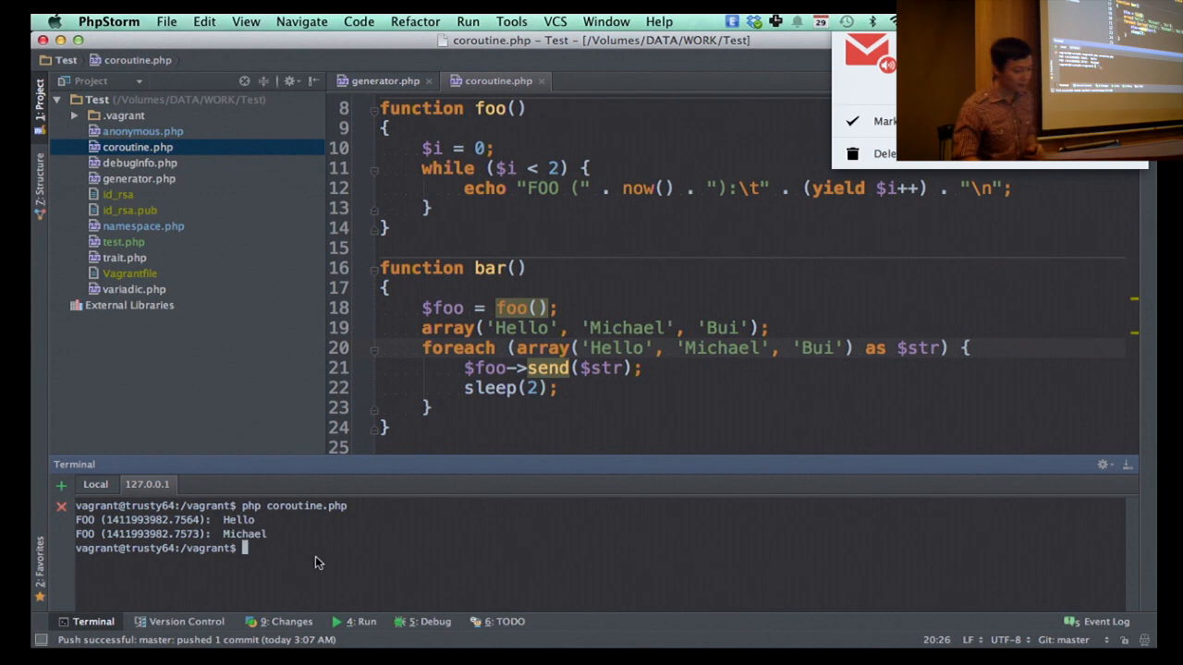
# Step: Select lines in coroutine.php around foo()'s yield before running it in the terminal
pyautogui.click(558, 307)
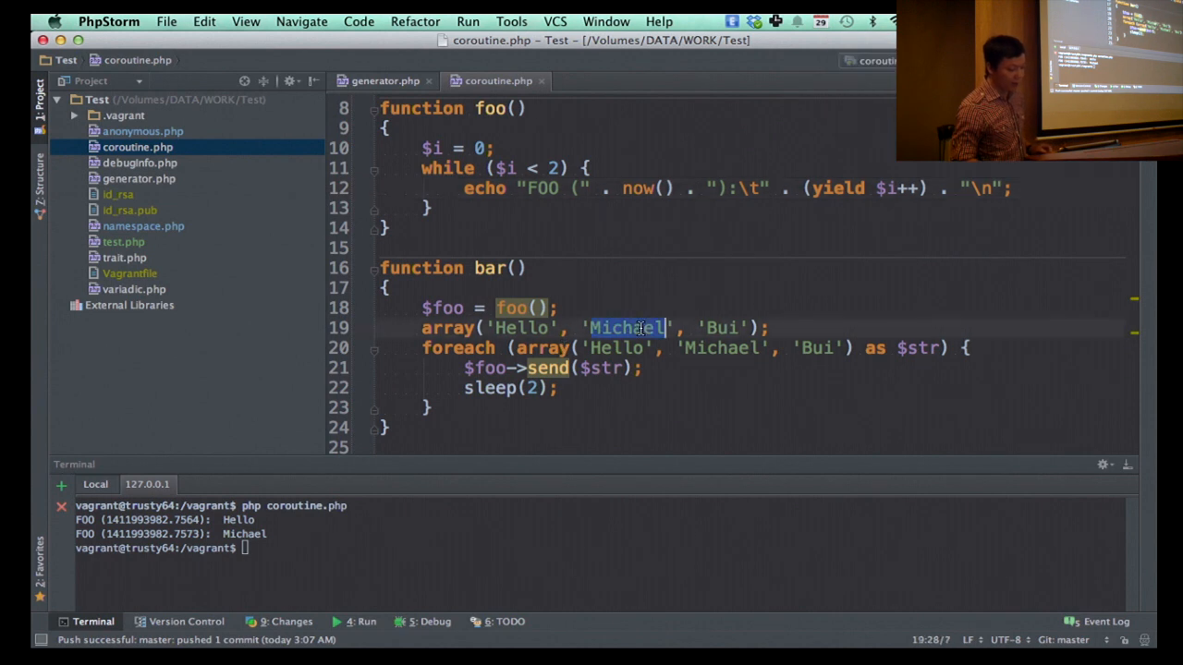
pyautogui.tripleClick(641, 327)
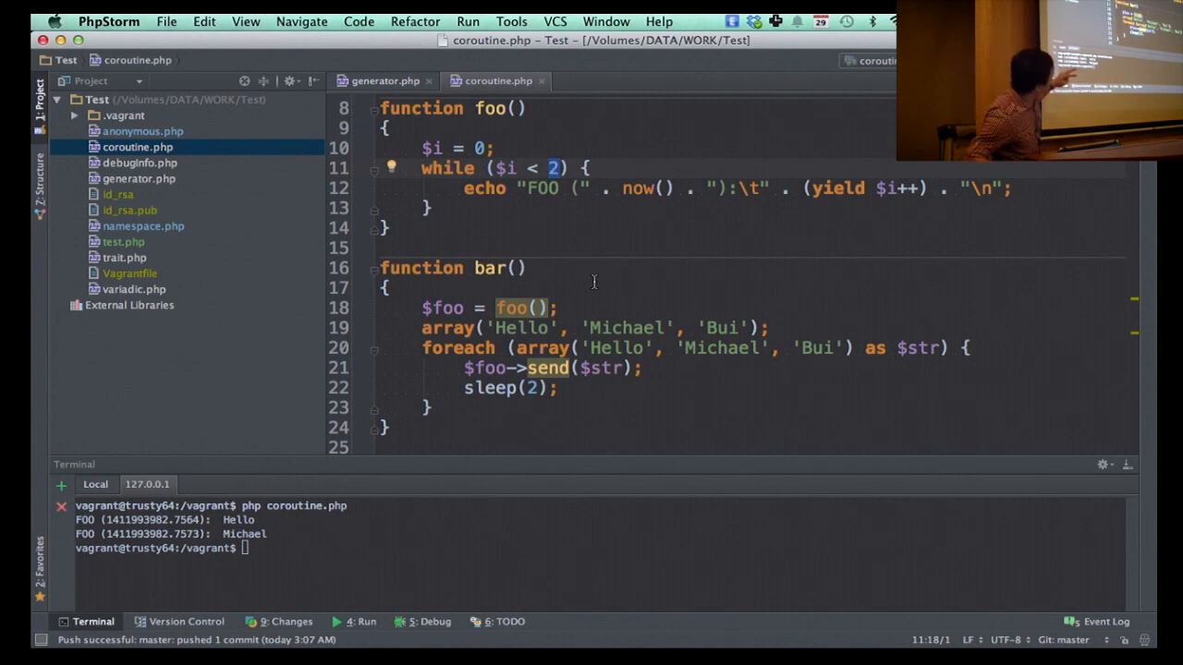
pyautogui.click(883, 189)
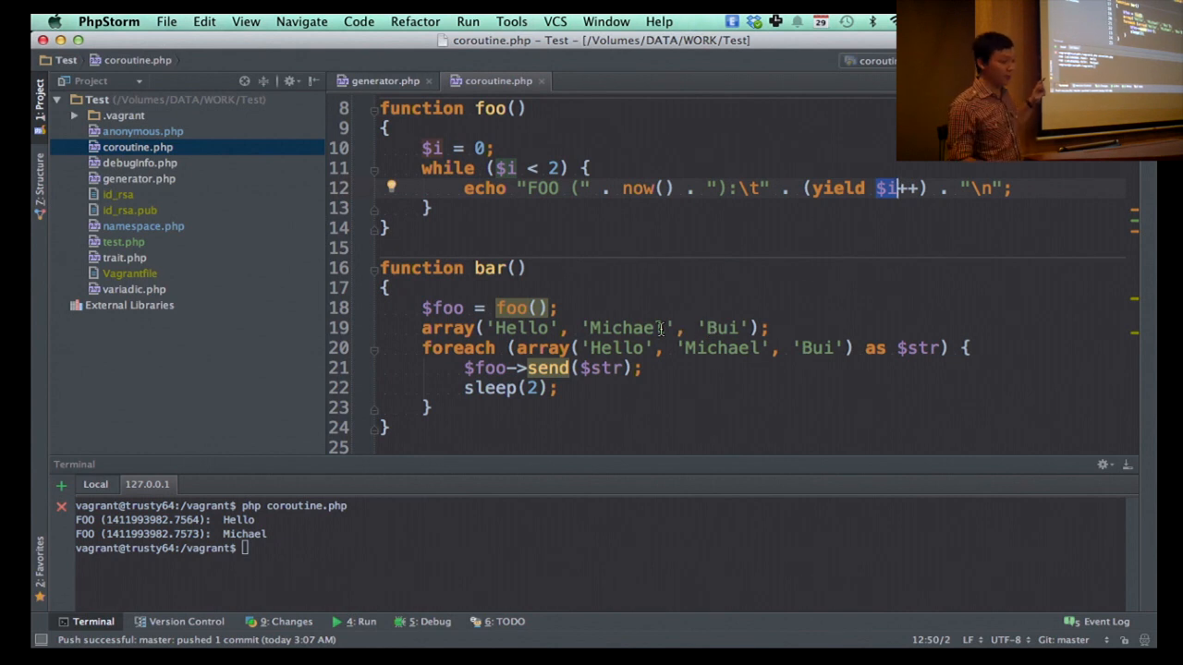
pyautogui.doubleClick(636, 189)
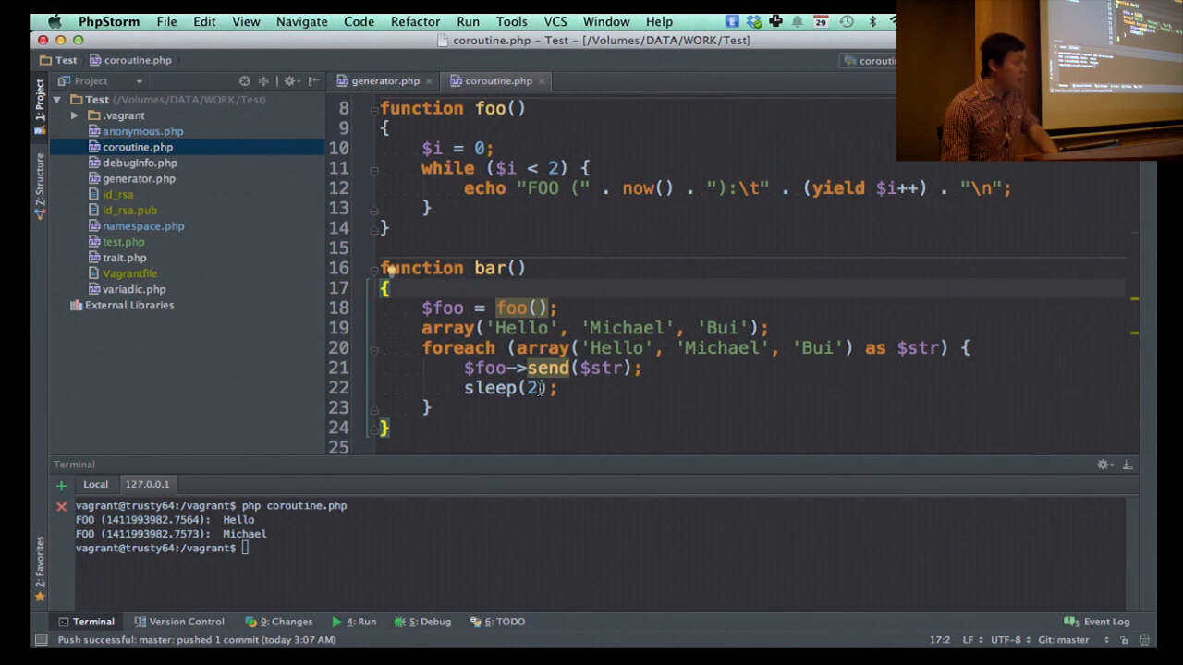
pyautogui.click(543, 388)
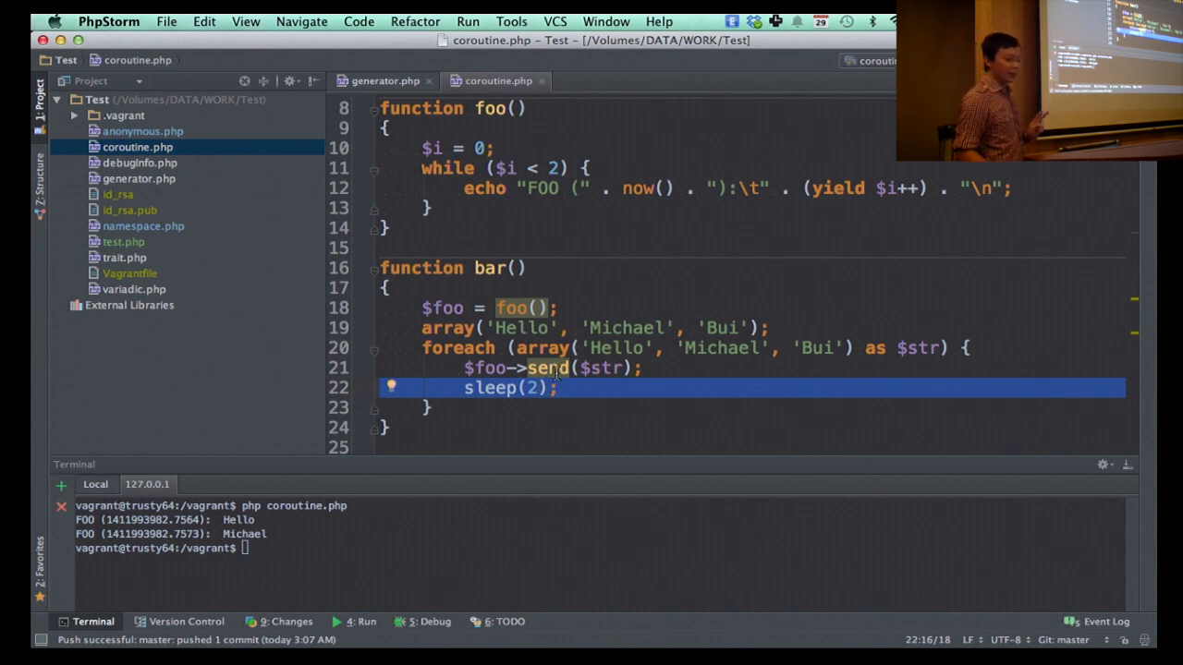
pyautogui.click(558, 388)
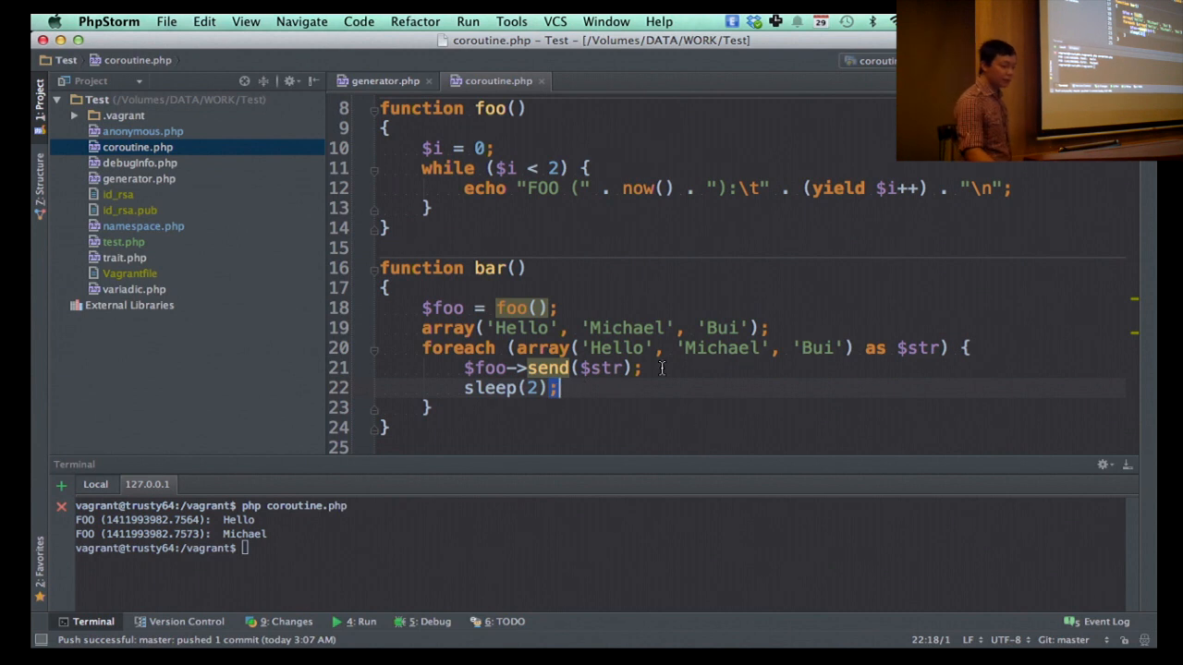
pyautogui.click(651, 367)
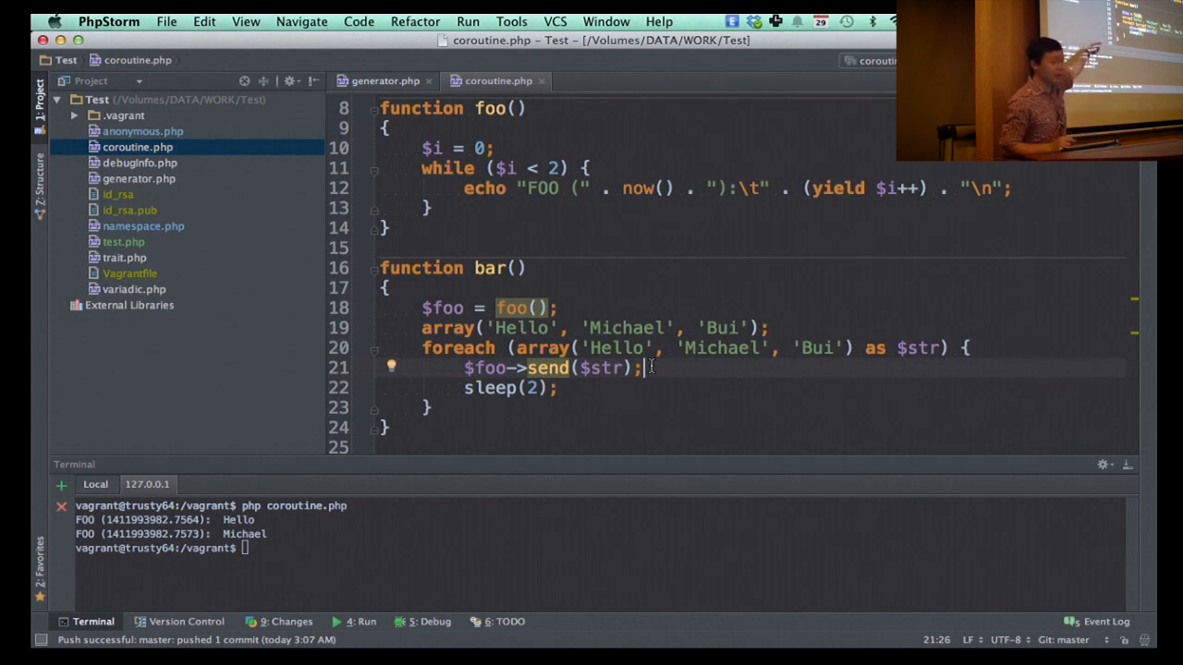
pyautogui.doubleClick(615, 348)
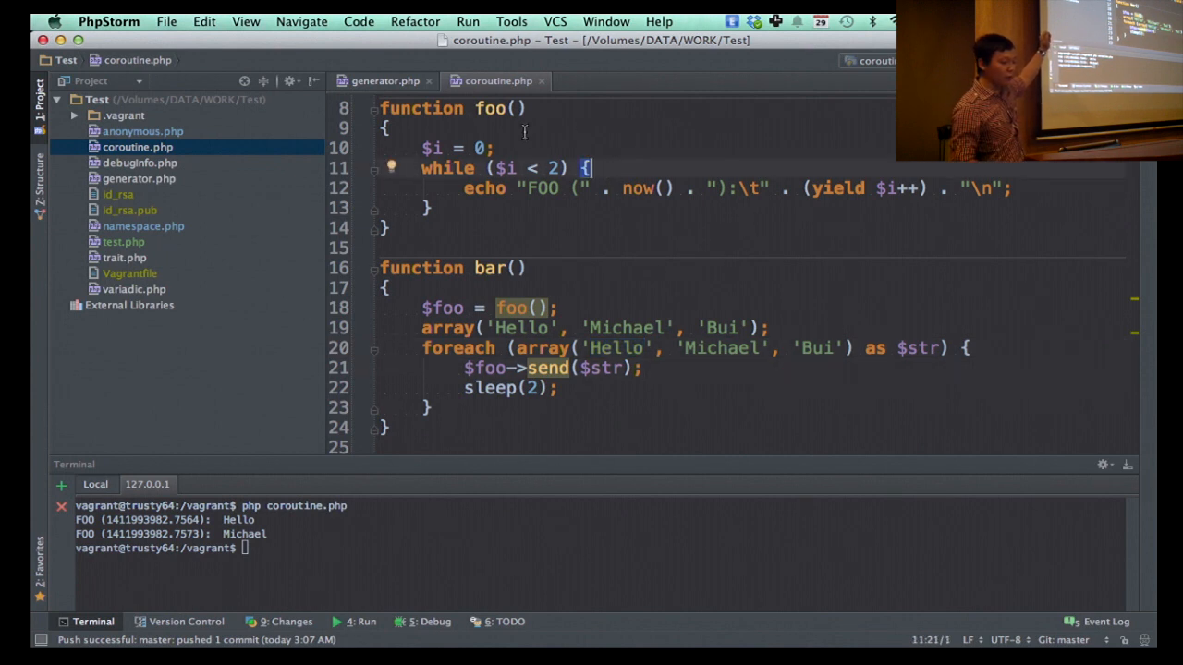
pyautogui.click(589, 168)
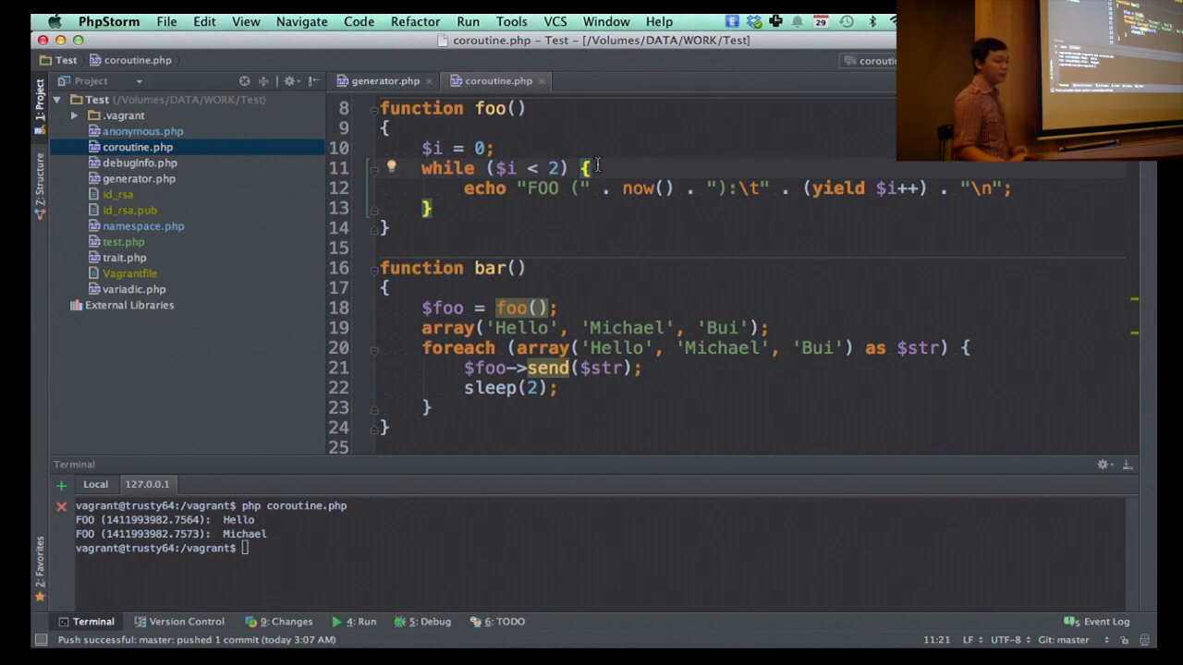
pyautogui.moveTo(617, 188)
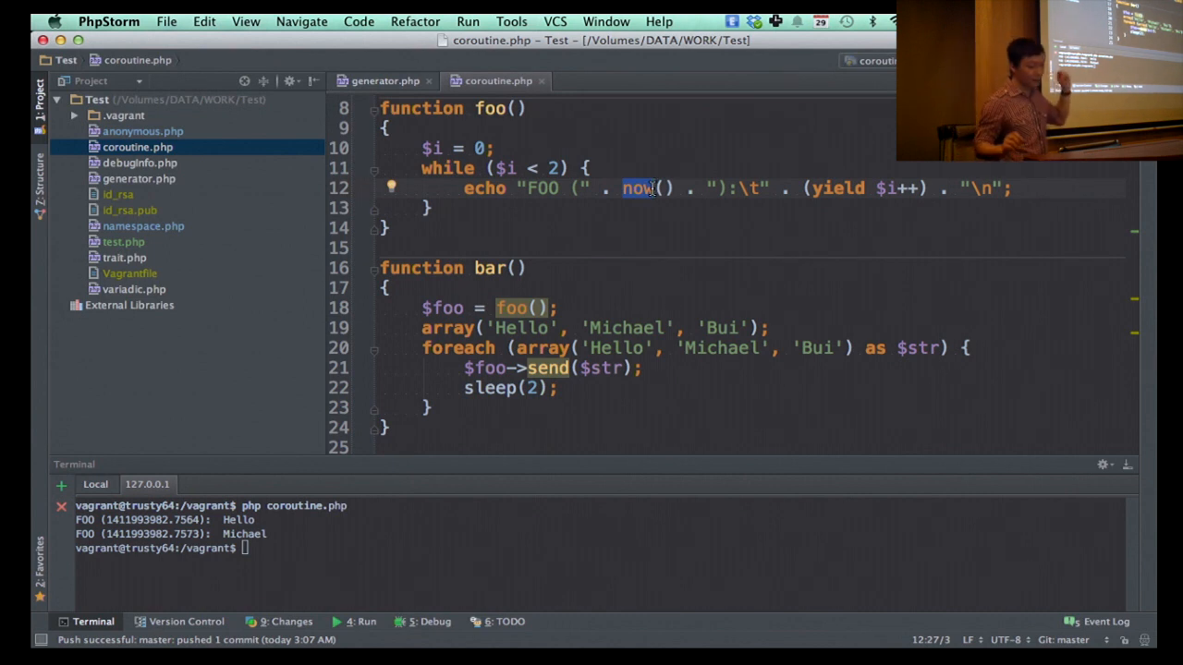
pyautogui.scroll(3)
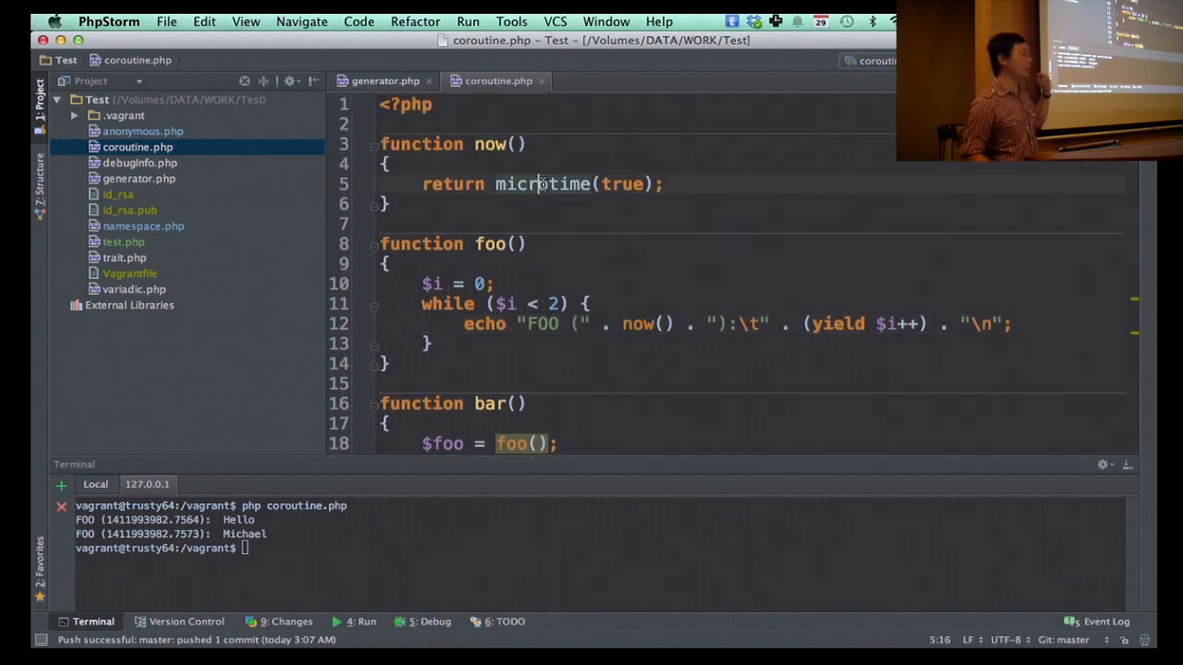
pyautogui.scroll(-3)
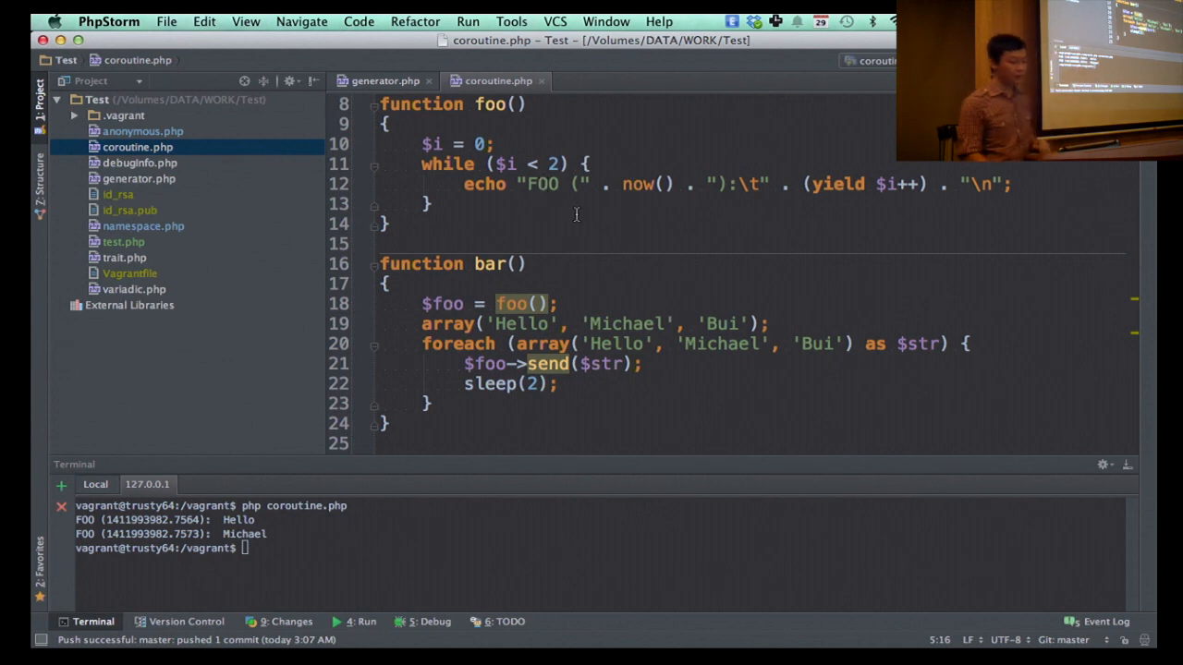
pyautogui.click(645, 185)
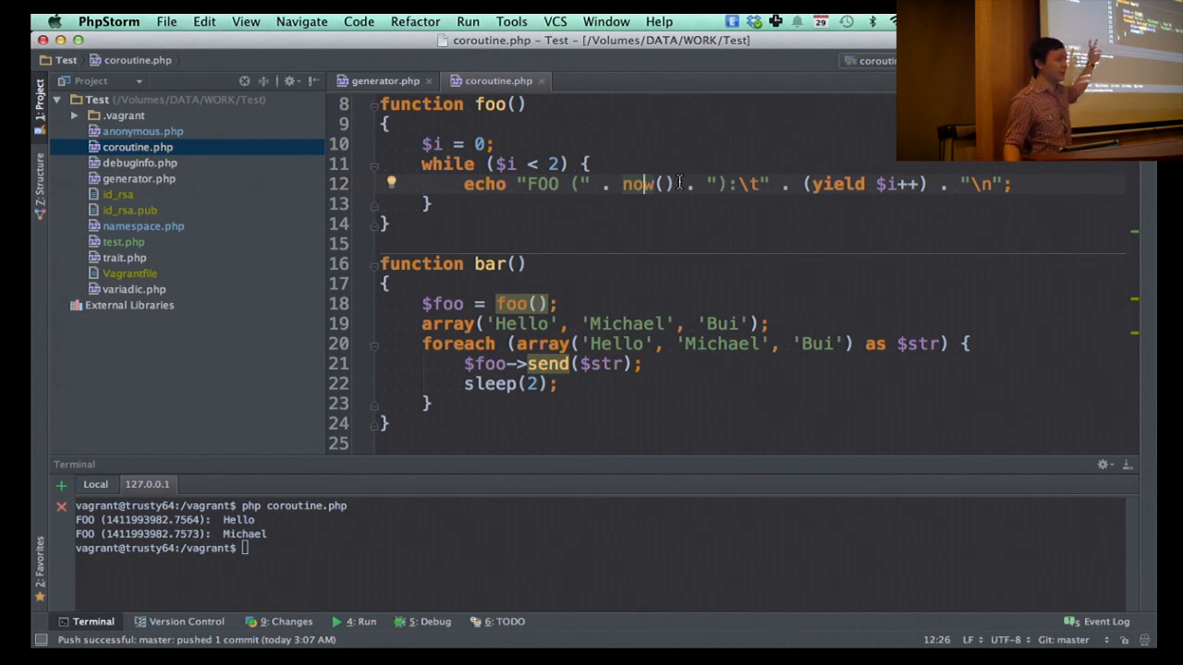
pyautogui.moveTo(927, 185)
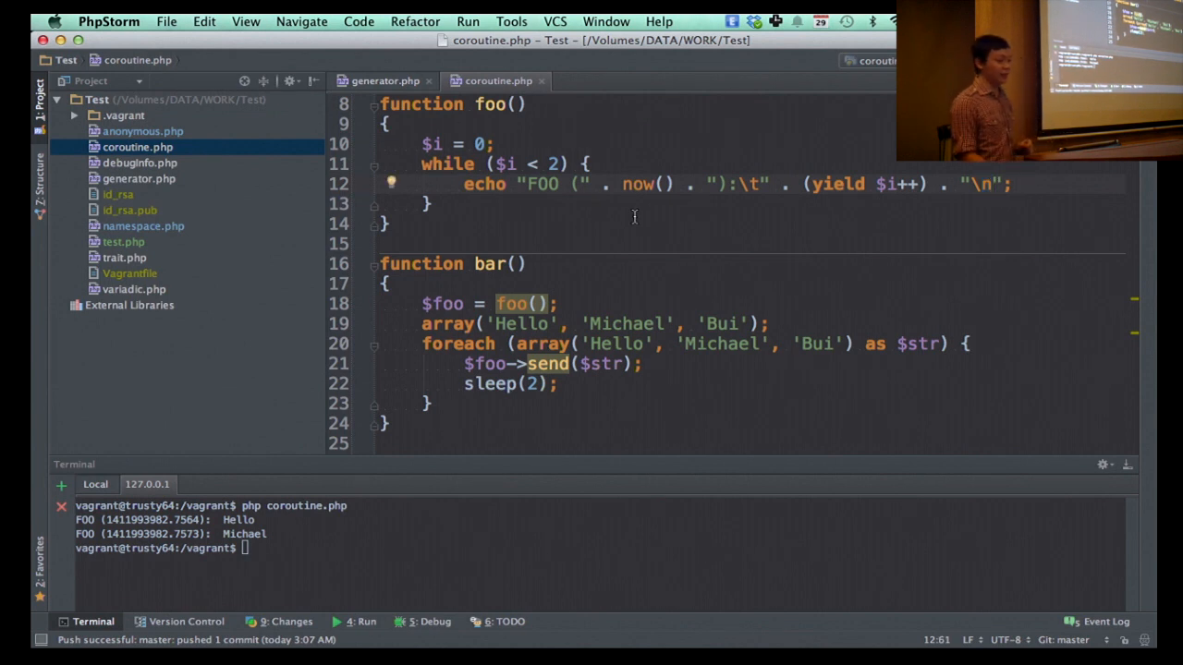
pyautogui.click(588, 163)
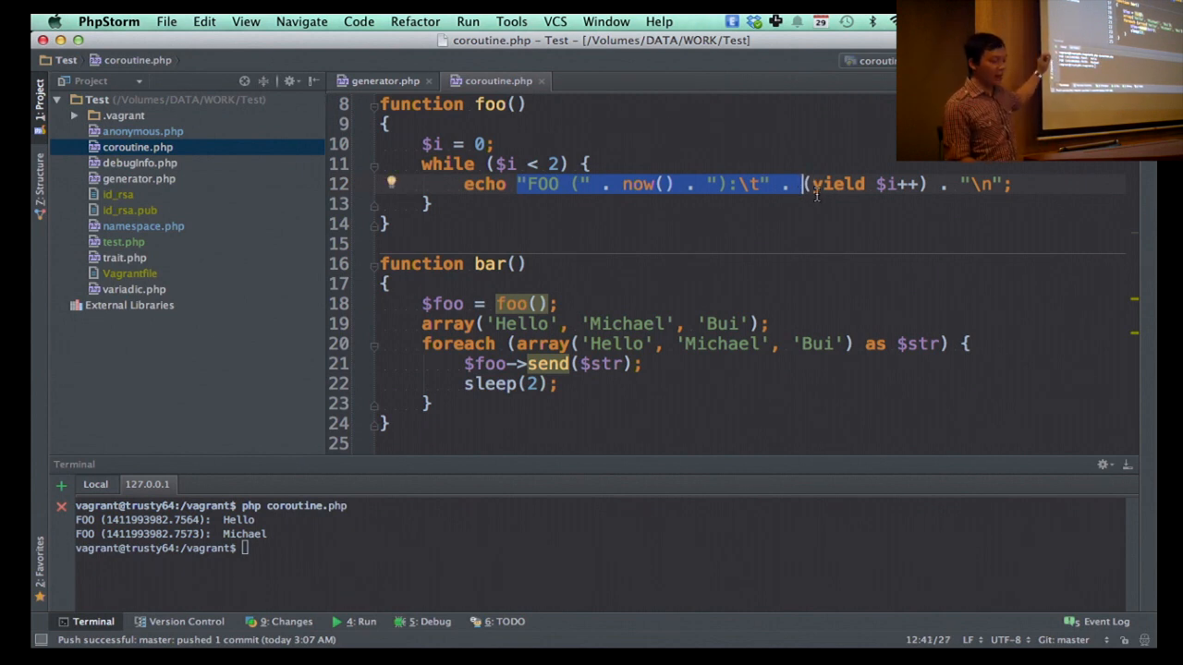
pyautogui.doubleClick(835, 185)
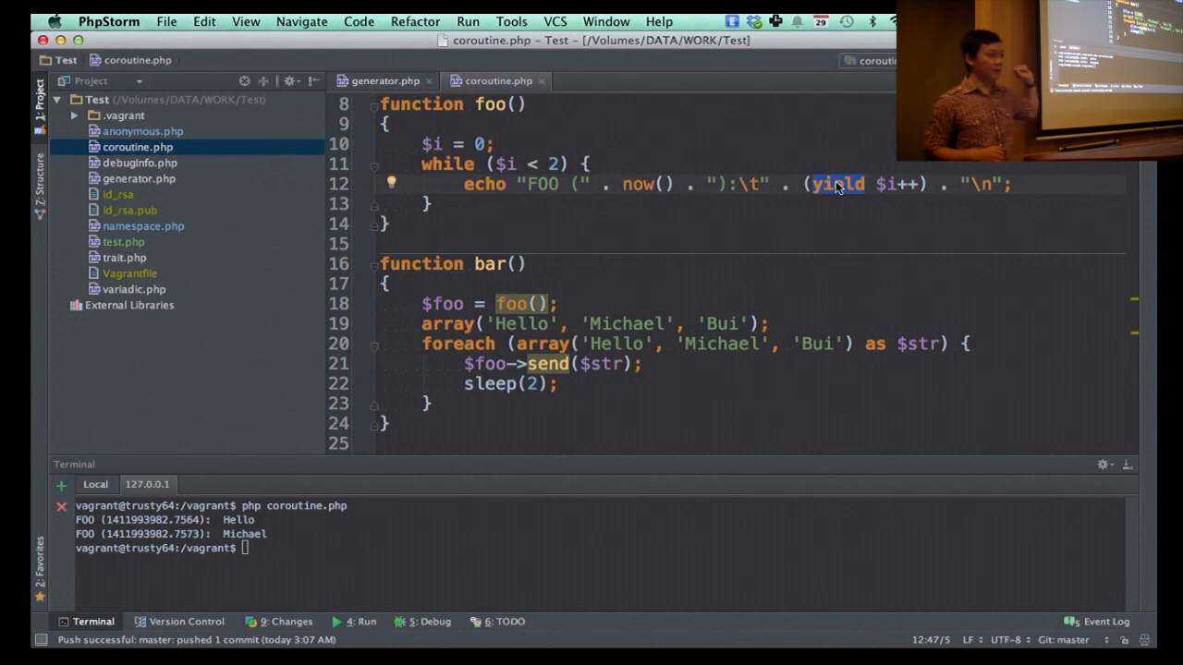
pyautogui.moveTo(739, 288)
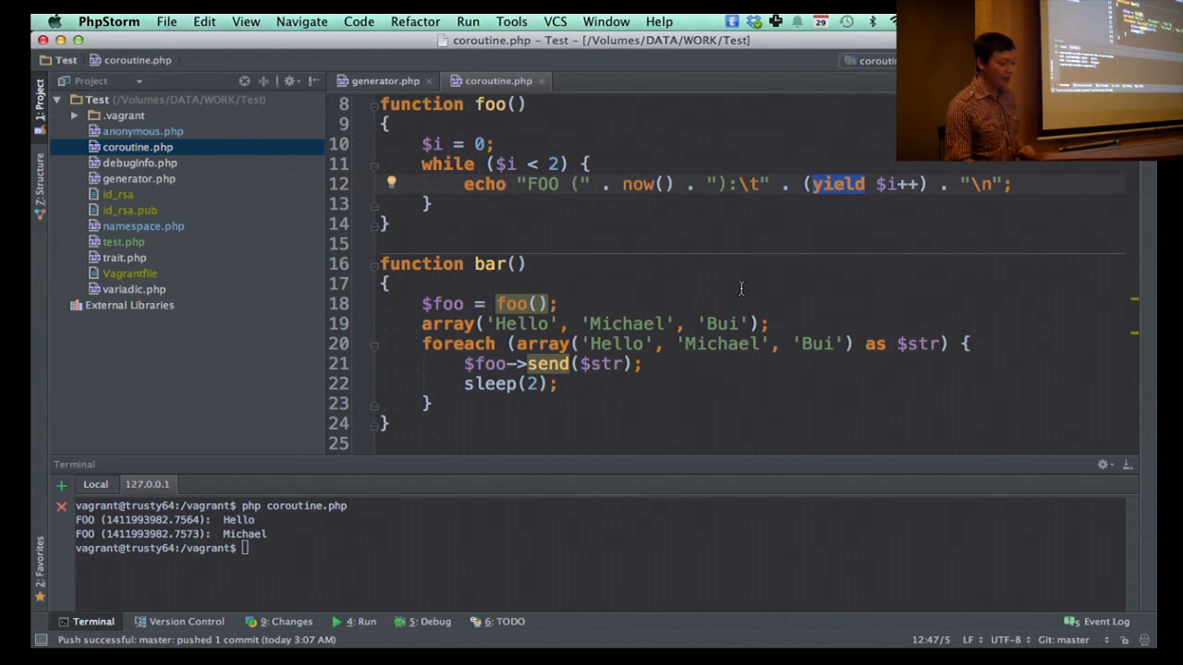
pyautogui.click(637, 362)
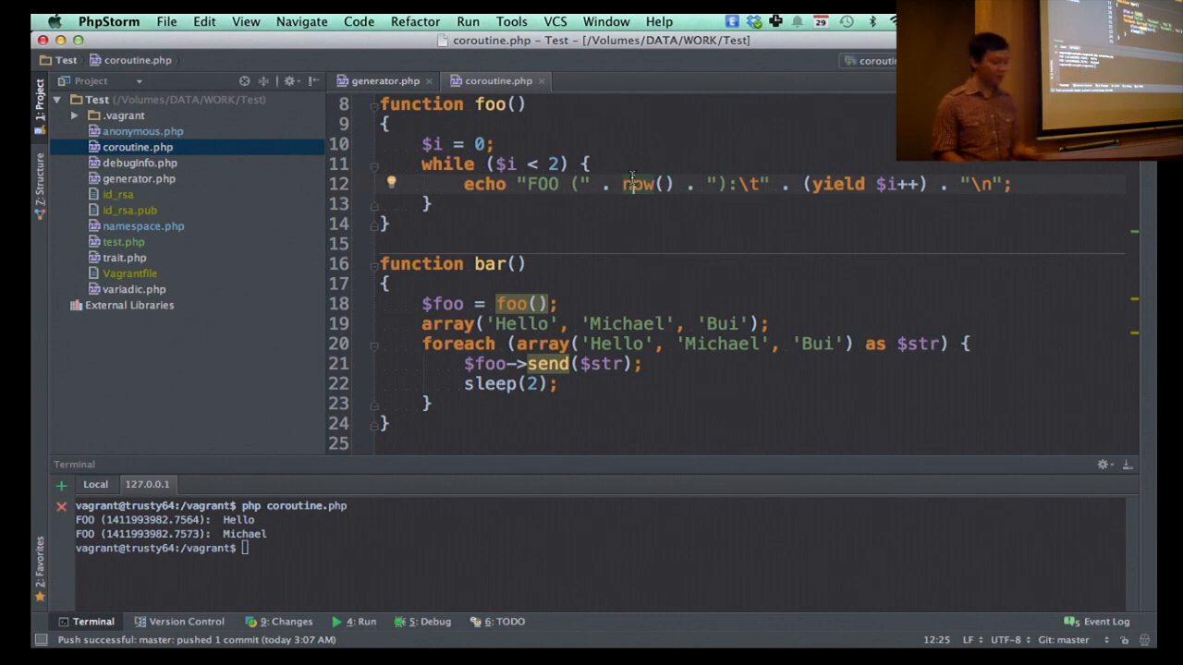
pyautogui.moveTo(669, 368)
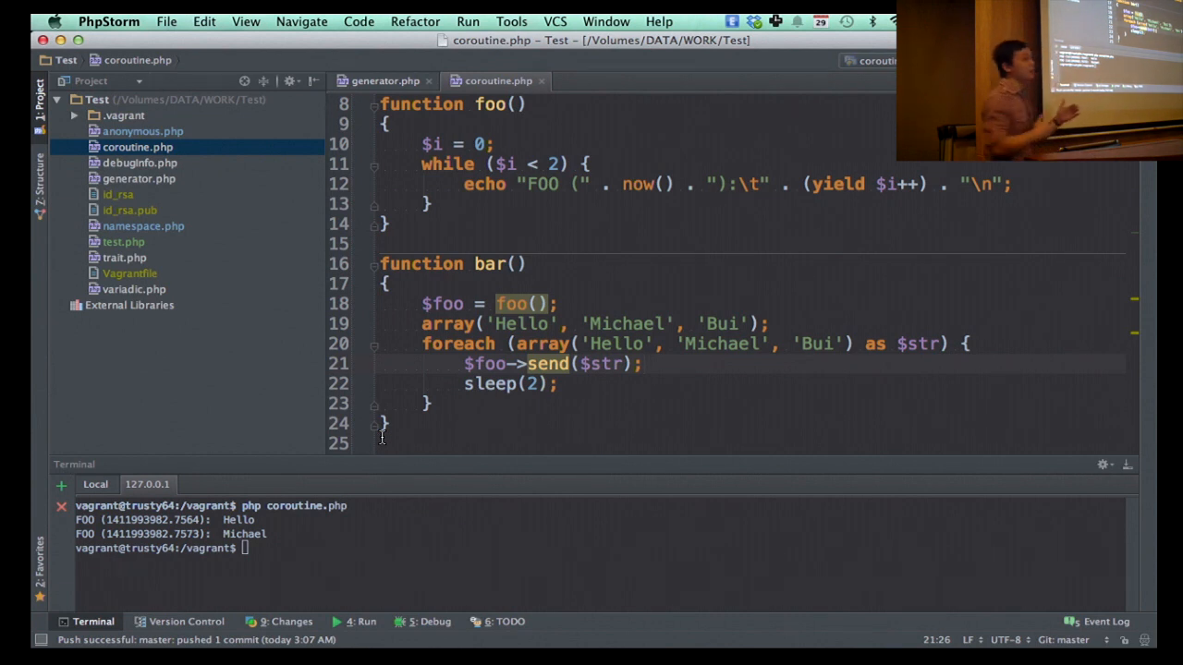
pyautogui.click(643, 362)
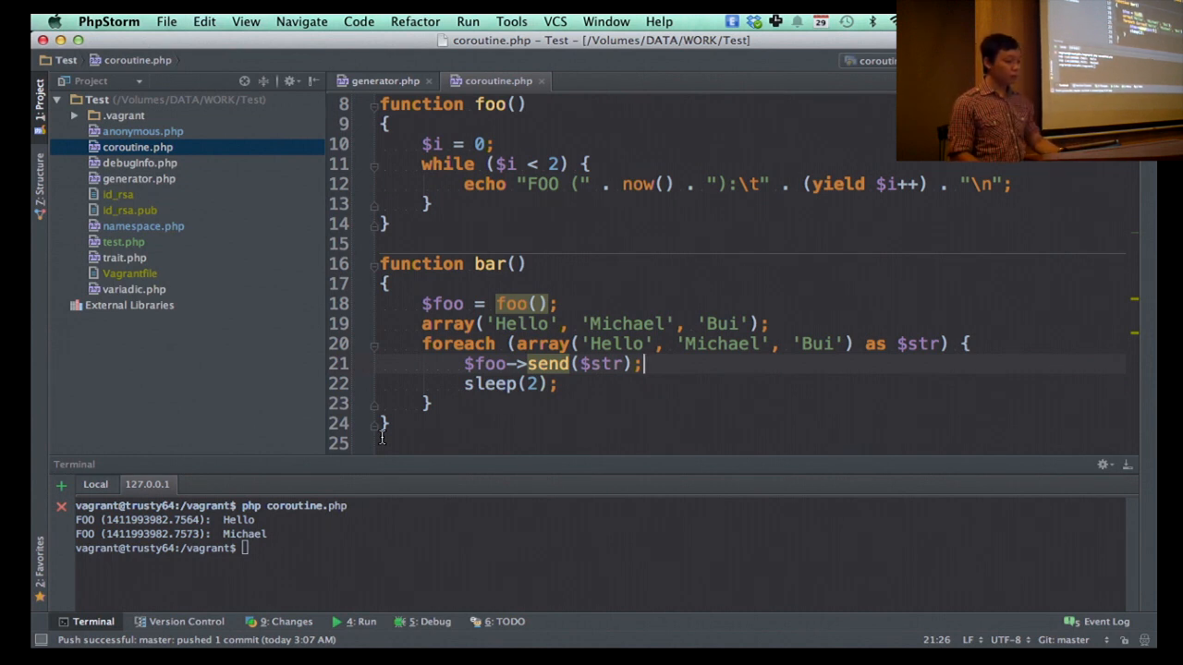
pyautogui.click(554, 304)
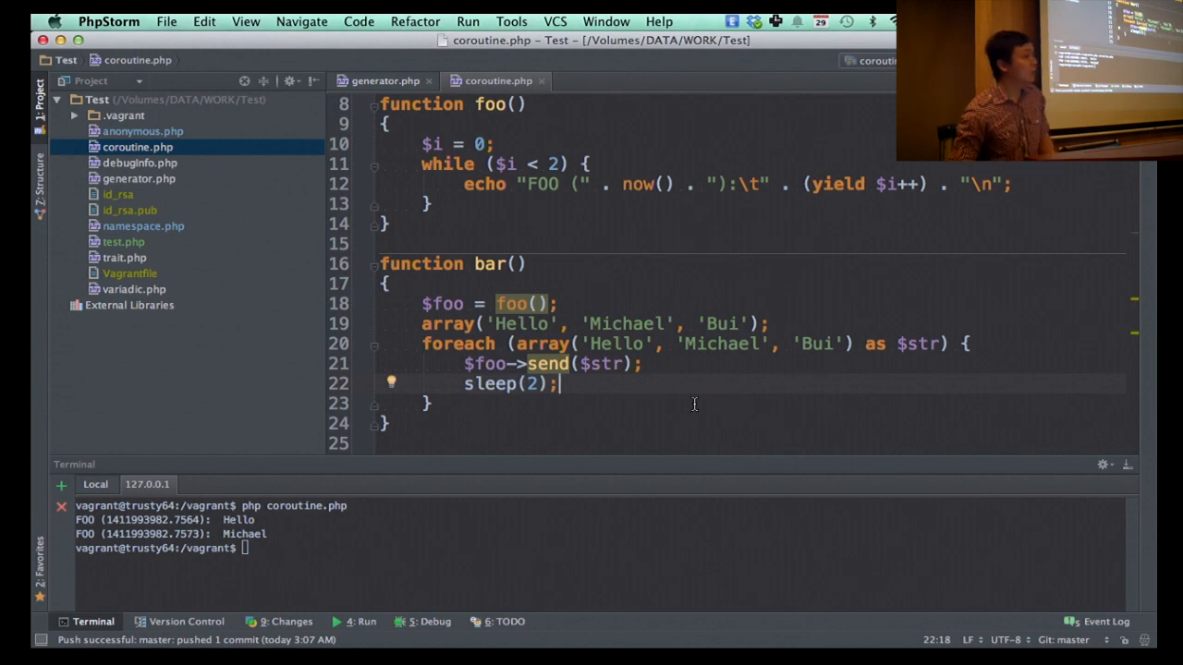
# Step: Add sleep(2); inside foo's while loop and type php coroutine.php in the terminal
pyautogui.click(651, 362)
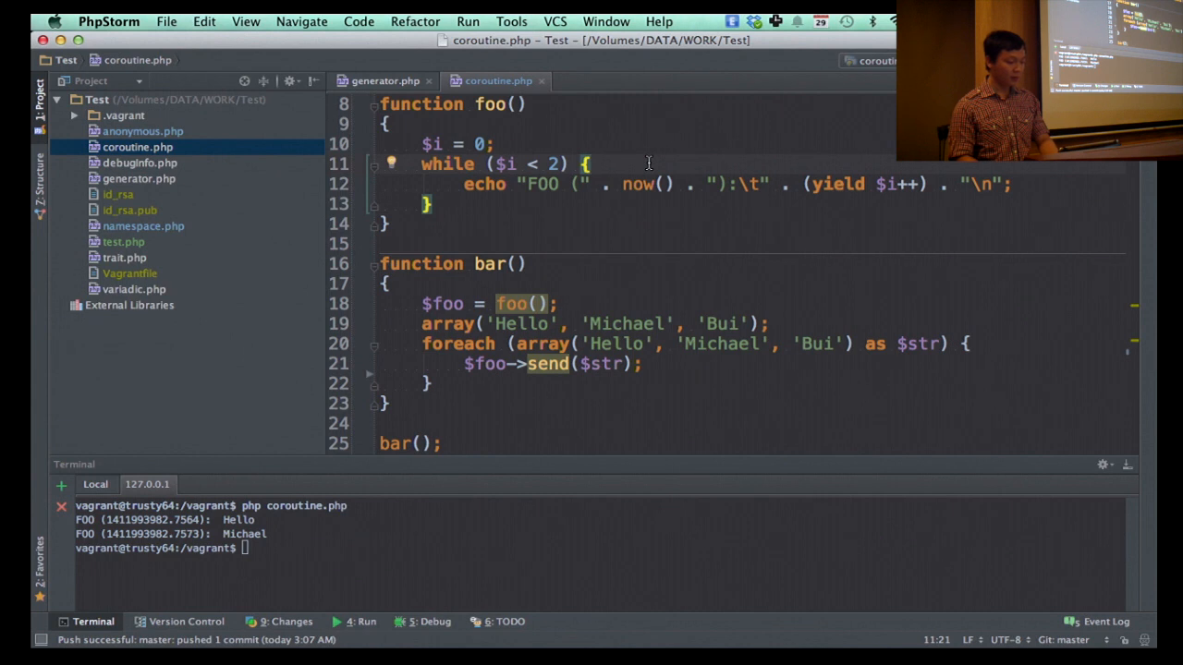
pyautogui.write('sleep(2);')
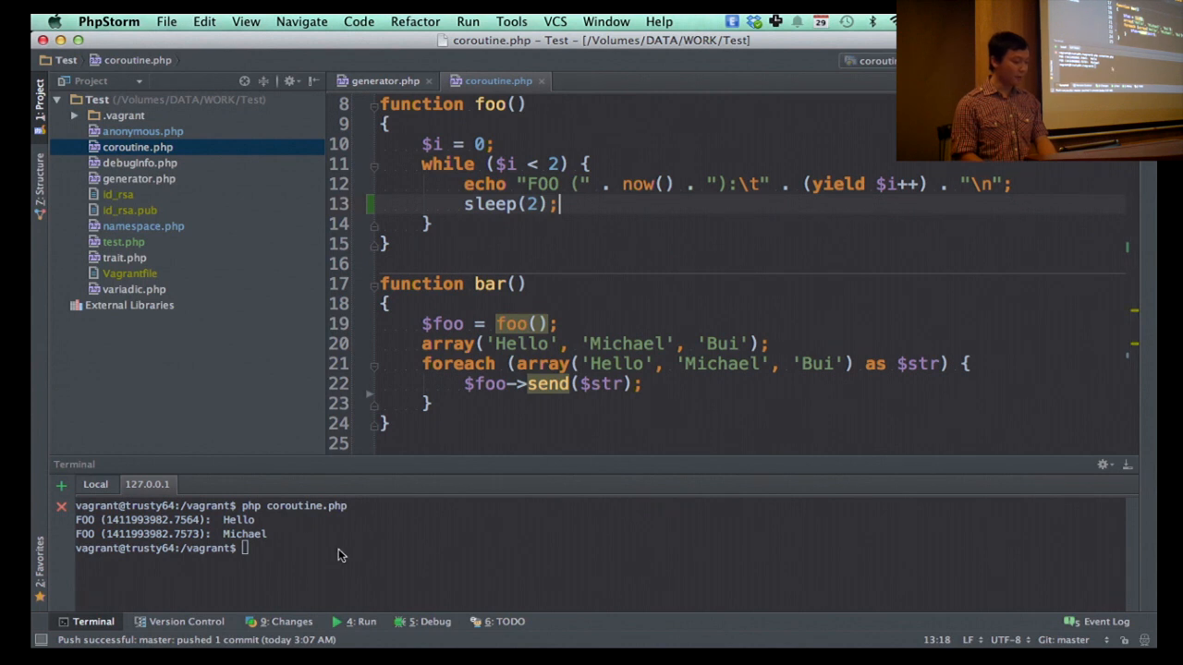
pyautogui.write('php coroutine.php')
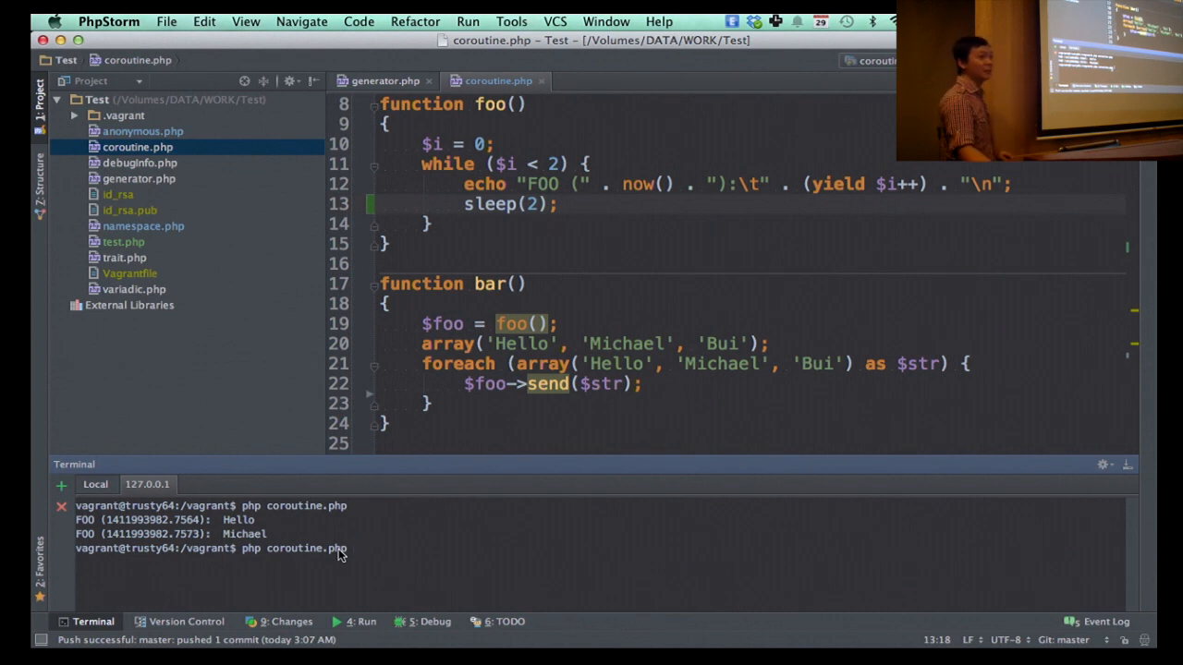
# Step: Run coroutine.php so the FOO lines Hello and Michael print two seconds apart
pyautogui.press('Return')
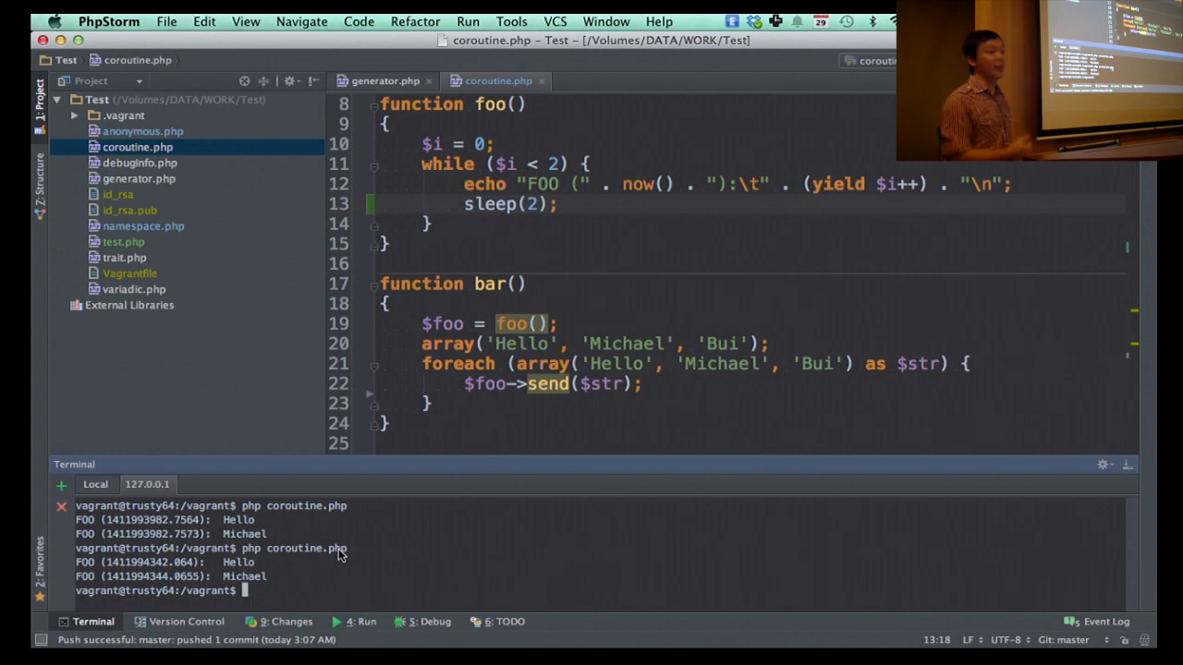
pyautogui.moveTo(1153, 197)
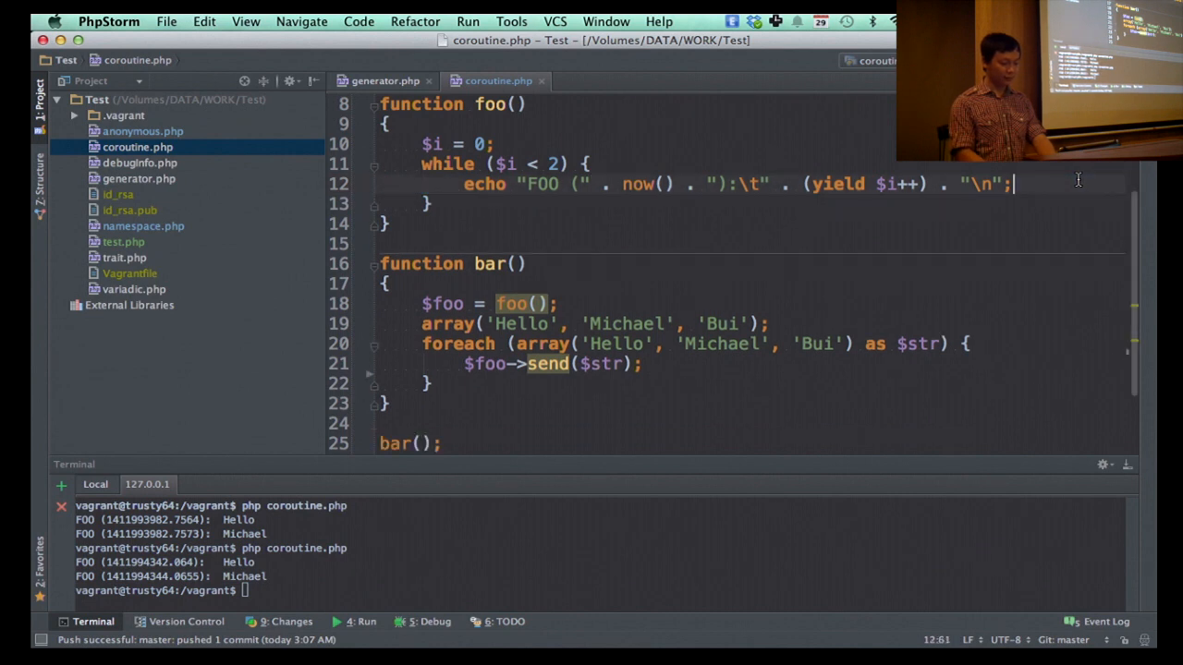
# Step: Add sleep(2); after $foo->send($str); in bar's foreach loop
pyautogui.click(643, 363)
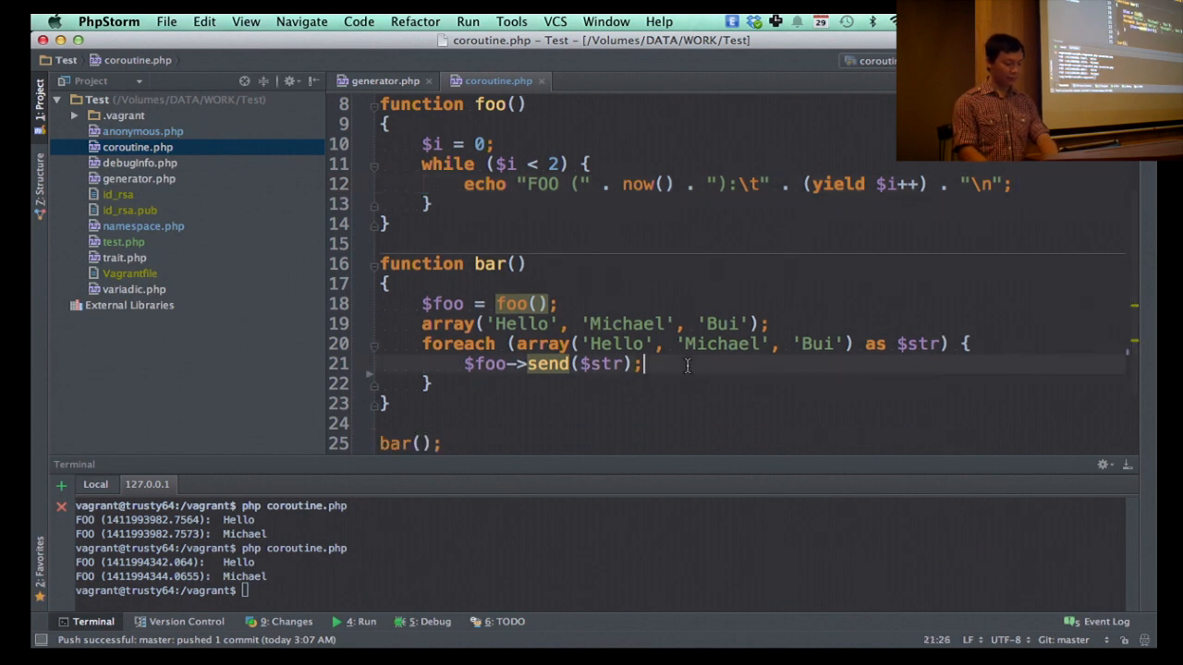
pyautogui.write('sleep(2);')
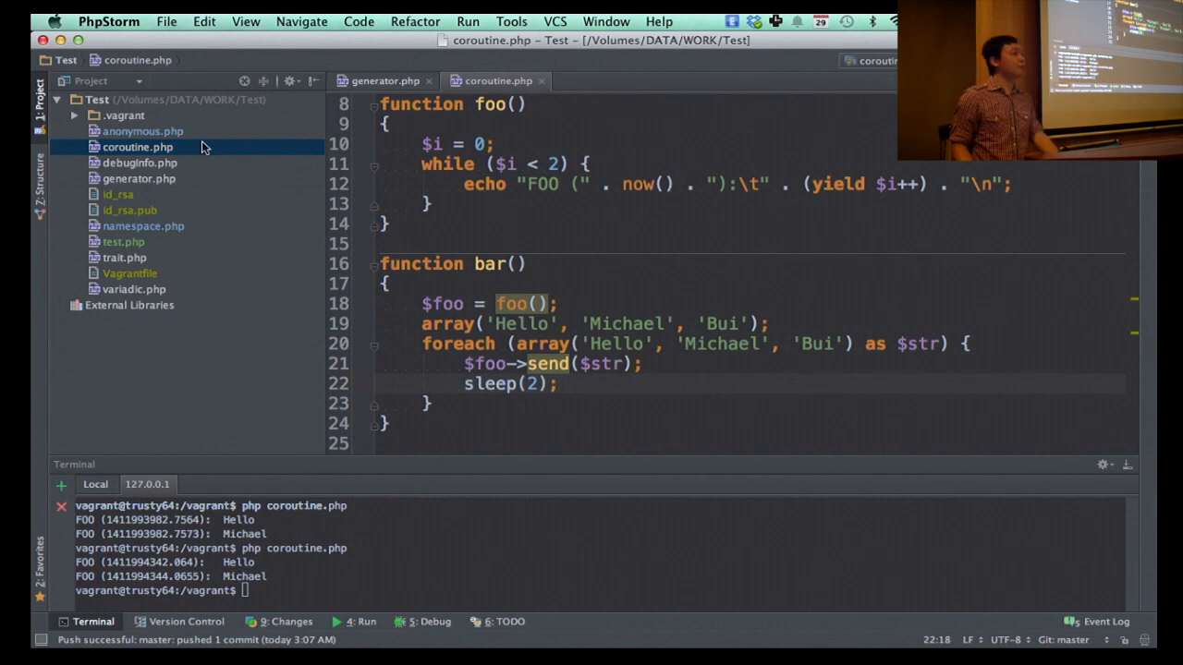
pyautogui.moveTo(231, 248)
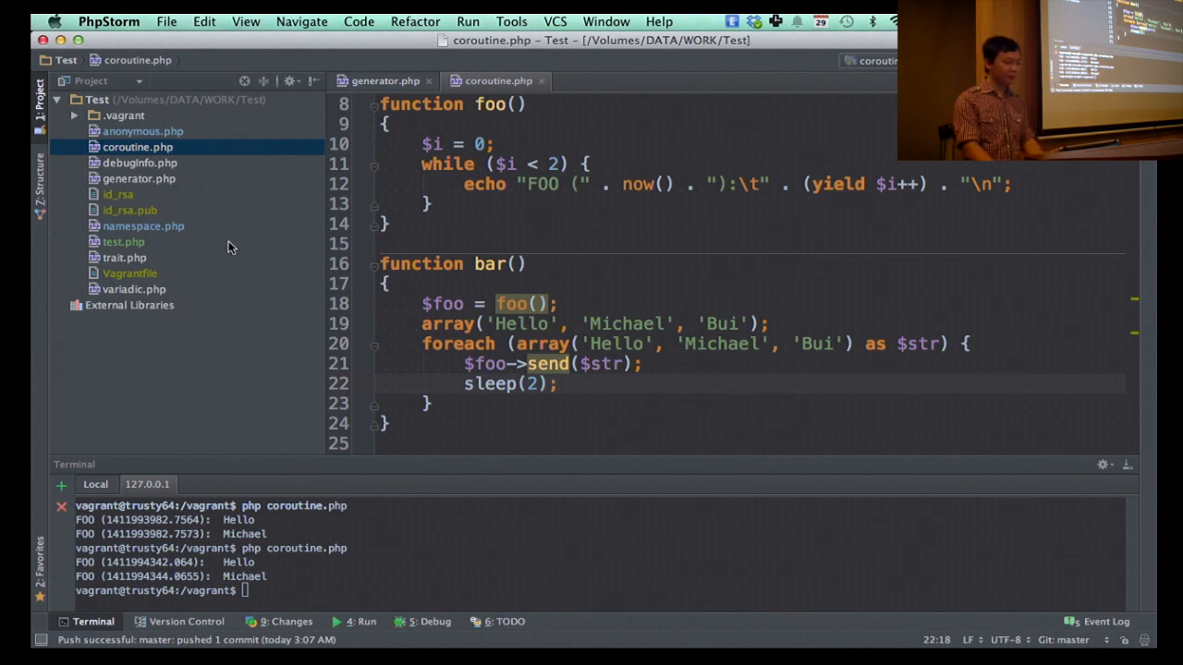
# Step: Select generator.php and then debugInfo.php in the project tree
pyautogui.click(138, 177)
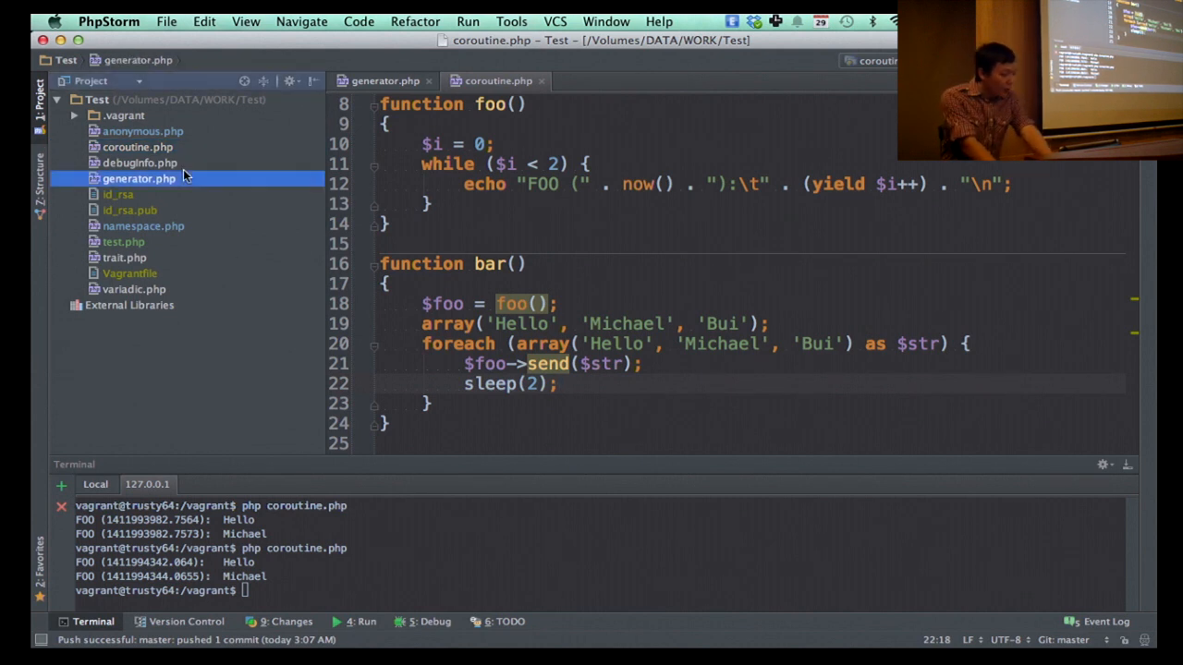
pyautogui.click(141, 162)
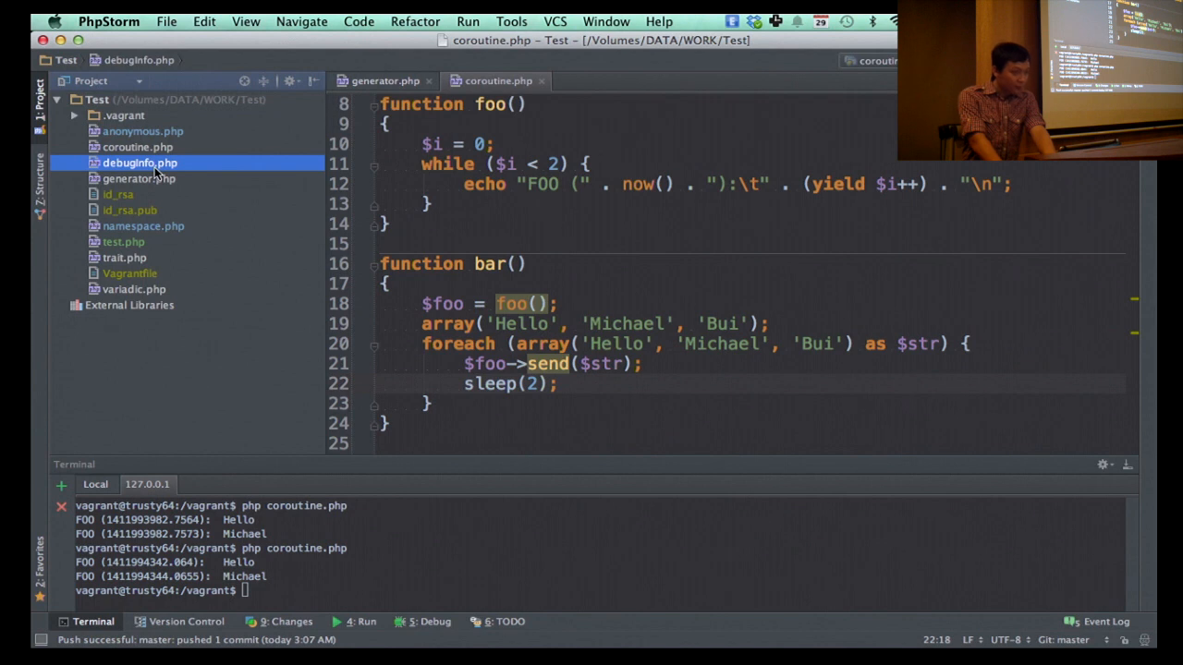
pyautogui.moveTo(311, 366)
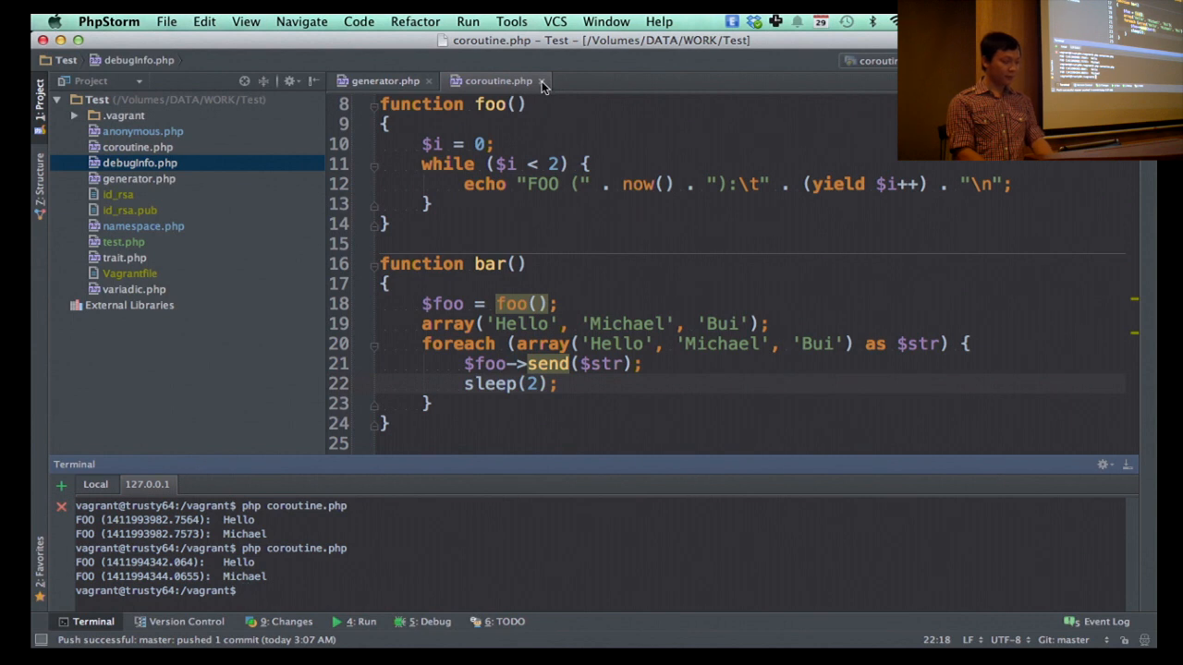
pyautogui.moveTo(543, 85)
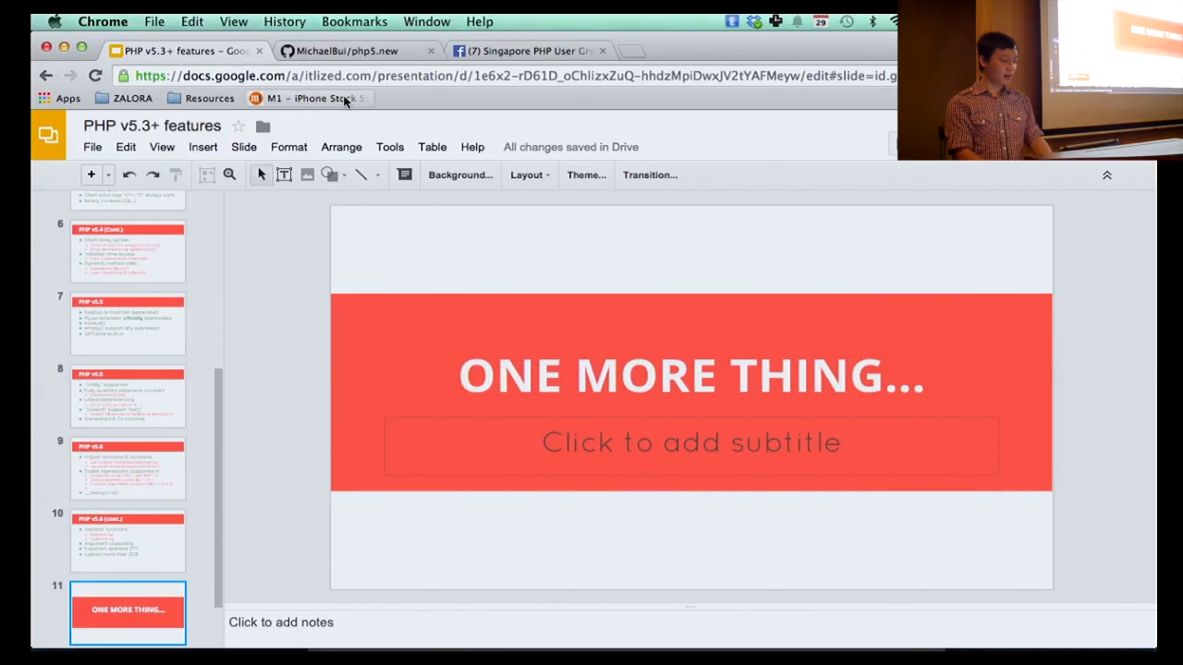
# Step: Show the php5.new GitHub repository page, then return to the slides presentation
pyautogui.click(347, 50)
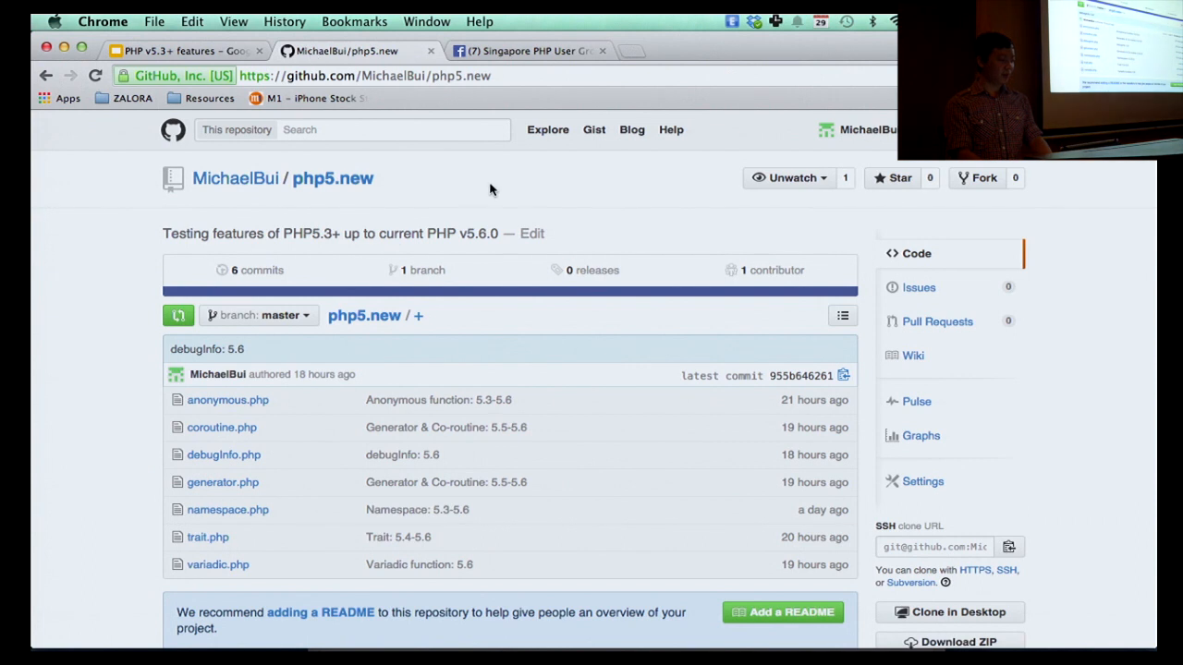
pyautogui.moveTo(548, 273)
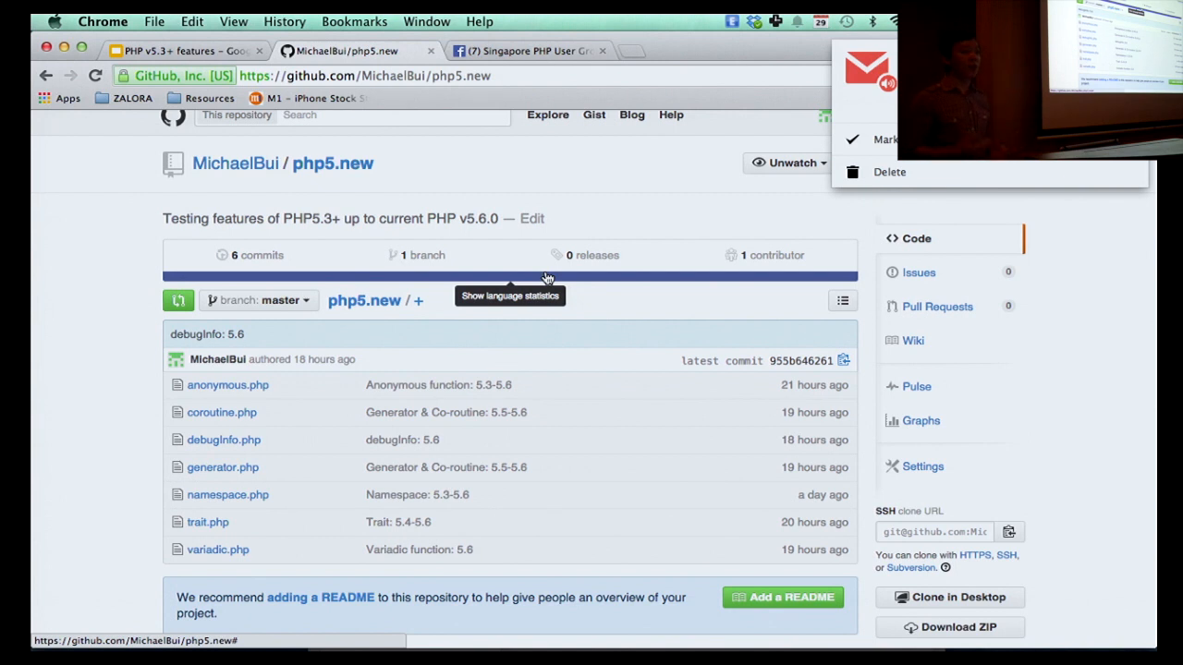
pyautogui.moveTo(517, 187)
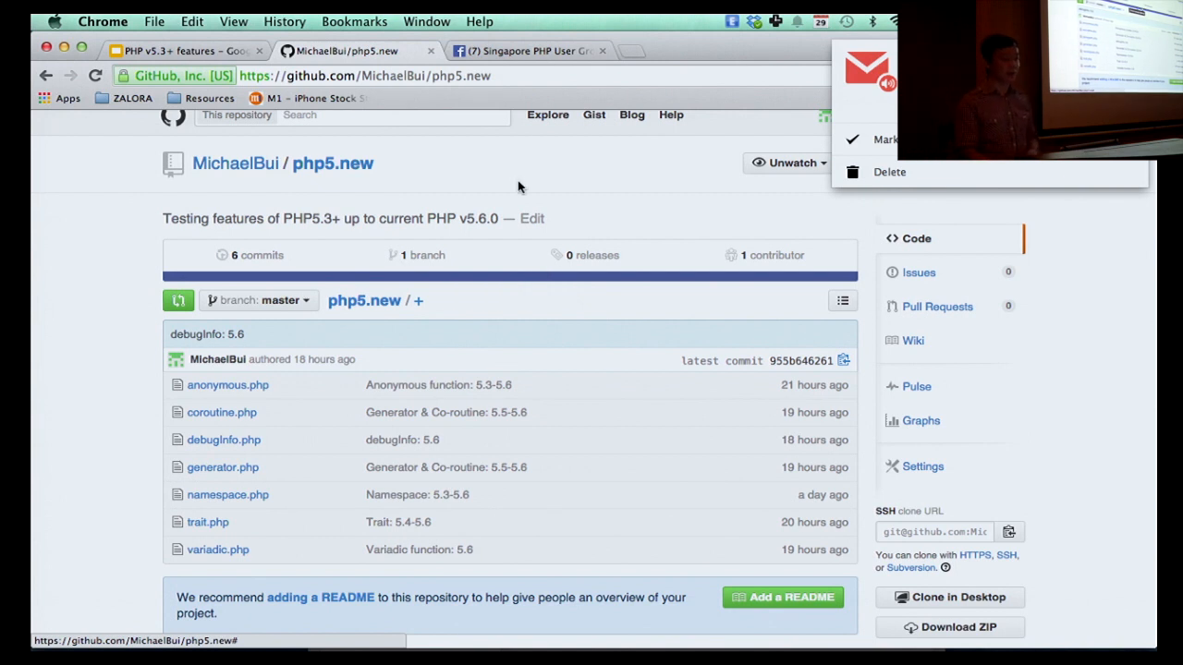
pyautogui.moveTo(503, 137)
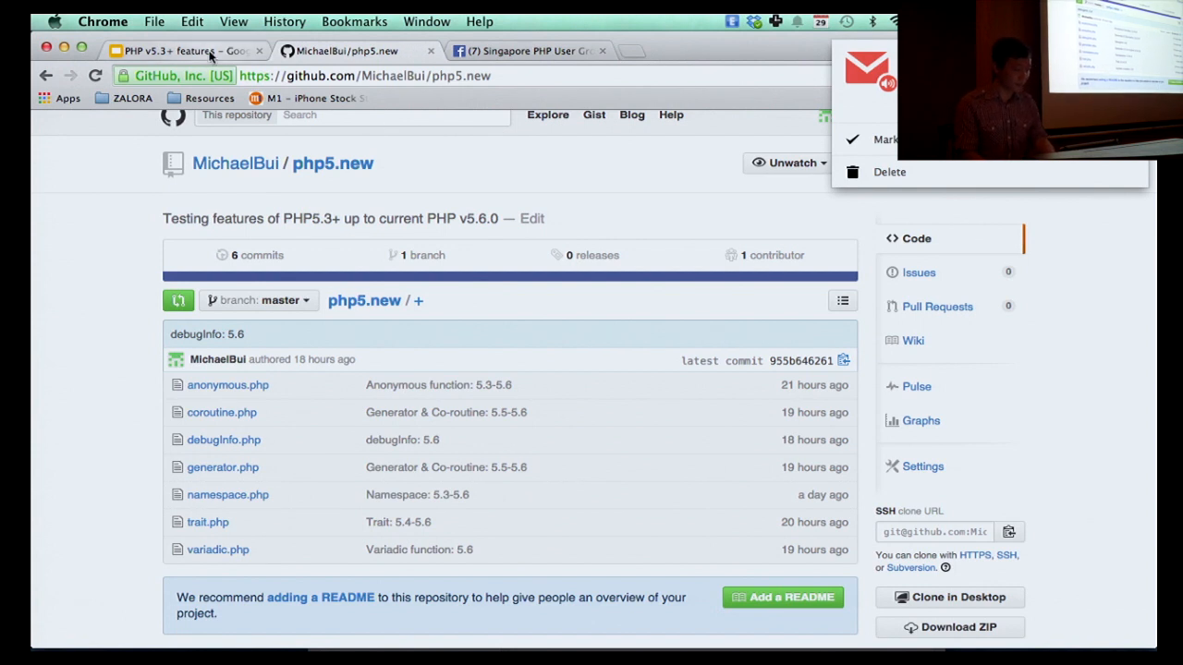
pyautogui.click(185, 52)
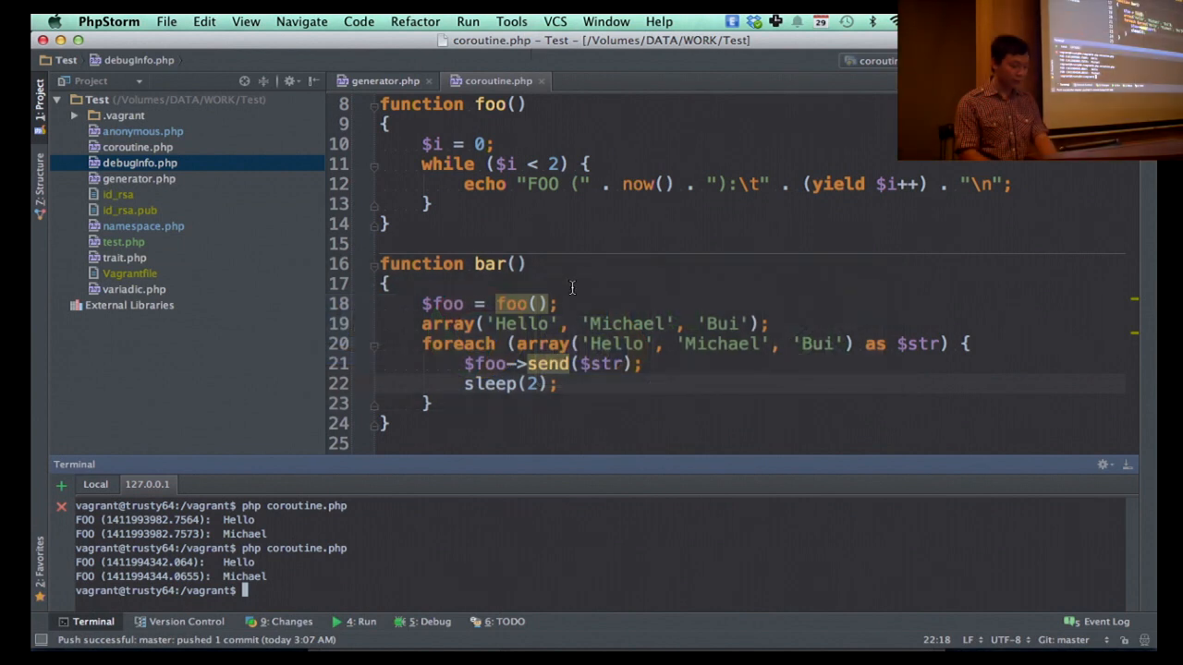
# Step: Close coroutine.php and generator.php, check the PHP version with php -v, and open debugInfo.php
pyautogui.click(385, 81)
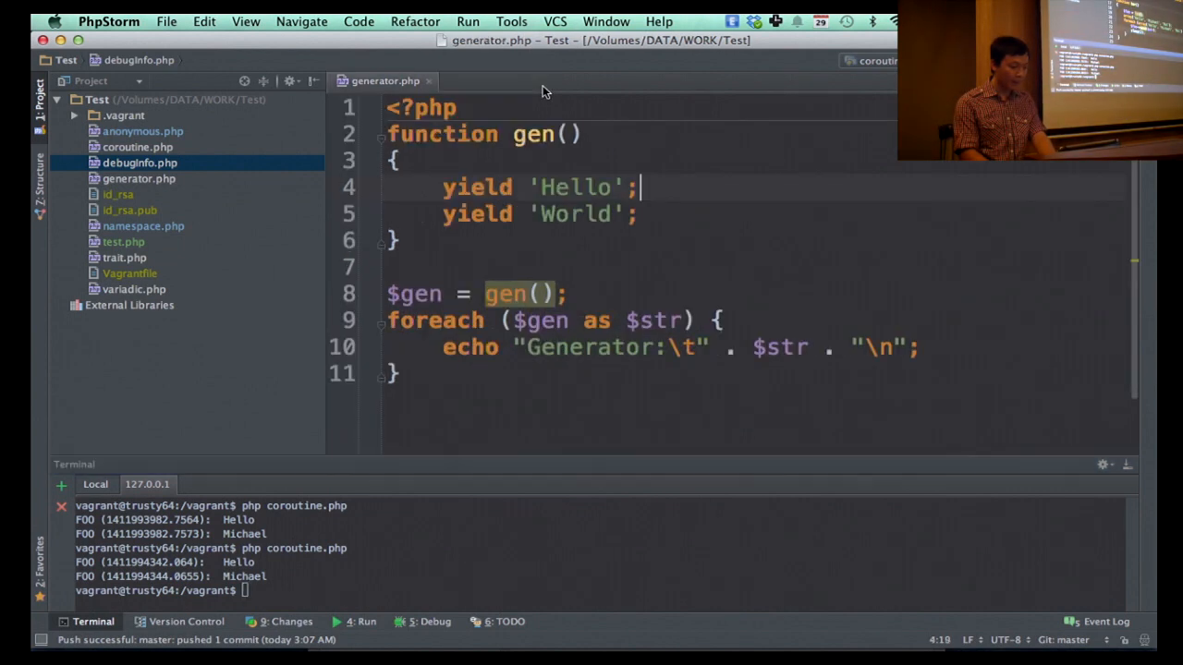
pyautogui.click(429, 82)
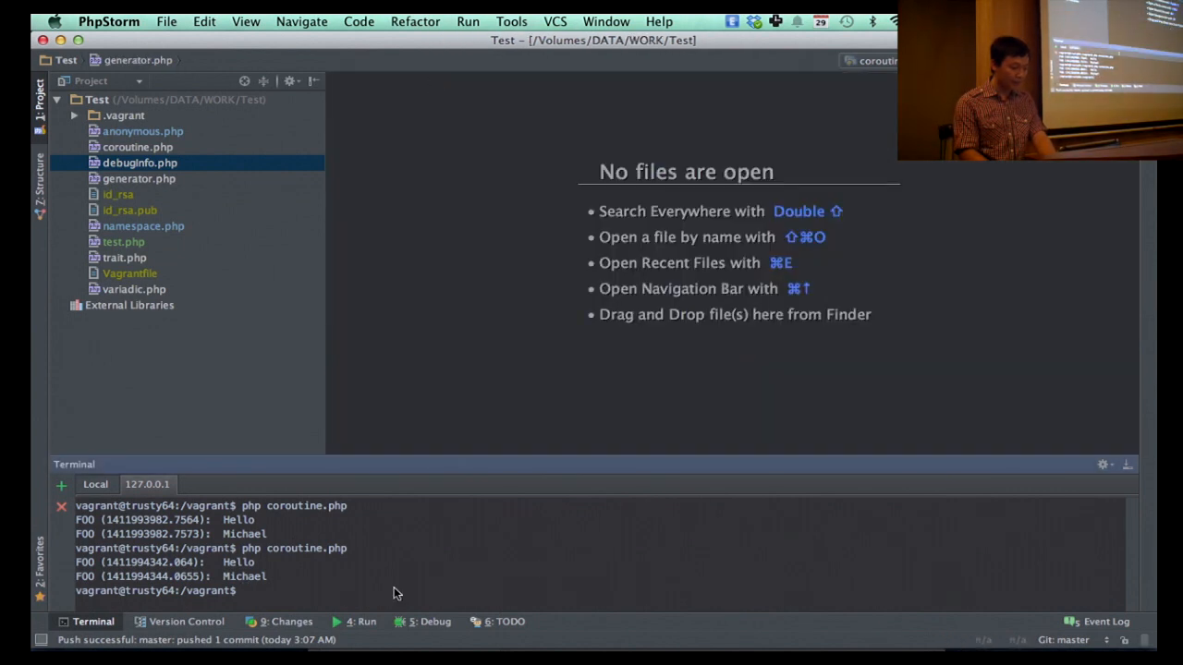
pyautogui.moveTo(310, 368)
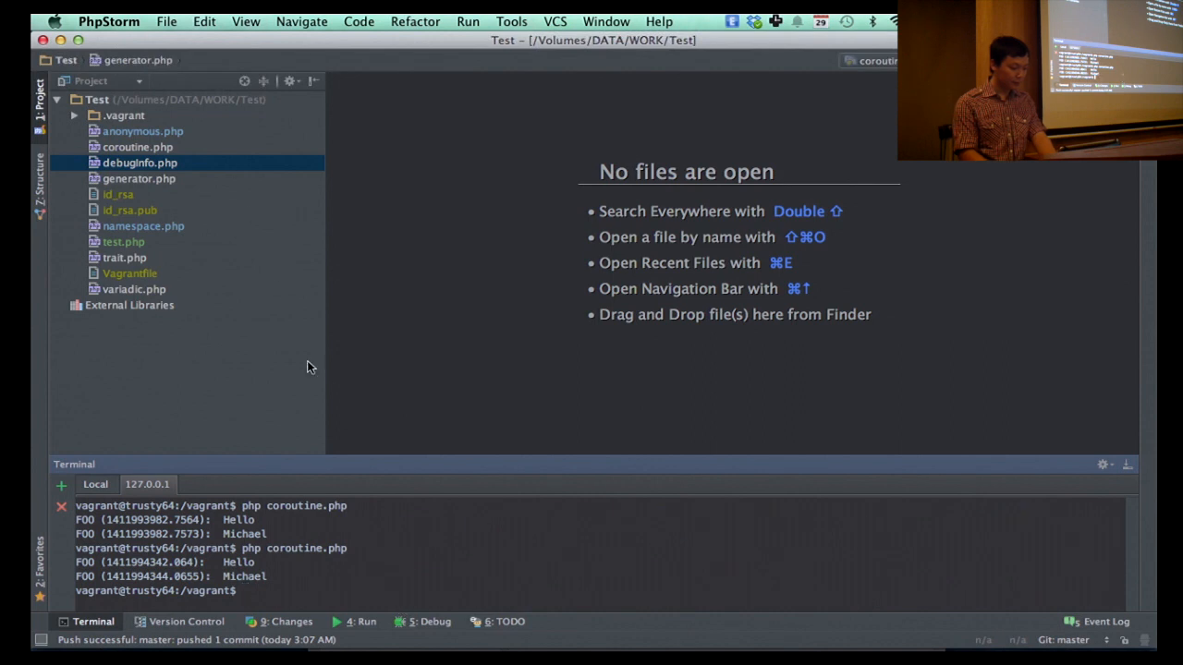
pyautogui.write('php -v')
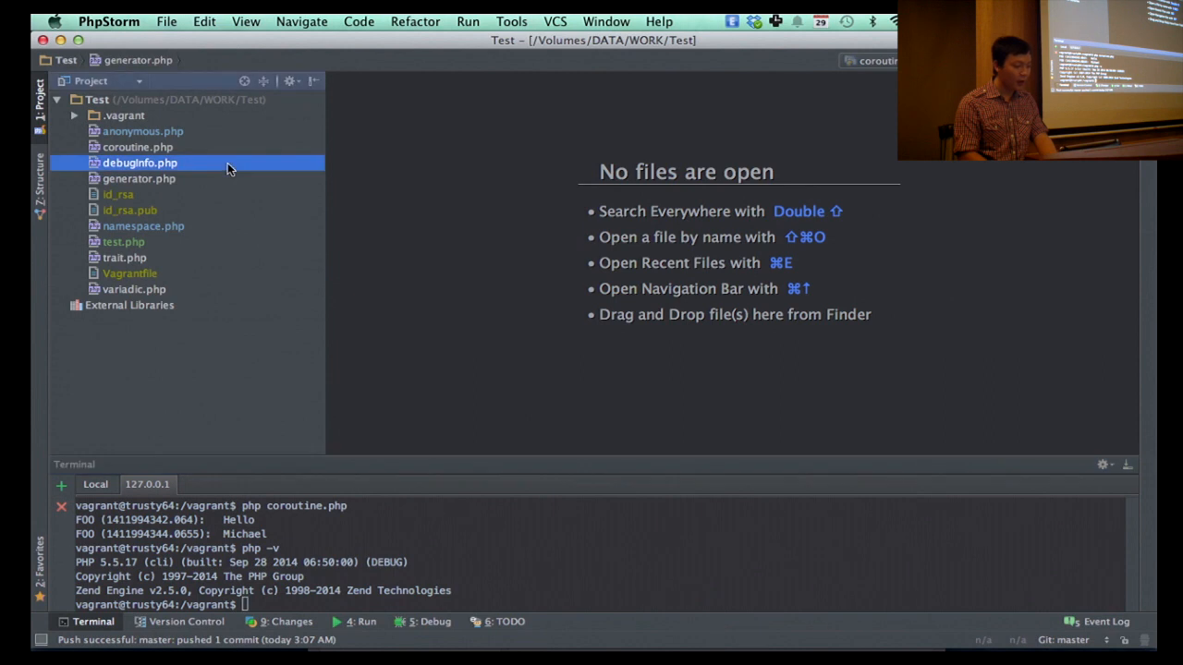
pyautogui.doubleClick(141, 162)
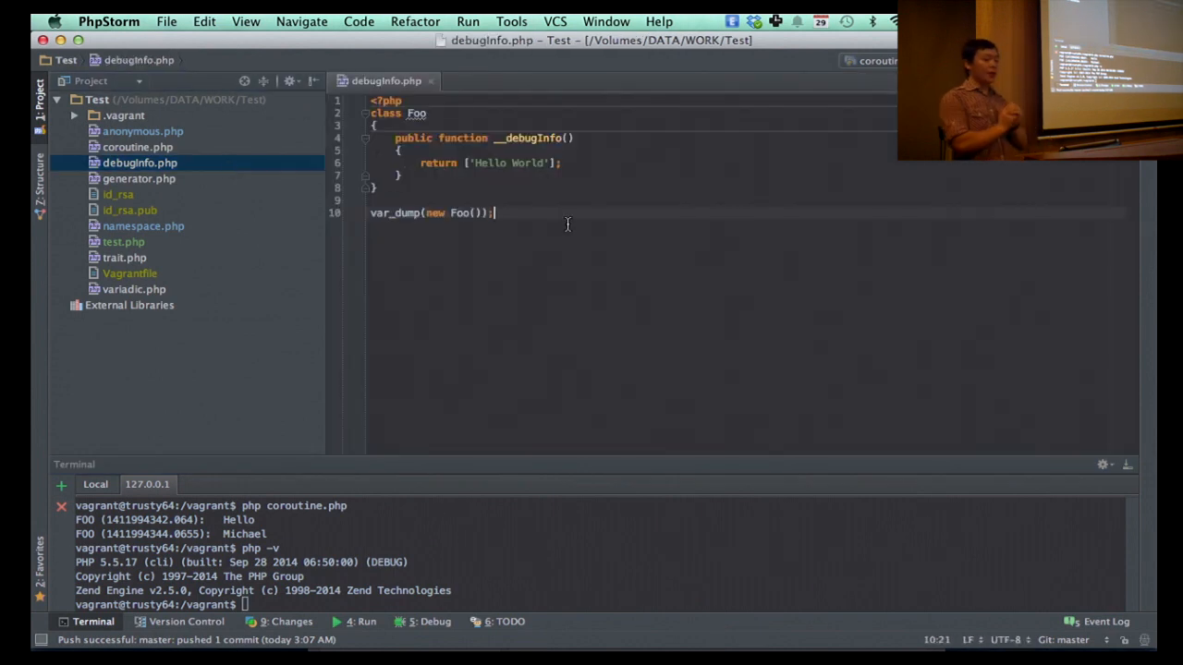
pyautogui.moveTo(433, 370)
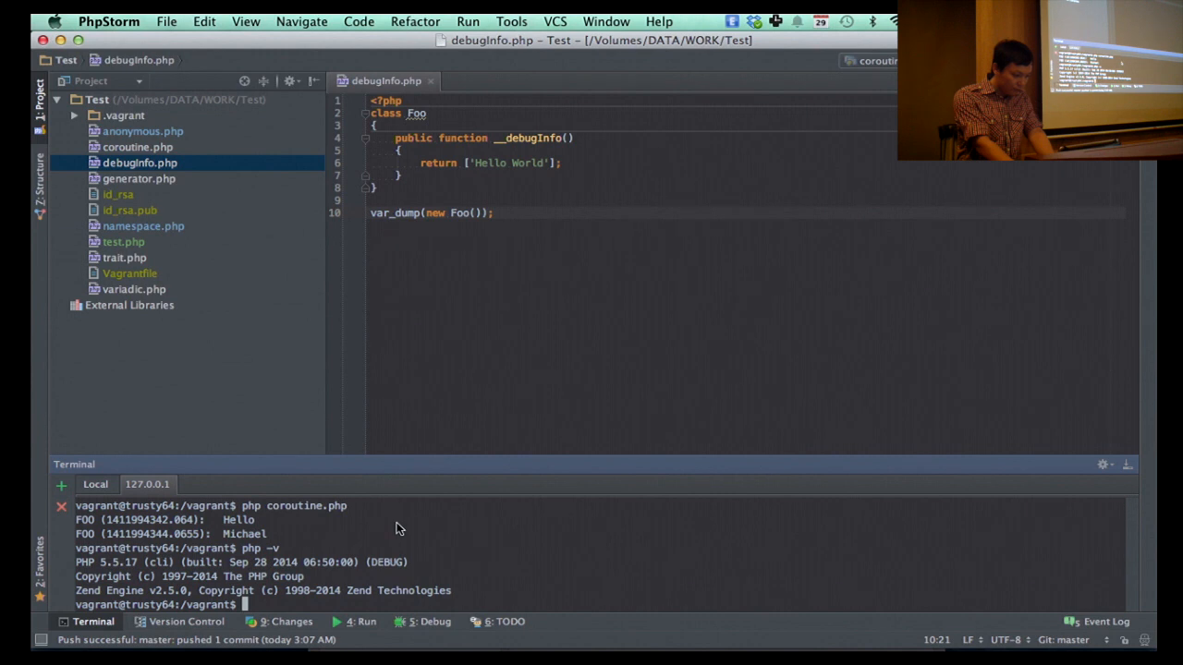
# Step: Switch the terminal's PHP to 5.6.0 with switch-phpfarm
pyautogui.write('php')
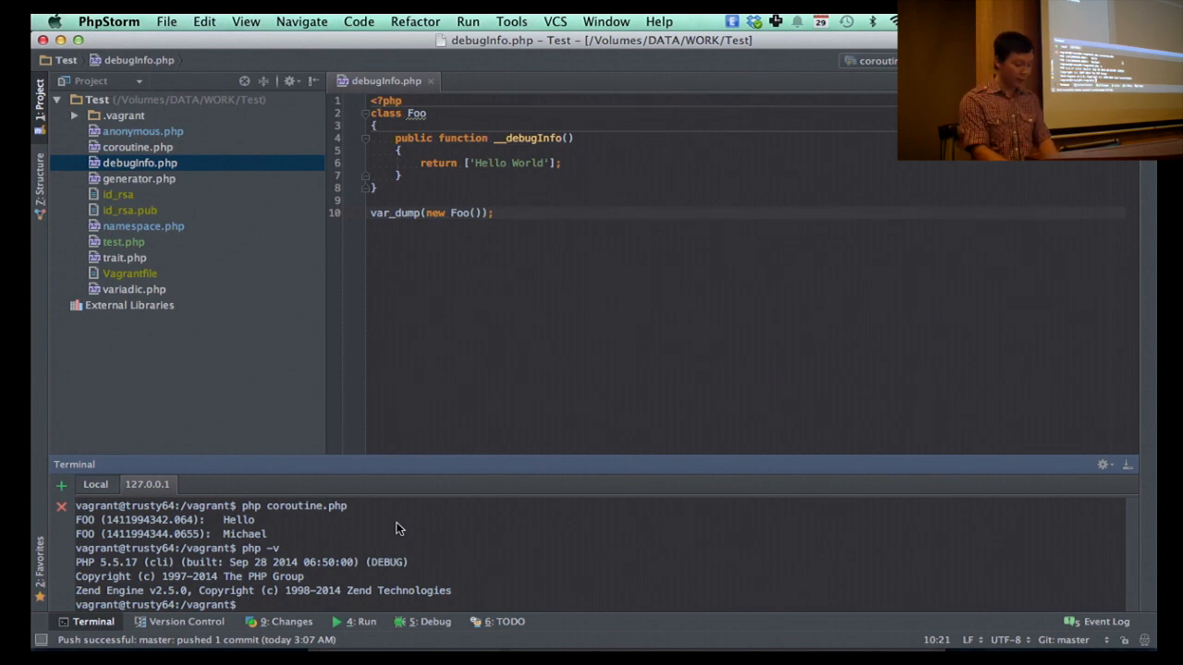
pyautogui.write('swith')
pyautogui.write('clear')
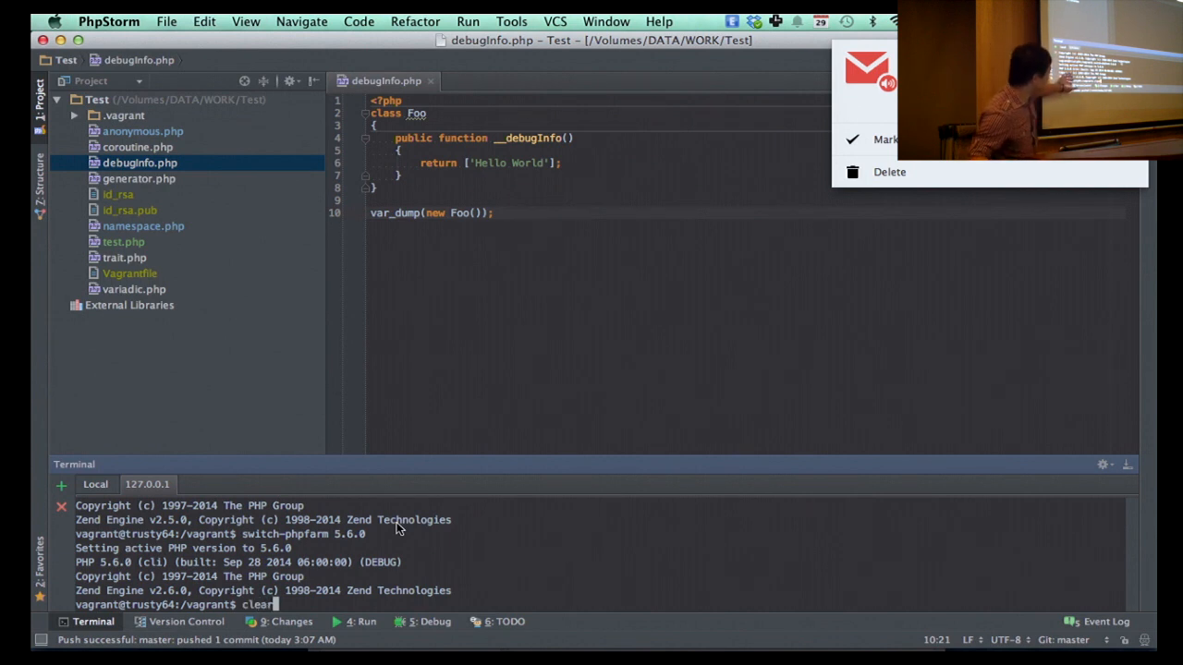
# Step: Clear the terminal and place the caret inside the __debugInfo method body
pyautogui.press('Return')
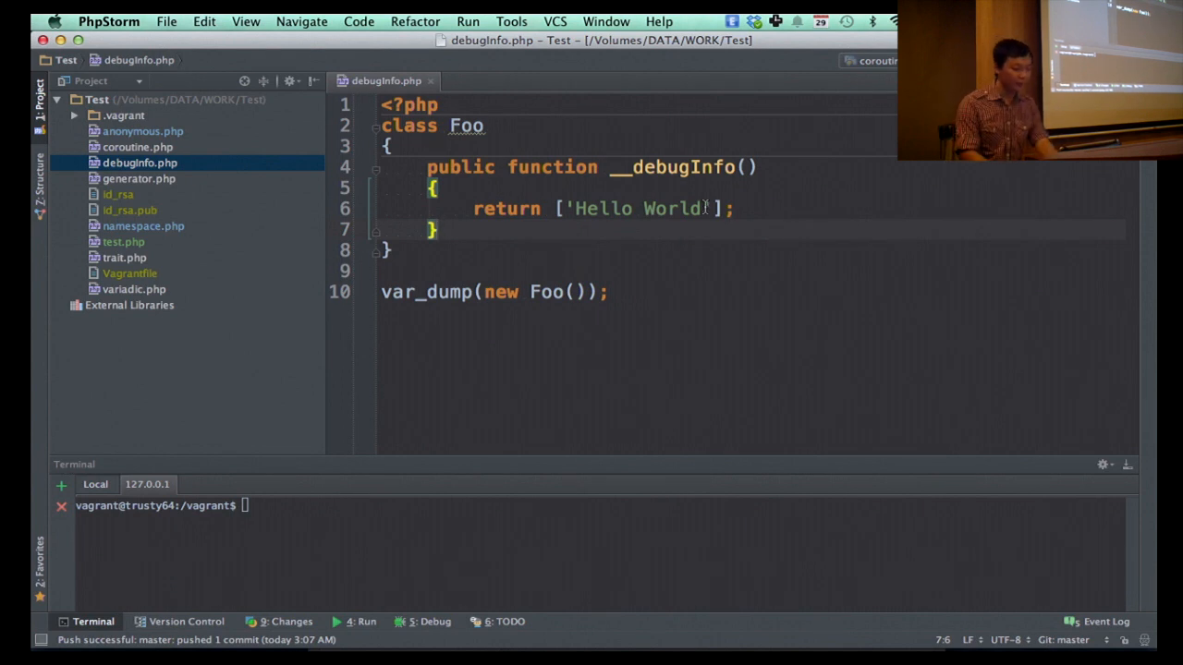
pyautogui.click(736, 207)
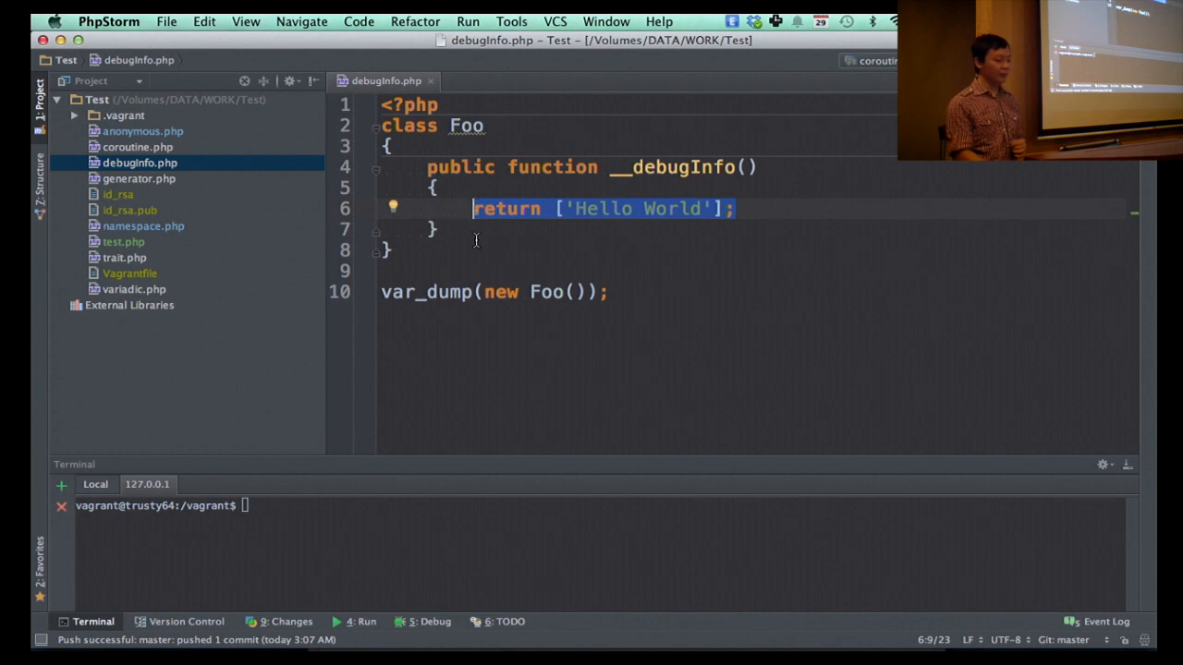
# Step: Delete the __debugInfo method and run php debugInfo.php, dumping an empty Foo object
pyautogui.click(608, 292)
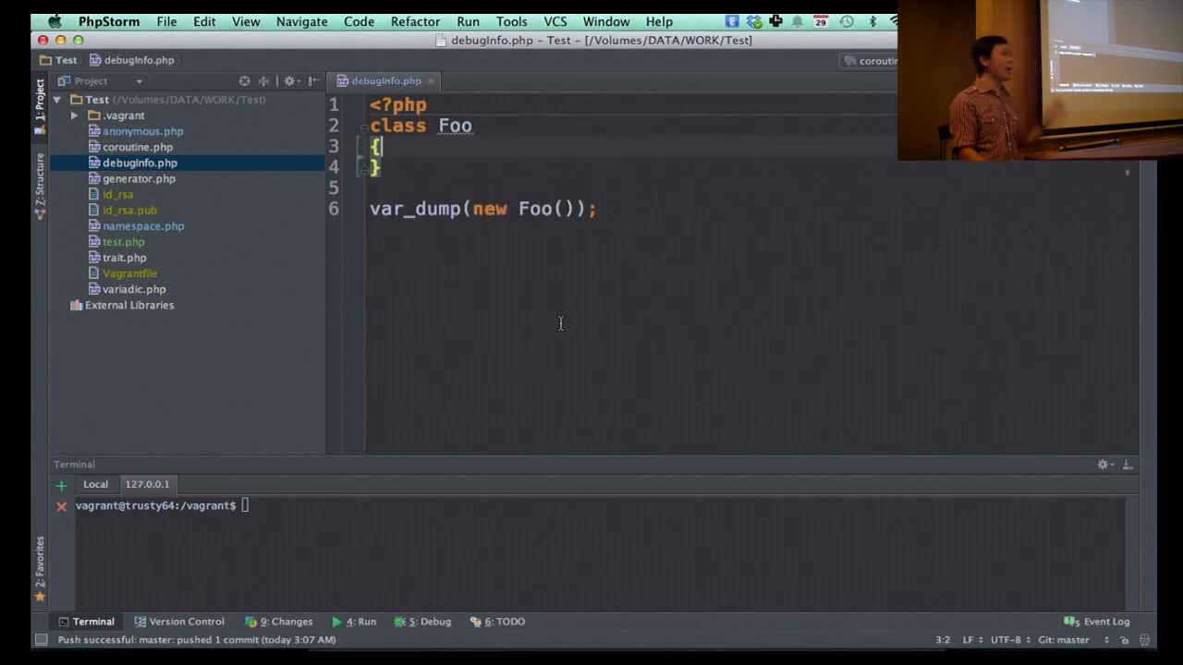
pyautogui.click(462, 539)
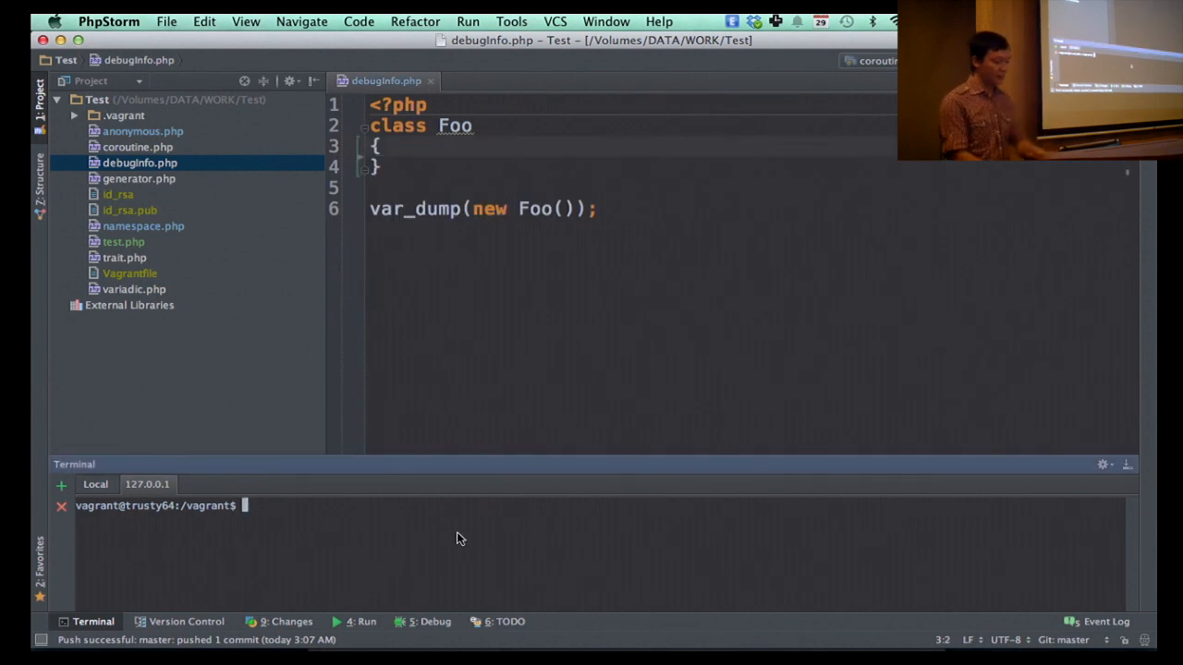
pyautogui.write('php')
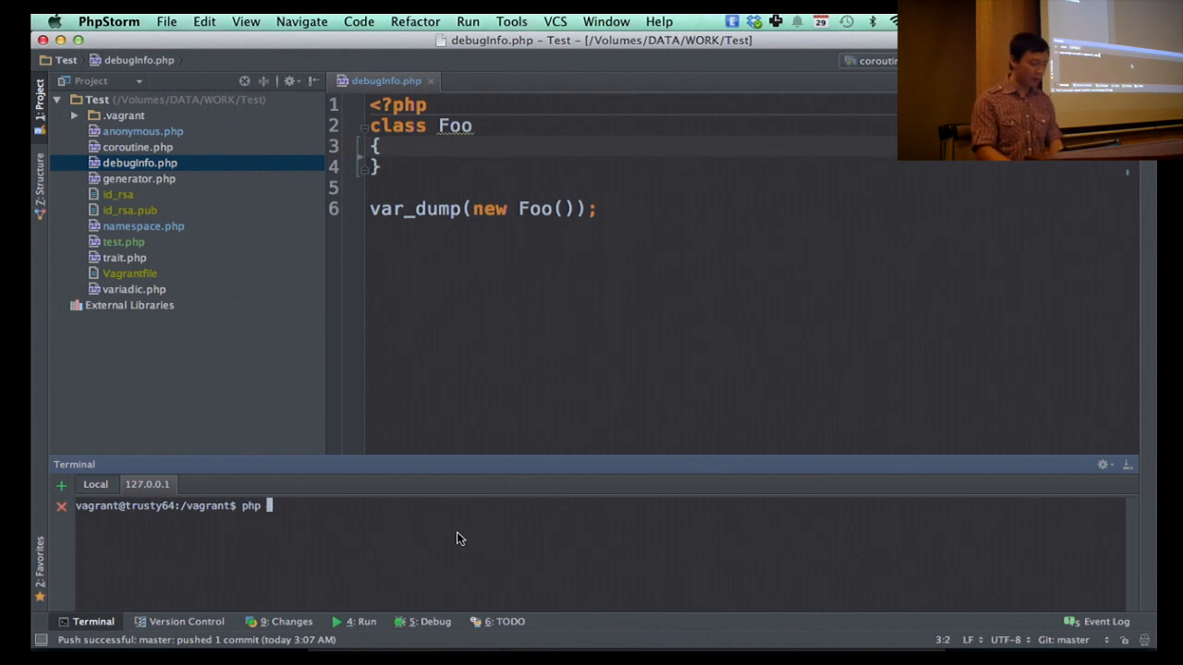
pyautogui.write('debugInfo.php')
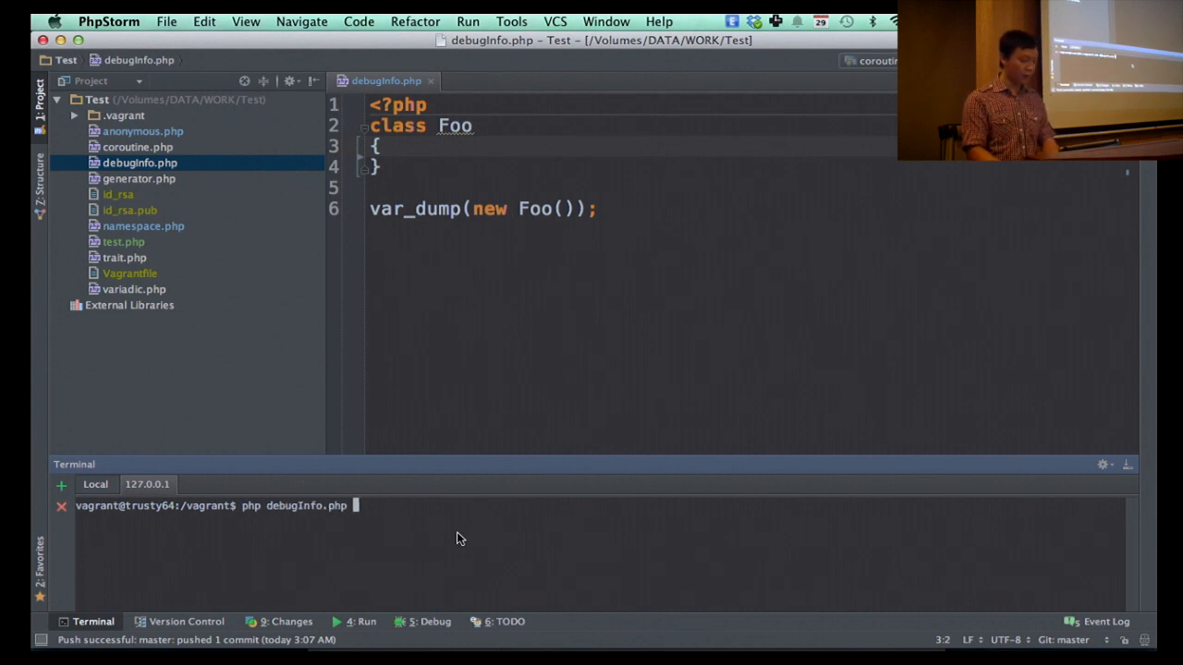
pyautogui.press('Return')
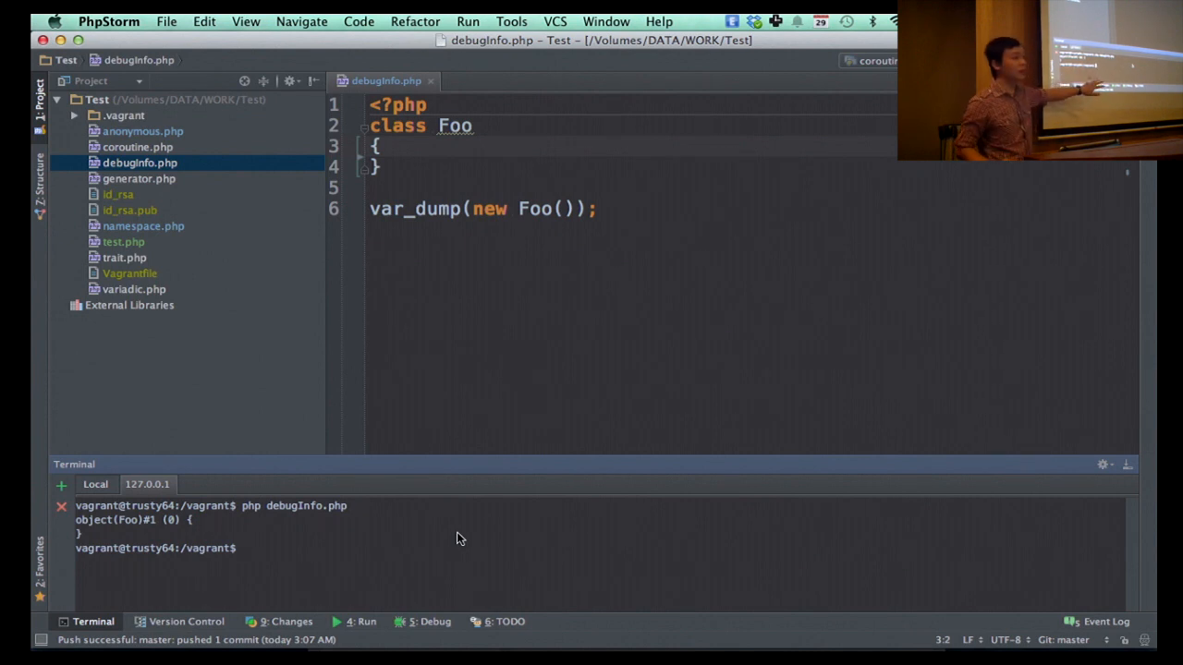
pyautogui.moveTo(436, 161)
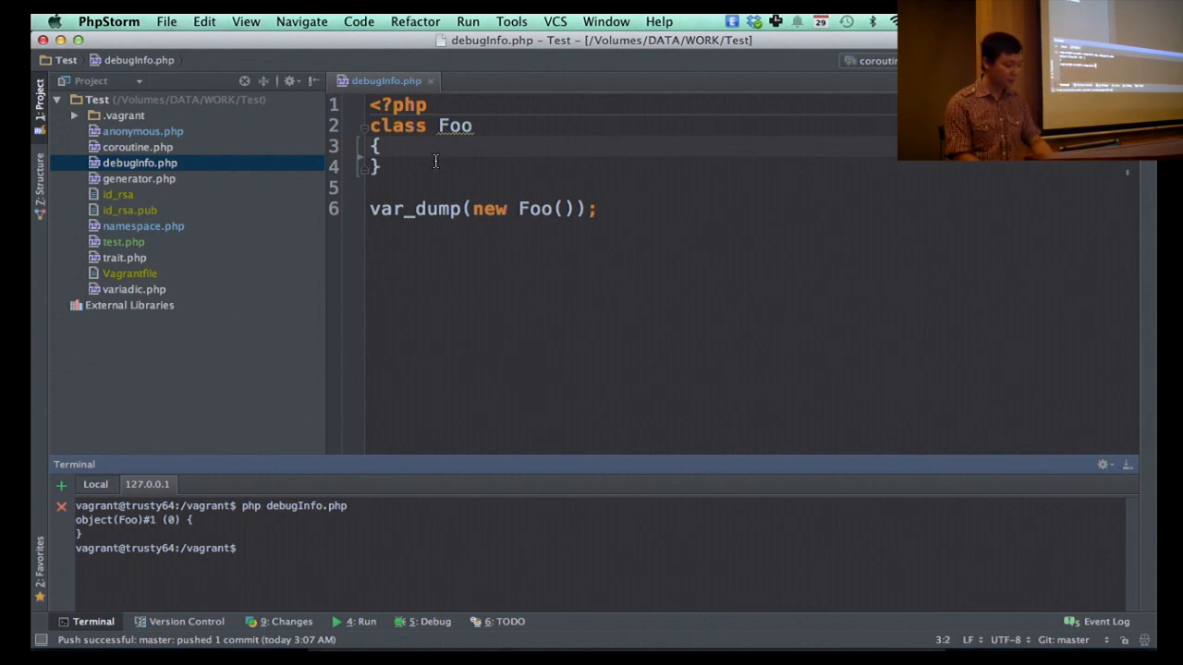
# Step: Restore the __debugInfo method and rerun debugInfo.php, now dumping Foo with "Hello World"
pyautogui.write('public function __debugInfo()')
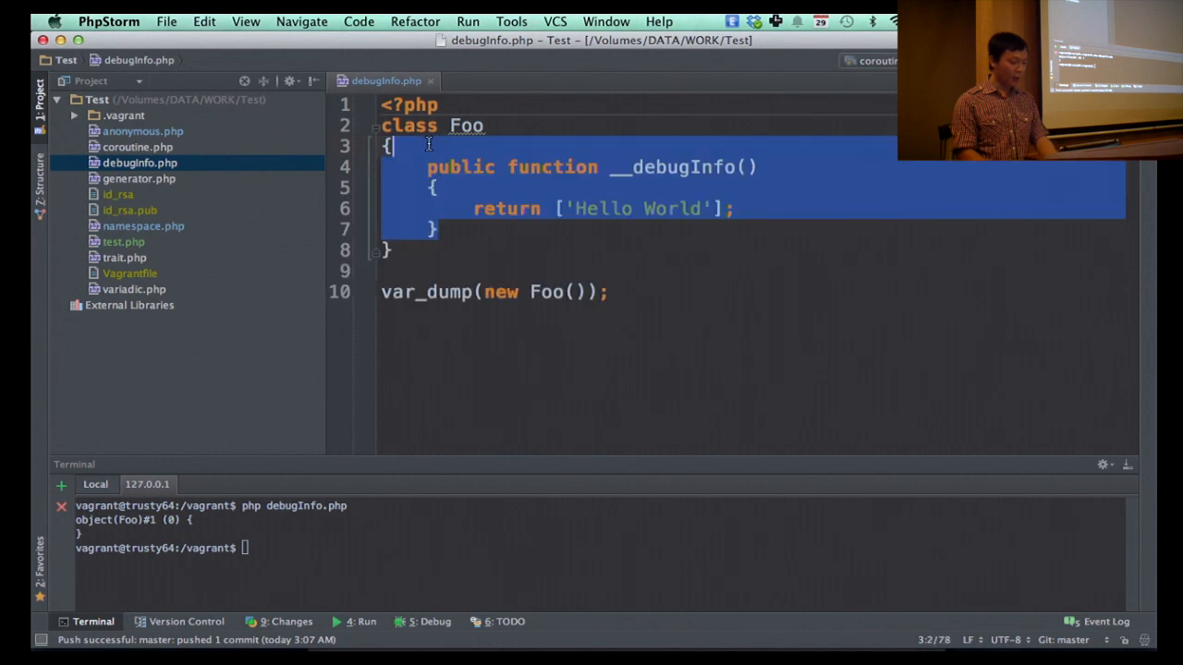
pyautogui.click(388, 250)
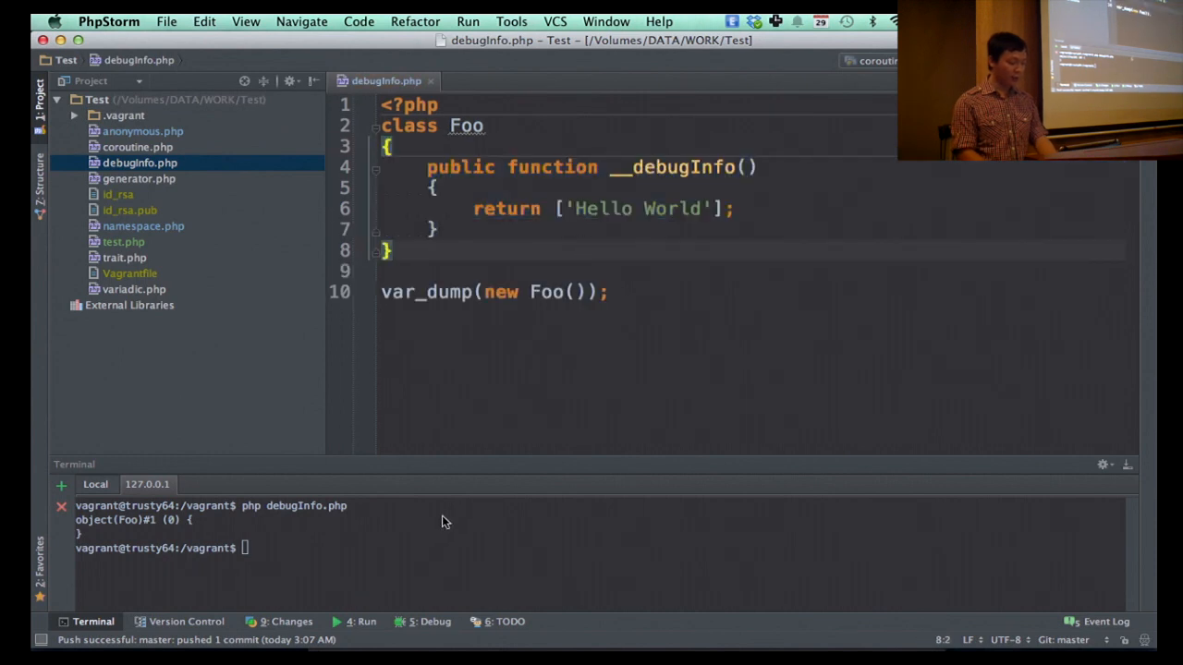
pyautogui.press('Return')
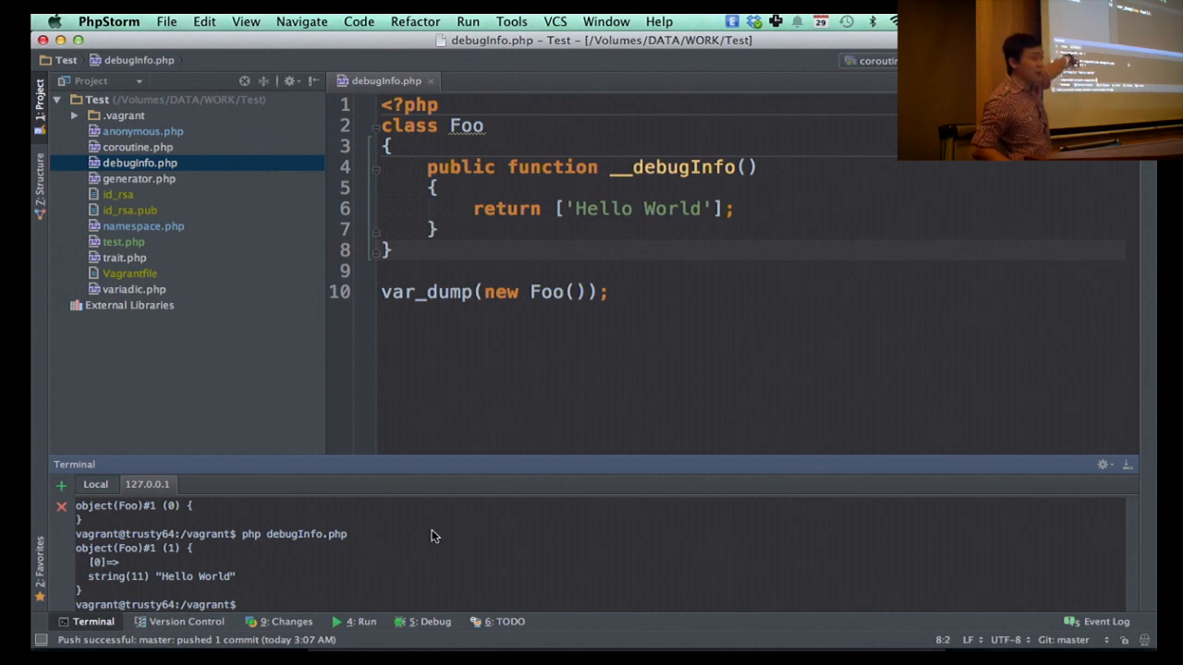
pyautogui.moveTo(654, 227)
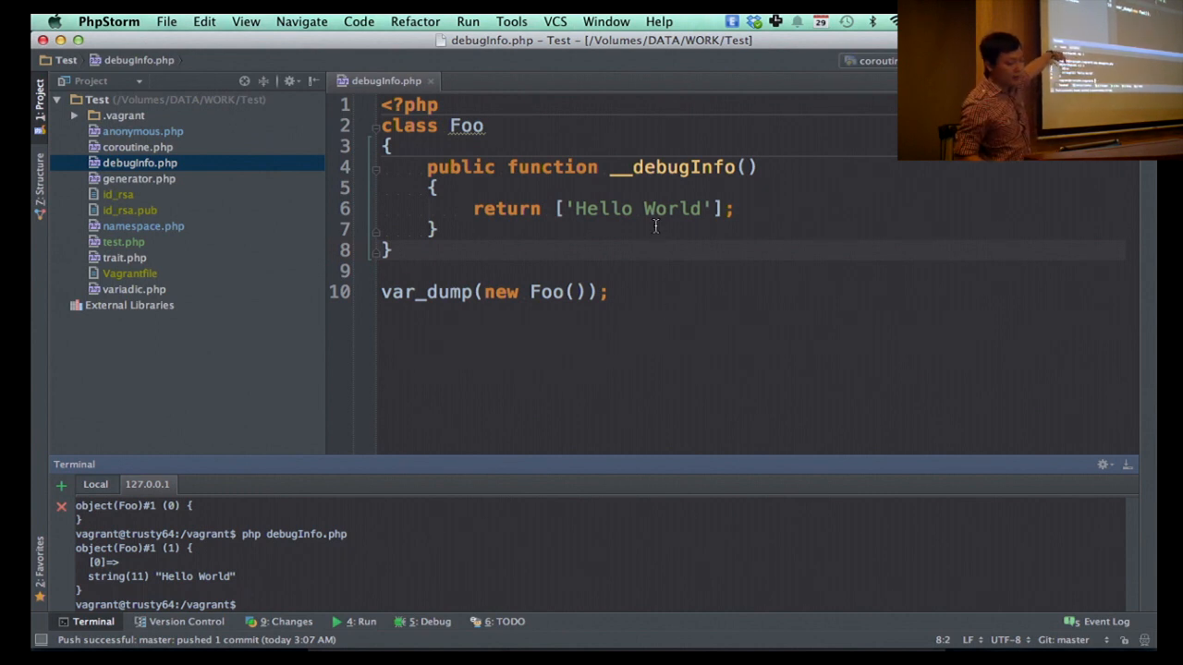
pyautogui.click(641, 207)
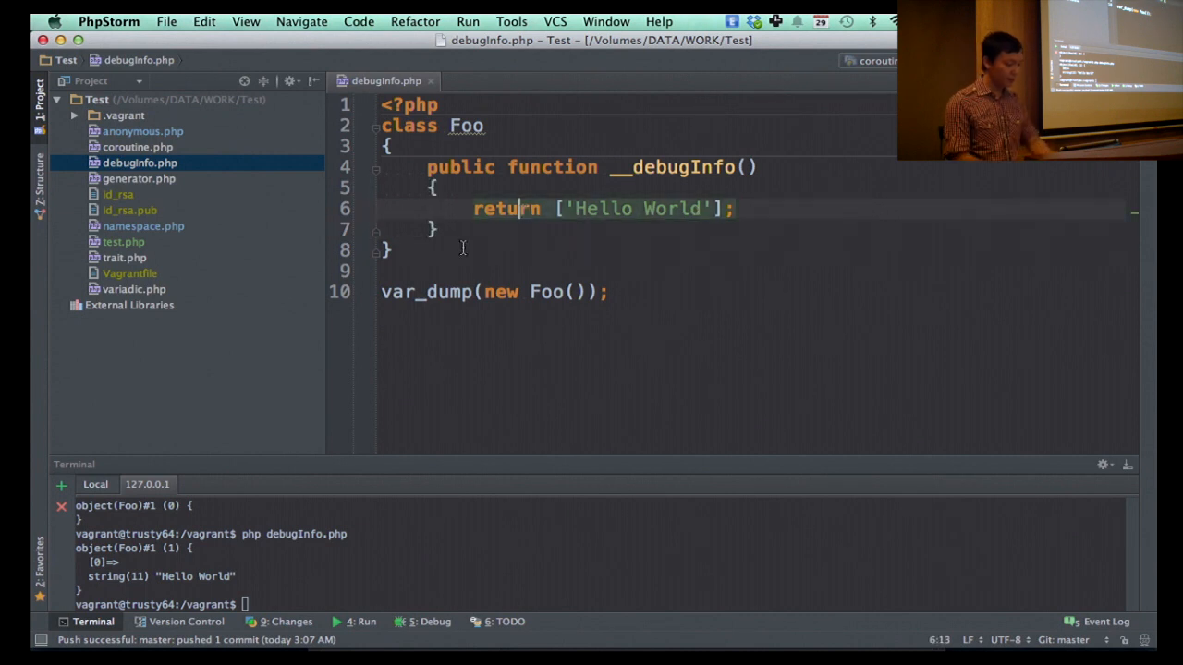
# Step: Return a plain string from __debugInfo to trigger the must-return-an-array fatal error, then restore the array
pyautogui.click(562, 209)
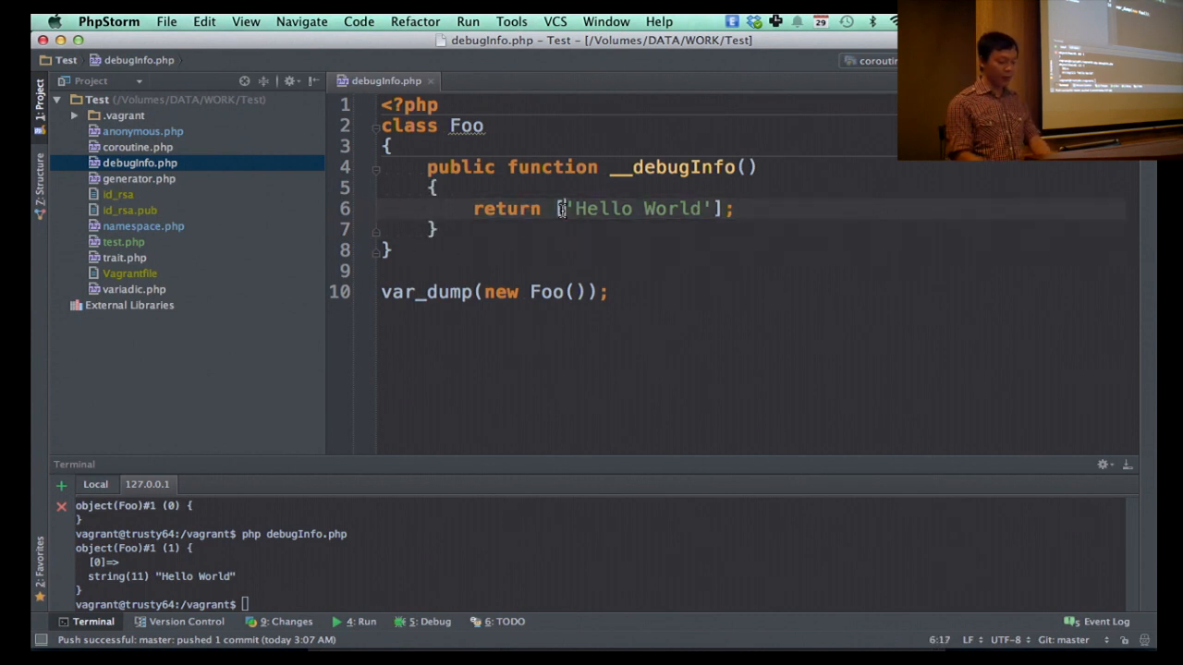
pyautogui.press('Backspace')
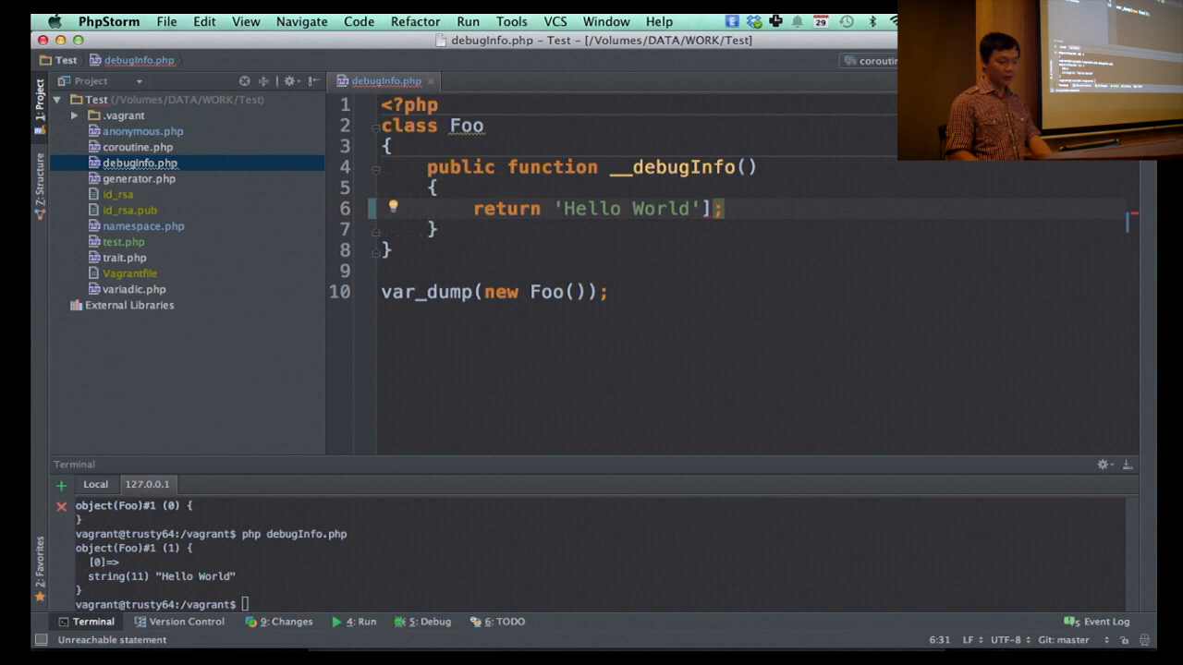
pyautogui.press('Backspace')
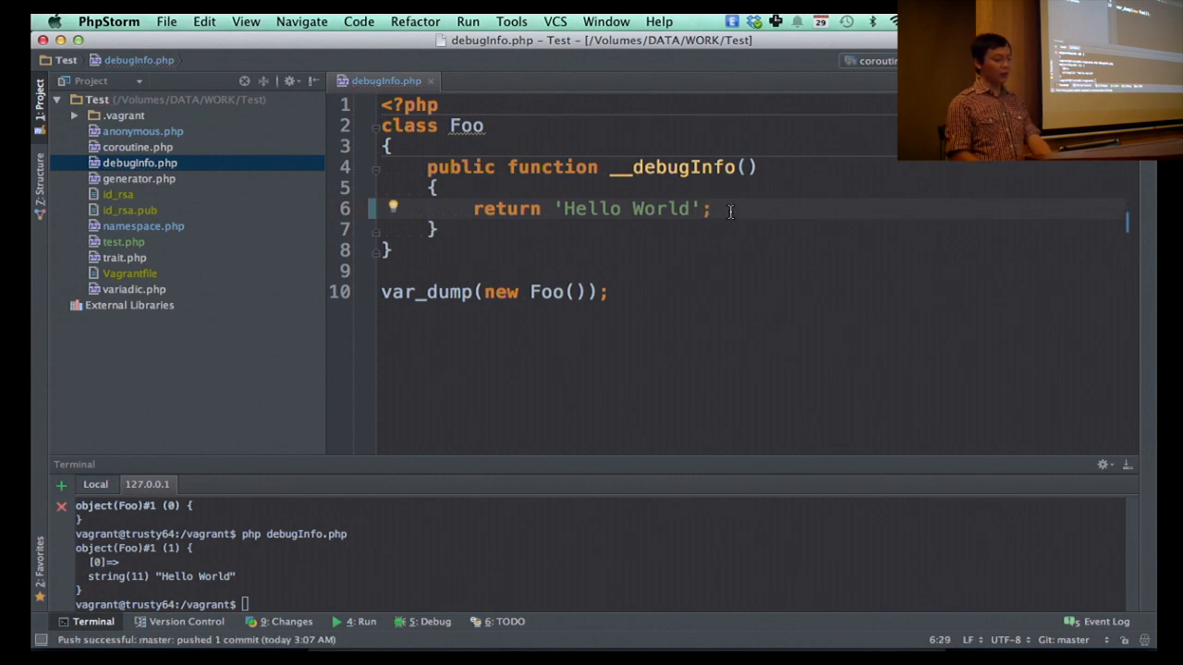
pyautogui.moveTo(412, 571)
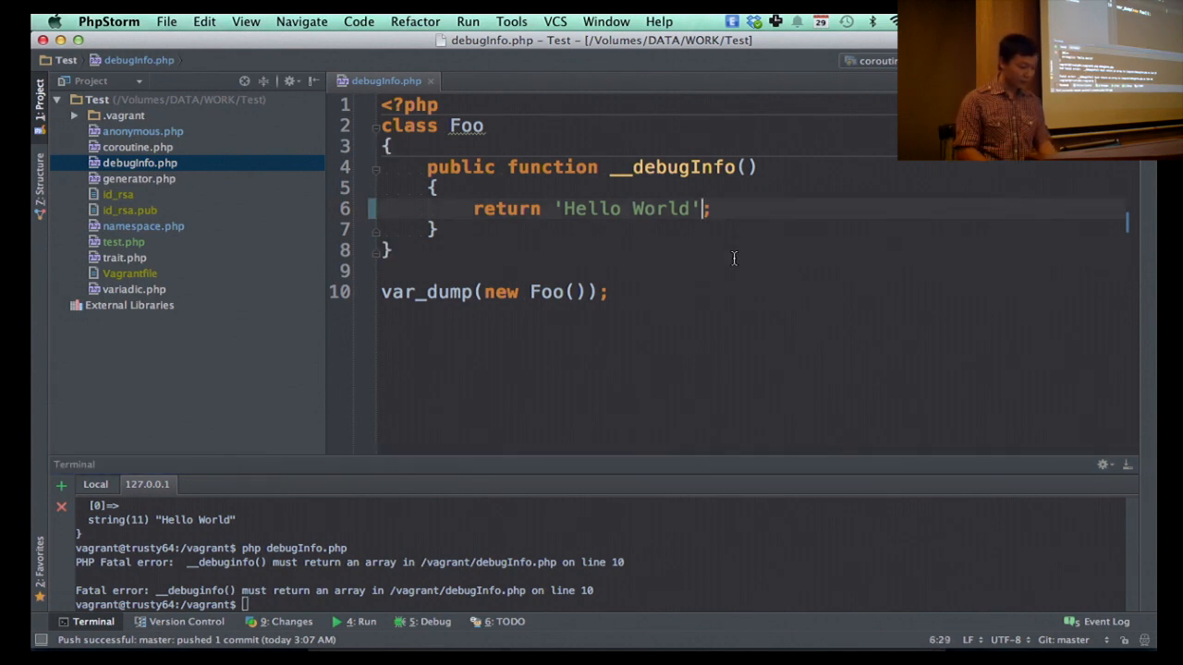
pyautogui.write('[')
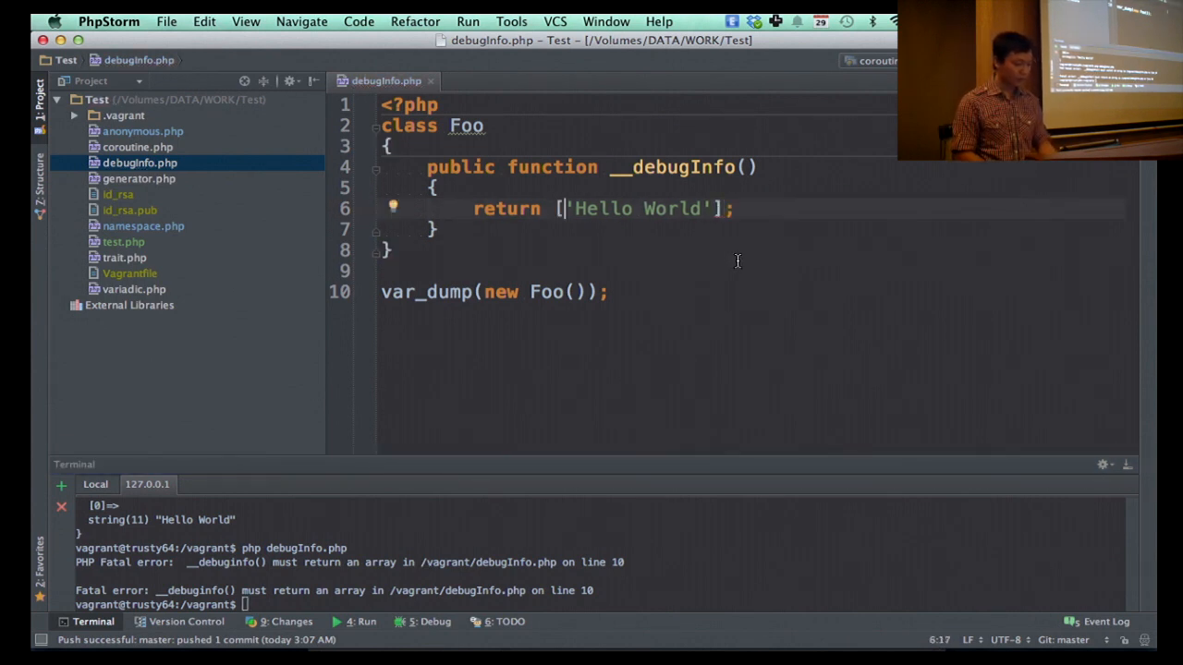